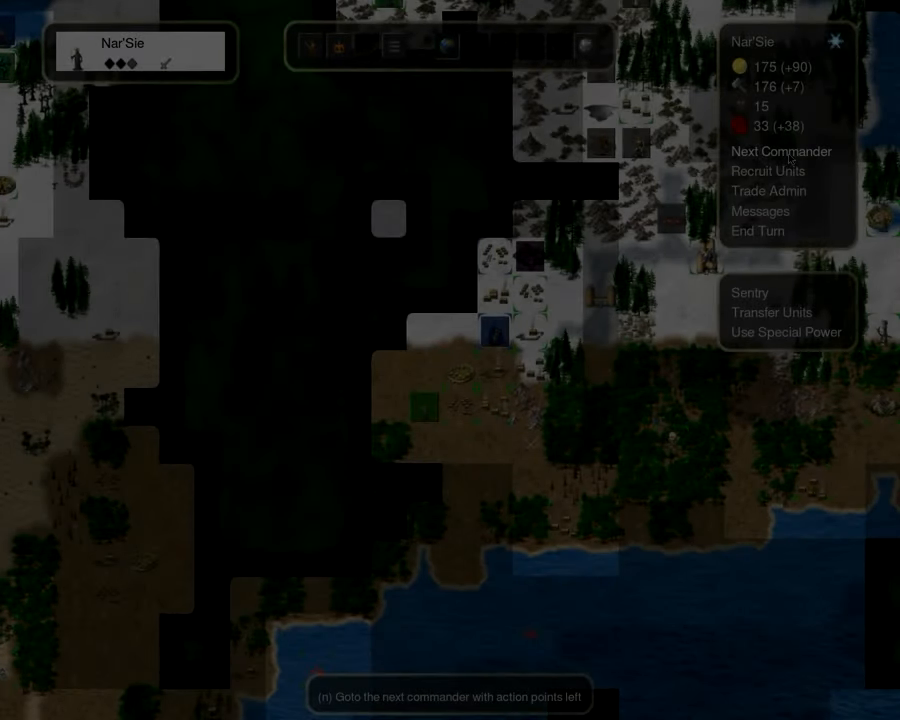
Cycle through the commanders, send Azag against the coastal fort, and end the turn
{"action": "left_click", "coordinate": [782, 151]}
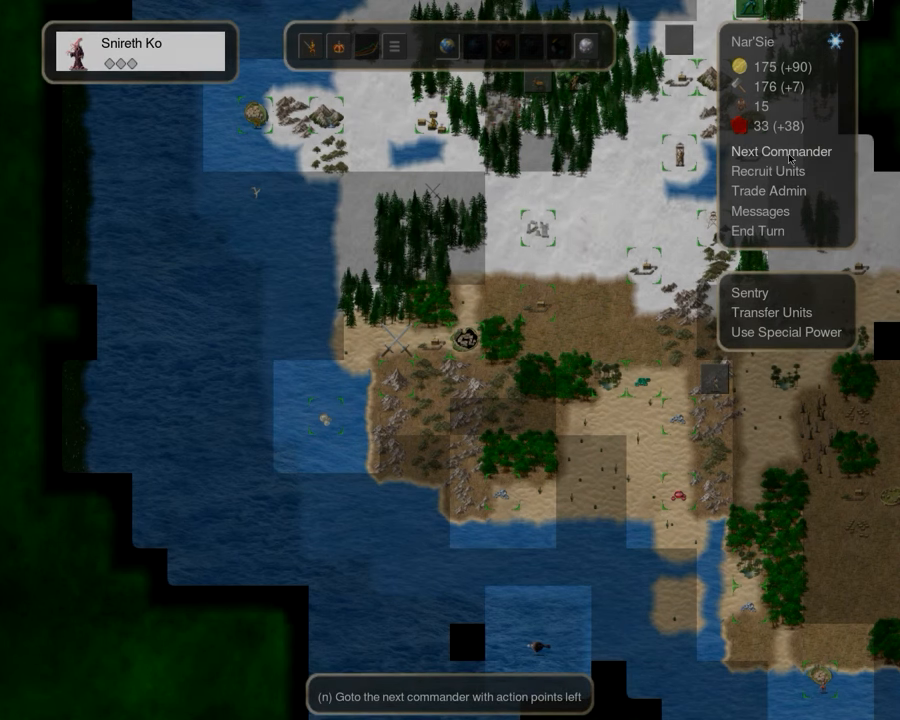
{"action": "left_click", "coordinate": [782, 151]}
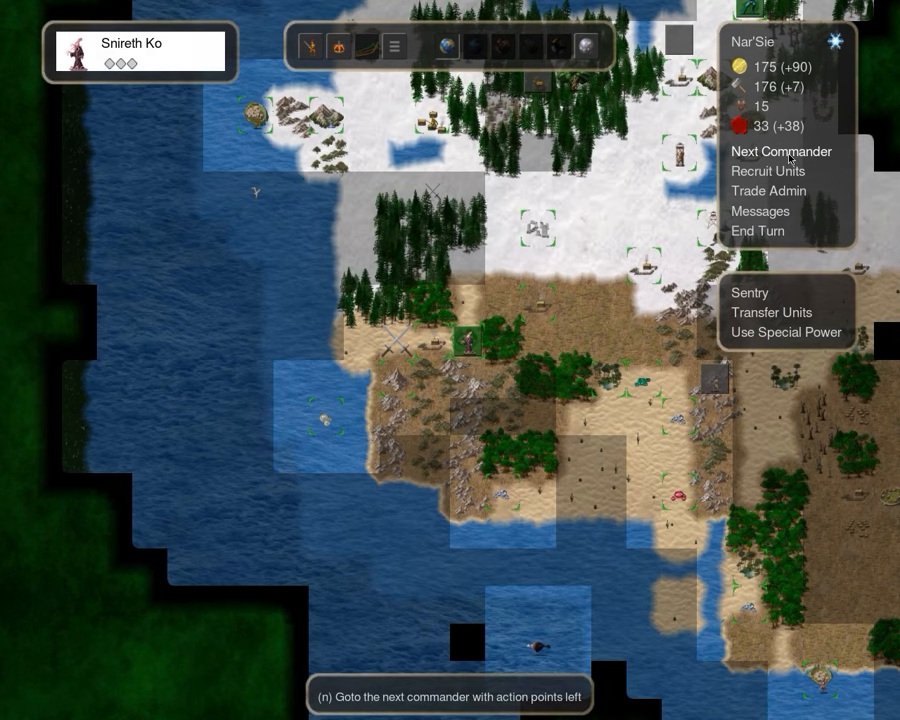
{"action": "left_click", "coordinate": [782, 151]}
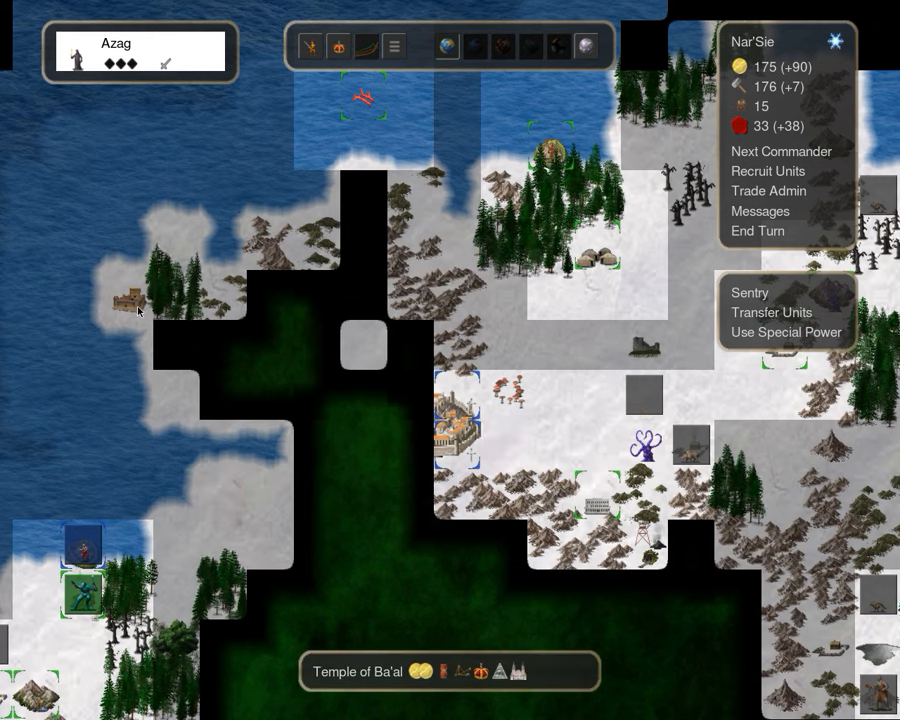
{"action": "left_click", "coordinate": [781, 151]}
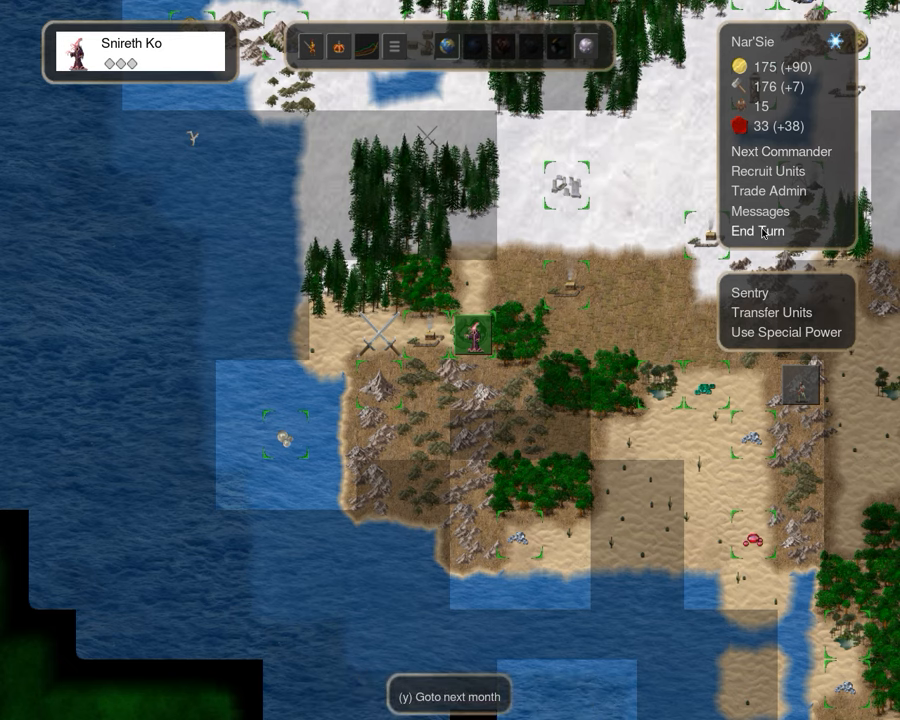
{"action": "left_click", "coordinate": [758, 231]}
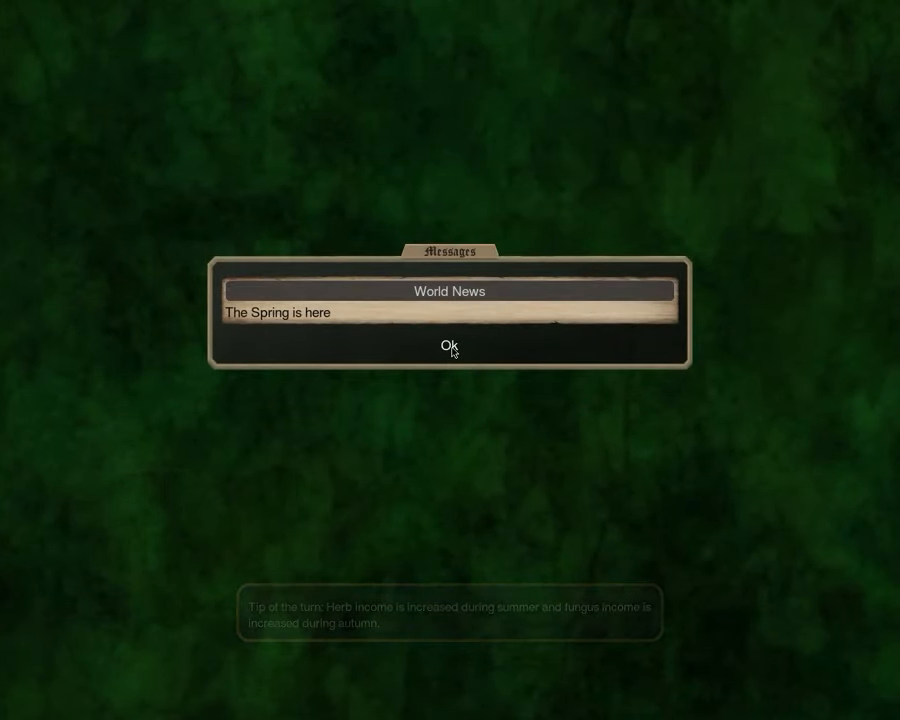
Dismiss the spring World News and step through the commanders with moves left
{"action": "left_click", "coordinate": [448, 345]}
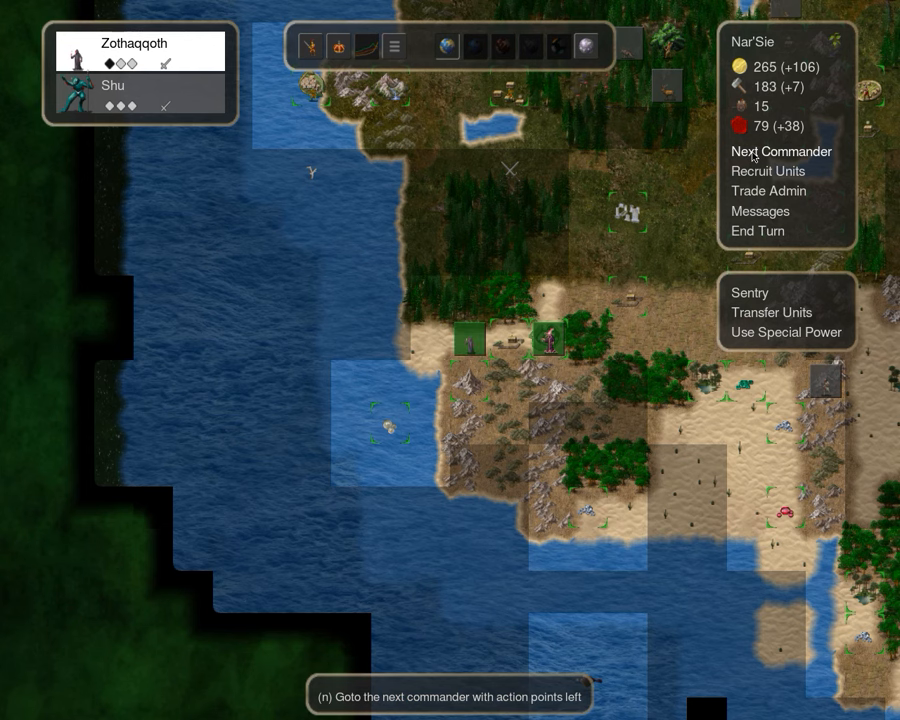
{"action": "left_click", "coordinate": [781, 151]}
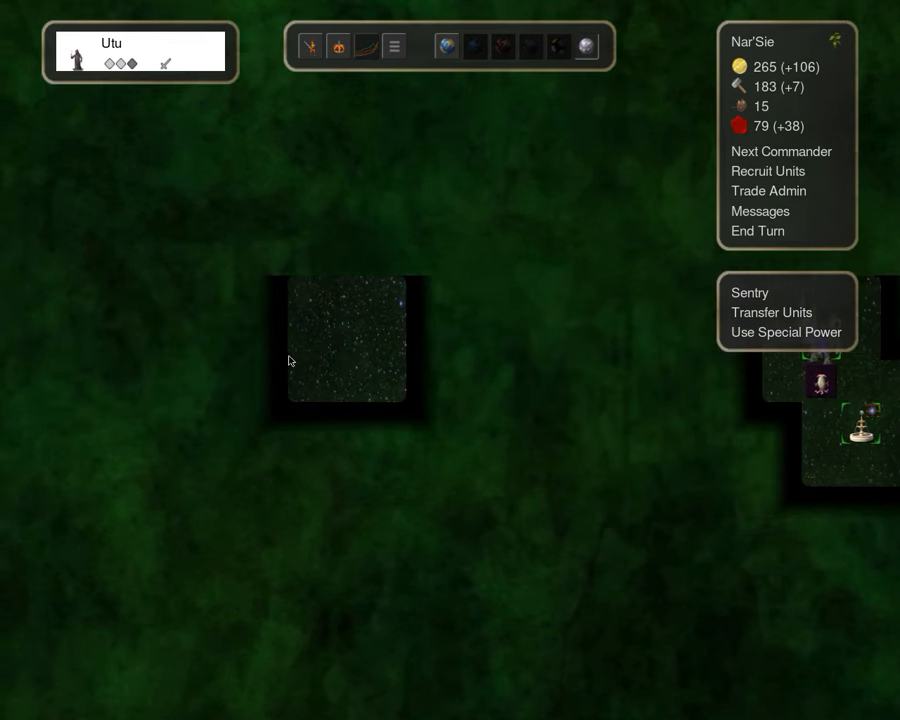
{"action": "left_click", "coordinate": [263, 337]}
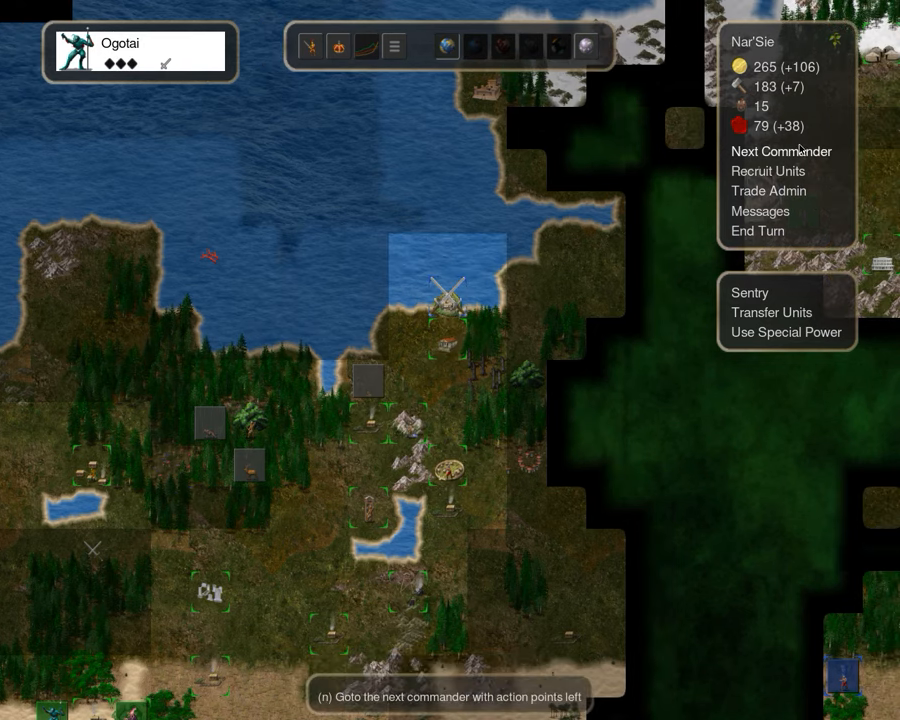
{"action": "left_click", "coordinate": [781, 151]}
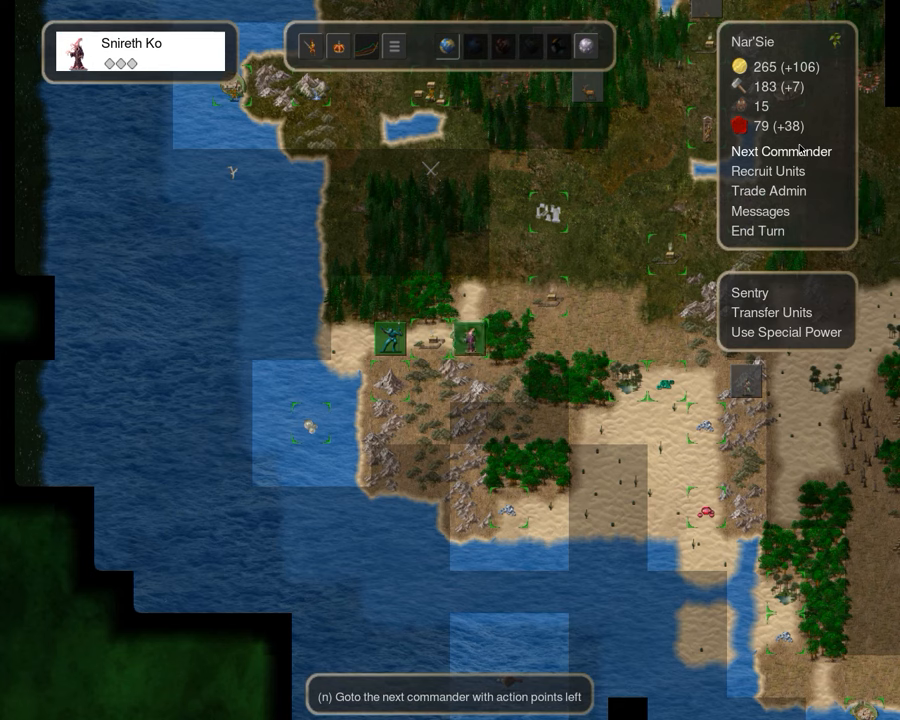
{"action": "left_click", "coordinate": [782, 151]}
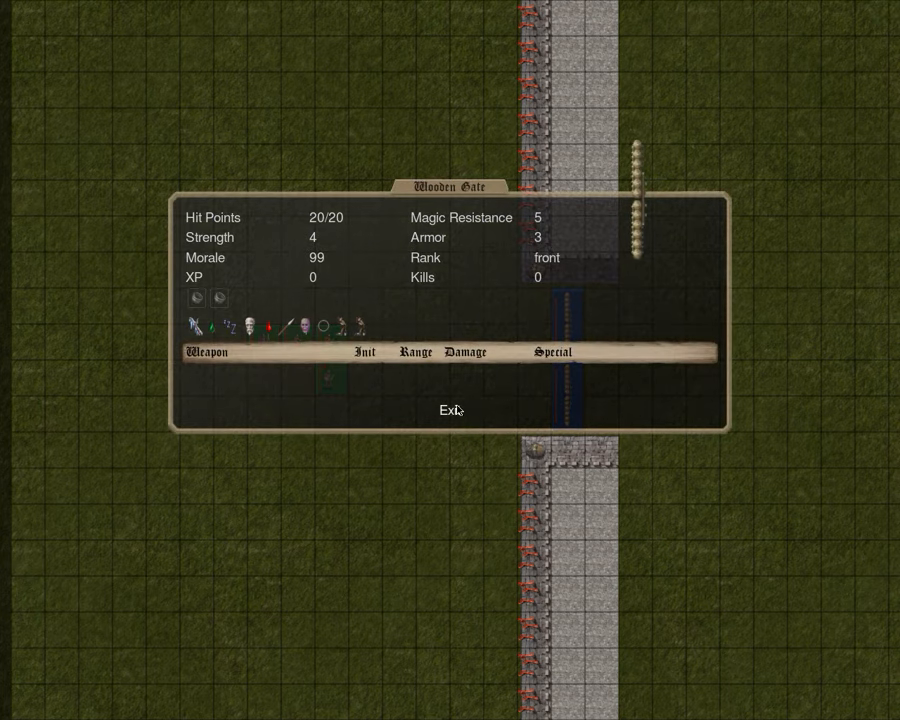
Close the Wooden Gate's stats and advance through three more commanders
{"action": "left_click", "coordinate": [450, 410]}
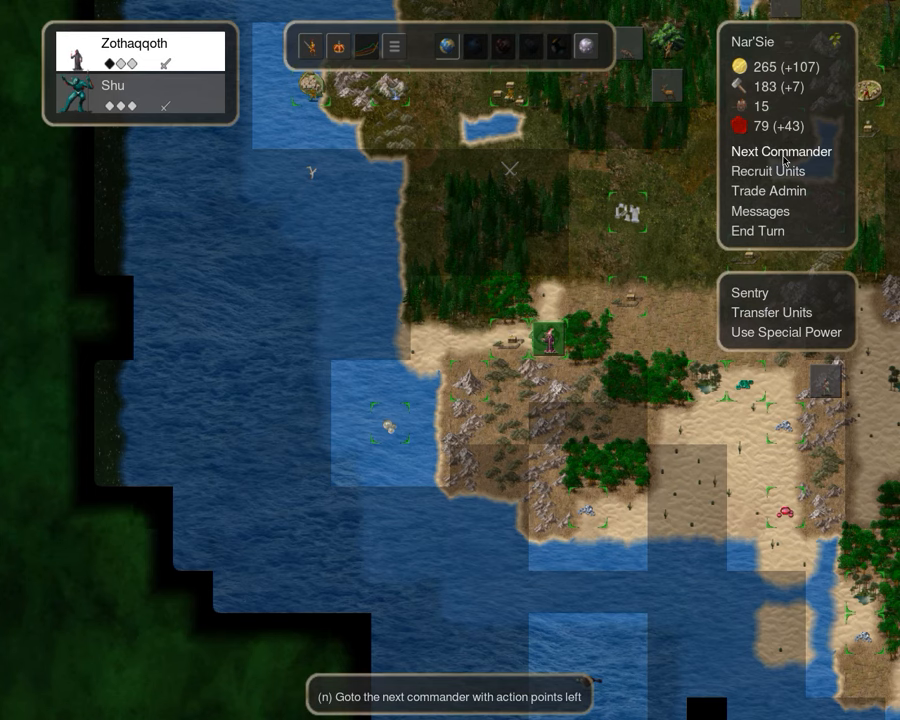
{"action": "left_click", "coordinate": [781, 151]}
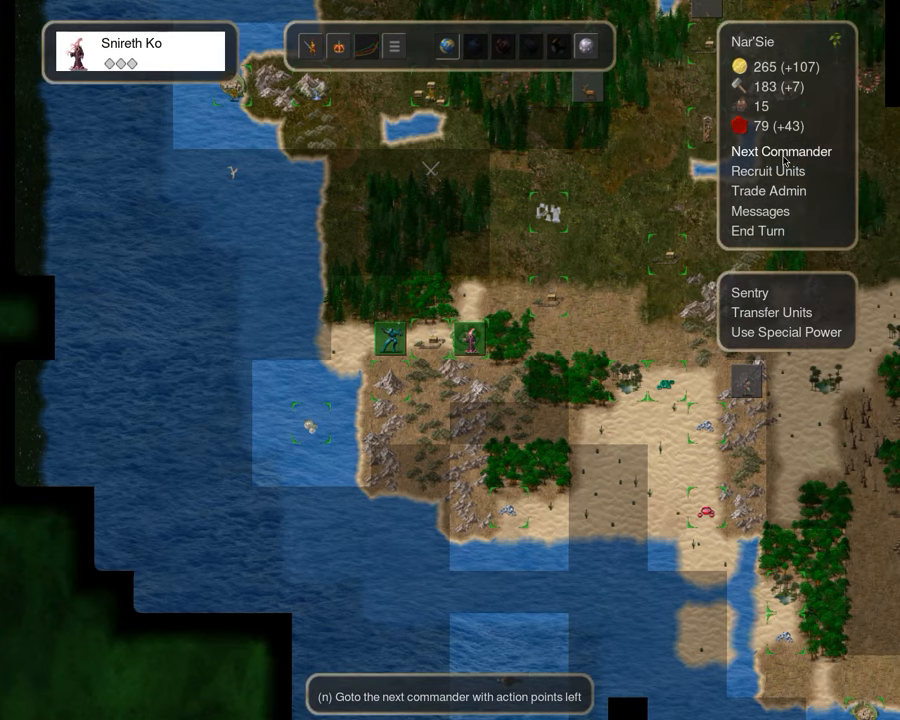
{"action": "left_click", "coordinate": [781, 151]}
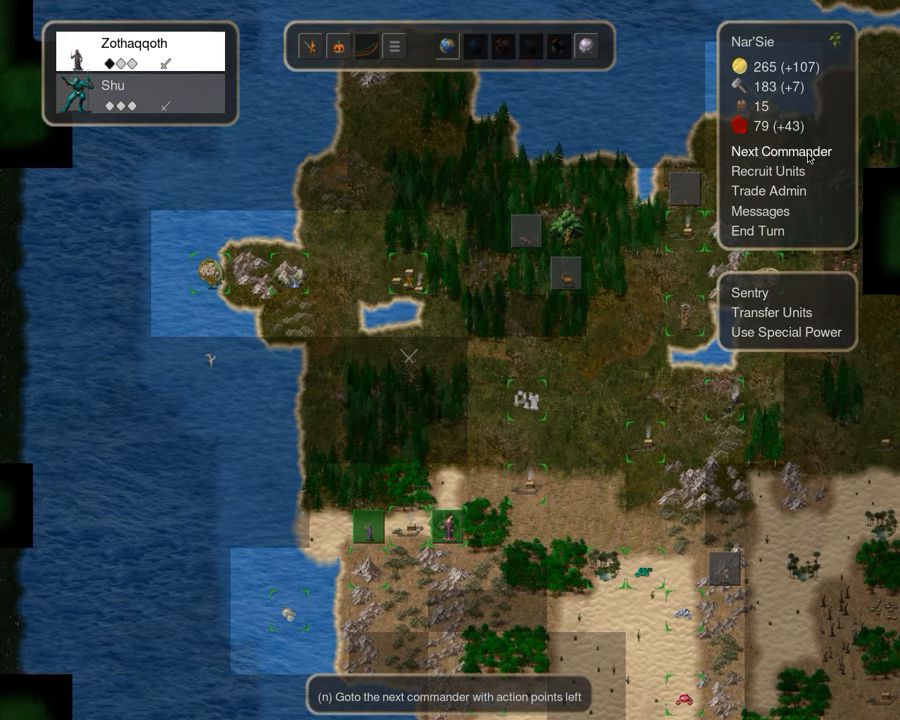
{"action": "left_click", "coordinate": [781, 151]}
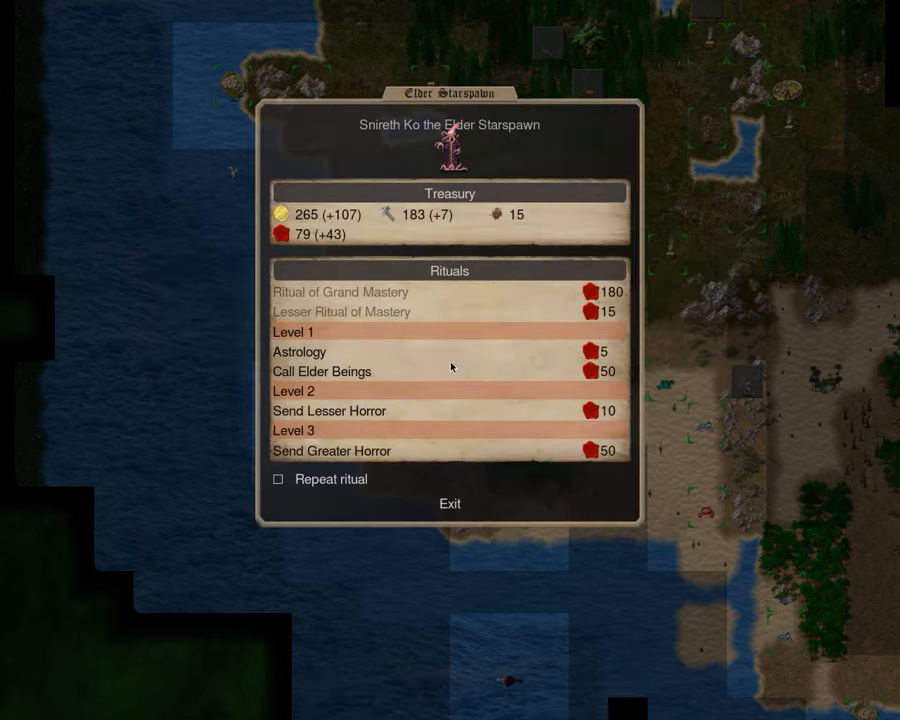
Exit Snireth Ko's and Shu's ritual lists without casting, then advance to the next commander
{"action": "left_click", "coordinate": [450, 503]}
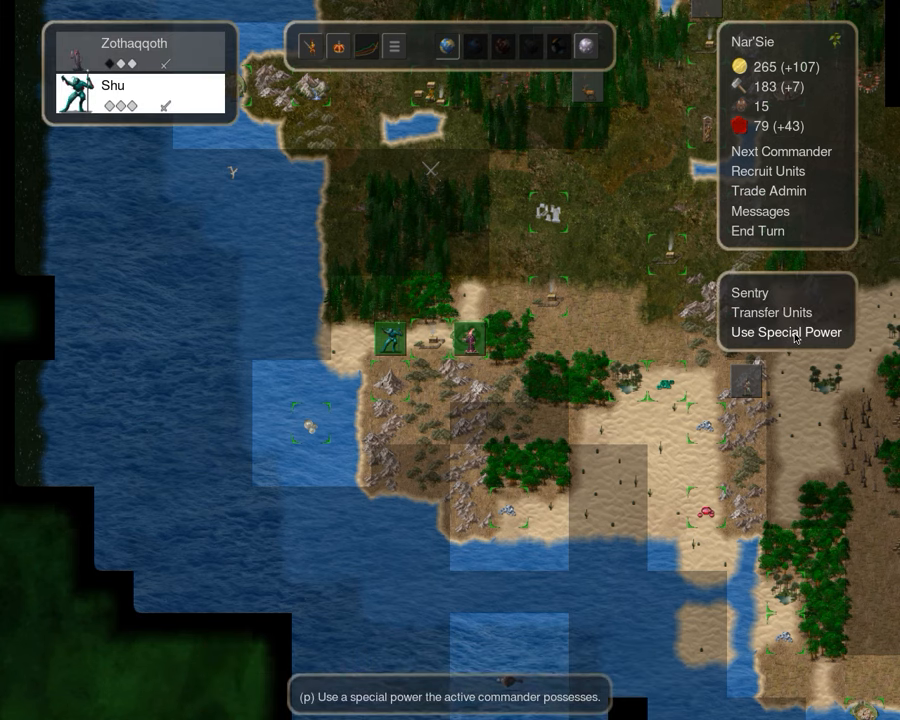
{"action": "left_click", "coordinate": [785, 332]}
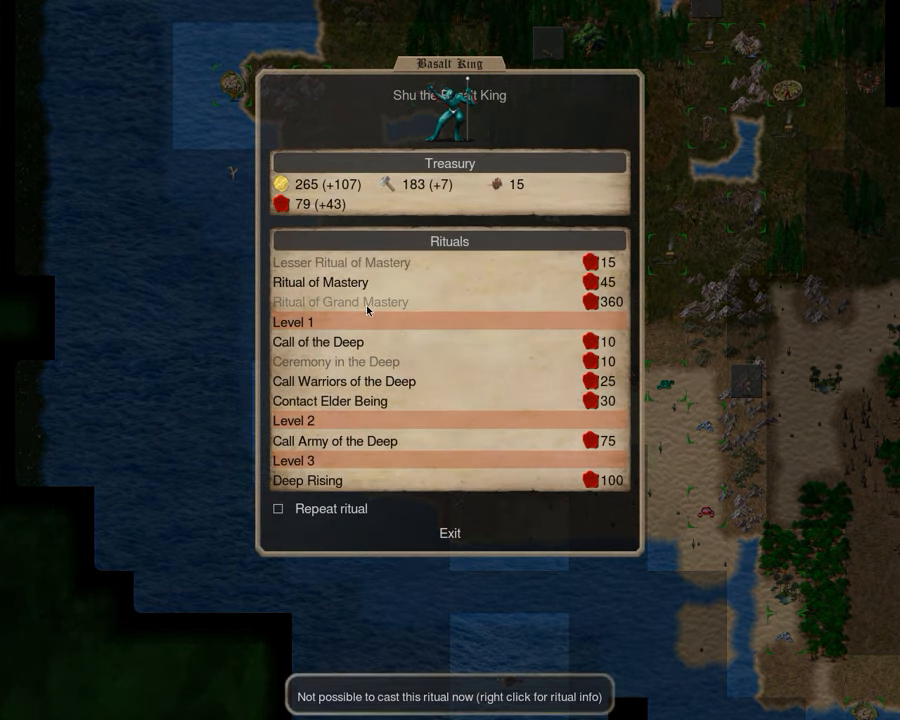
{"action": "left_click", "coordinate": [449, 532]}
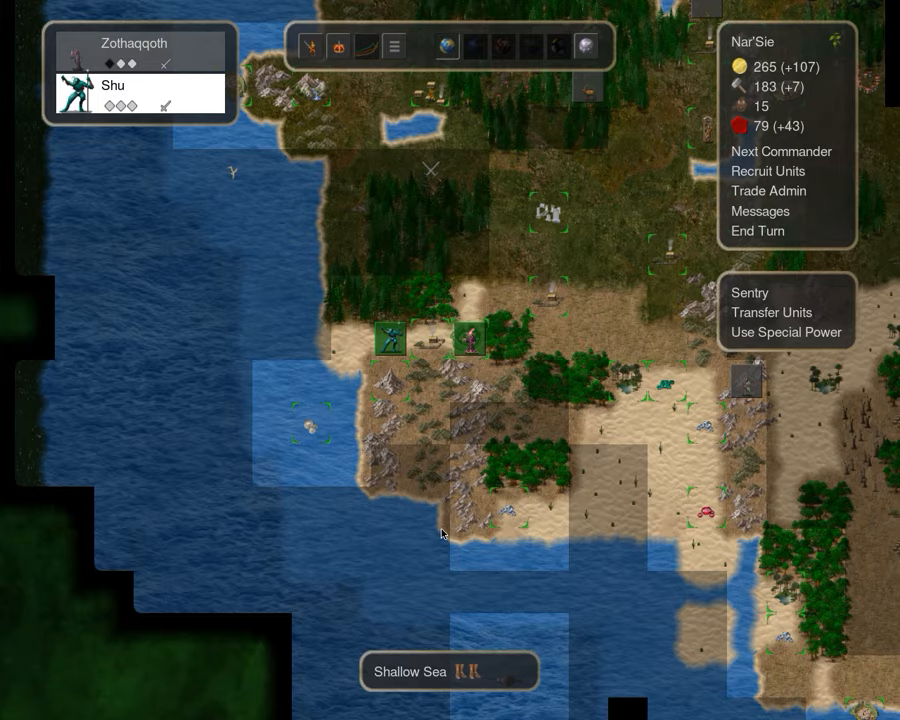
{"action": "left_click", "coordinate": [782, 151]}
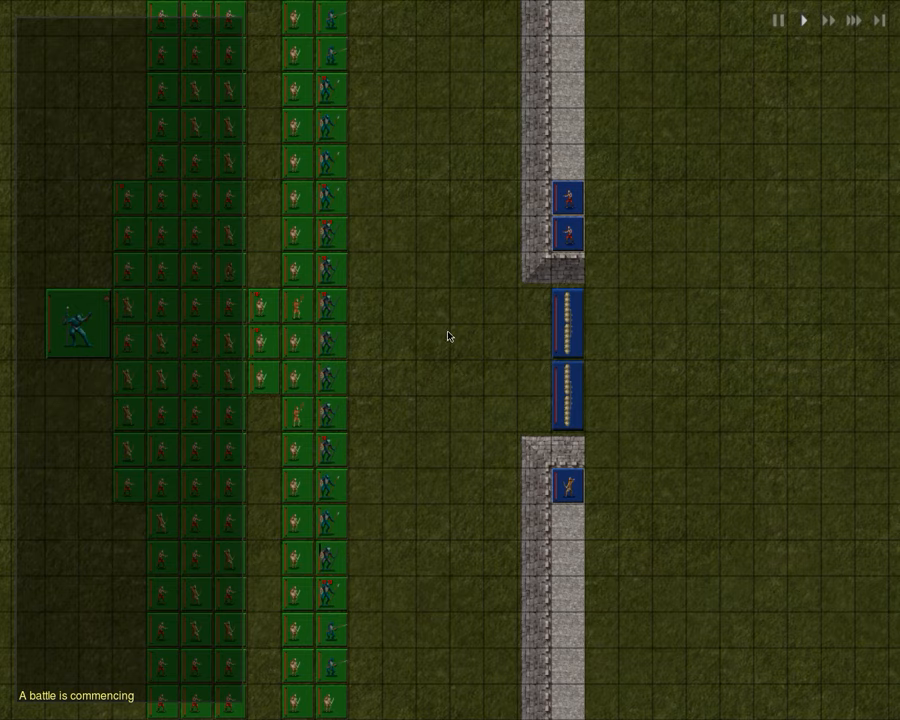
Inspect the enemy Shadow Imp's stats twice during the battle, closing them each time
{"action": "left_click", "coordinate": [807, 20]}
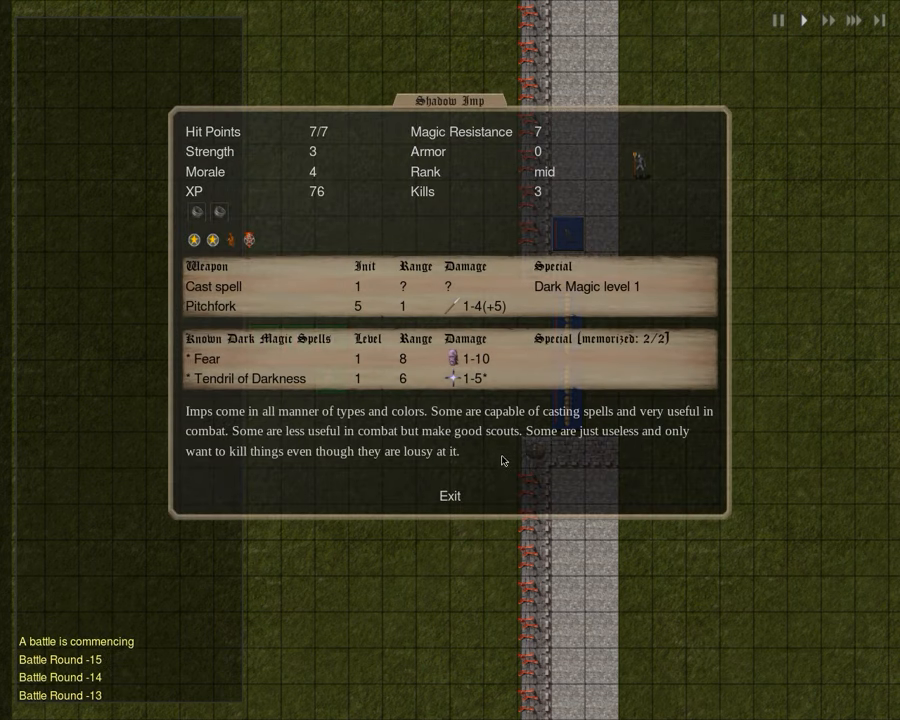
{"action": "left_click", "coordinate": [449, 496]}
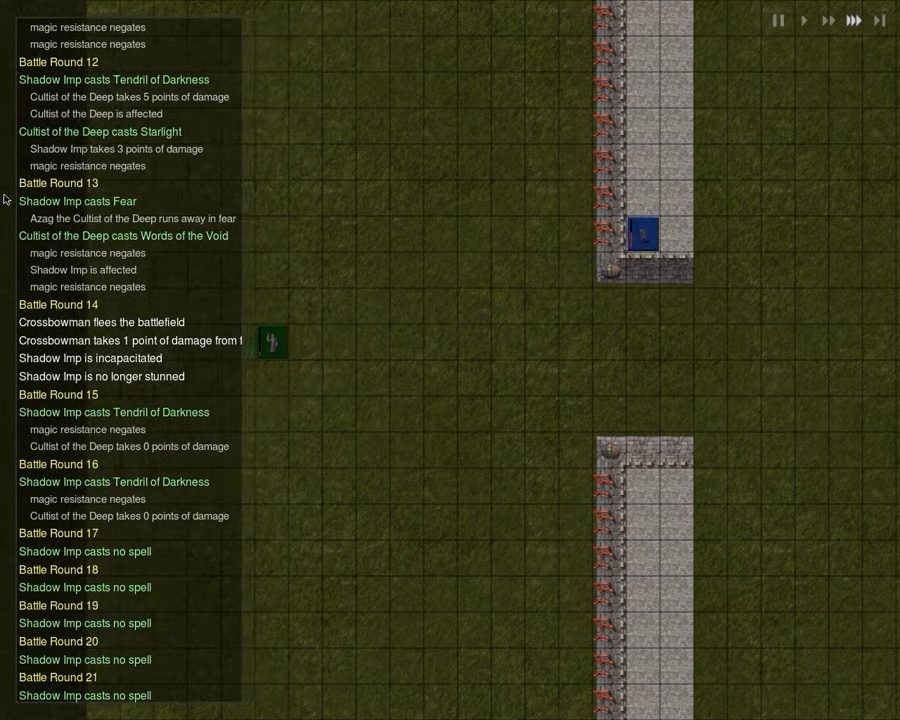
{"action": "left_click", "coordinate": [645, 232]}
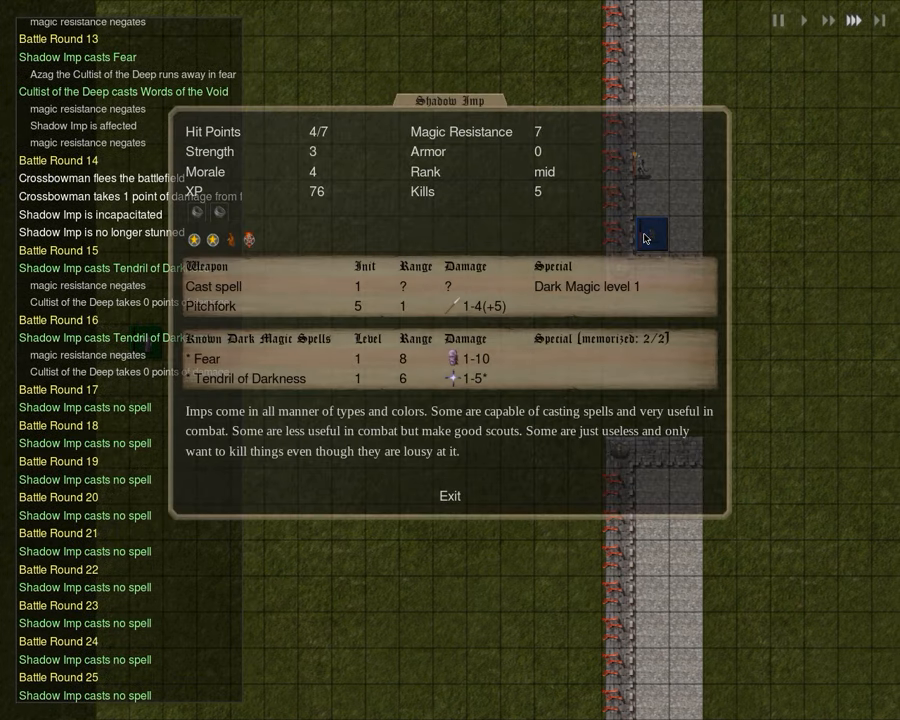
{"action": "left_click", "coordinate": [449, 495]}
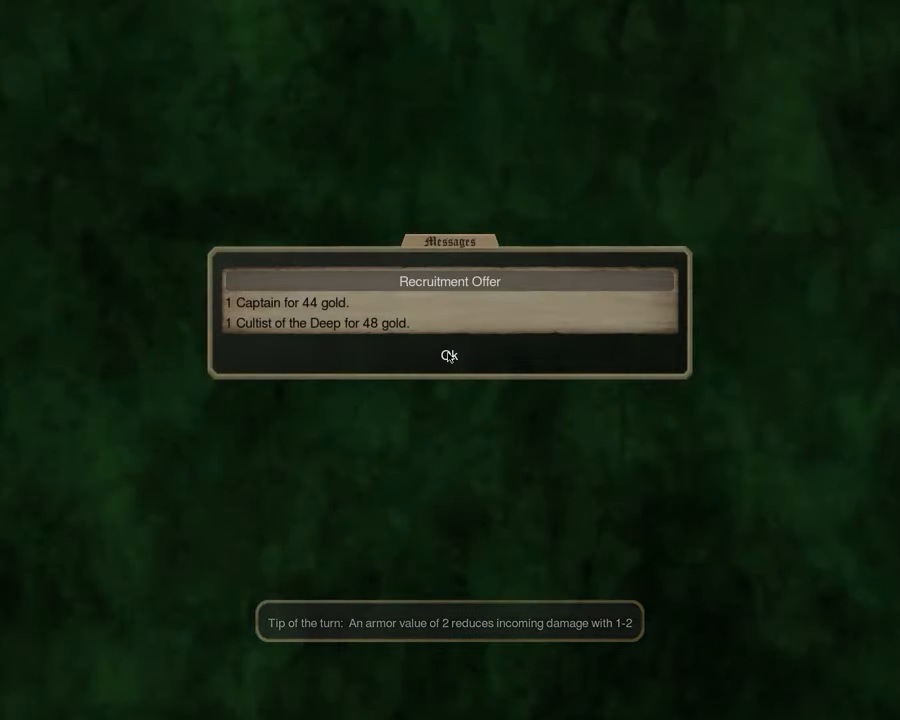
Dismiss the recruitment offer, close the Blood Fungus stats, and cycle on through Utu to Ogotai
{"action": "left_click", "coordinate": [449, 356]}
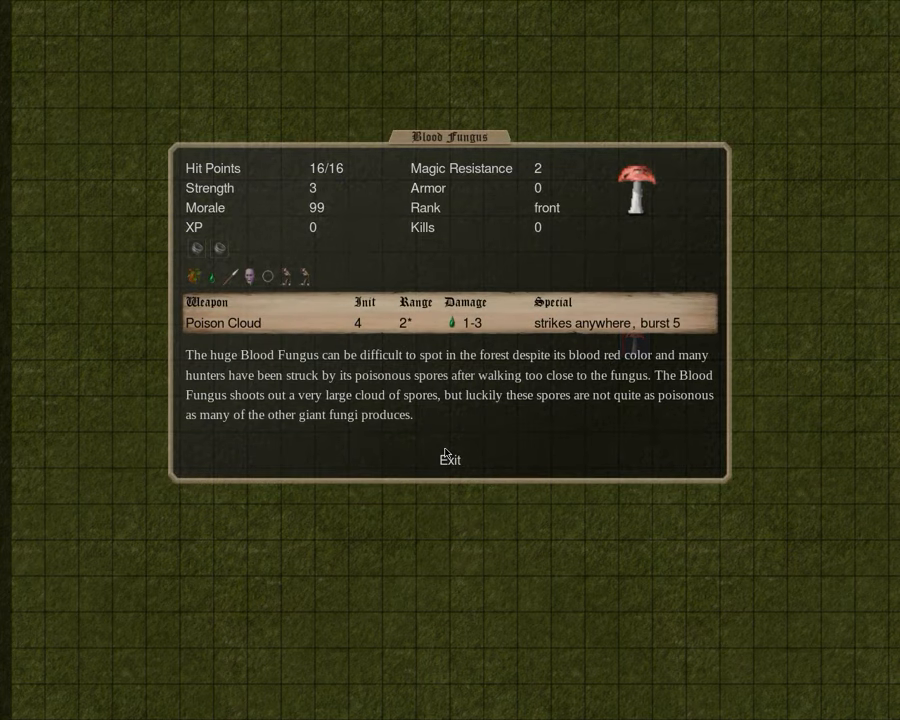
{"action": "left_click", "coordinate": [449, 460]}
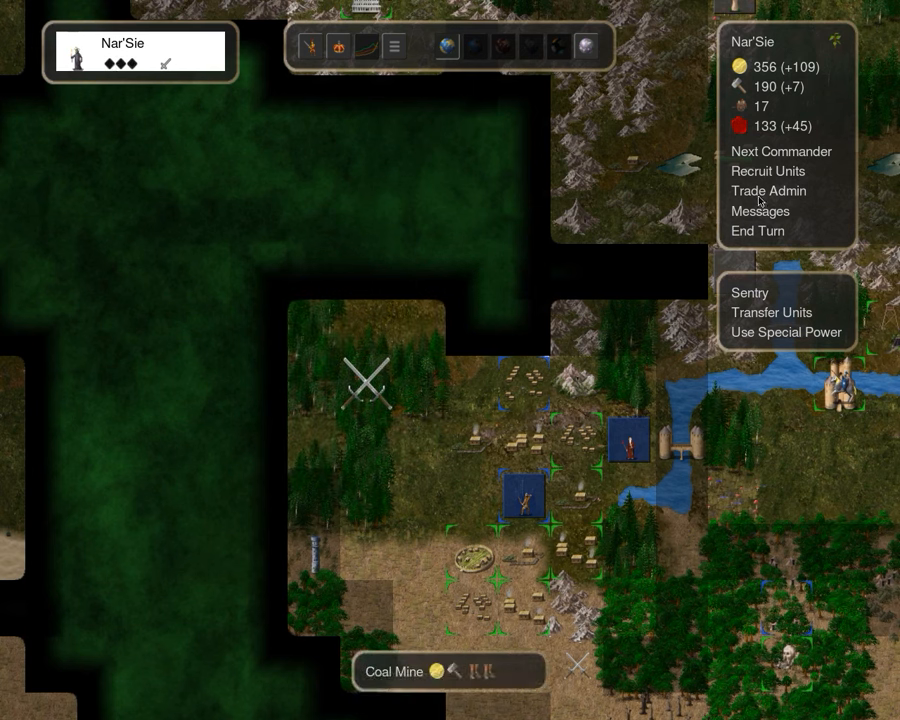
{"action": "left_click", "coordinate": [781, 151]}
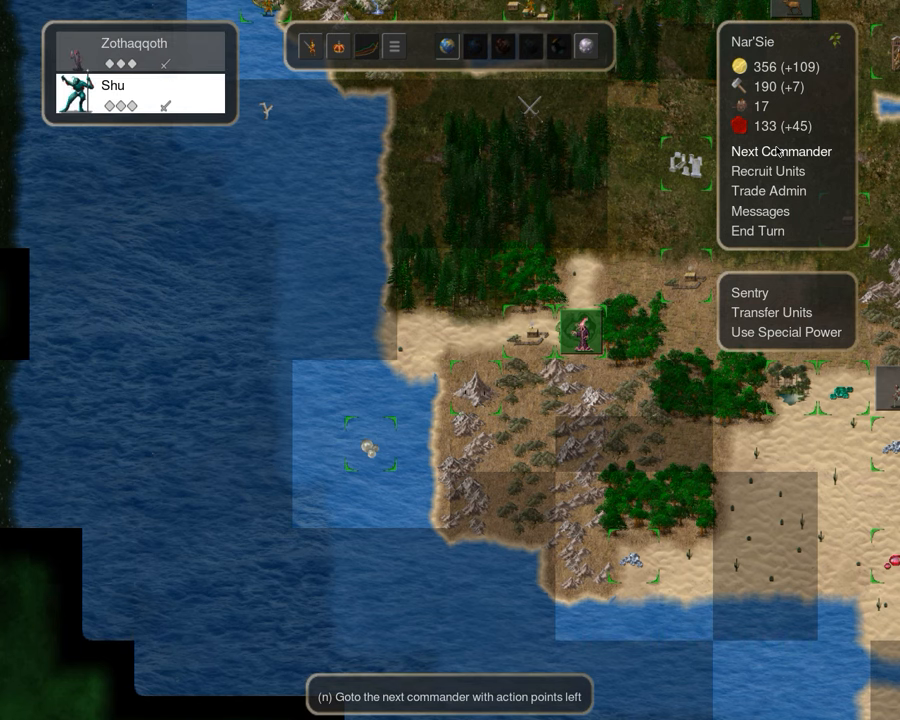
{"action": "left_click", "coordinate": [781, 151]}
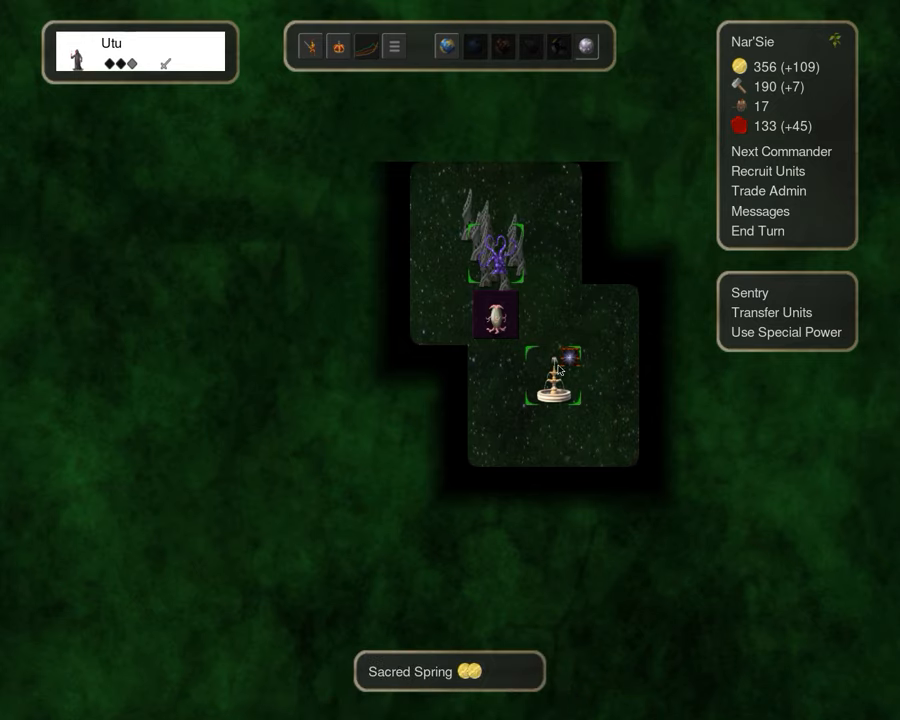
{"action": "mouse_move", "coordinate": [562, 388]}
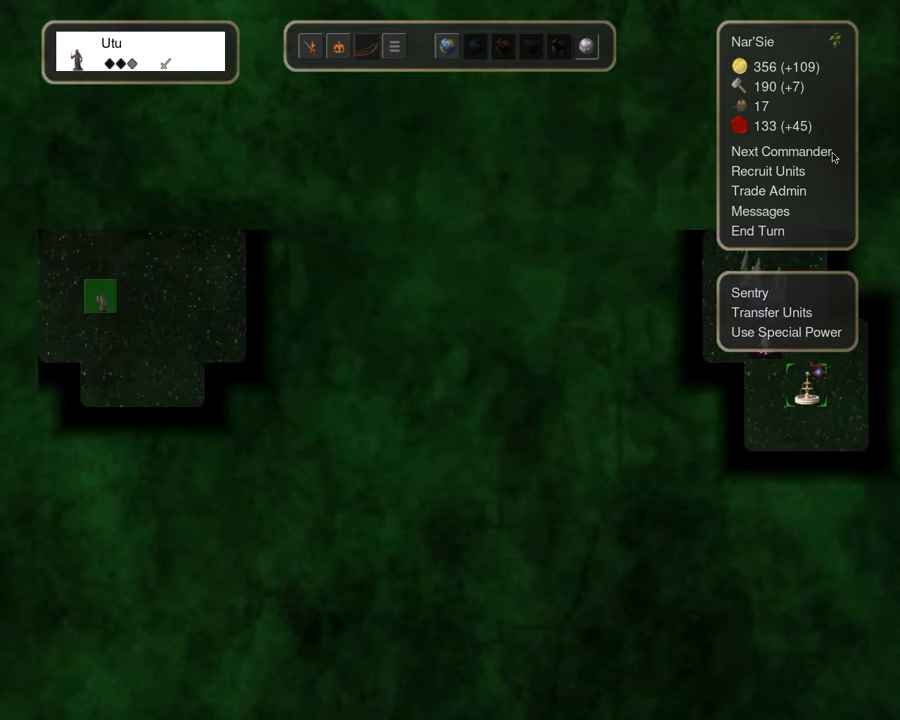
{"action": "left_click", "coordinate": [782, 151]}
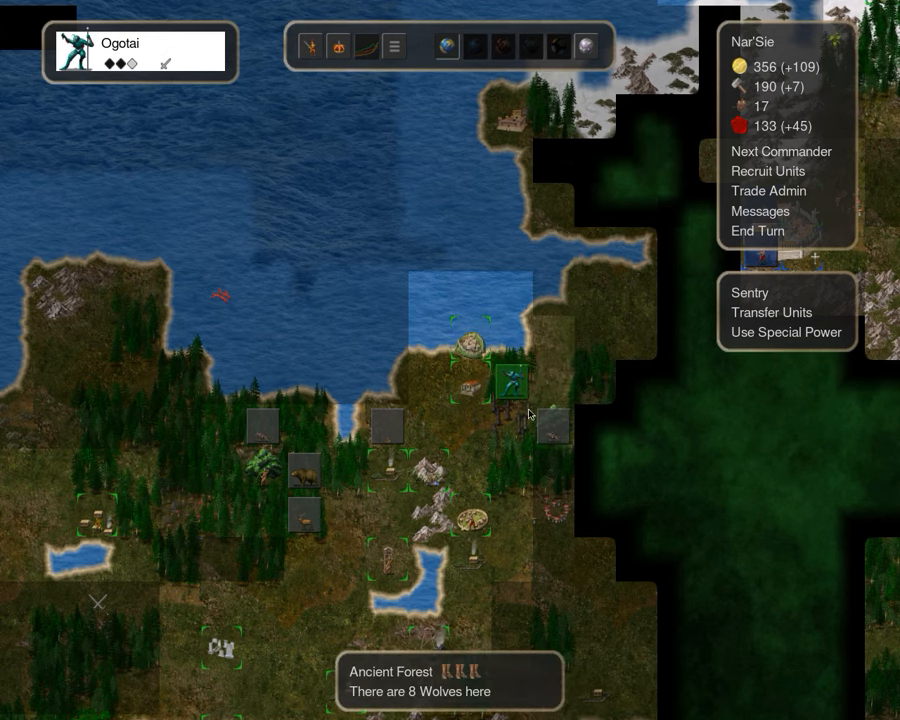
{"action": "mouse_move", "coordinate": [578, 410]}
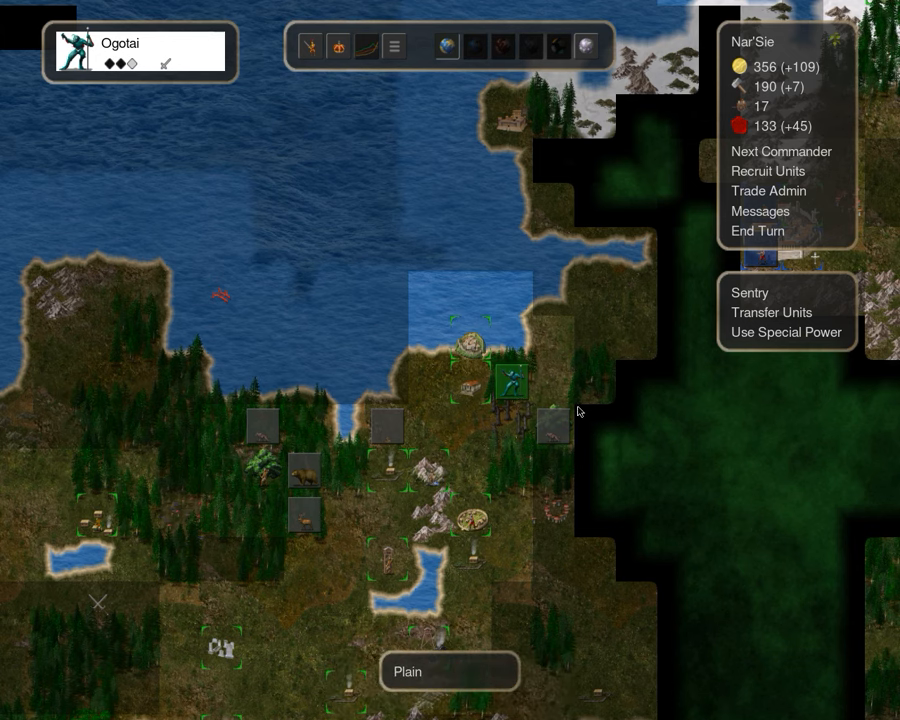
{"action": "mouse_move", "coordinate": [561, 425]}
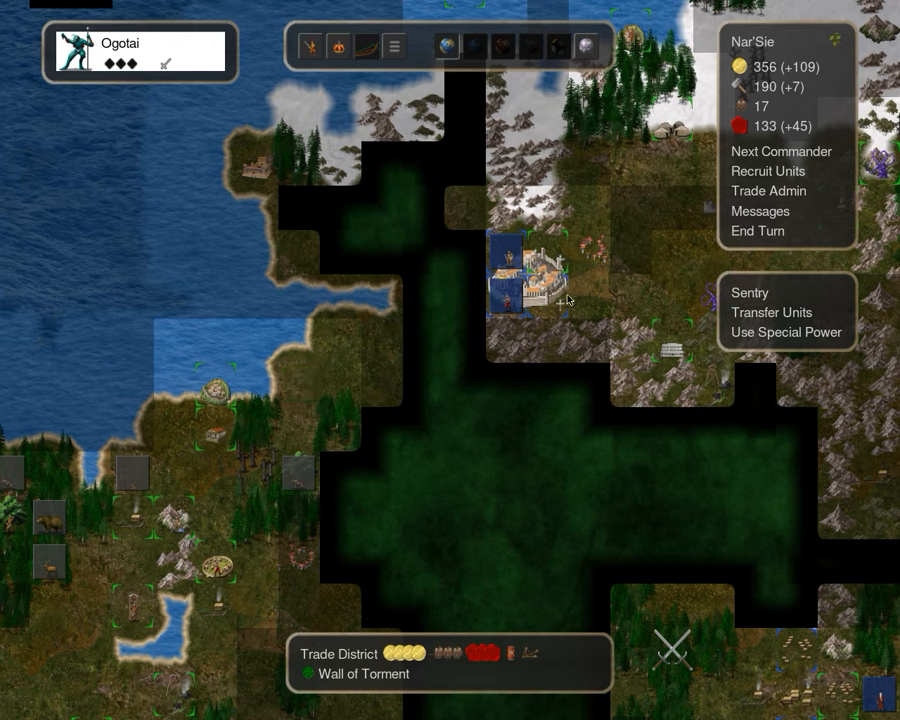
Skip two commanders, bring the Deserted Port into view and open its recruitment screen
{"action": "left_click", "coordinate": [781, 151]}
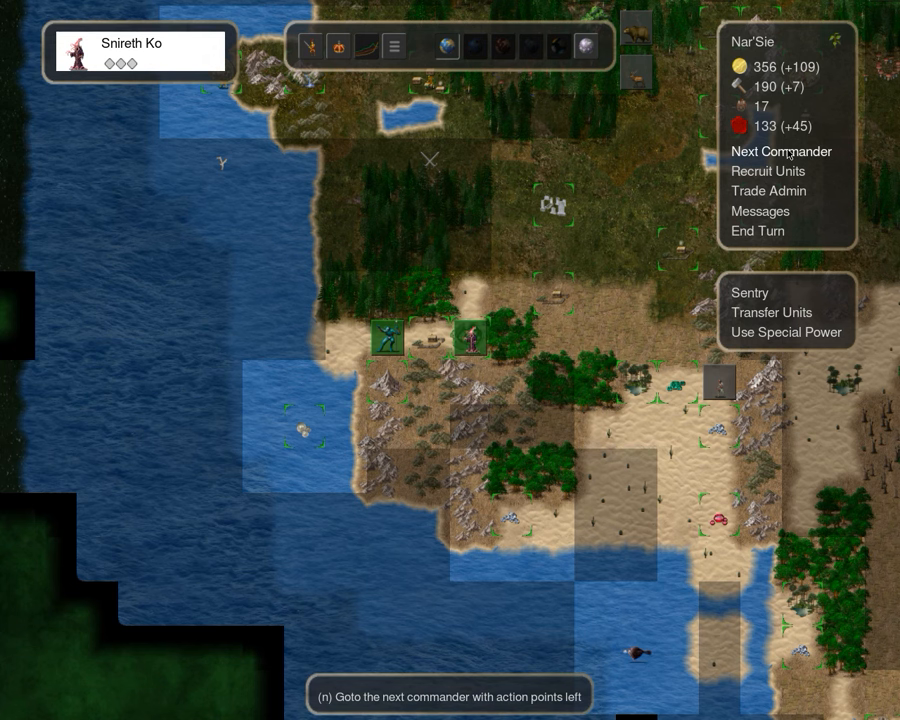
{"action": "left_click", "coordinate": [781, 151]}
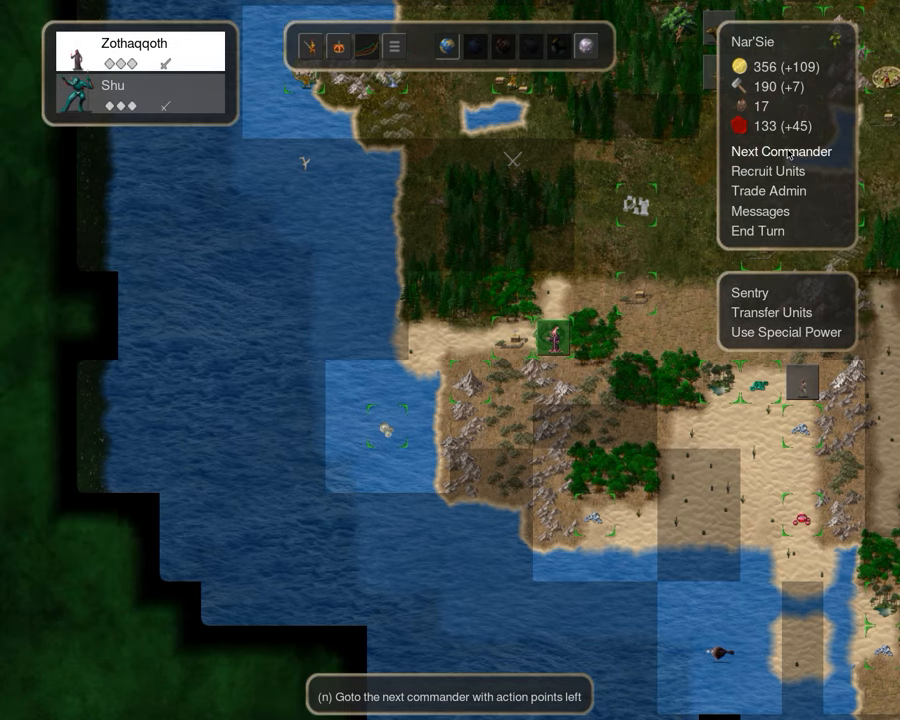
{"action": "left_click", "coordinate": [767, 171]}
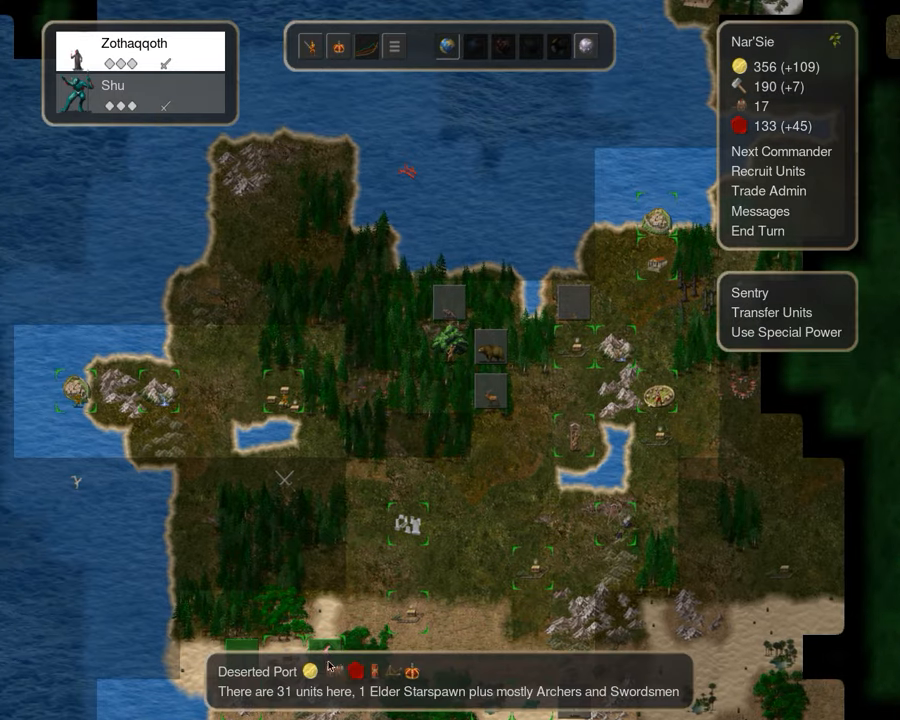
{"action": "left_click", "coordinate": [767, 171]}
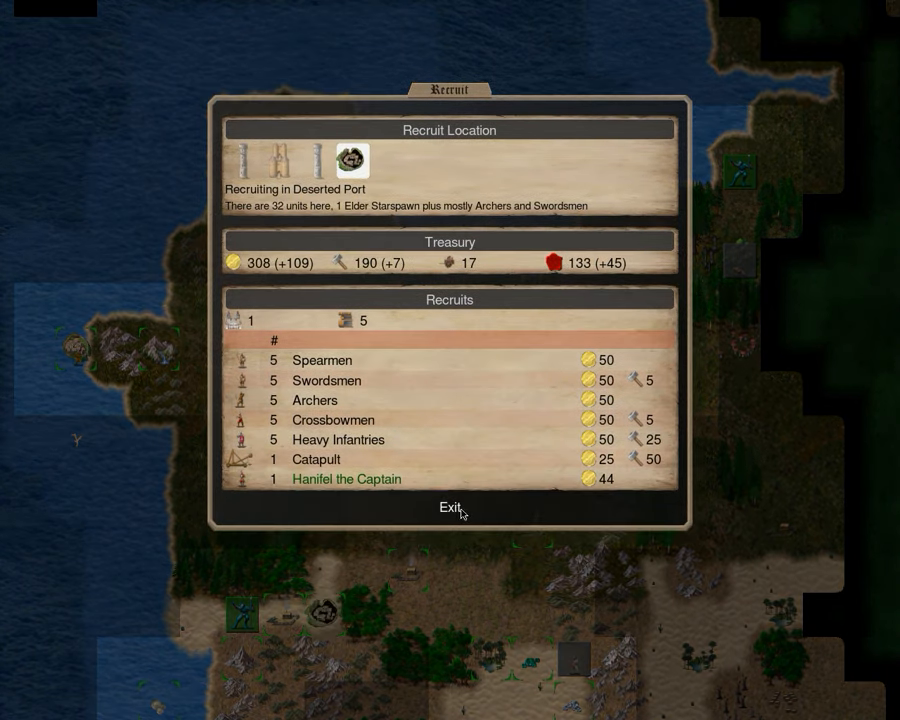
Leave recruitment, select Xi Mi, and send its troops to attack the snakes' square
{"action": "left_click", "coordinate": [449, 507]}
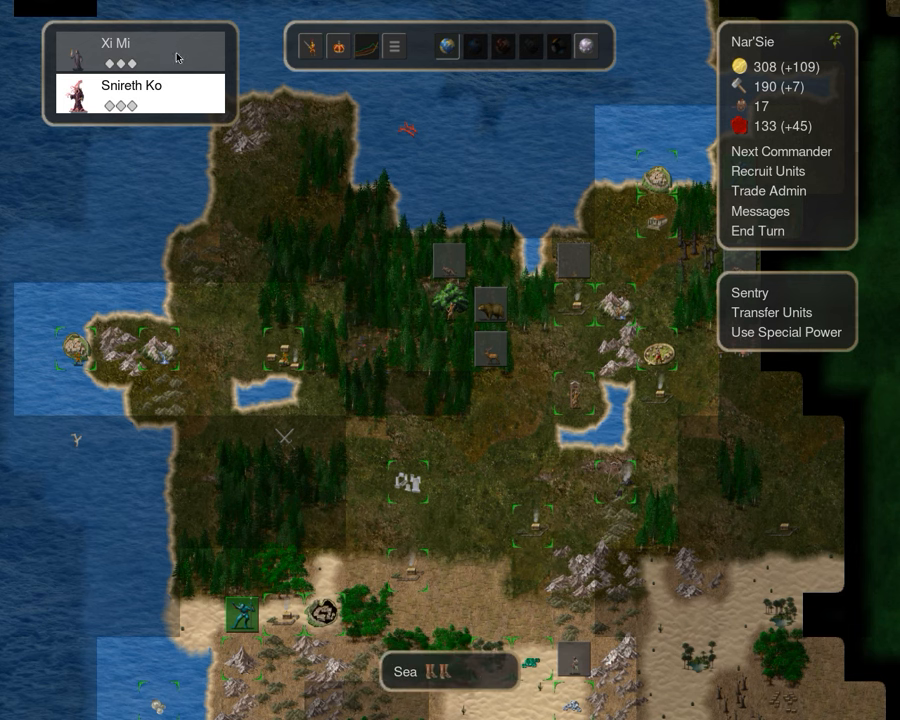
{"action": "left_click", "coordinate": [768, 171]}
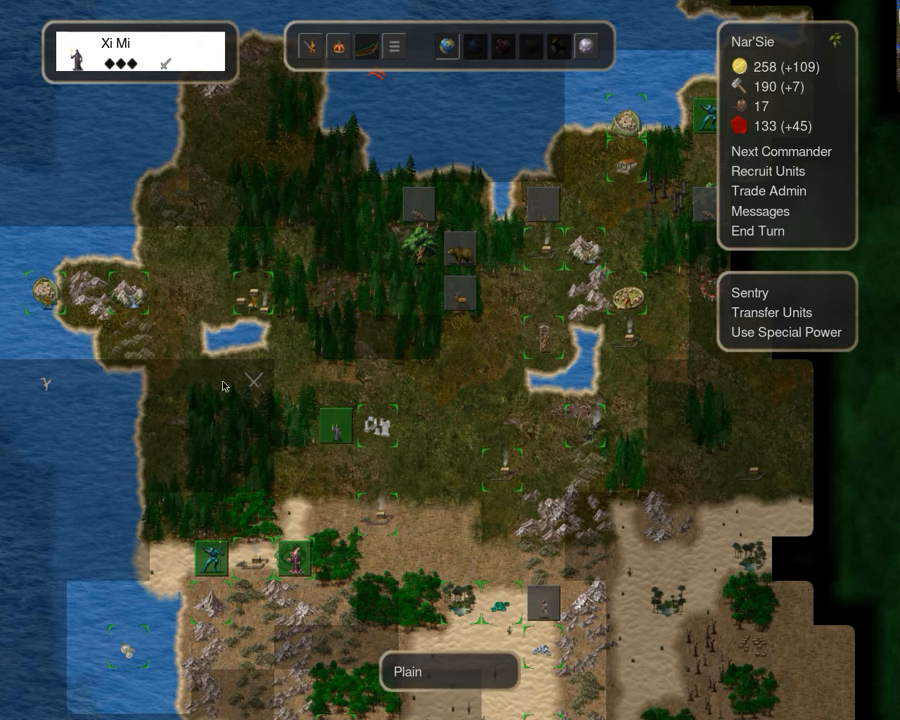
{"action": "left_click", "coordinate": [781, 151]}
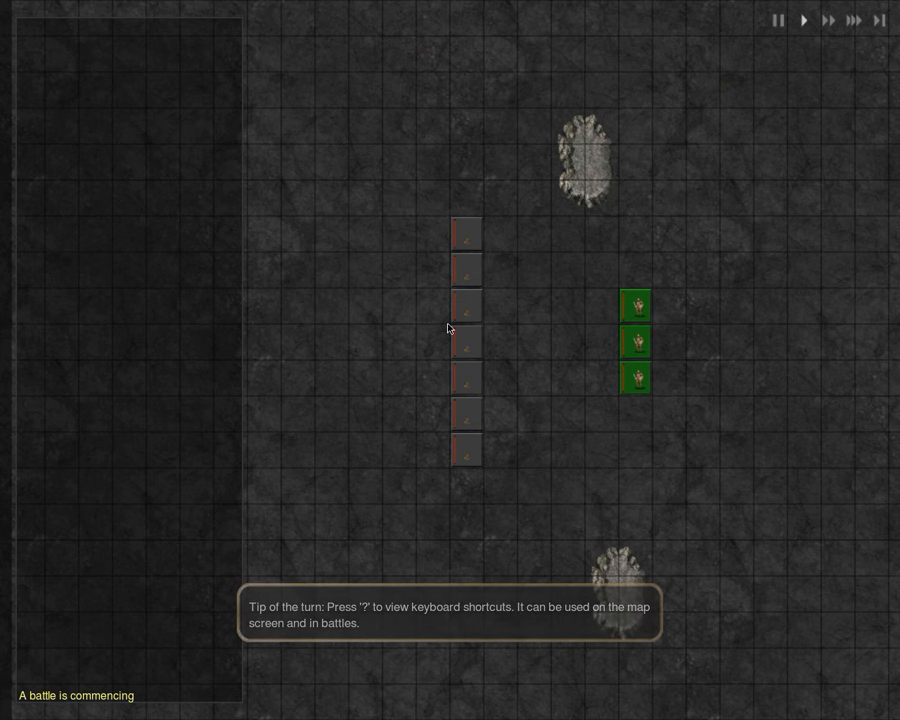
Start the swordsmen-versus-snakes battle playback and fast-forward it
{"action": "left_click", "coordinate": [849, 21]}
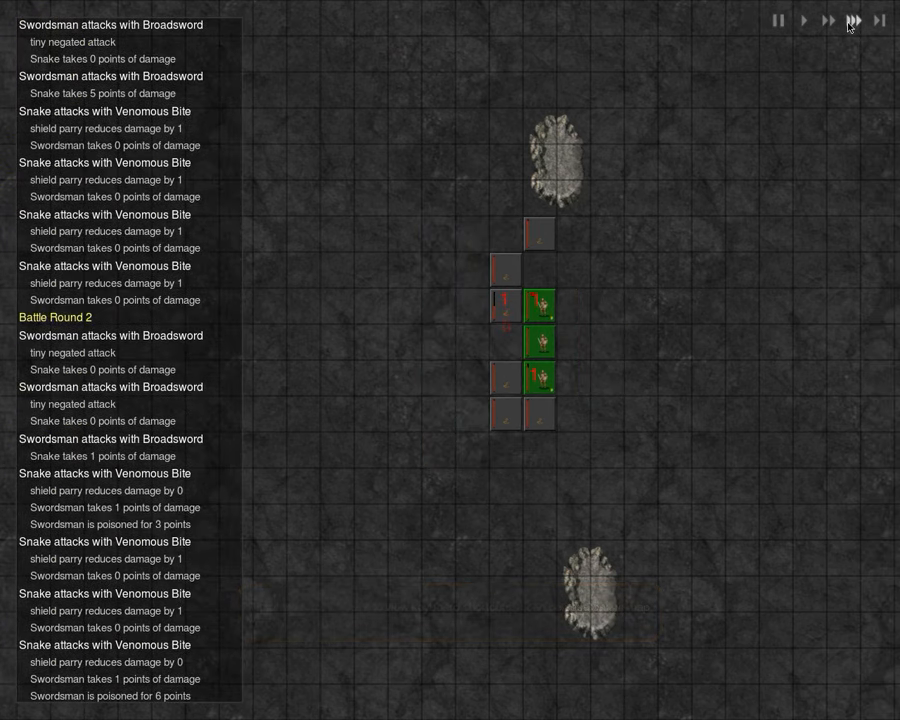
{"action": "left_click", "coordinate": [847, 22]}
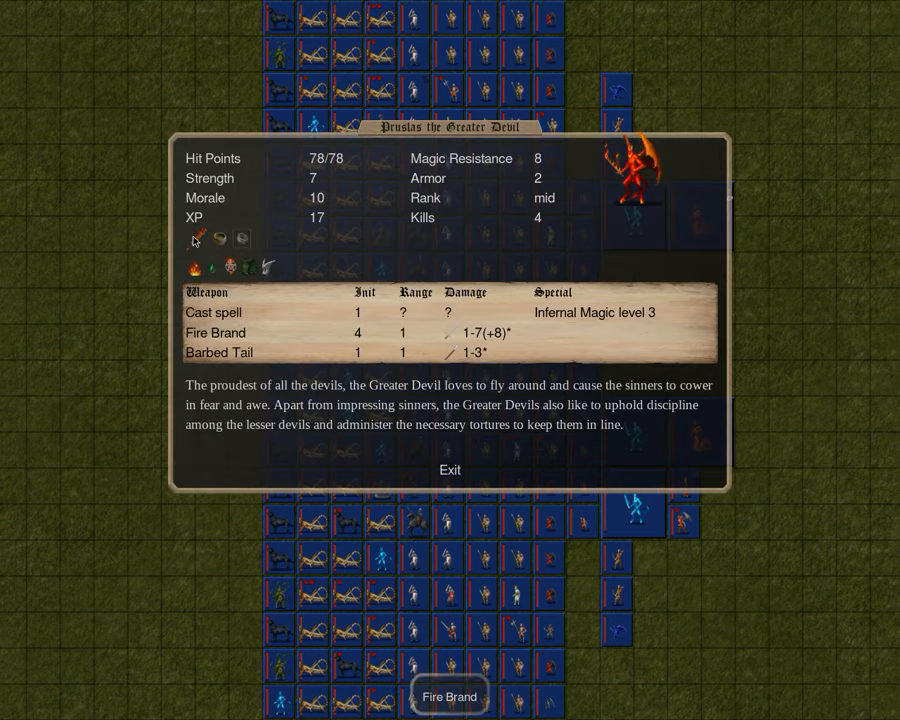
{"action": "mouse_move", "coordinate": [448, 418]}
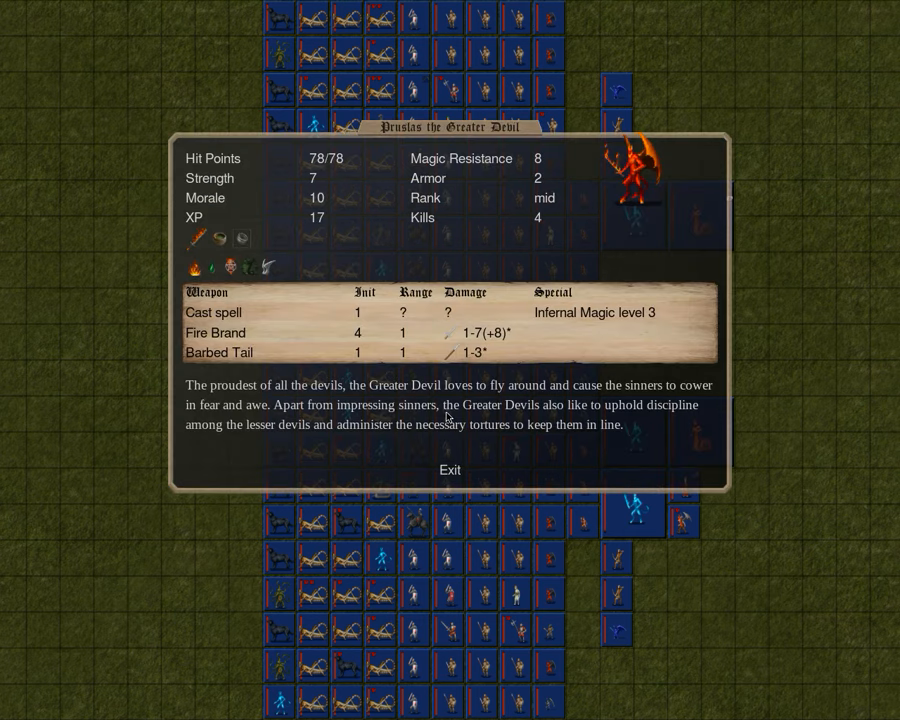
{"action": "mouse_move", "coordinate": [685, 201]}
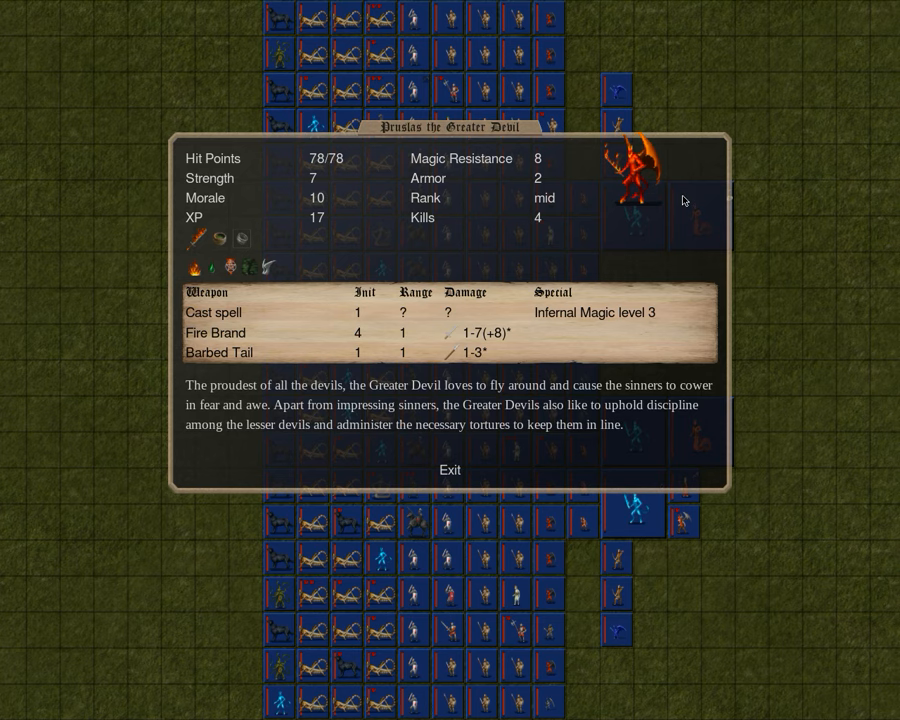
Inspect a Harlequin, Tierry the Demonologist and a Ba'alite Heavy Infantry, then close the details
{"action": "left_click", "coordinate": [683, 522]}
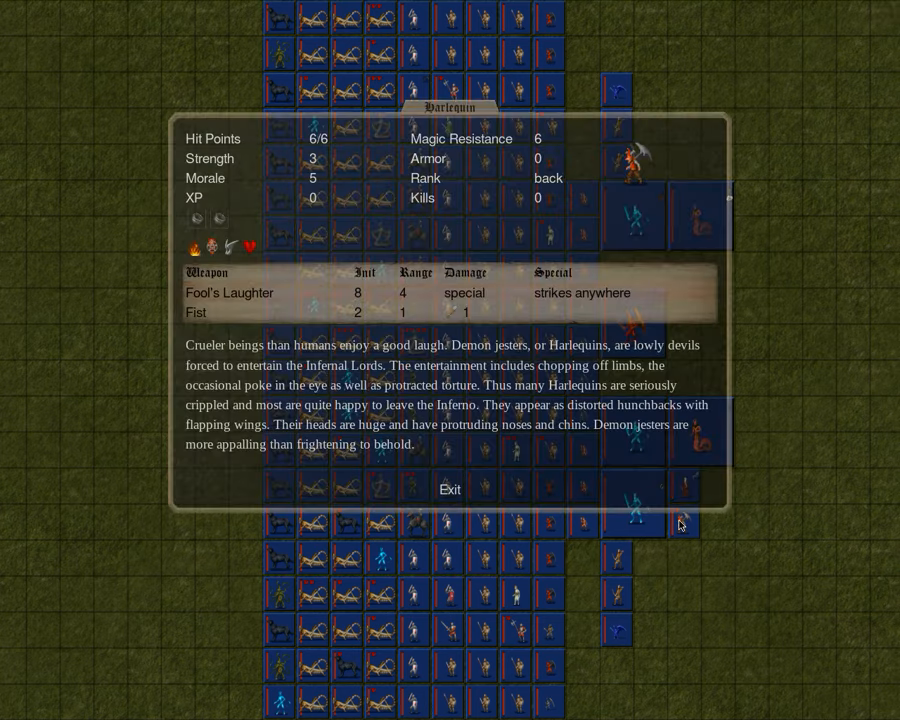
{"action": "left_click", "coordinate": [449, 489]}
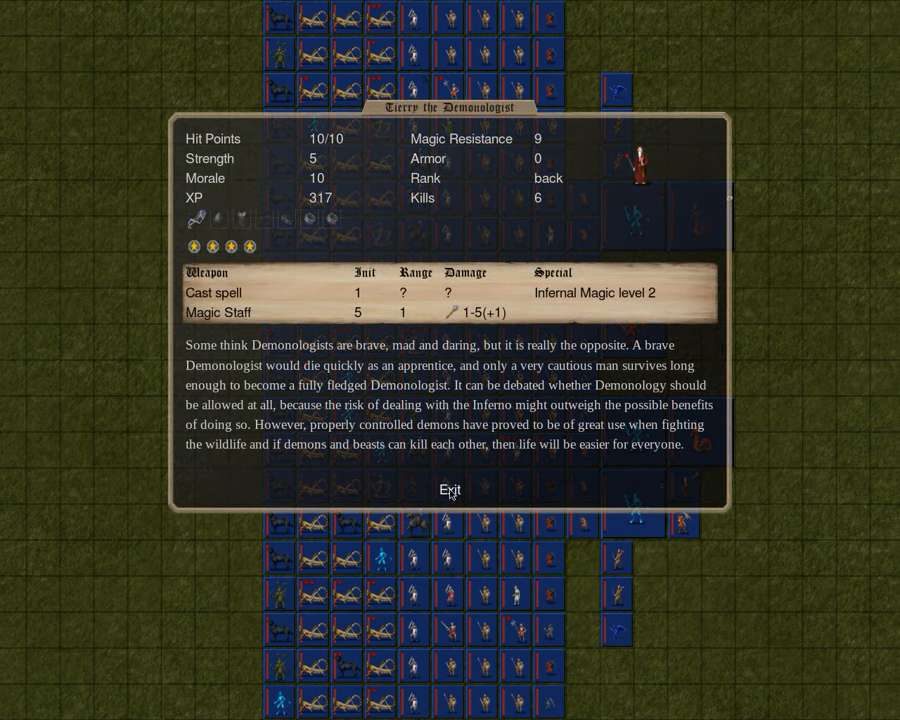
{"action": "left_click", "coordinate": [449, 490]}
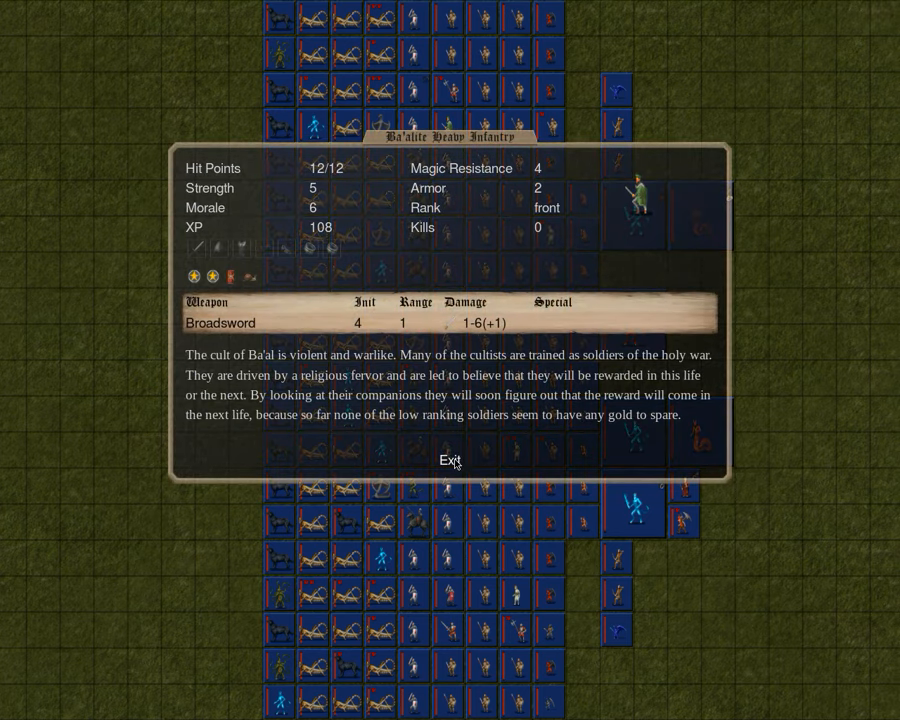
{"action": "left_click", "coordinate": [450, 460]}
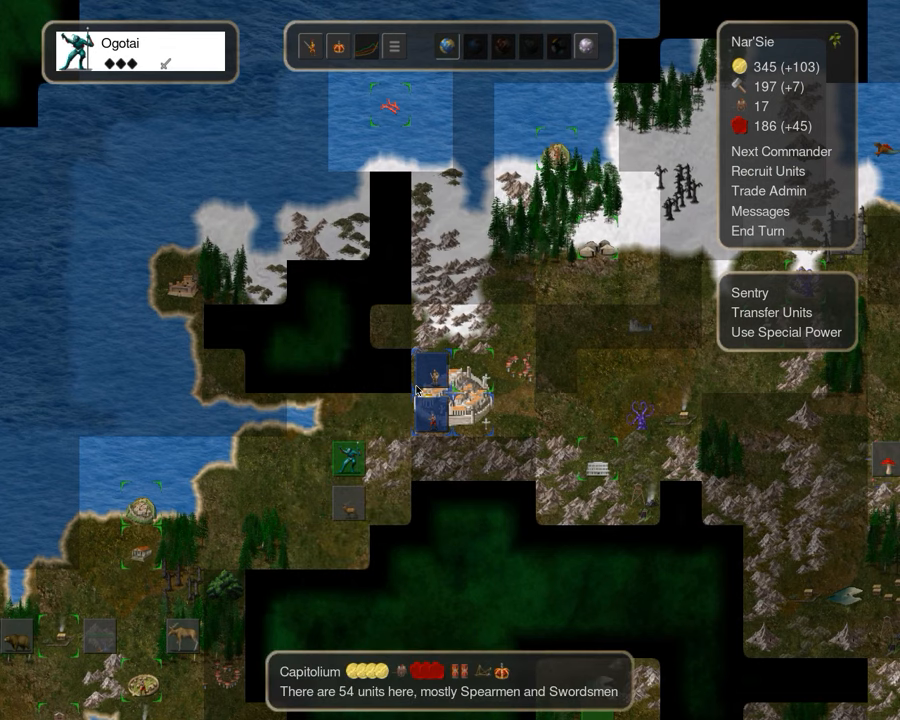
Browse Snireth Ko's and Shu's ritual lists without casting anything
{"action": "left_click", "coordinate": [781, 151]}
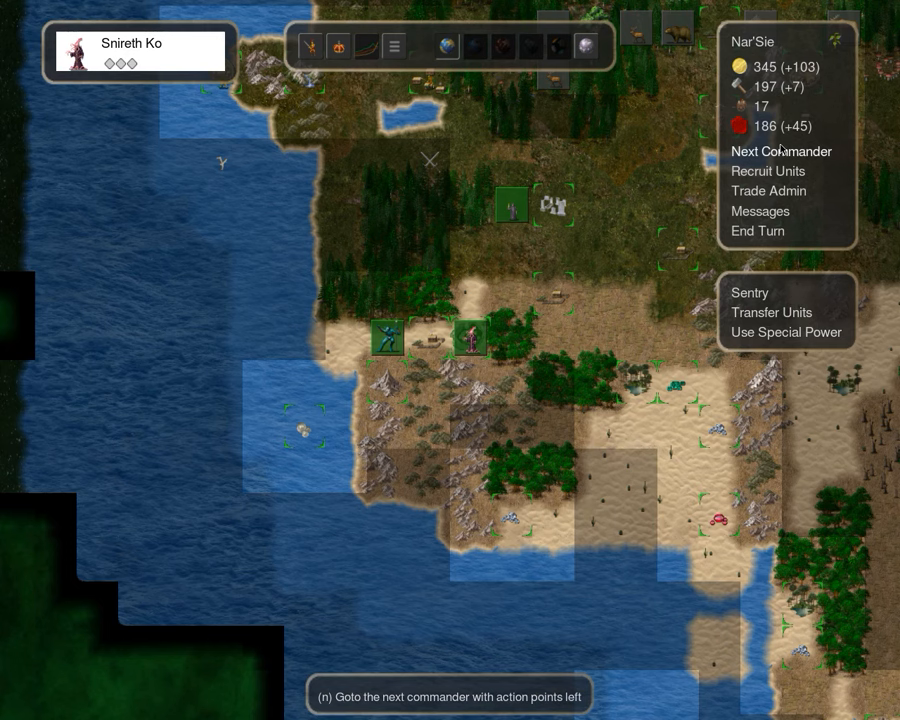
{"action": "left_click", "coordinate": [780, 332]}
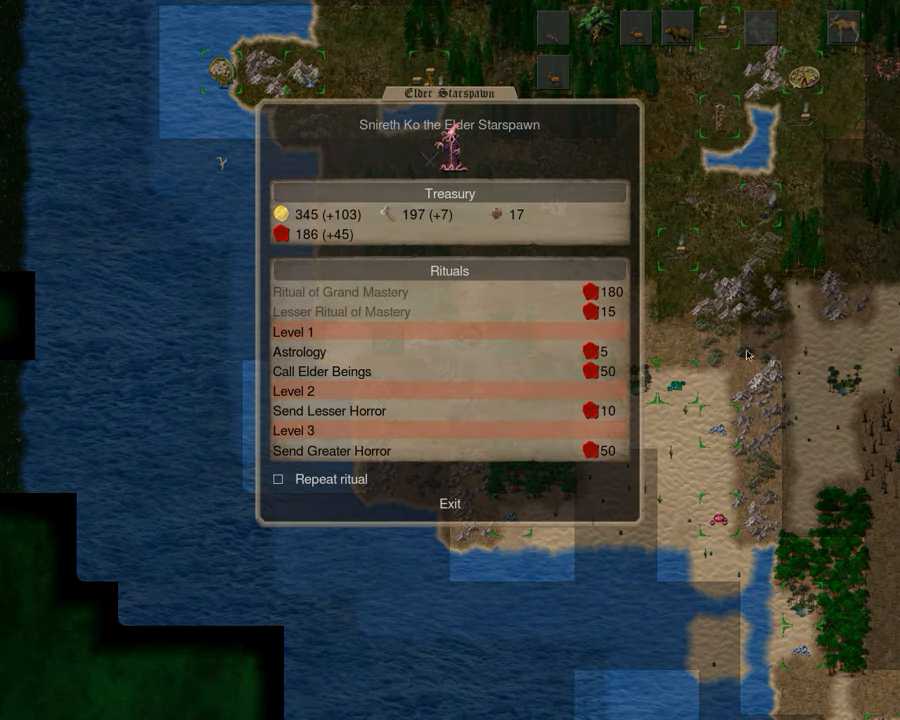
{"action": "left_click", "coordinate": [338, 291]}
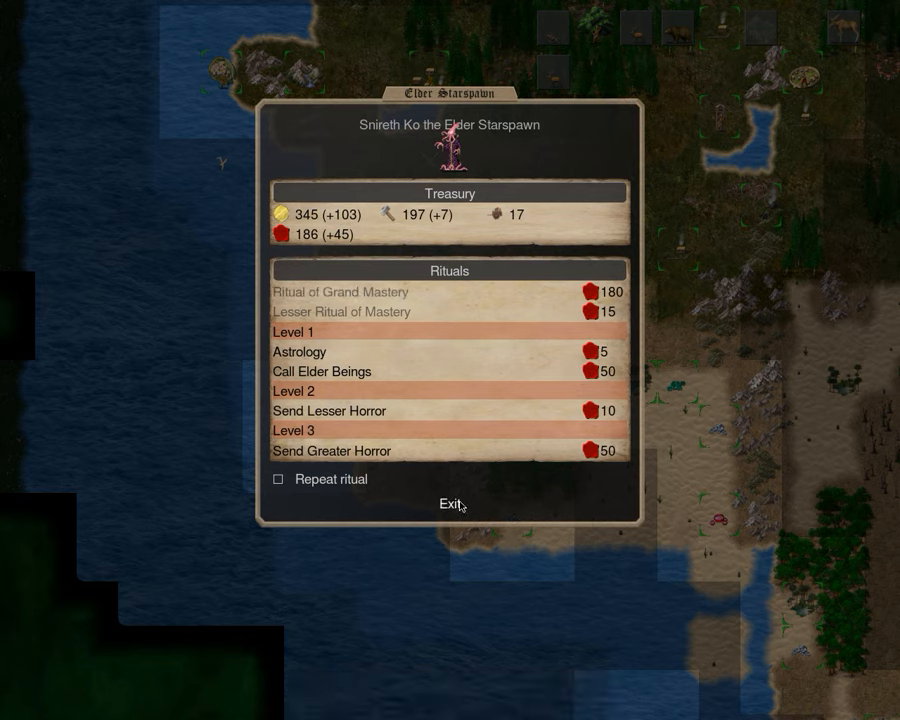
{"action": "left_click", "coordinate": [451, 503]}
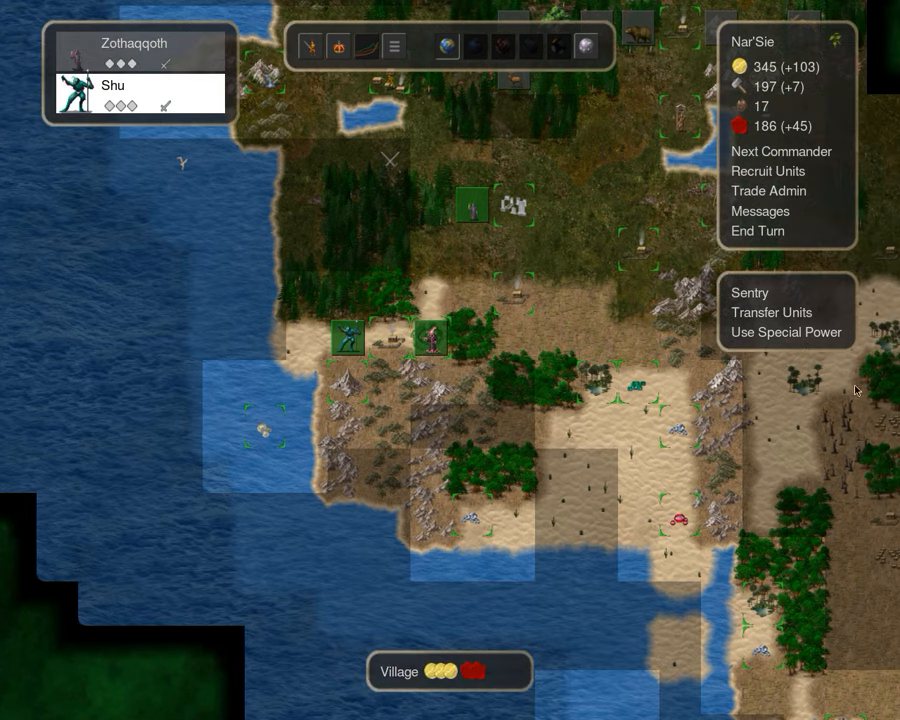
{"action": "left_click", "coordinate": [779, 332]}
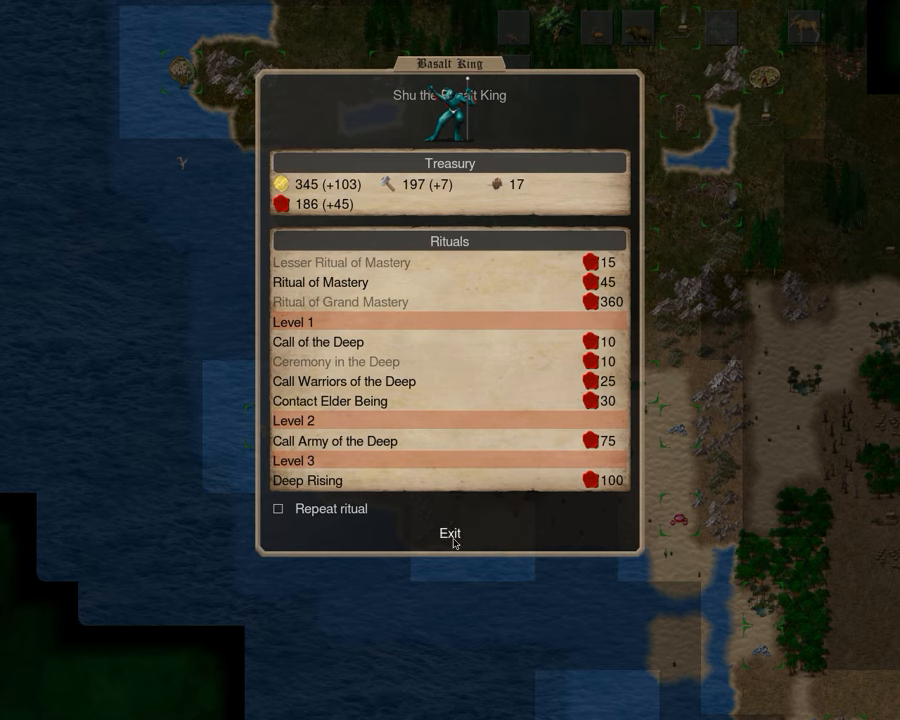
{"action": "left_click", "coordinate": [451, 532]}
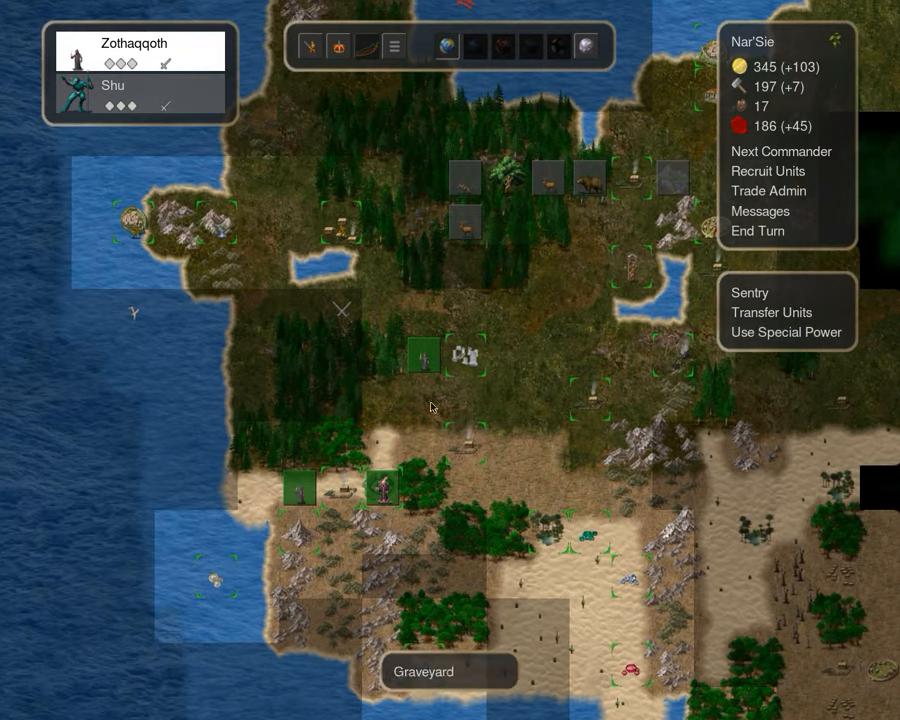
{"action": "mouse_move", "coordinate": [785, 332]}
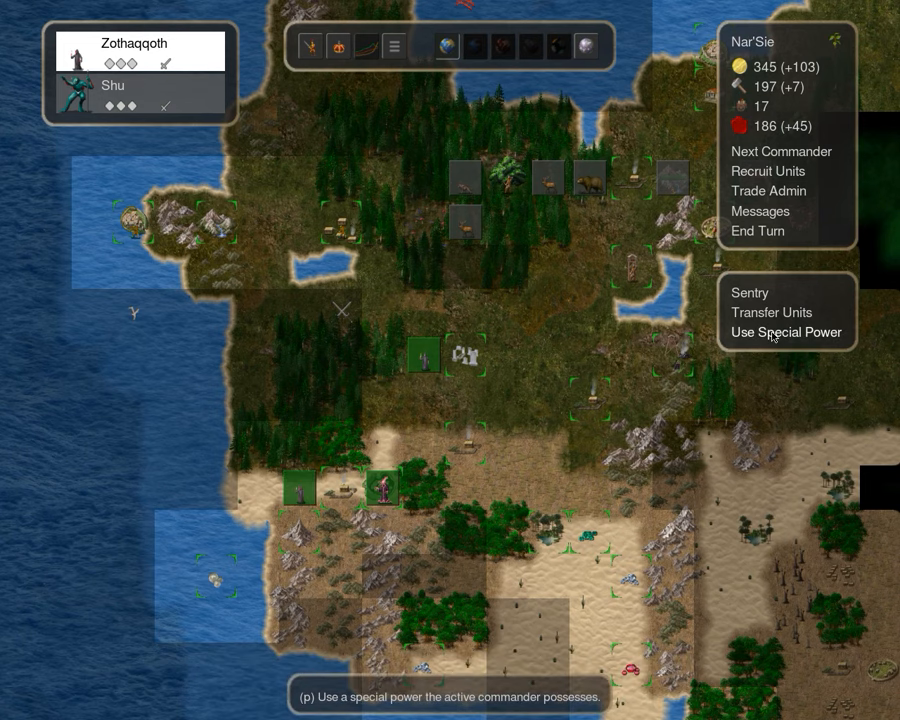
Have Shu cast Deep Rising, summoning a Deep One Warrior
{"action": "left_click", "coordinate": [786, 332]}
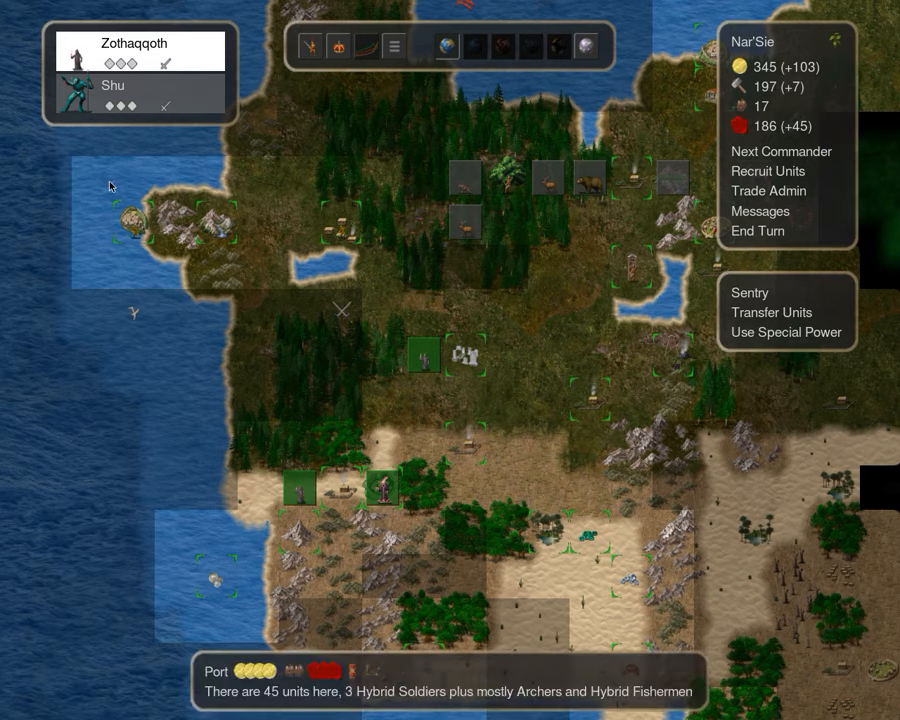
{"action": "left_click", "coordinate": [783, 332]}
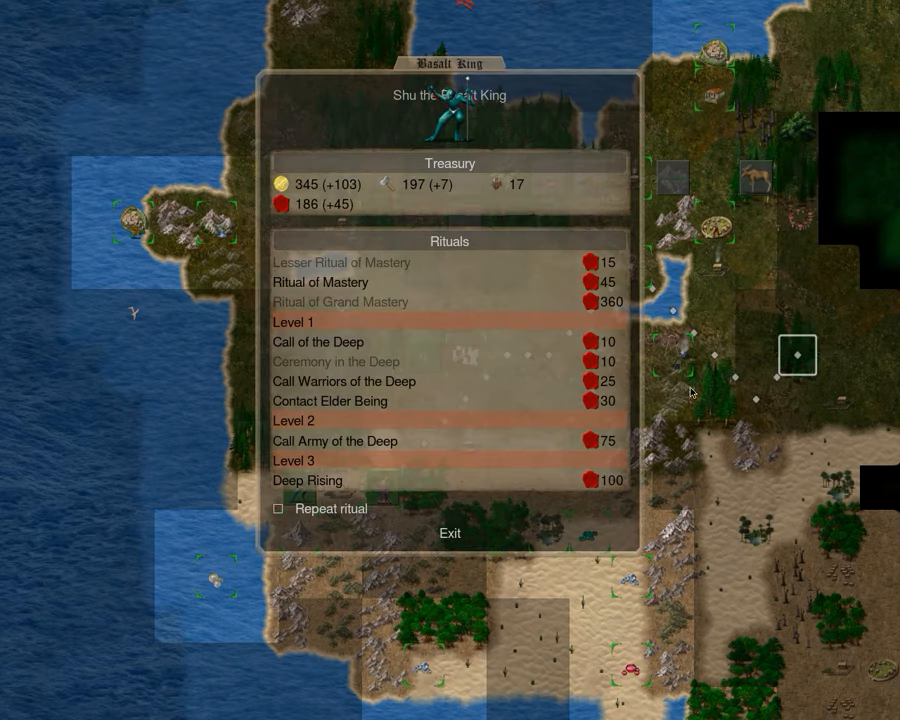
{"action": "left_click", "coordinate": [307, 480]}
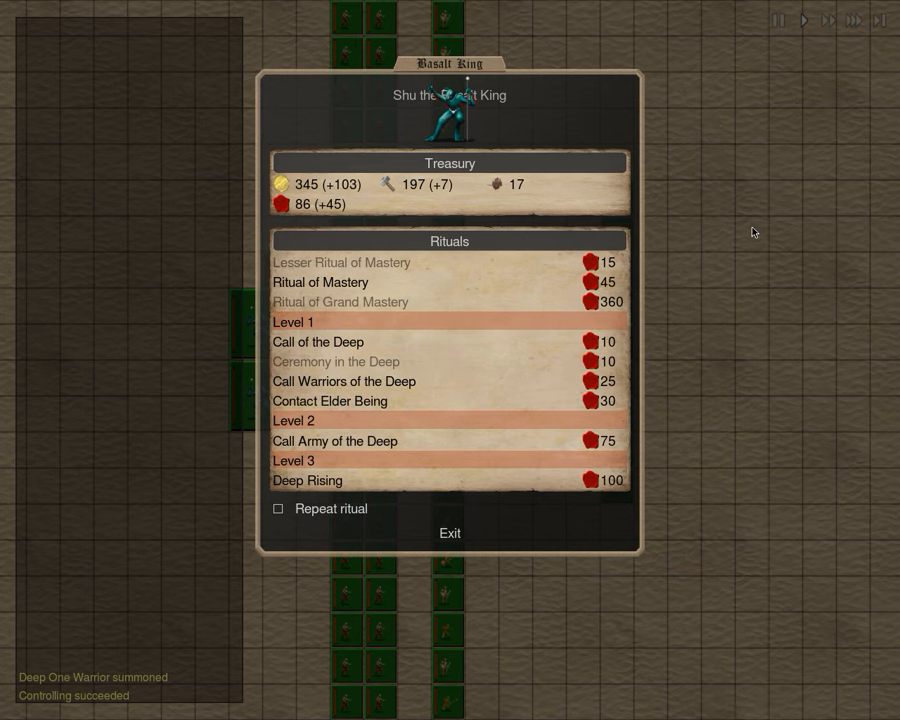
{"action": "left_click", "coordinate": [449, 532]}
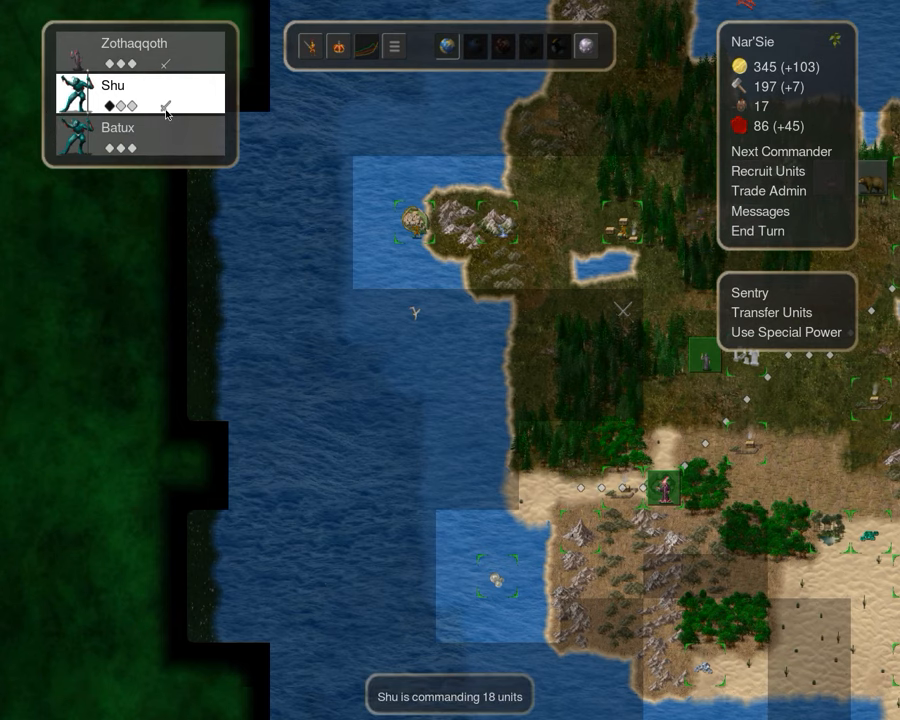
Review Shu's and Batux the Basalt King's stats and hydromancy spell lists
{"action": "left_click", "coordinate": [113, 85]}
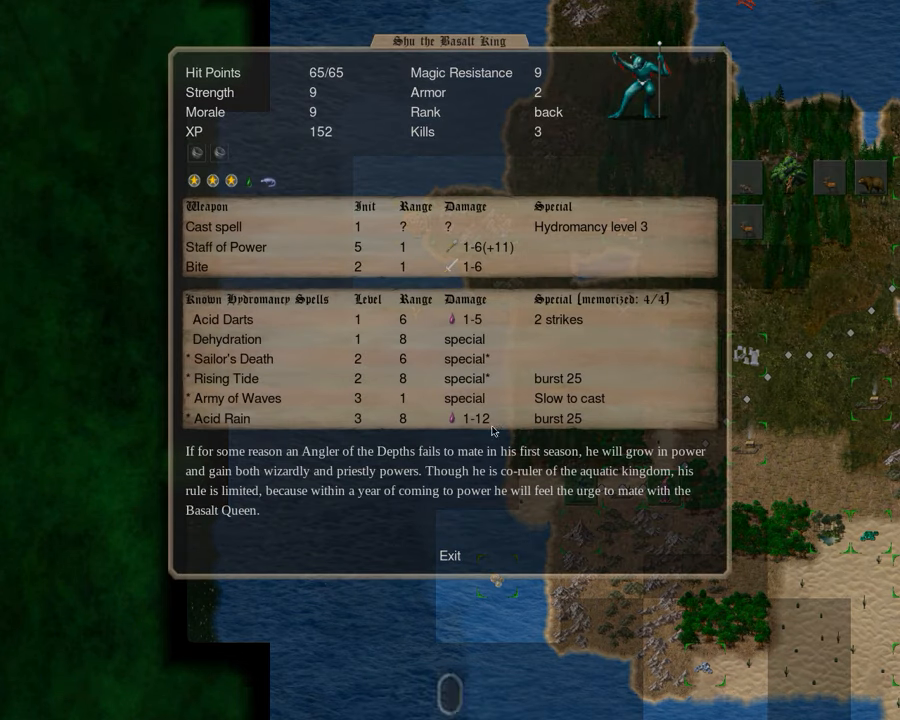
{"action": "left_click", "coordinate": [449, 556]}
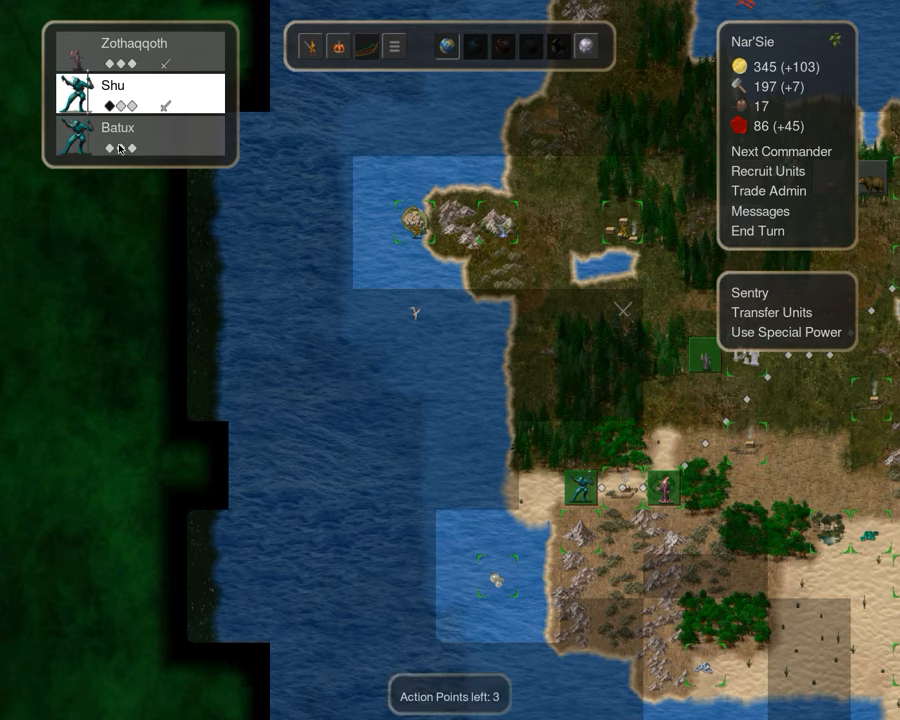
{"action": "left_click", "coordinate": [117, 127]}
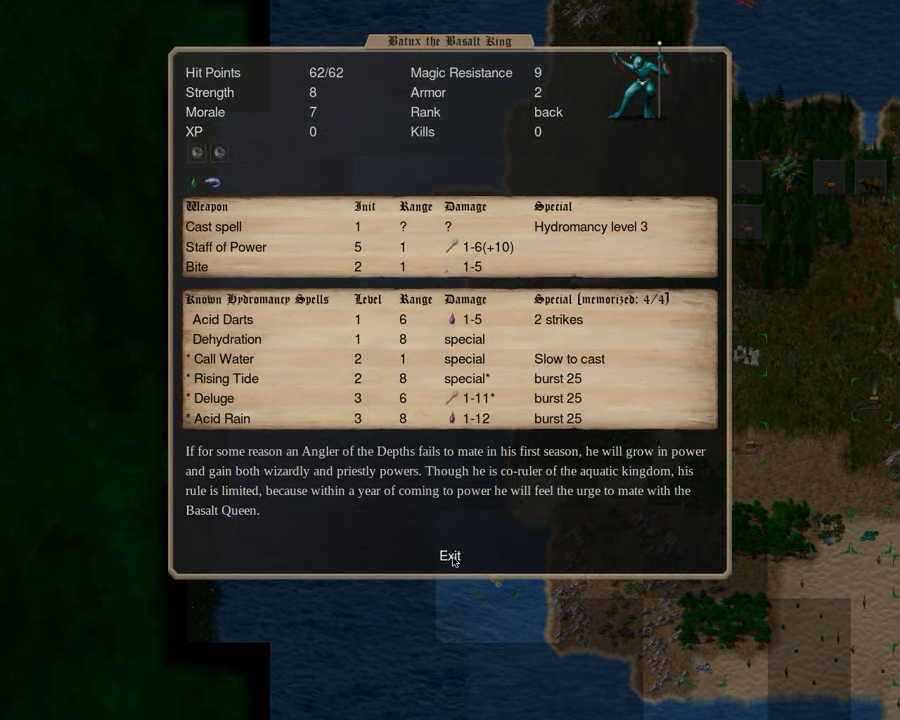
{"action": "left_click", "coordinate": [449, 556]}
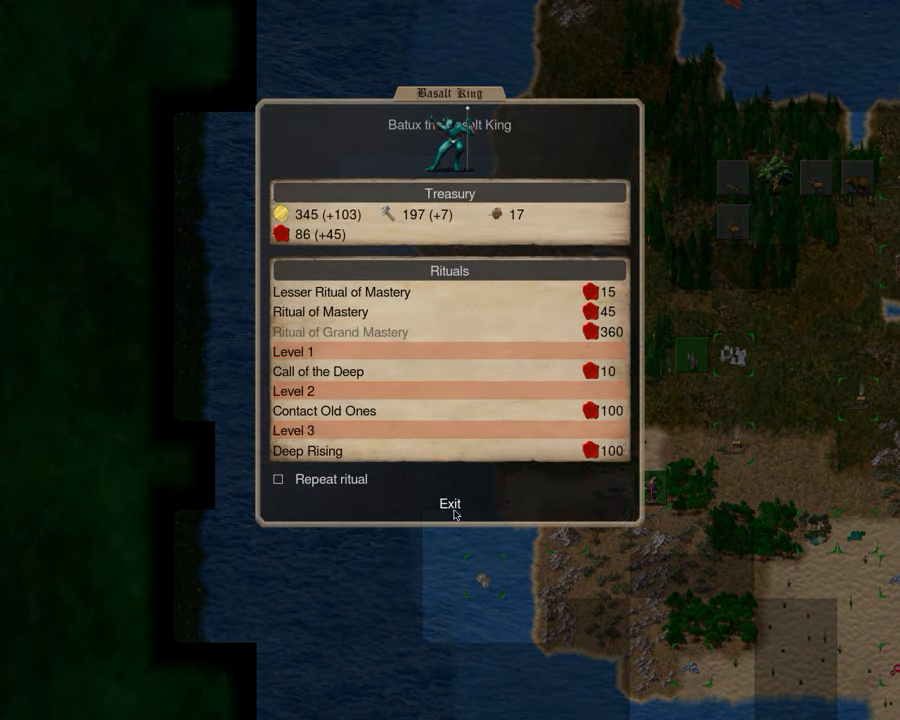
{"action": "left_click", "coordinate": [450, 503]}
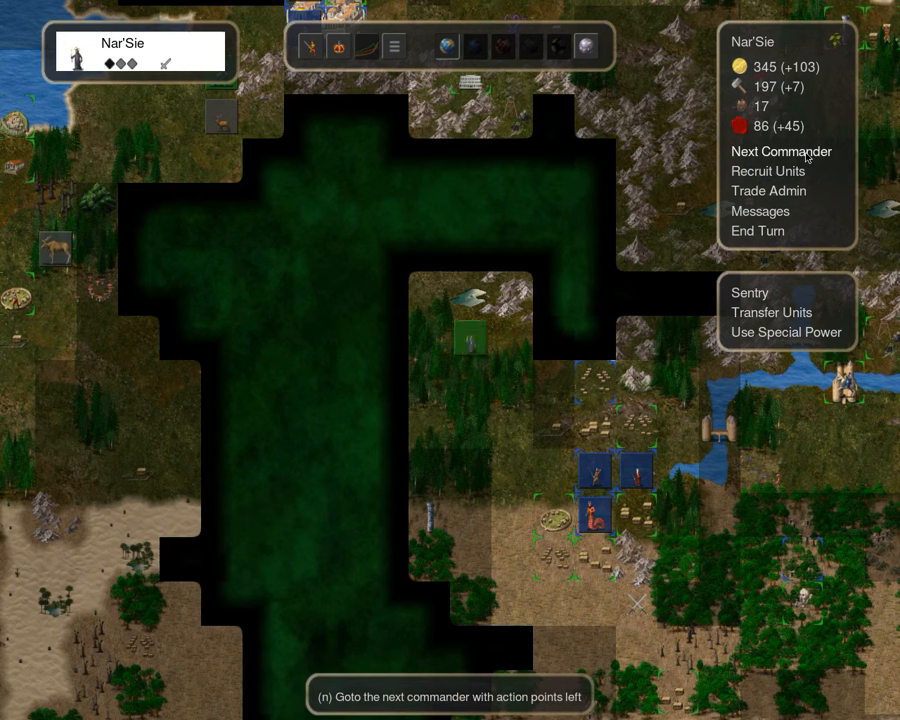
Move Xi Mi to a neighbouring square and use Utu's special power
{"action": "left_click", "coordinate": [781, 151]}
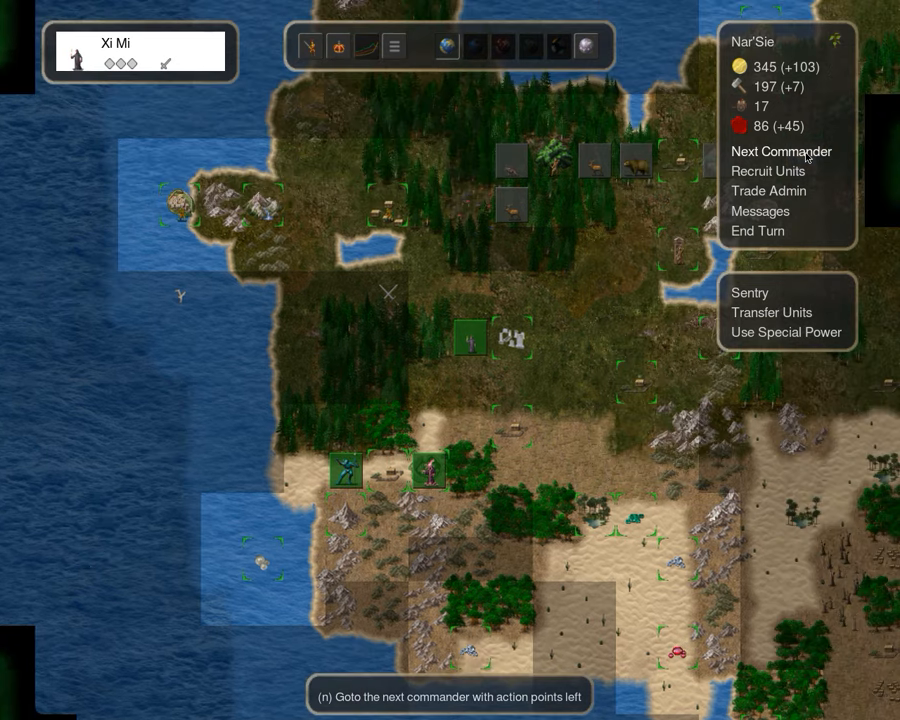
{"action": "left_click", "coordinate": [781, 151]}
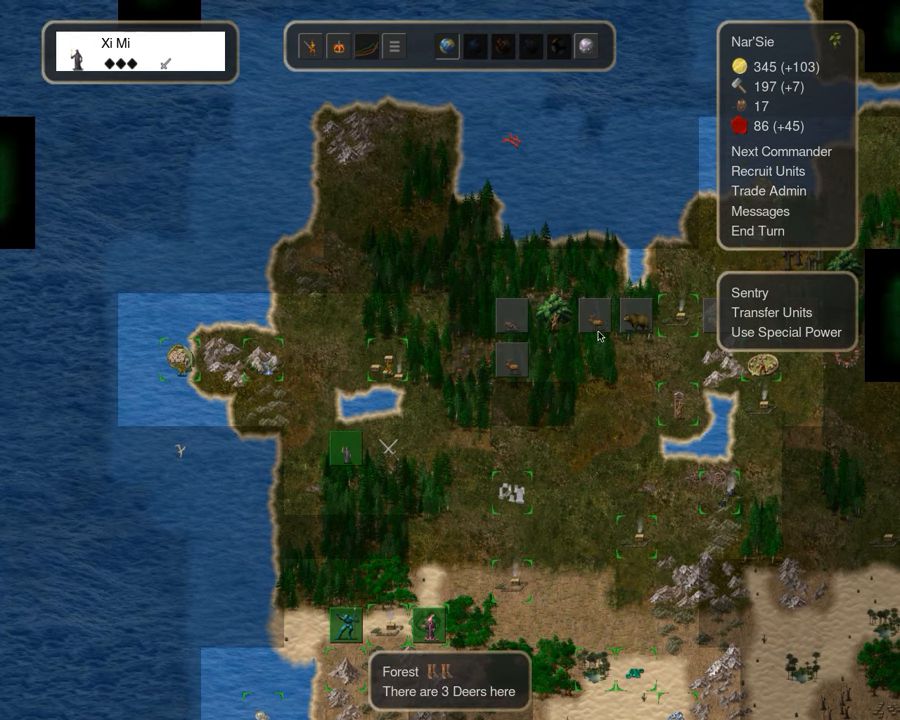
{"action": "left_click", "coordinate": [781, 151]}
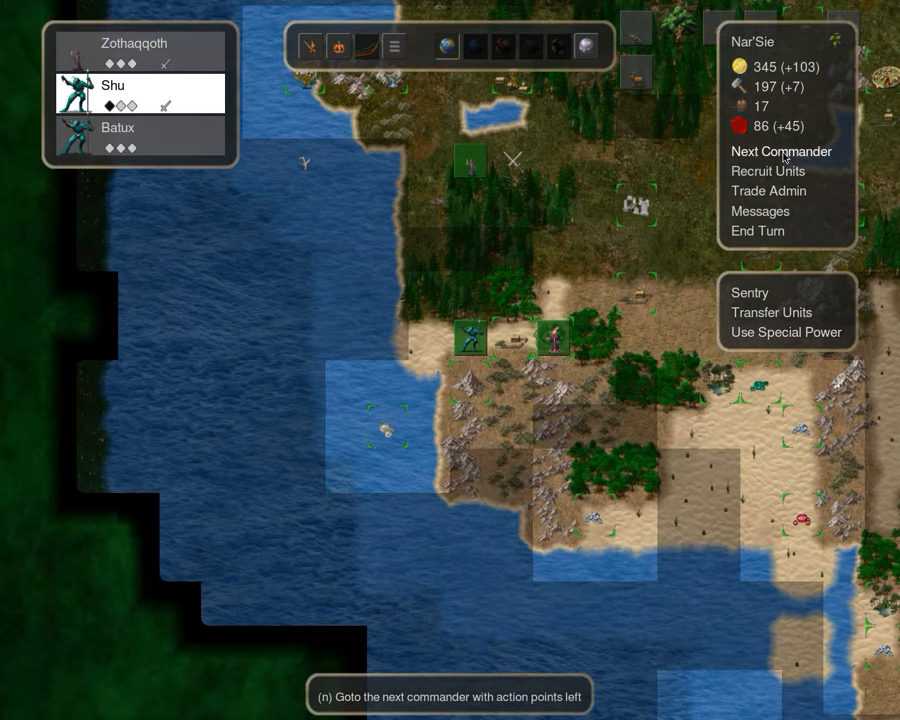
{"action": "left_click", "coordinate": [781, 151]}
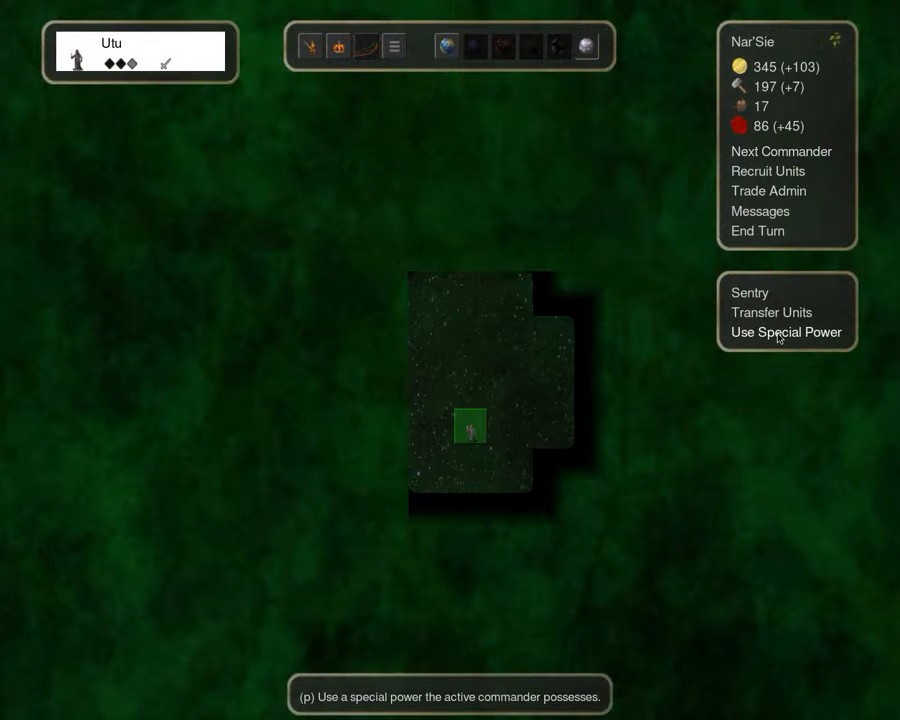
{"action": "left_click", "coordinate": [781, 151]}
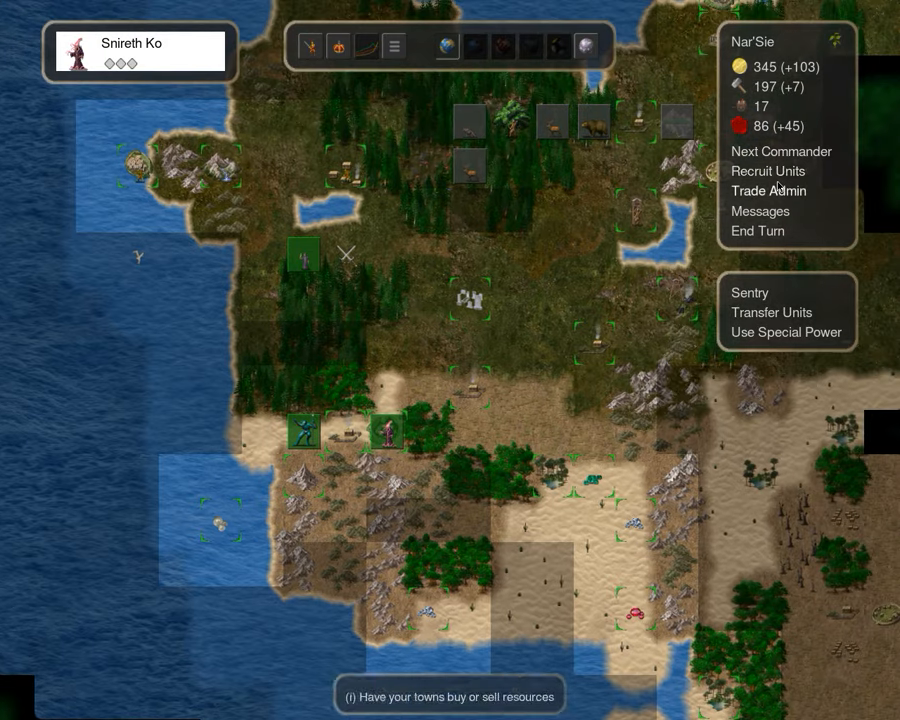
Cycle through the remaining commanders and end the turn
{"action": "left_click", "coordinate": [781, 151]}
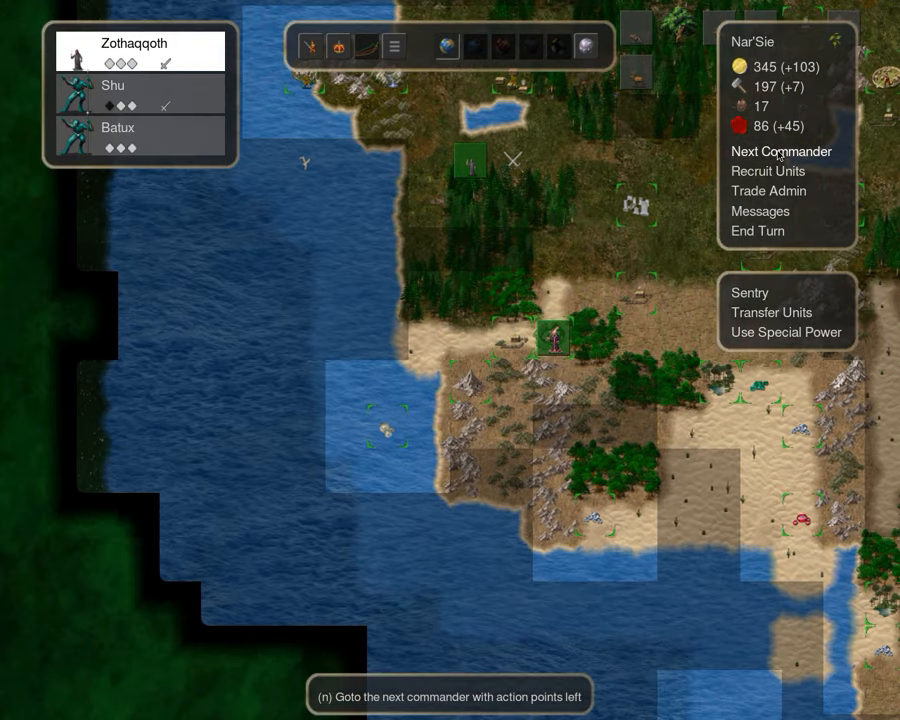
{"action": "left_click", "coordinate": [781, 151]}
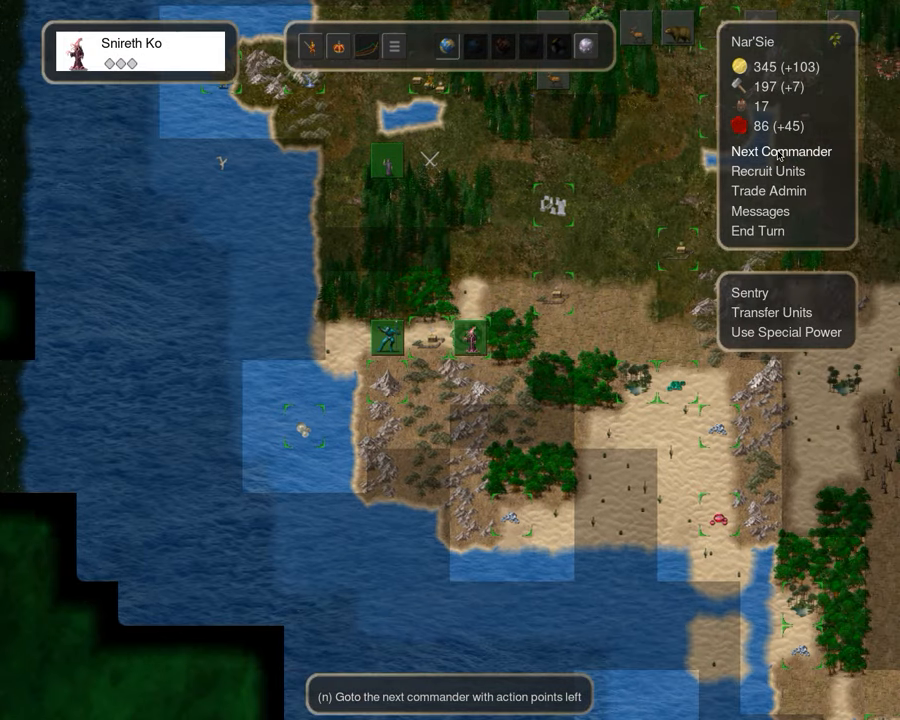
{"action": "left_click", "coordinate": [782, 151]}
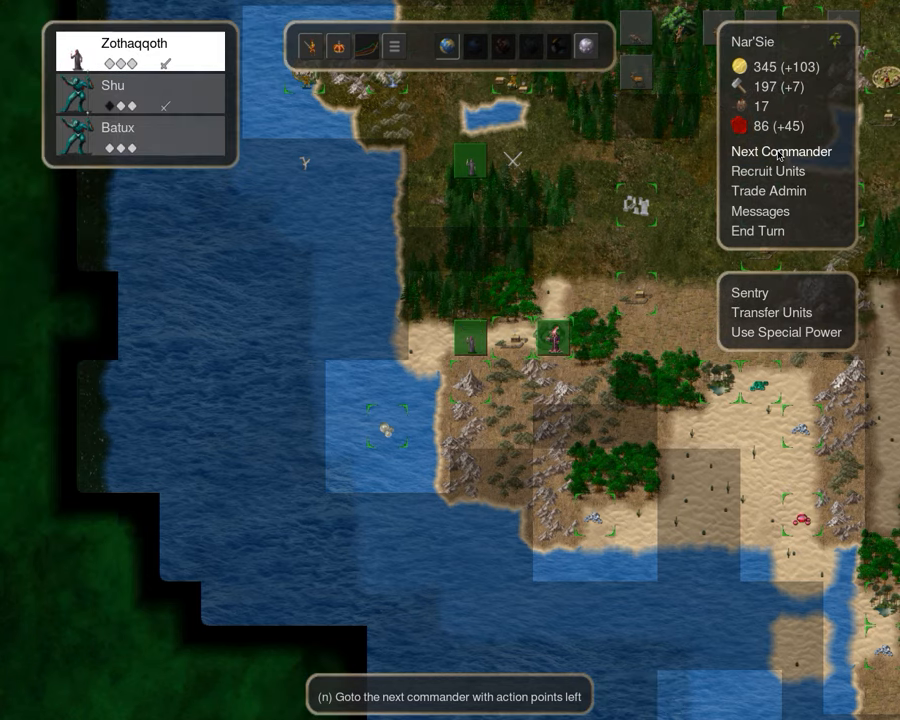
{"action": "left_click", "coordinate": [781, 151]}
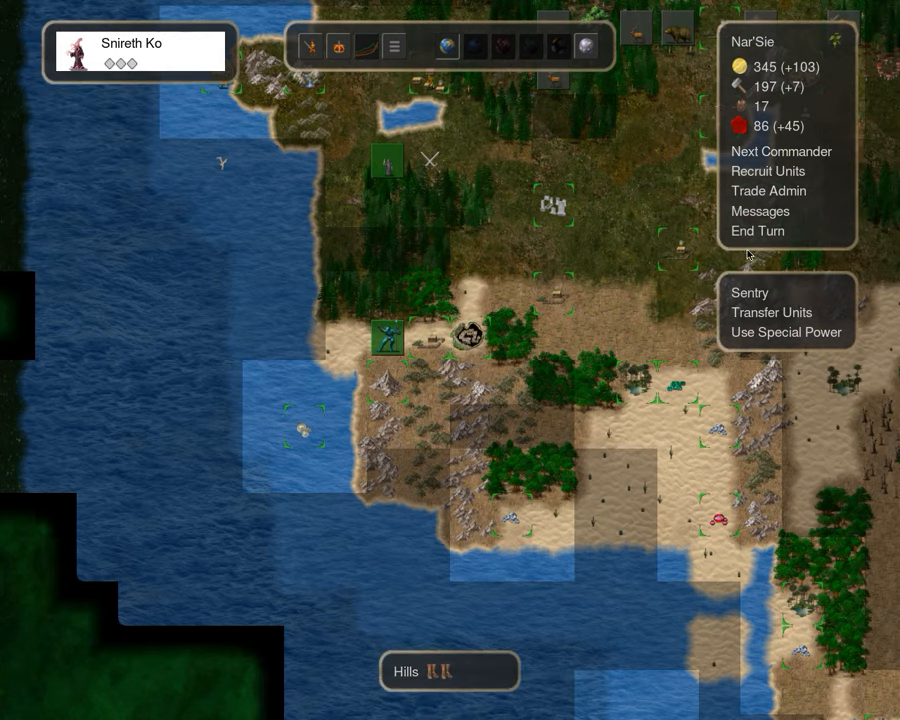
{"action": "left_click", "coordinate": [757, 231]}
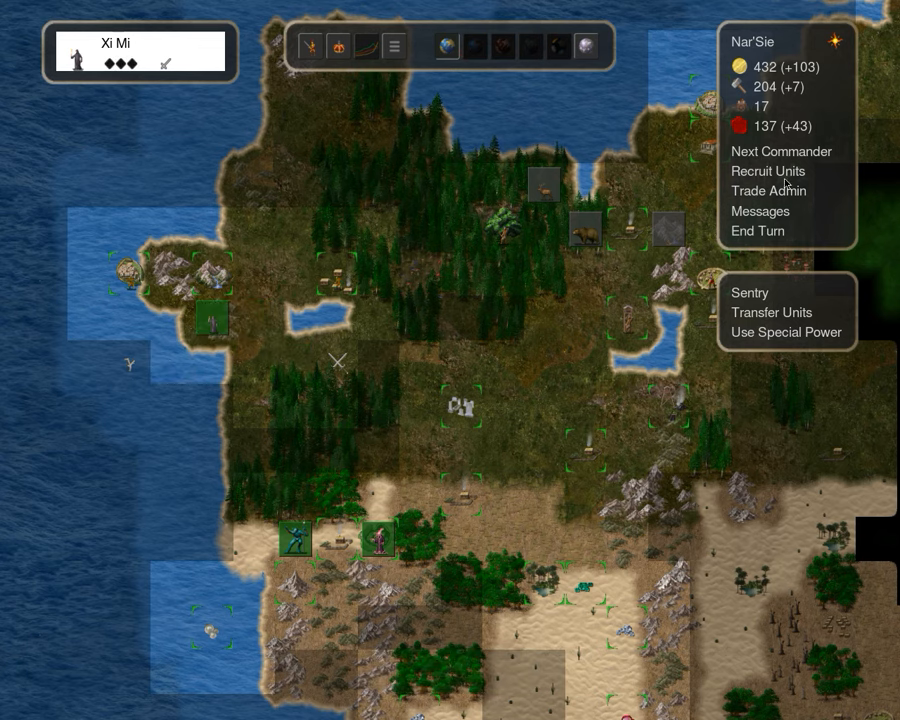
Summon a Pillar of the Depths via Deep Rising, then move Snireth Ko onto the ruined temple
{"action": "left_click", "coordinate": [781, 151]}
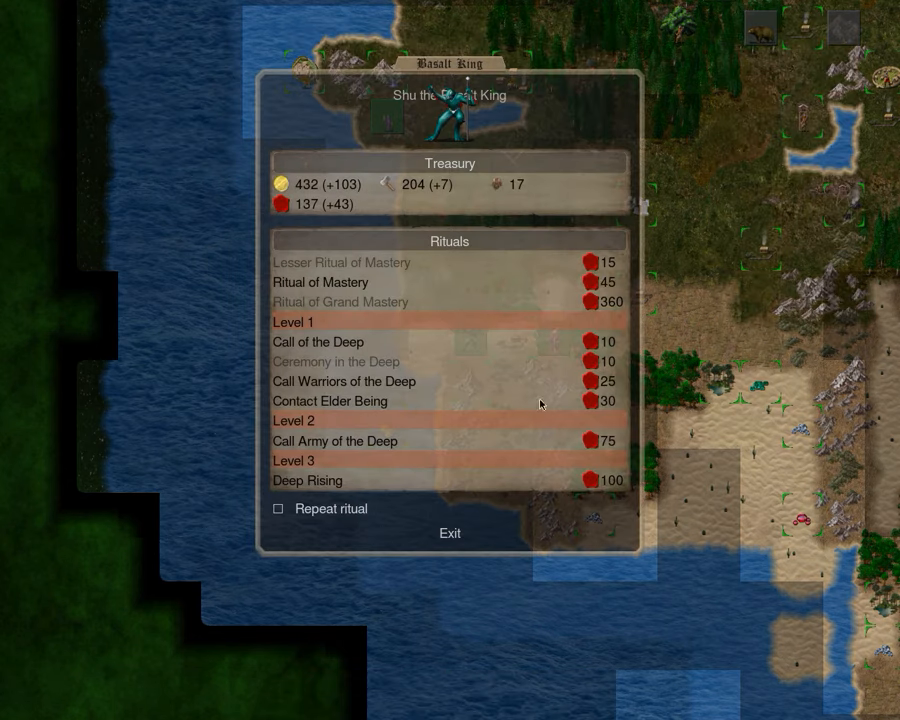
{"action": "mouse_move", "coordinate": [307, 480]}
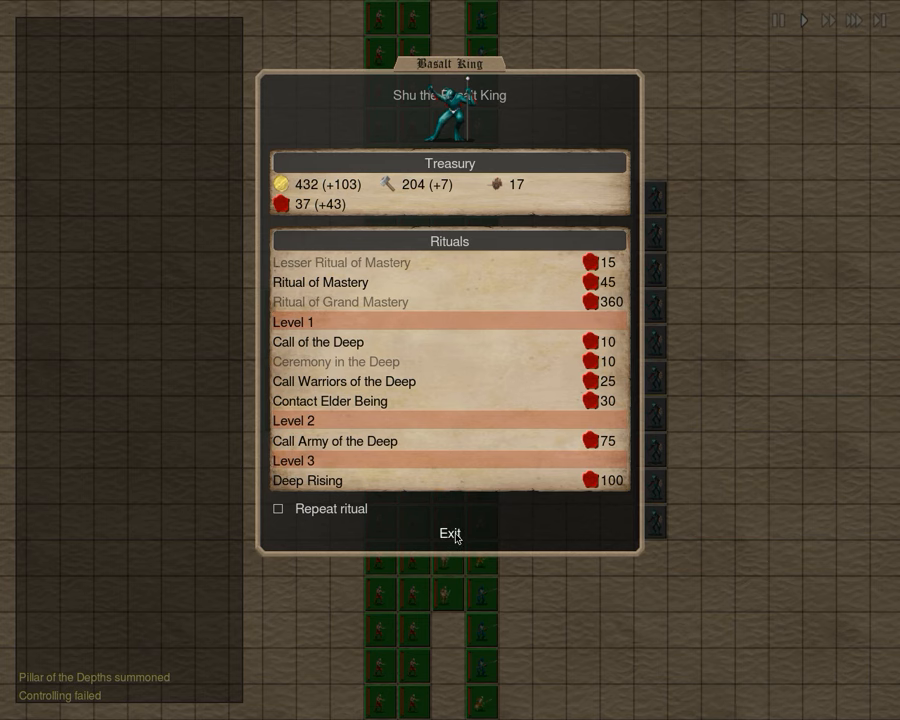
{"action": "left_click", "coordinate": [449, 532]}
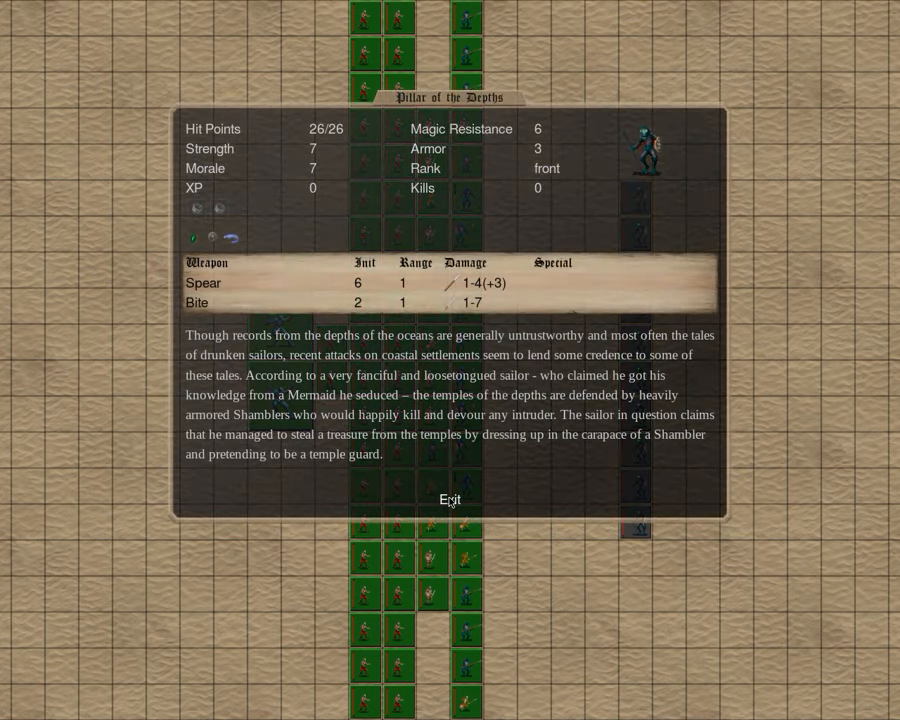
{"action": "left_click", "coordinate": [449, 499]}
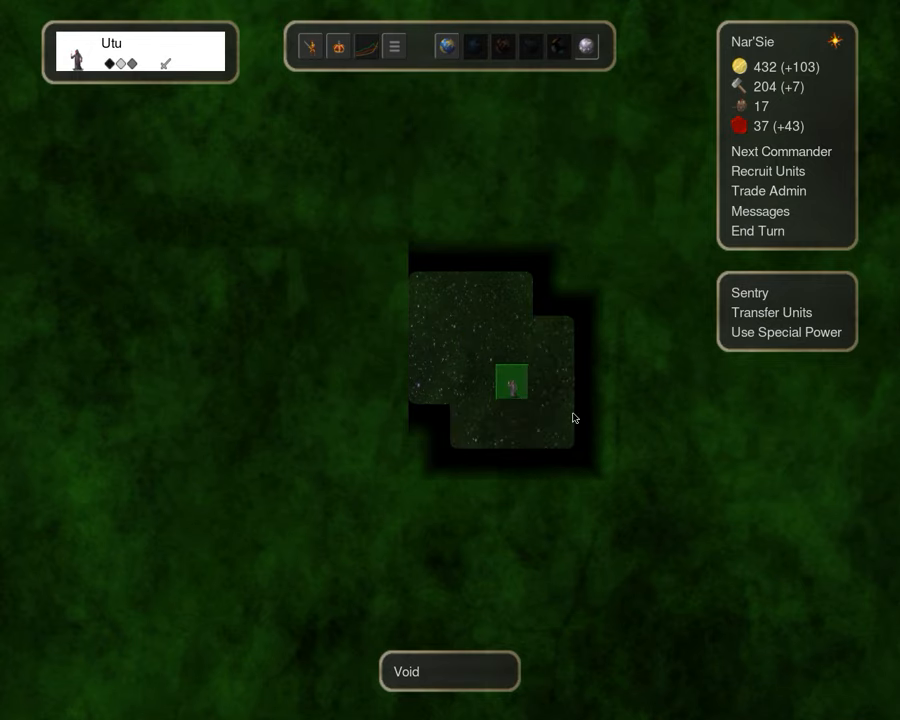
{"action": "left_click", "coordinate": [510, 473]}
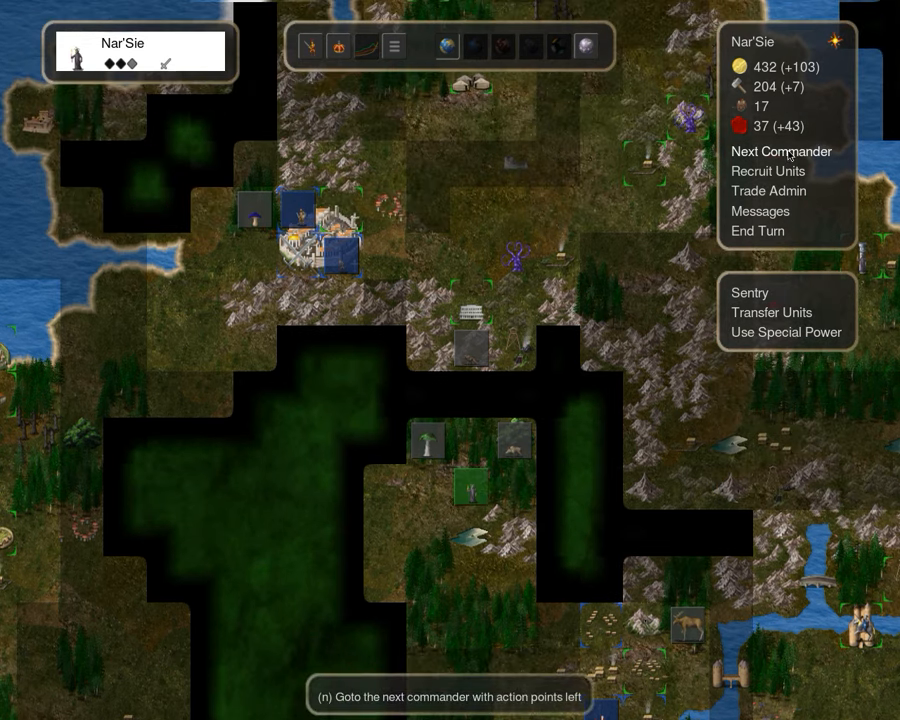
{"action": "left_click", "coordinate": [781, 151]}
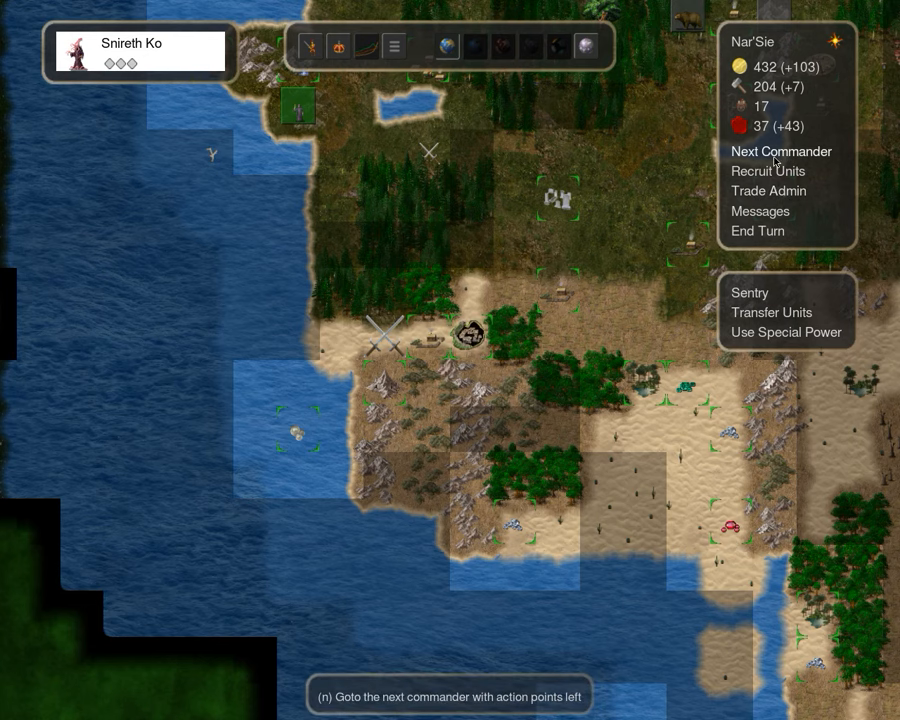
{"action": "left_click", "coordinate": [773, 171]}
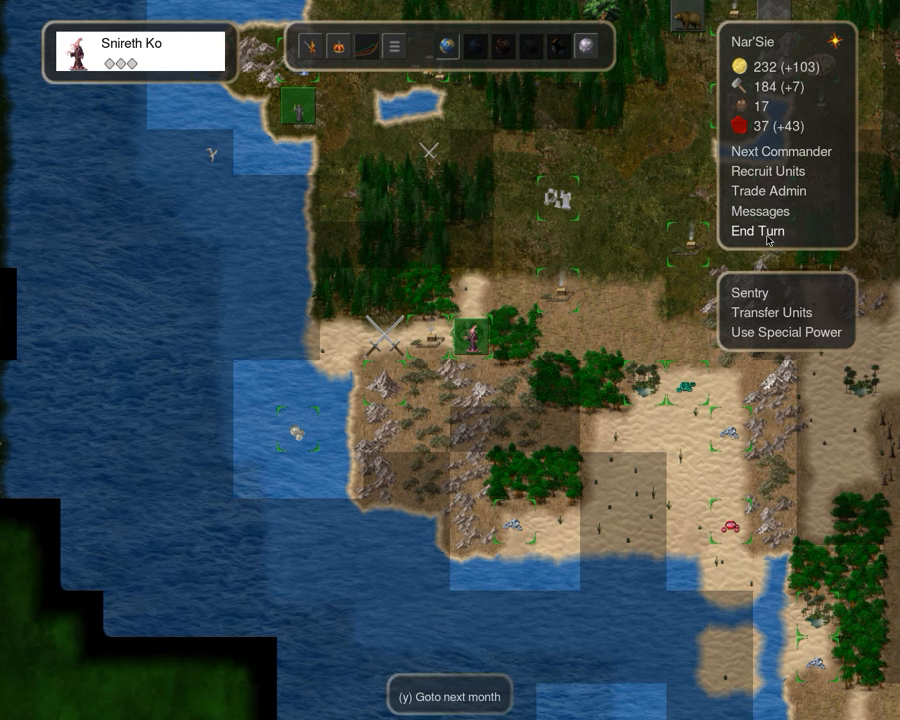
End the turn and check Batux's and Shu's stat sheets in the Temple District battle
{"action": "left_click", "coordinate": [757, 231]}
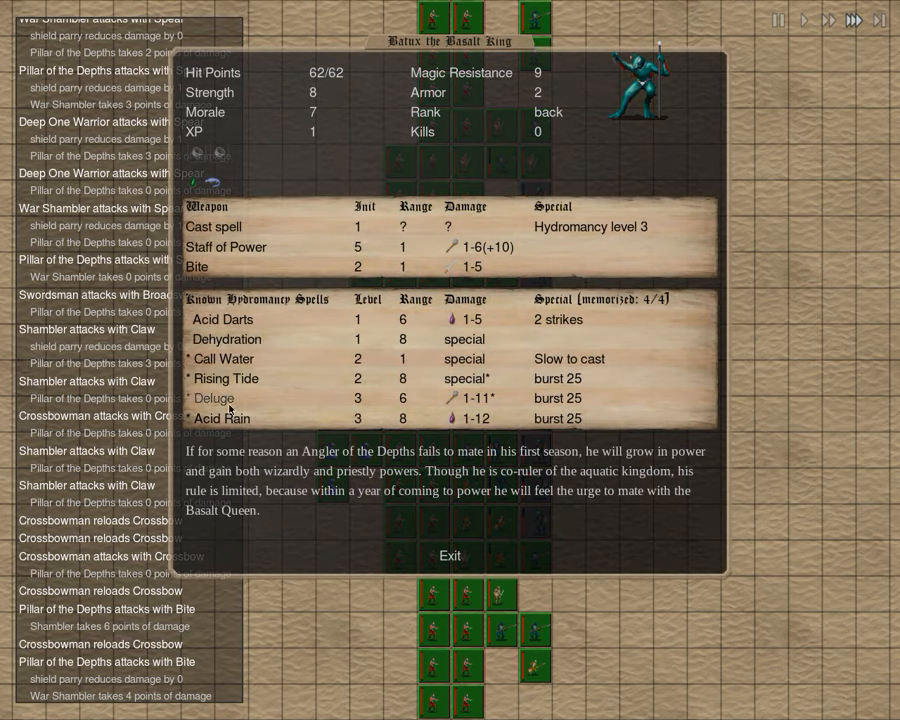
{"action": "left_click", "coordinate": [449, 555]}
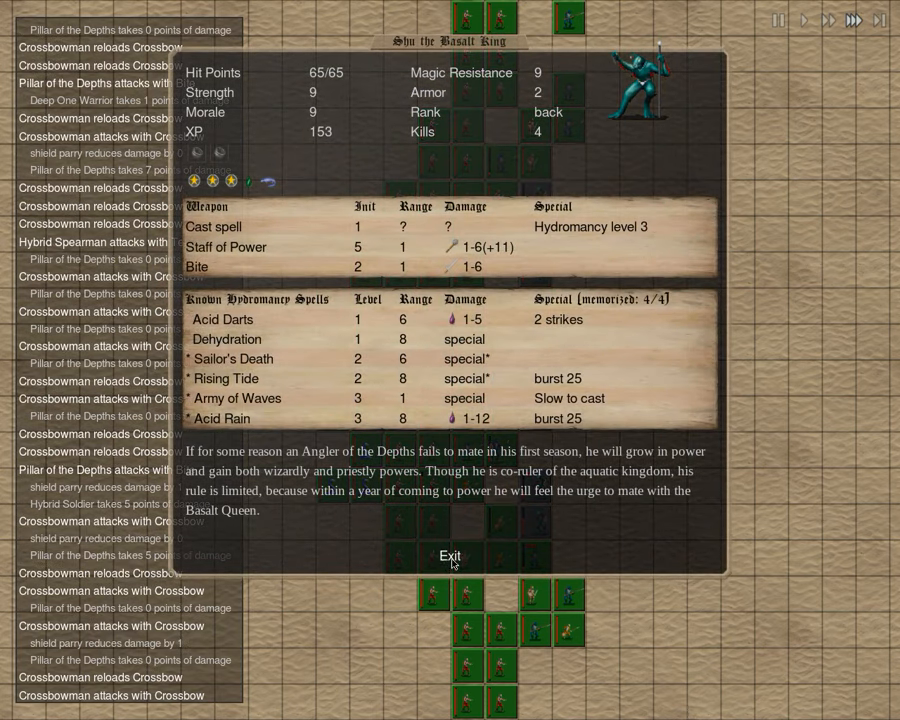
{"action": "left_click", "coordinate": [450, 556]}
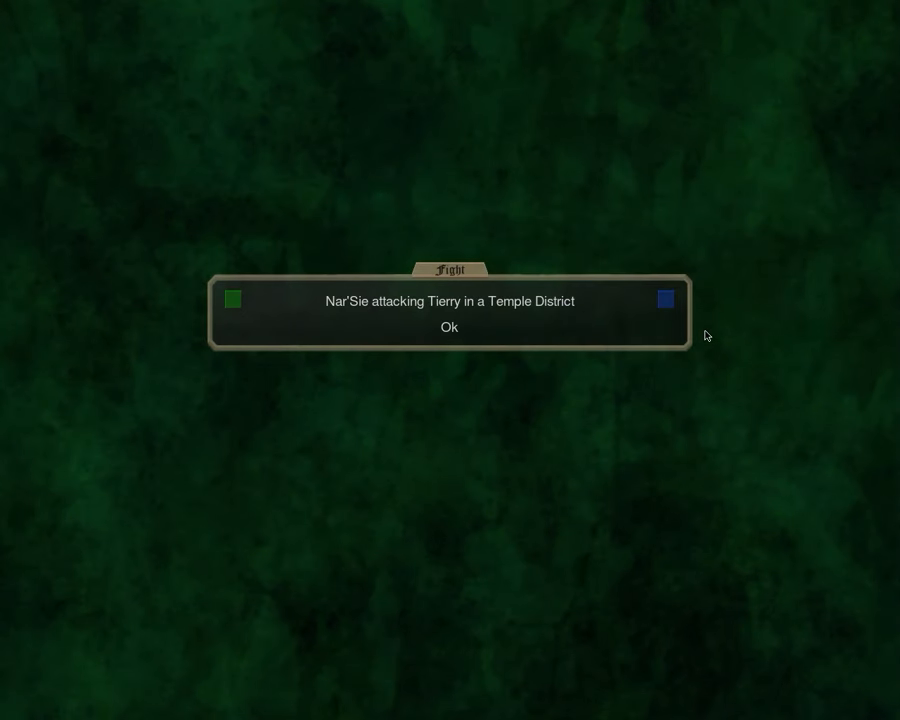
Acknowledge the Temple District attack, decline the Old Wizard, and move one square west
{"action": "left_click", "coordinate": [448, 327]}
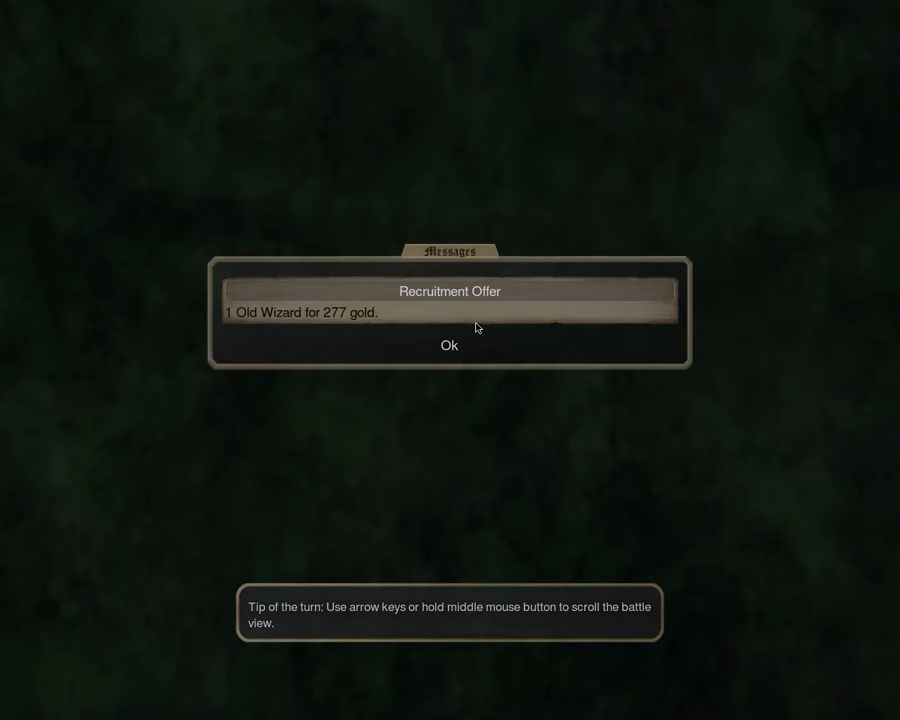
{"action": "left_click", "coordinate": [448, 345]}
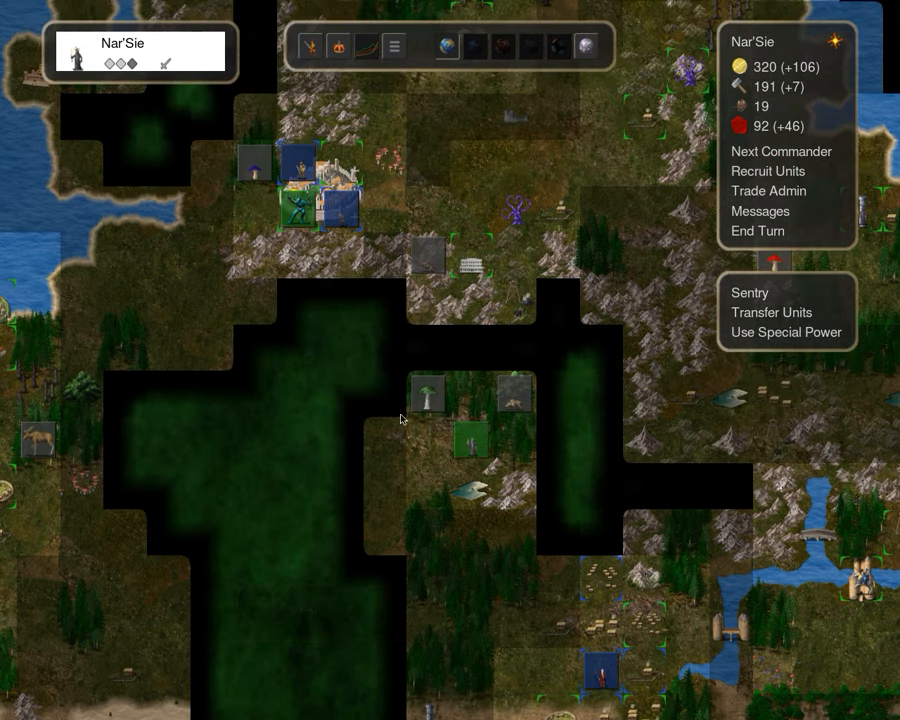
{"action": "left_click", "coordinate": [383, 443]}
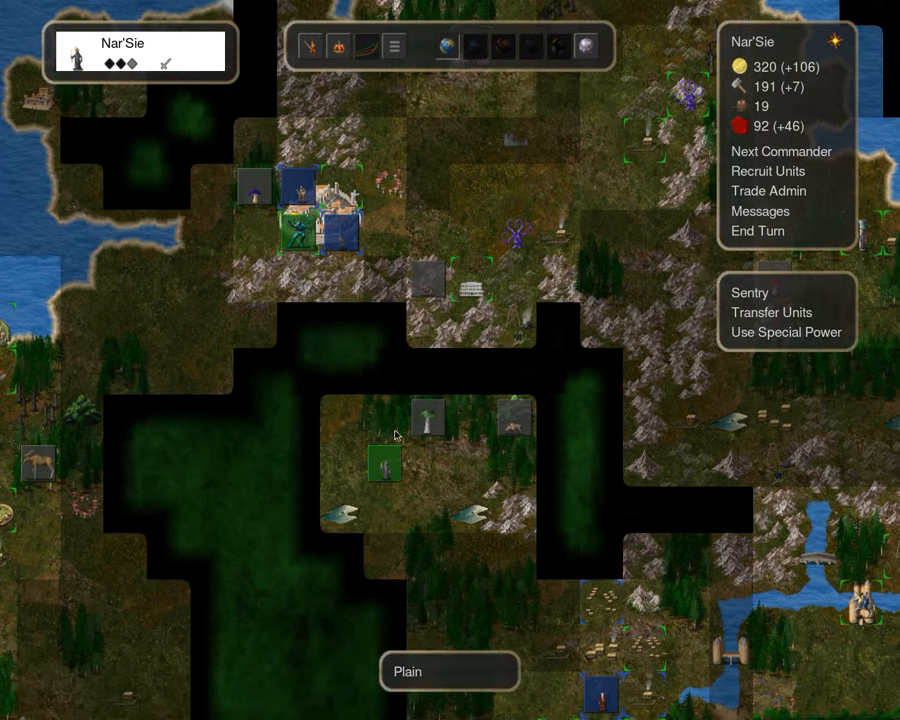
Send Xi Mi beside the coastal port and cycle through Utu to Snireth Ko
{"action": "left_click", "coordinate": [350, 247]}
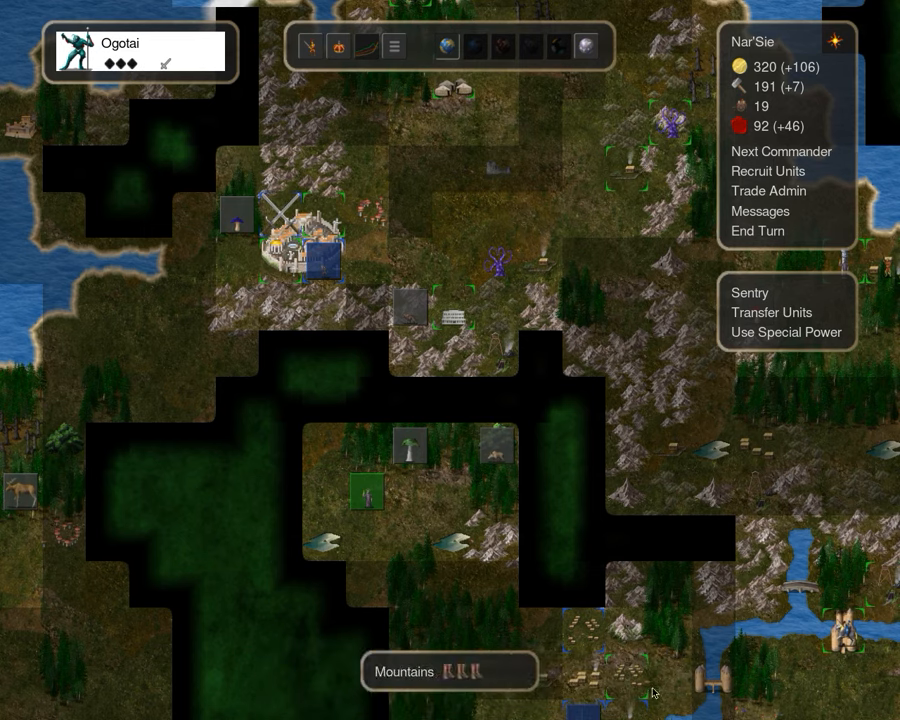
{"action": "left_click", "coordinate": [780, 151]}
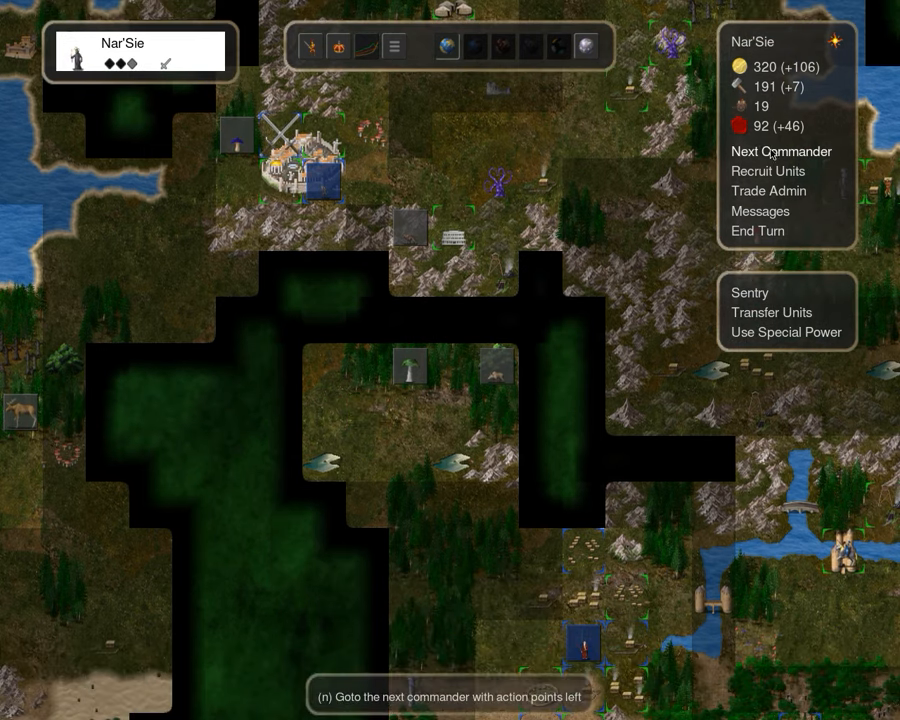
{"action": "left_click", "coordinate": [781, 151]}
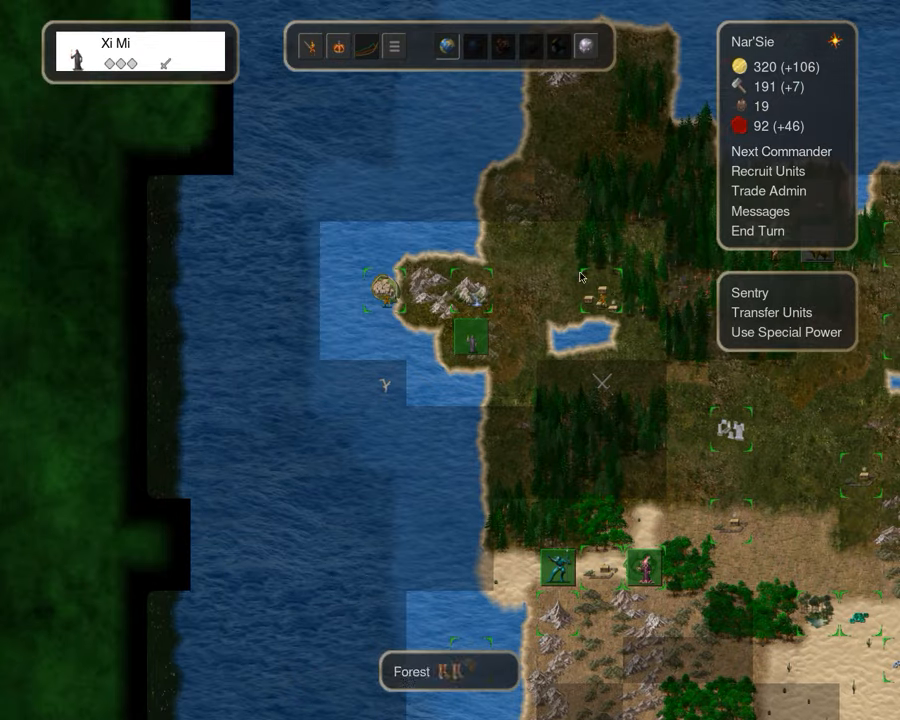
{"action": "left_click", "coordinate": [781, 151]}
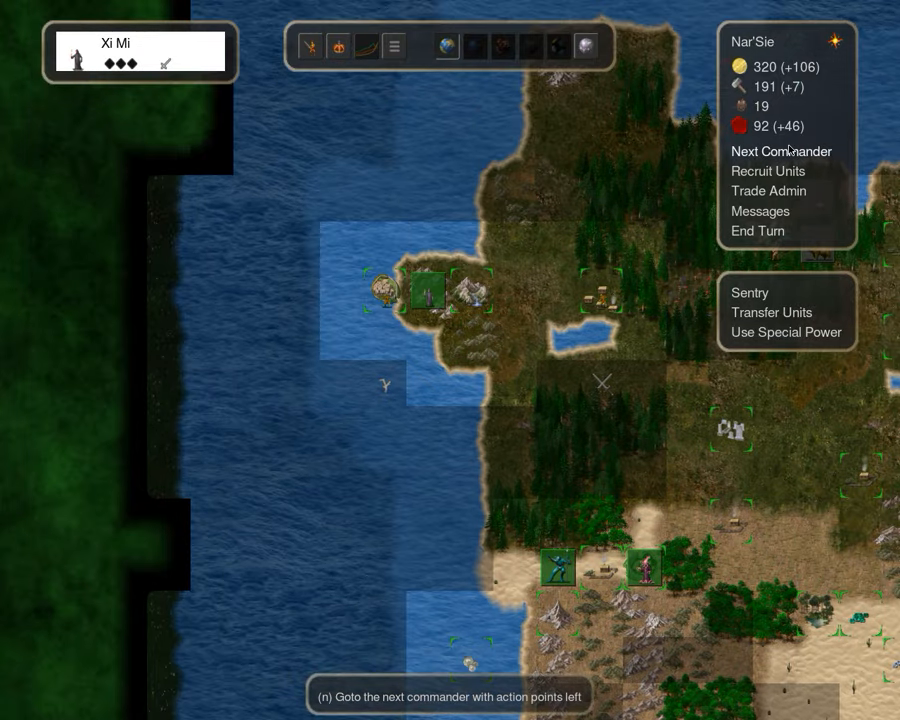
{"action": "left_click", "coordinate": [781, 151]}
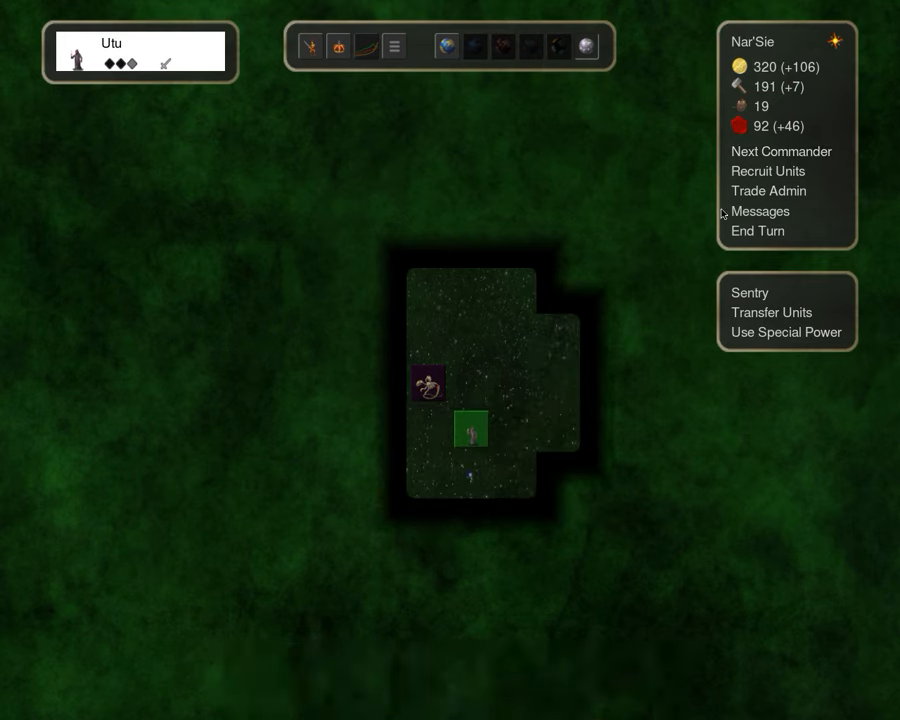
{"action": "left_click", "coordinate": [782, 151]}
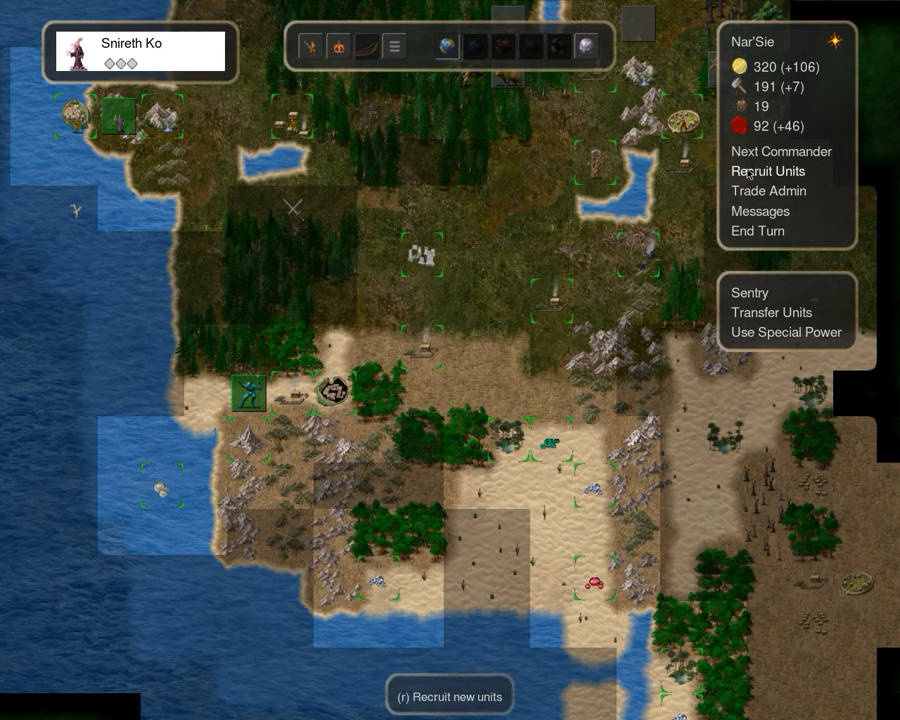
Switch to Snireth Ko and set trade to buy sacrifices at overprice (228/year for 912 gold)
{"action": "left_click", "coordinate": [782, 151]}
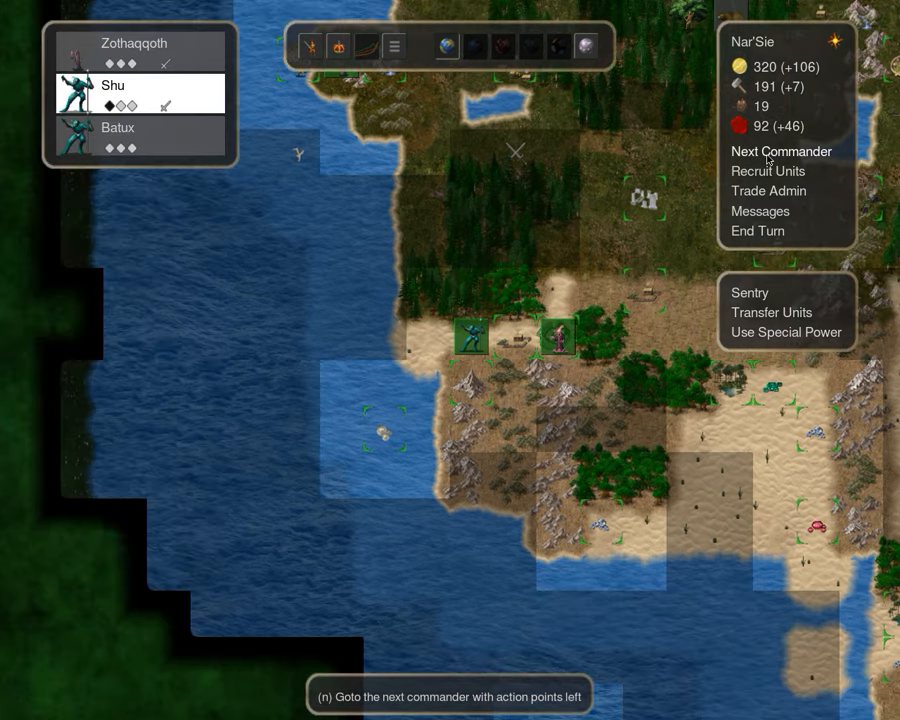
{"action": "left_click", "coordinate": [781, 151]}
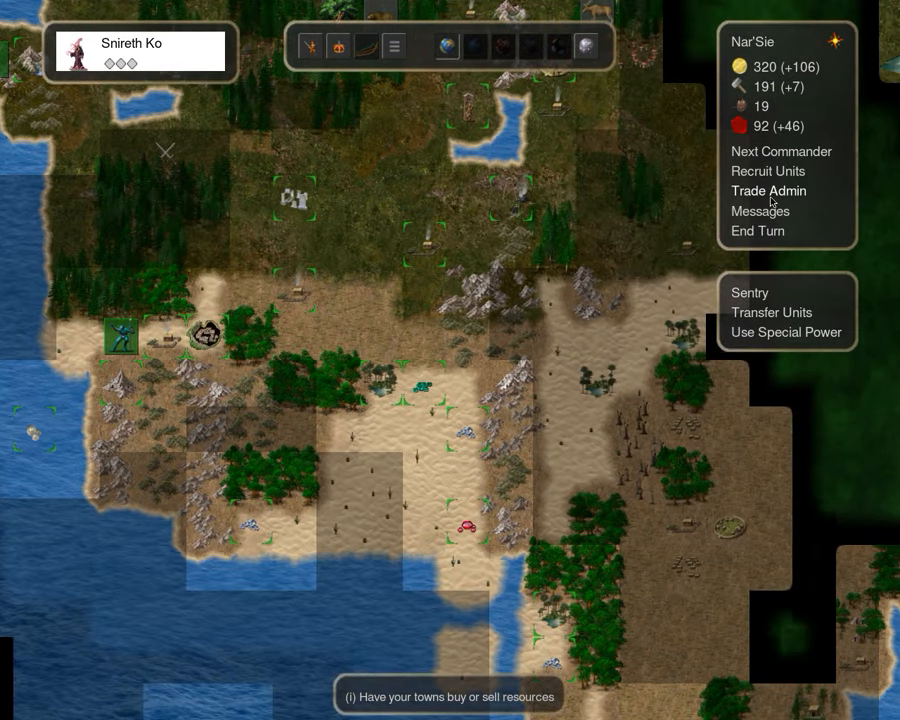
{"action": "left_click", "coordinate": [768, 191]}
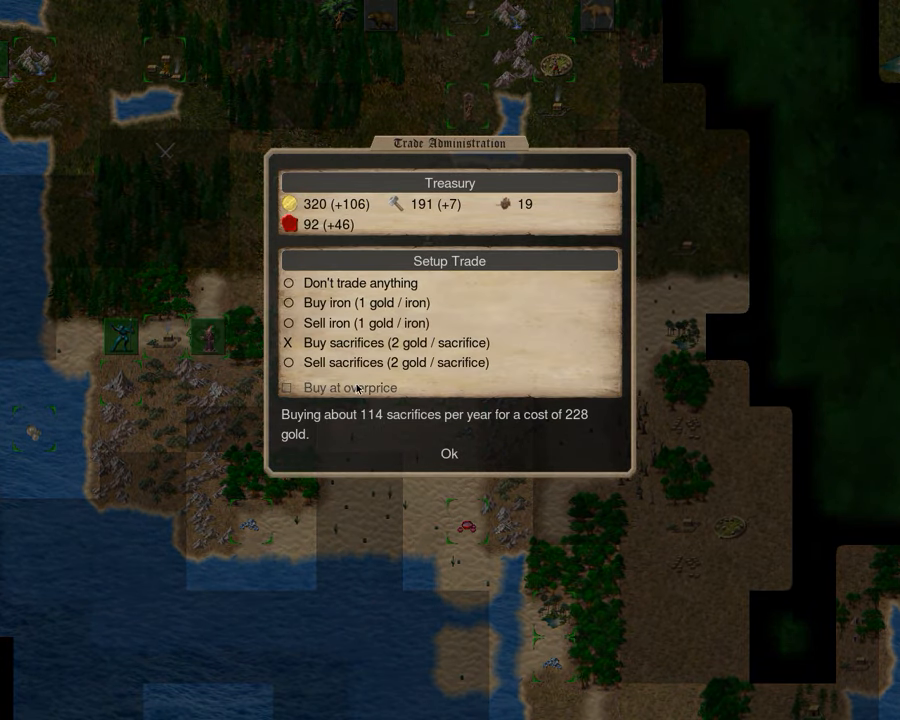
{"action": "left_click", "coordinate": [288, 387]}
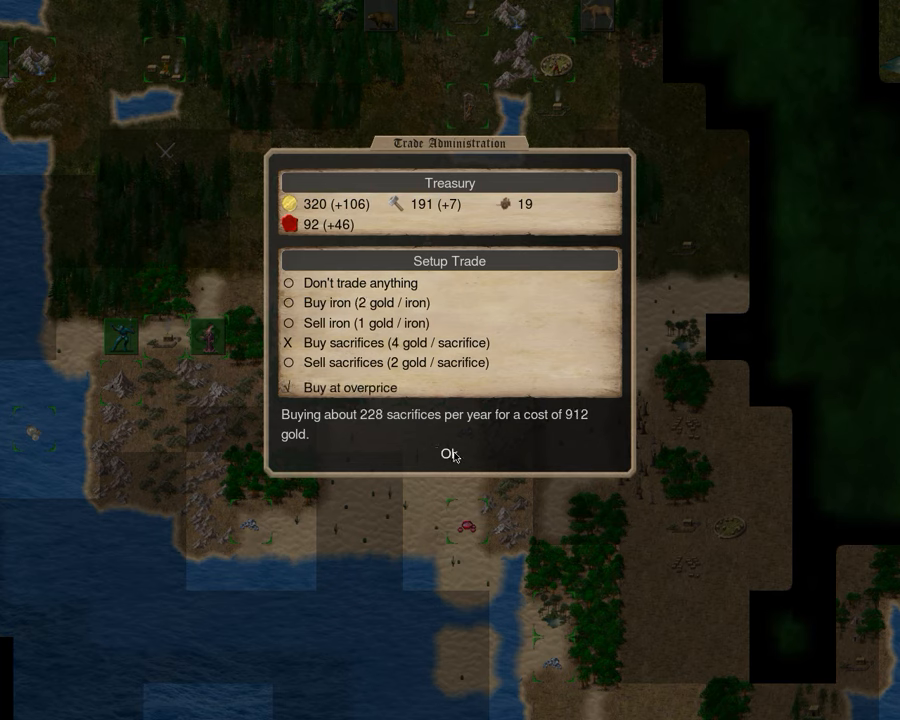
{"action": "left_click", "coordinate": [450, 454]}
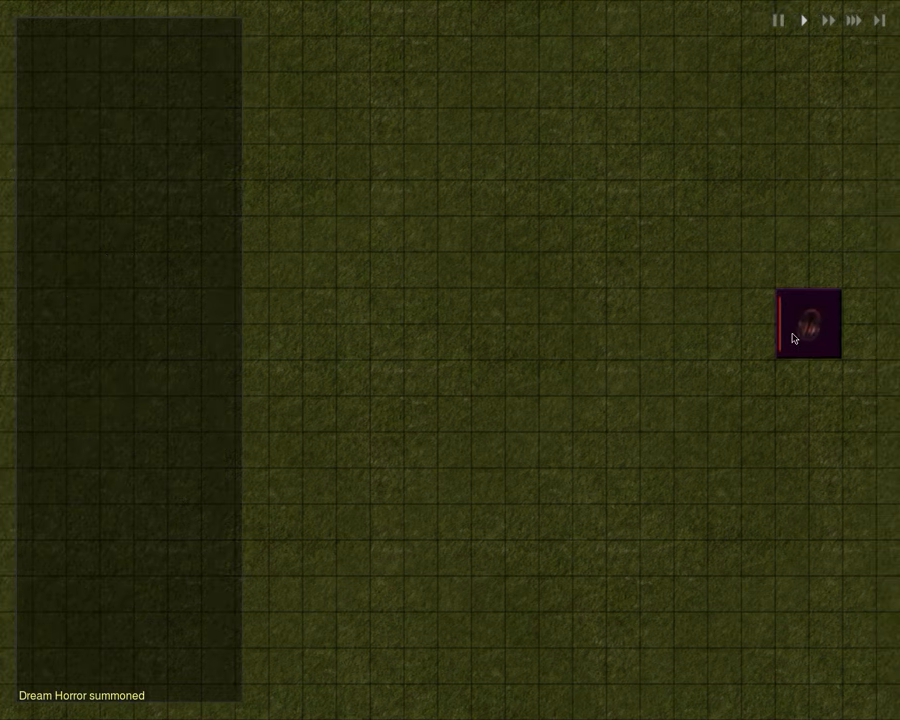
Read the summoned Dream Horror's Dreamless Sleep ability, then close the Elder Starspawn rituals
{"action": "left_click", "coordinate": [807, 323]}
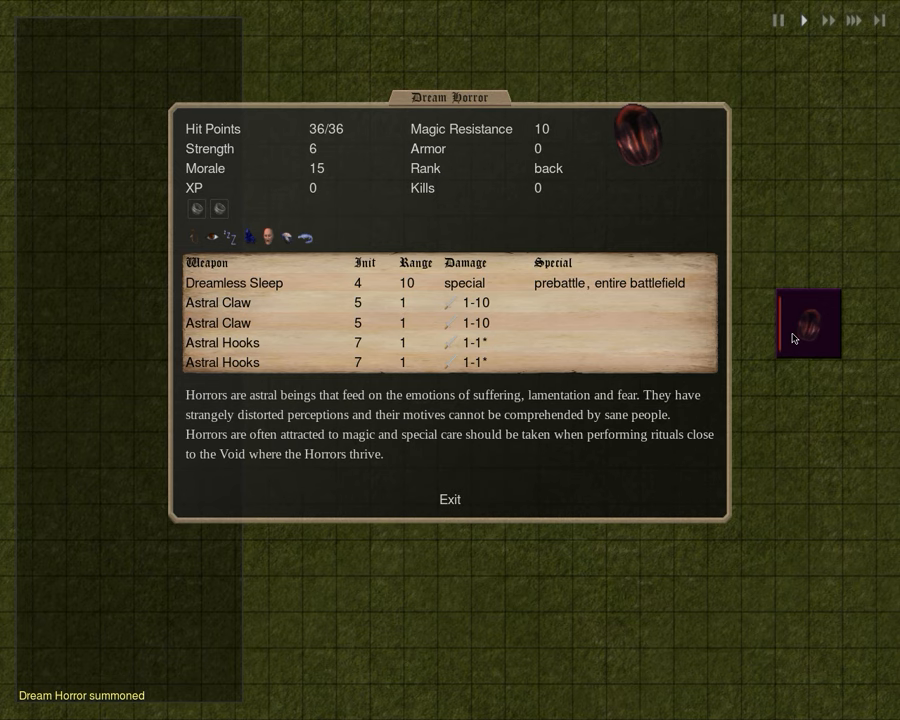
{"action": "mouse_move", "coordinate": [320, 293]}
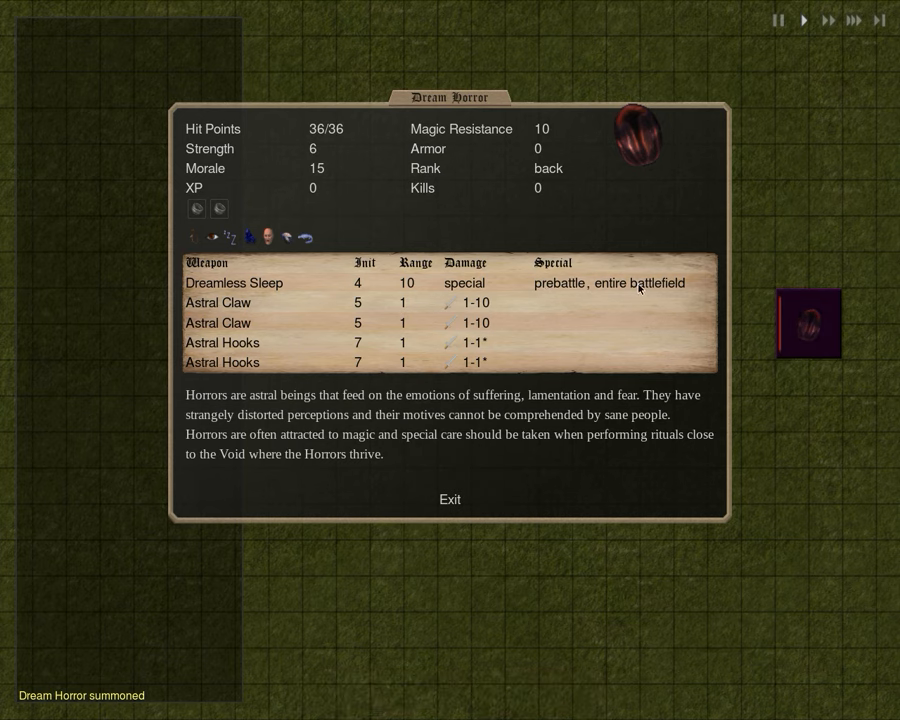
{"action": "left_click", "coordinate": [234, 282]}
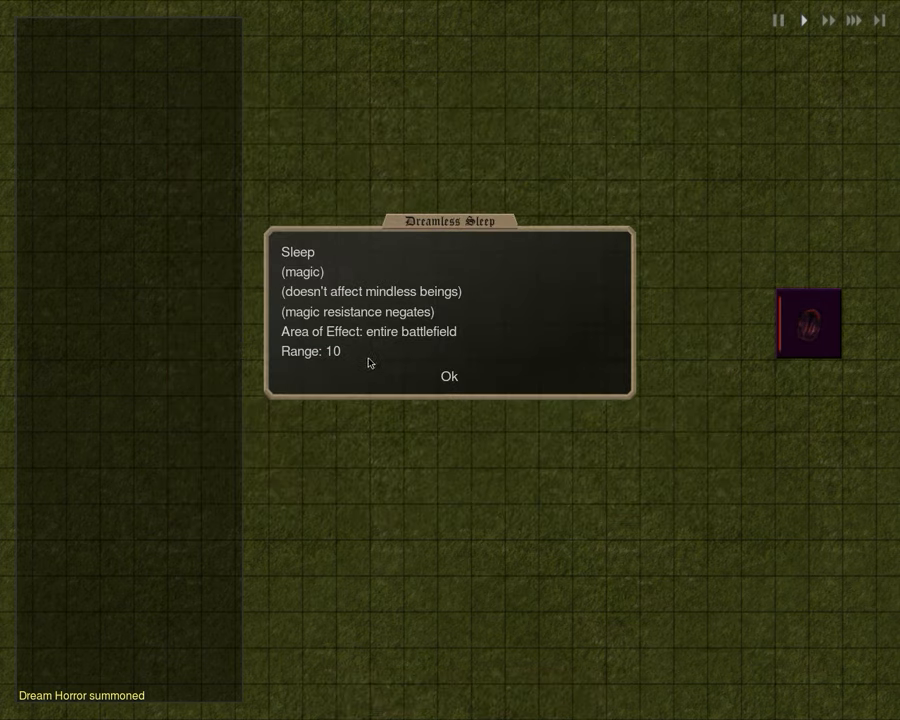
{"action": "left_click", "coordinate": [448, 376]}
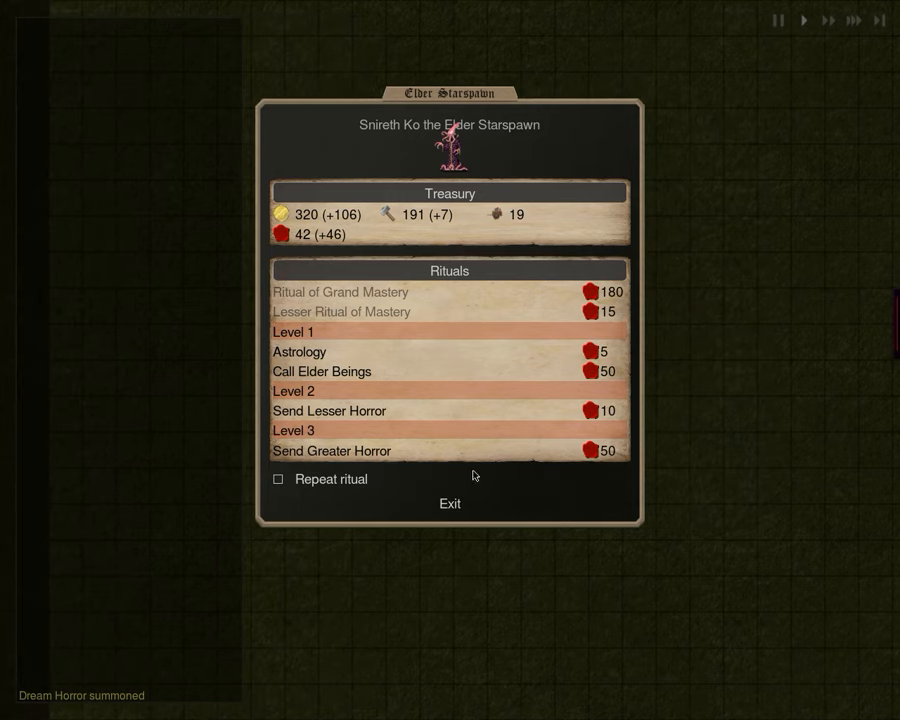
{"action": "left_click", "coordinate": [449, 503]}
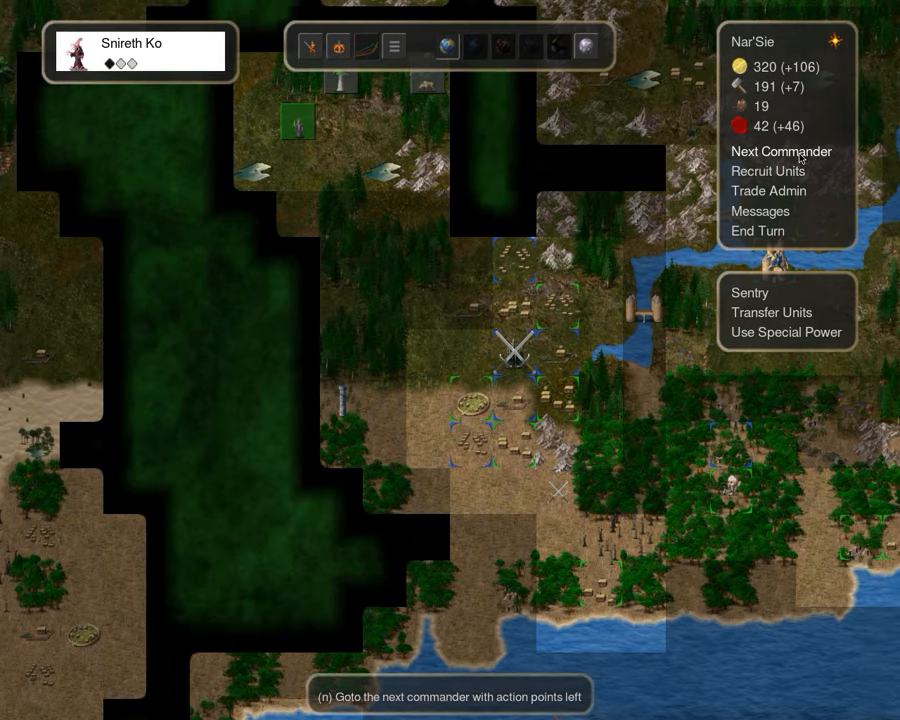
Advance commanders and inspect the Pillar of the Depths and Storm Demon during battles
{"action": "left_click", "coordinate": [782, 151]}
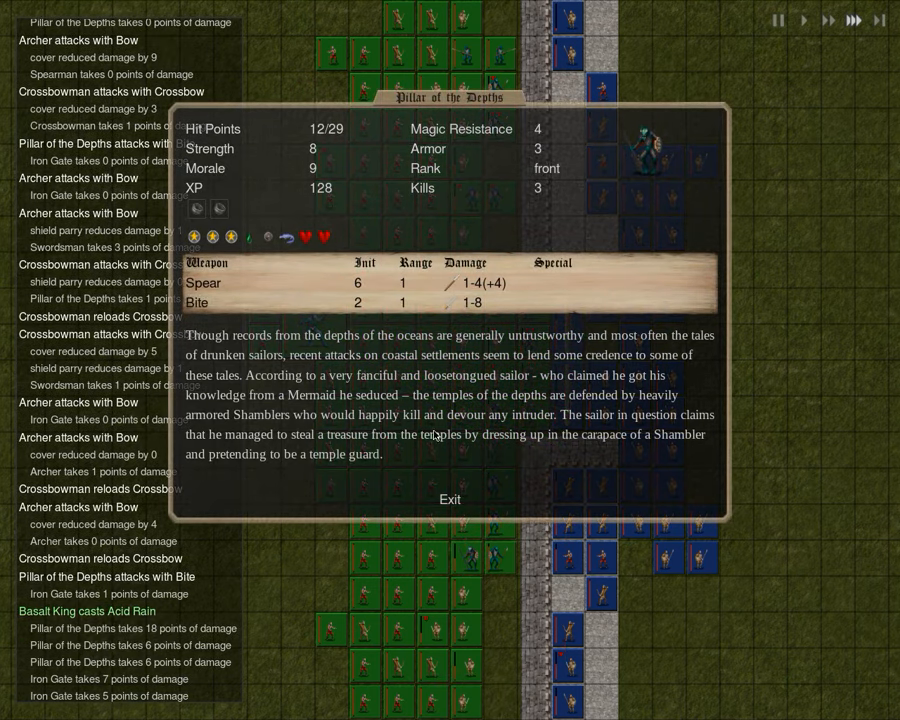
{"action": "left_click", "coordinate": [450, 499]}
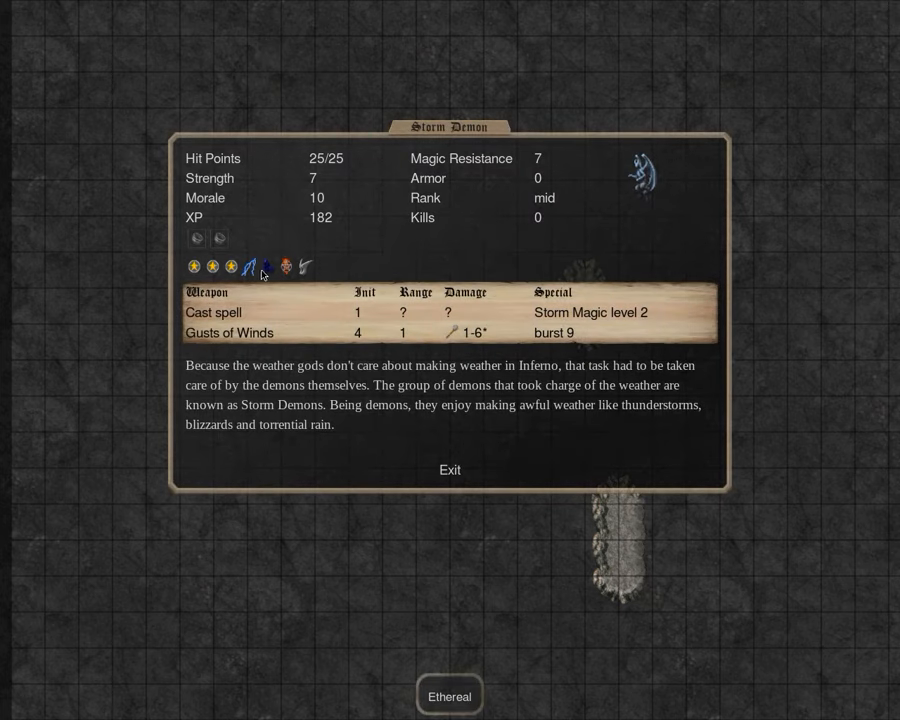
{"action": "mouse_move", "coordinate": [449, 473]}
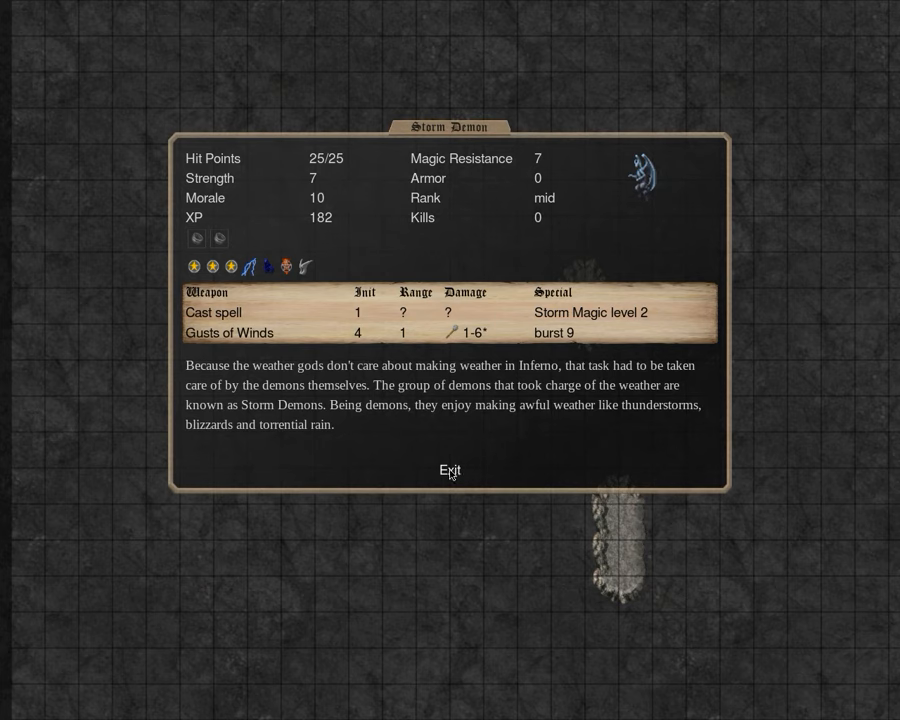
{"action": "mouse_move", "coordinate": [455, 475]}
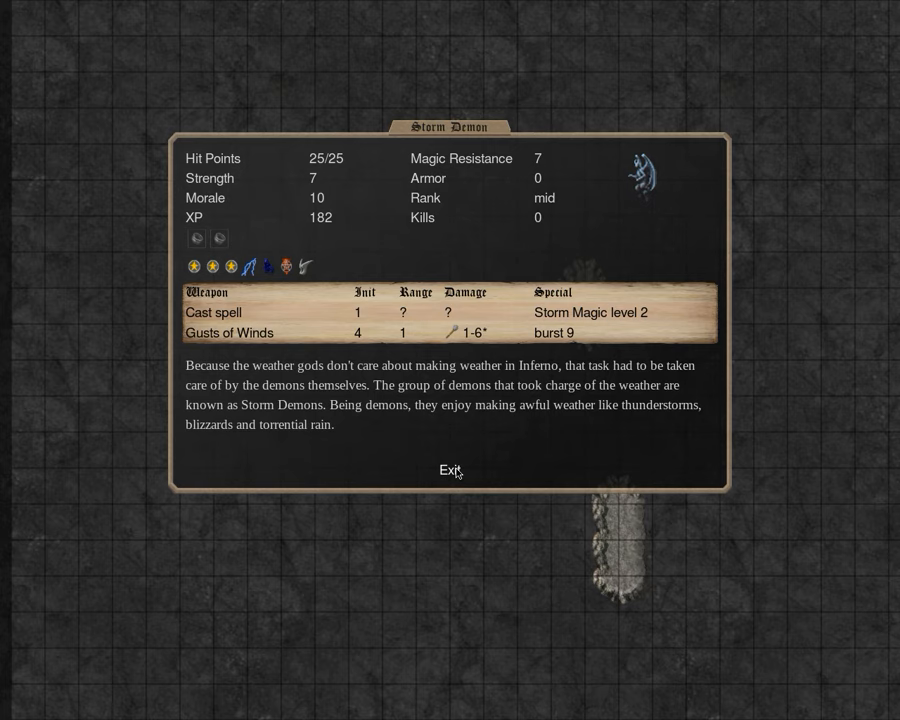
{"action": "left_click", "coordinate": [448, 470]}
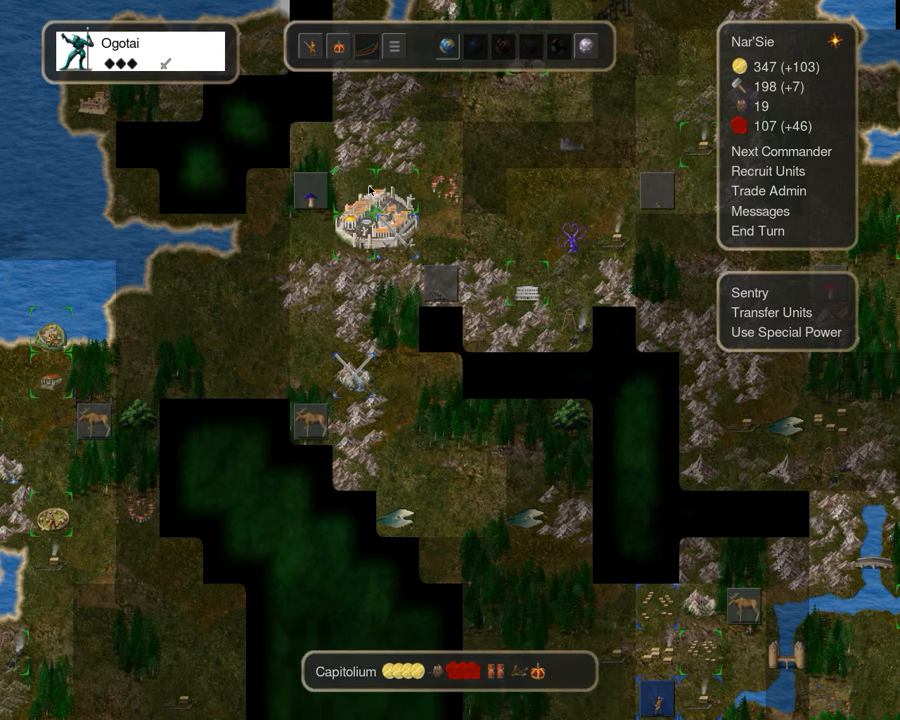
Recruit a five-unit company for 50 gold and 5 iron, keeping the overpriced sacrifice trade
{"action": "left_click", "coordinate": [768, 171]}
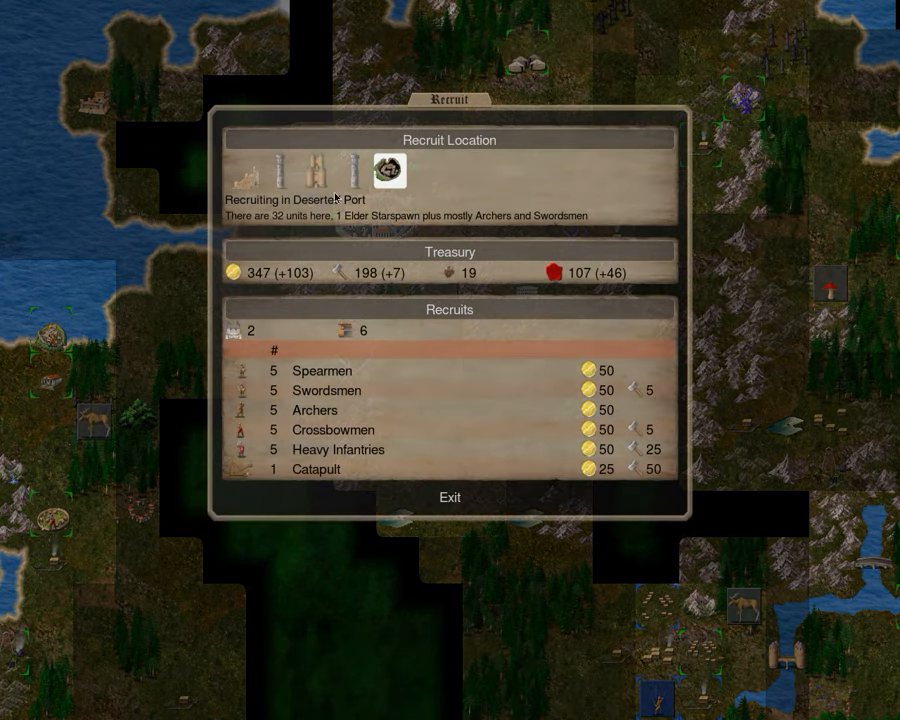
{"action": "left_click", "coordinate": [326, 390]}
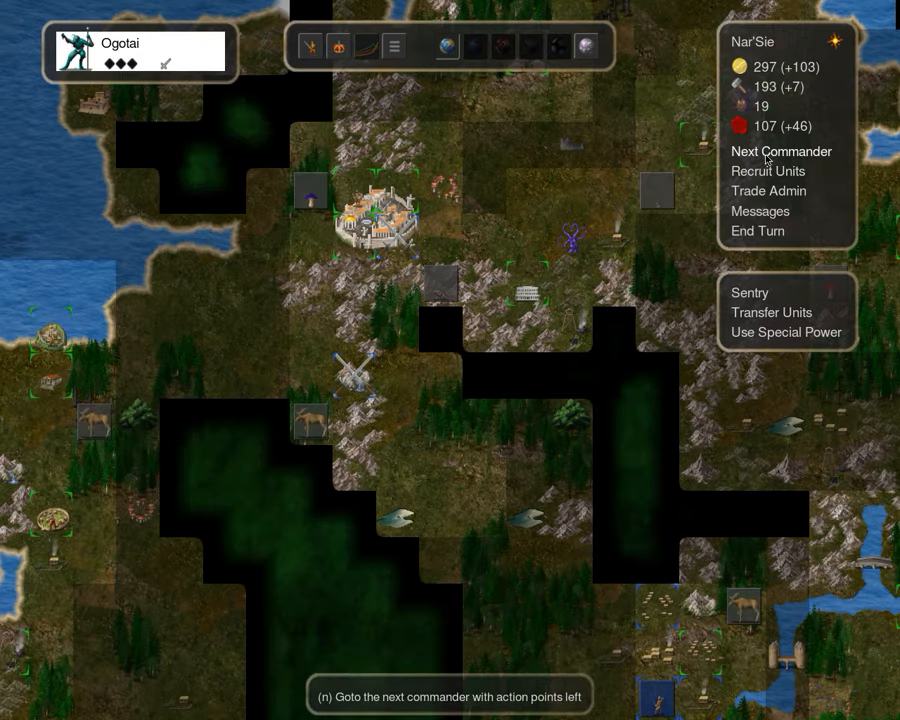
{"action": "left_click", "coordinate": [770, 191]}
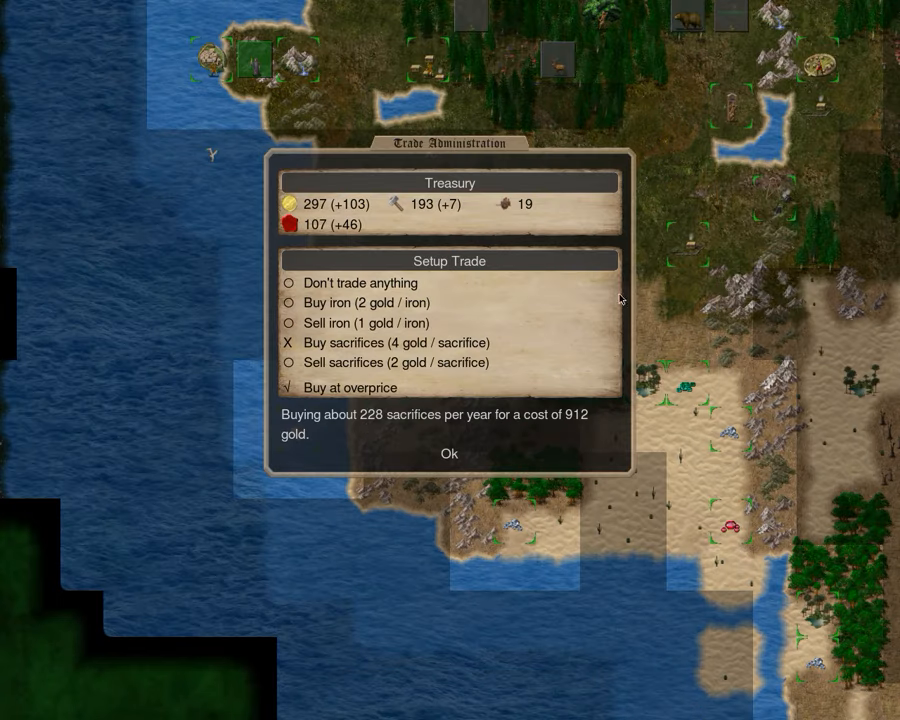
{"action": "left_click", "coordinate": [449, 453]}
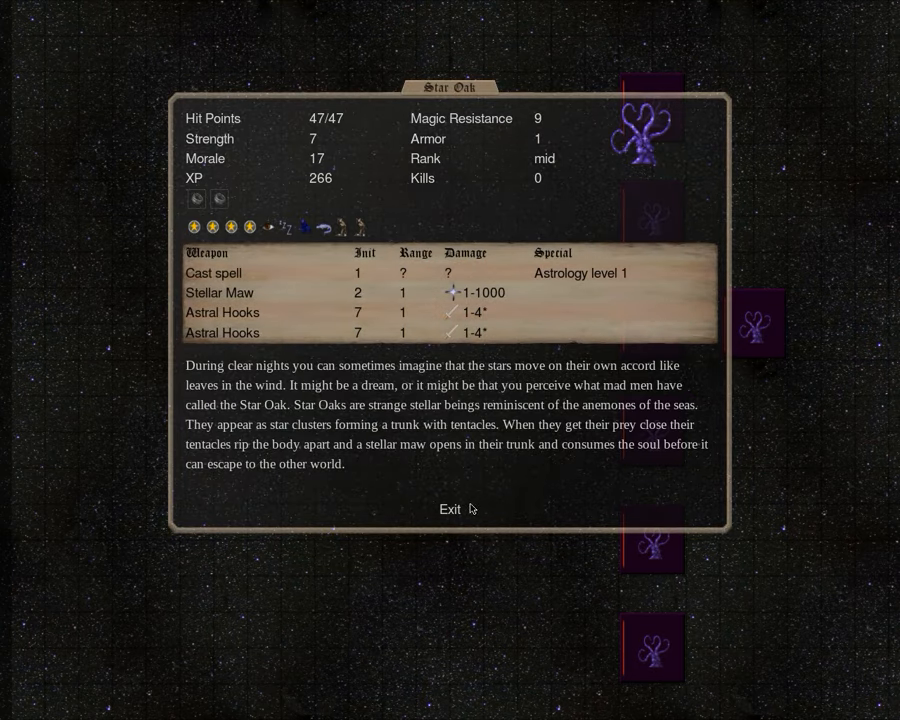
Close the Star Oak details and advance from Utu to Snireth Ko's battle
{"action": "left_click", "coordinate": [450, 509]}
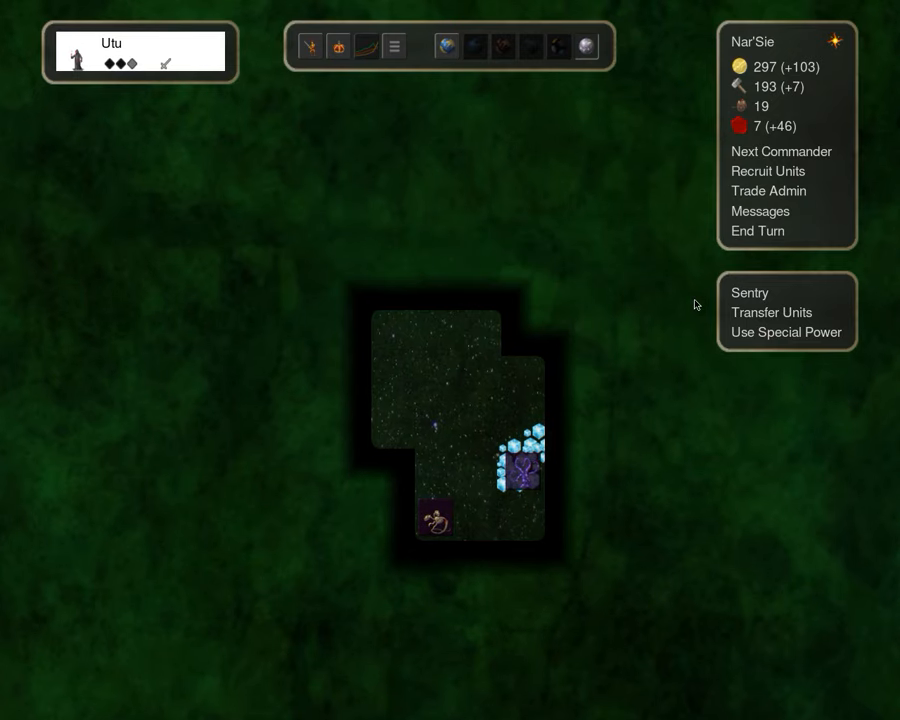
{"action": "left_click", "coordinate": [480, 472]}
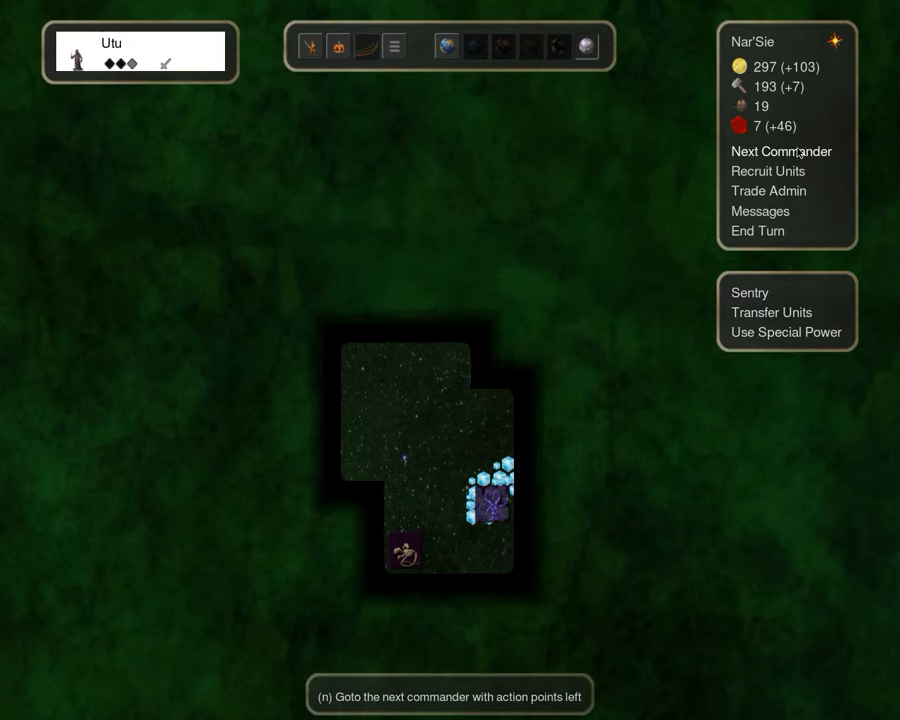
{"action": "left_click", "coordinate": [781, 151]}
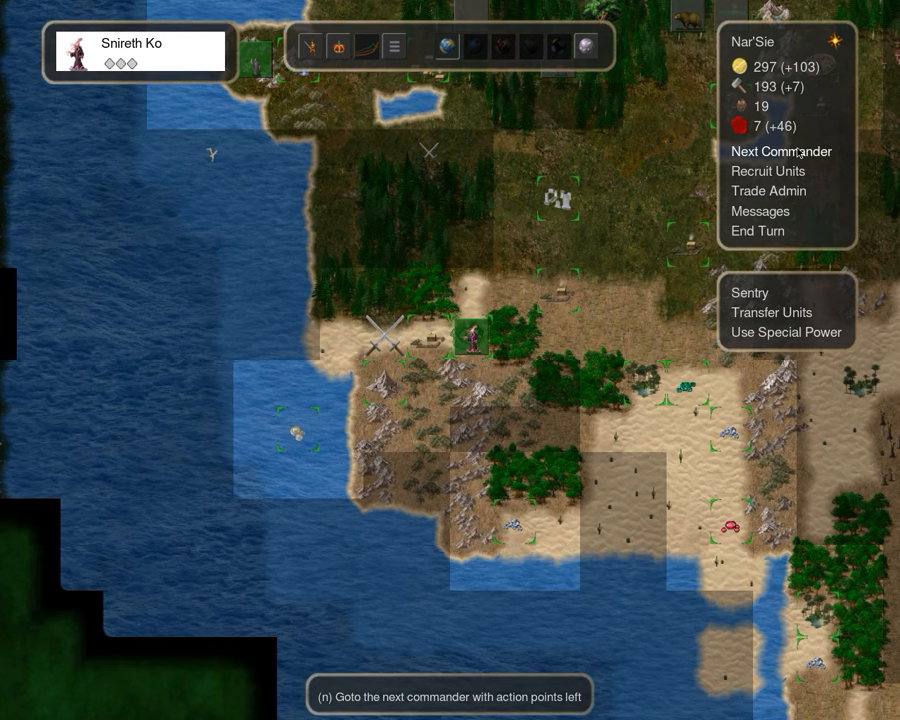
{"action": "left_click", "coordinate": [781, 151]}
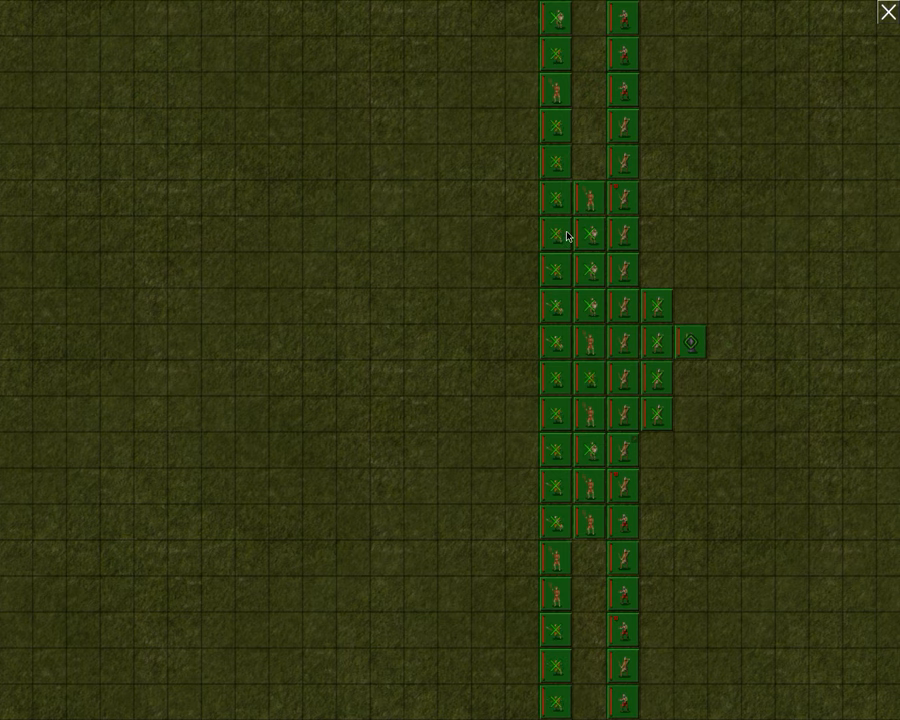
{"action": "mouse_move", "coordinate": [573, 320]}
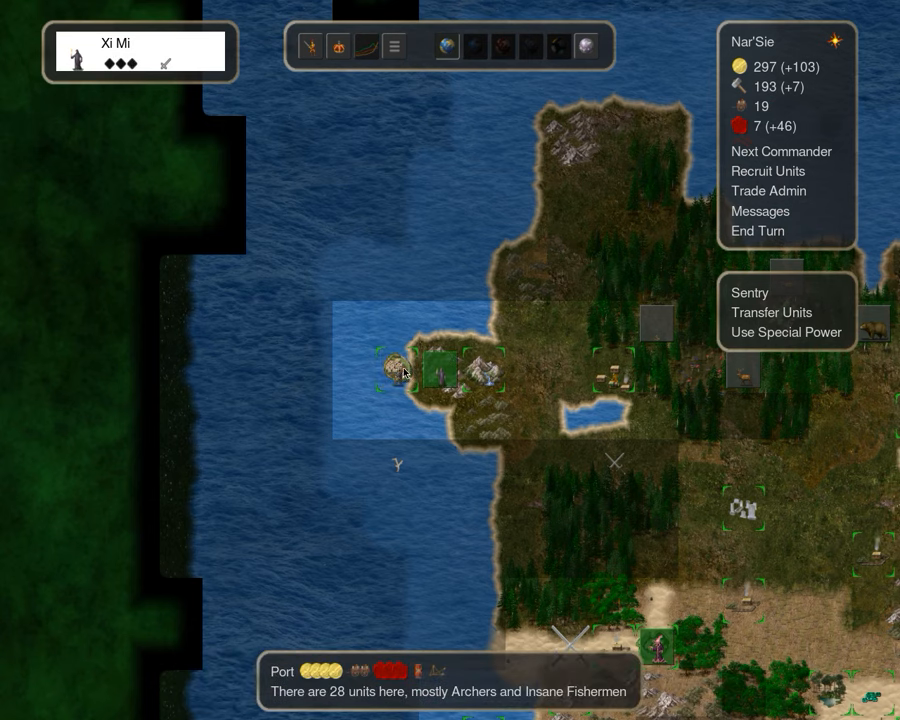
{"action": "left_click", "coordinate": [781, 151]}
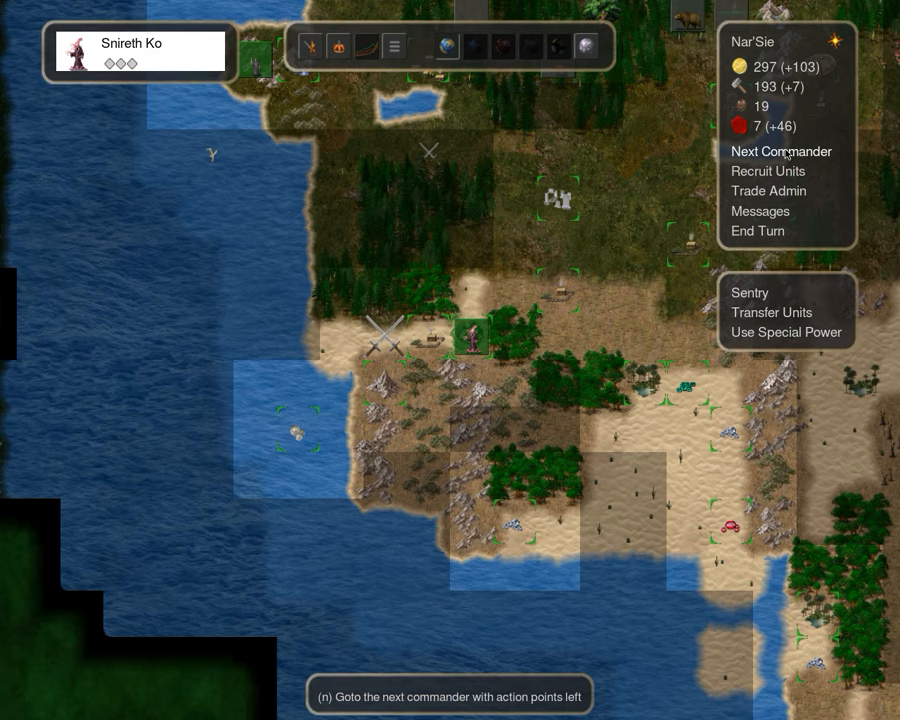
{"action": "left_click", "coordinate": [781, 151]}
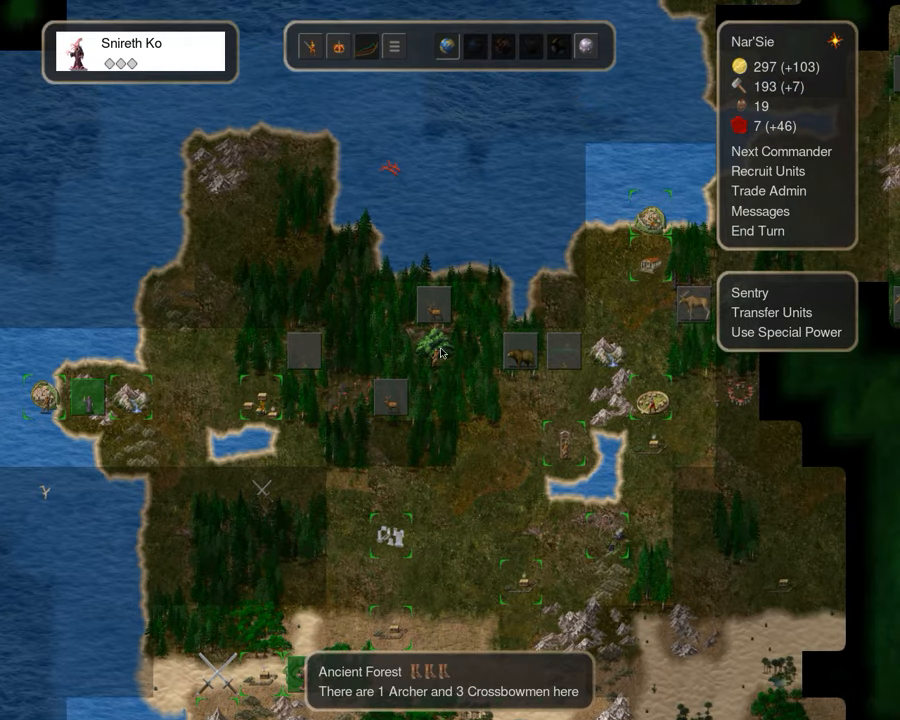
{"action": "mouse_move", "coordinate": [445, 368]}
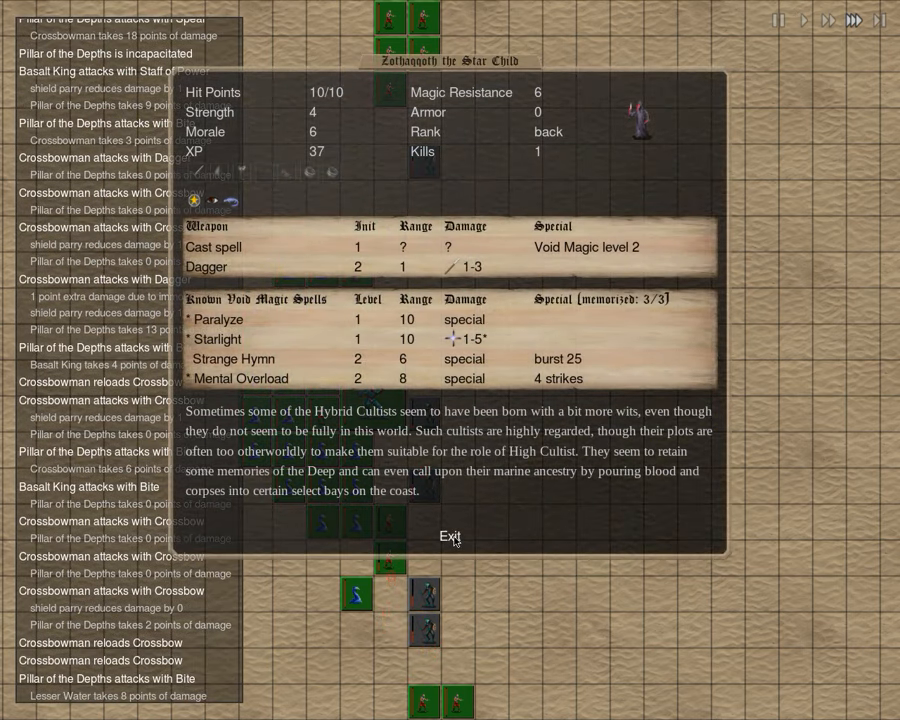
Close the High Cultist's details, acknowledge the Tierry attack in a Gold Stream, and skip the replay
{"action": "left_click", "coordinate": [450, 536]}
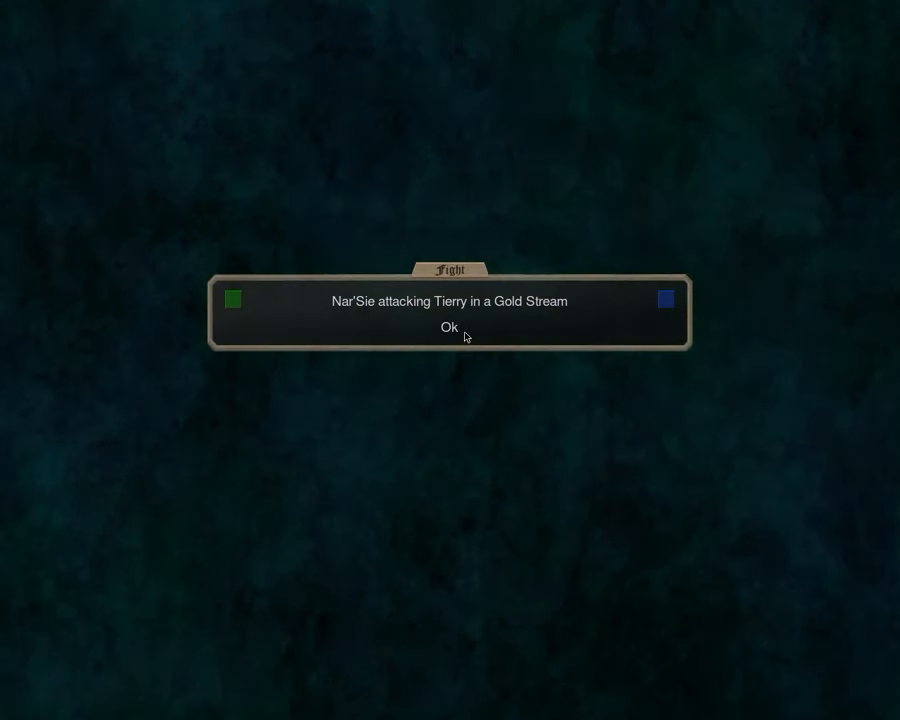
{"action": "left_click", "coordinate": [449, 327]}
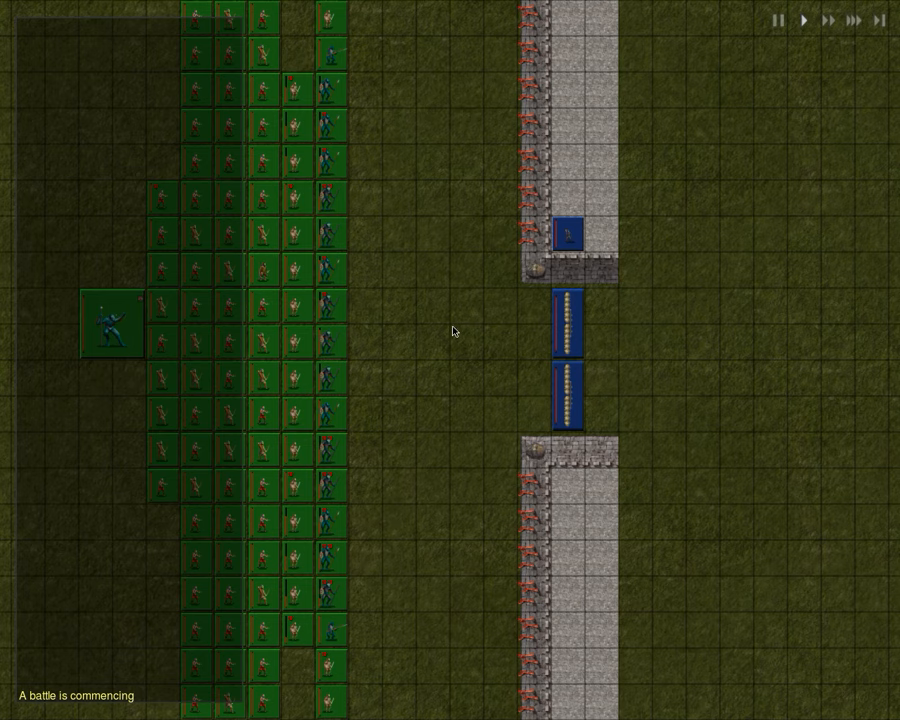
{"action": "left_click", "coordinate": [849, 21]}
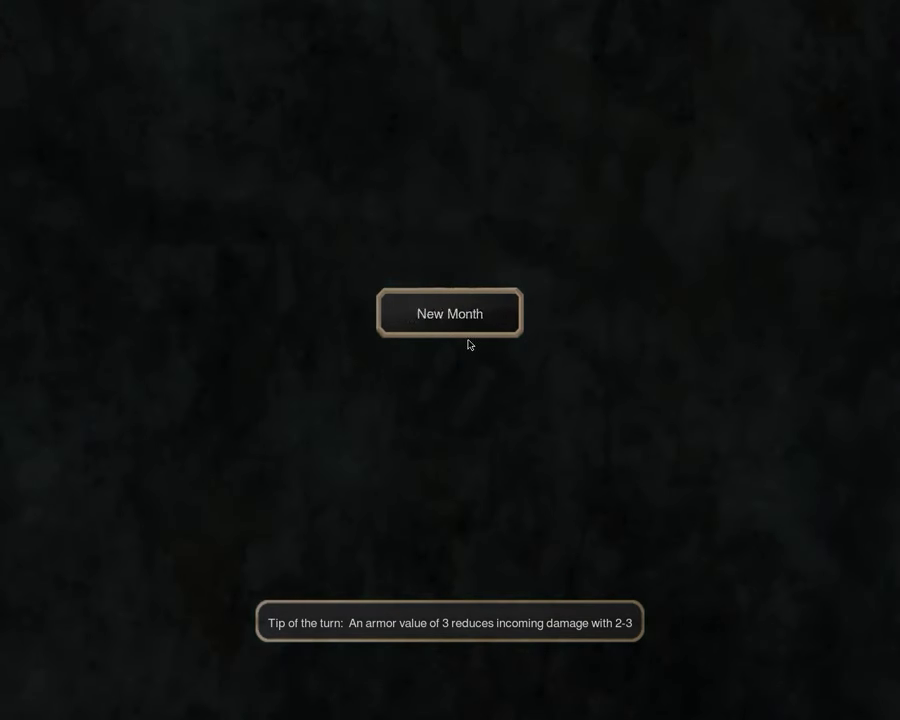
Start the month, recruit Swordsmen at Capitolium, send Ogotai west, and use Nar'Sie's special power
{"action": "left_click", "coordinate": [448, 313]}
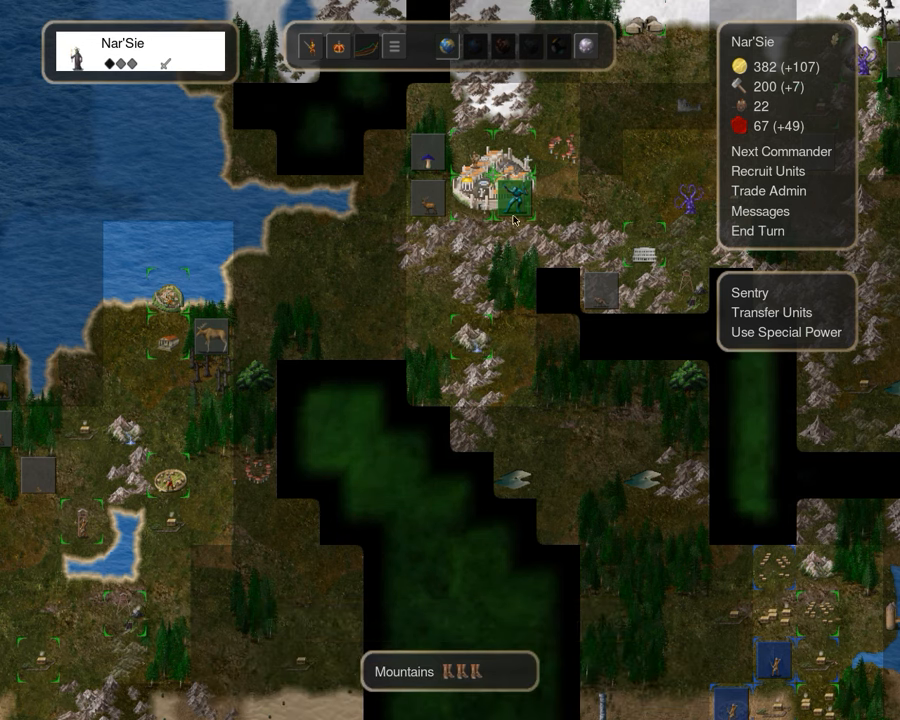
{"action": "left_click", "coordinate": [767, 171]}
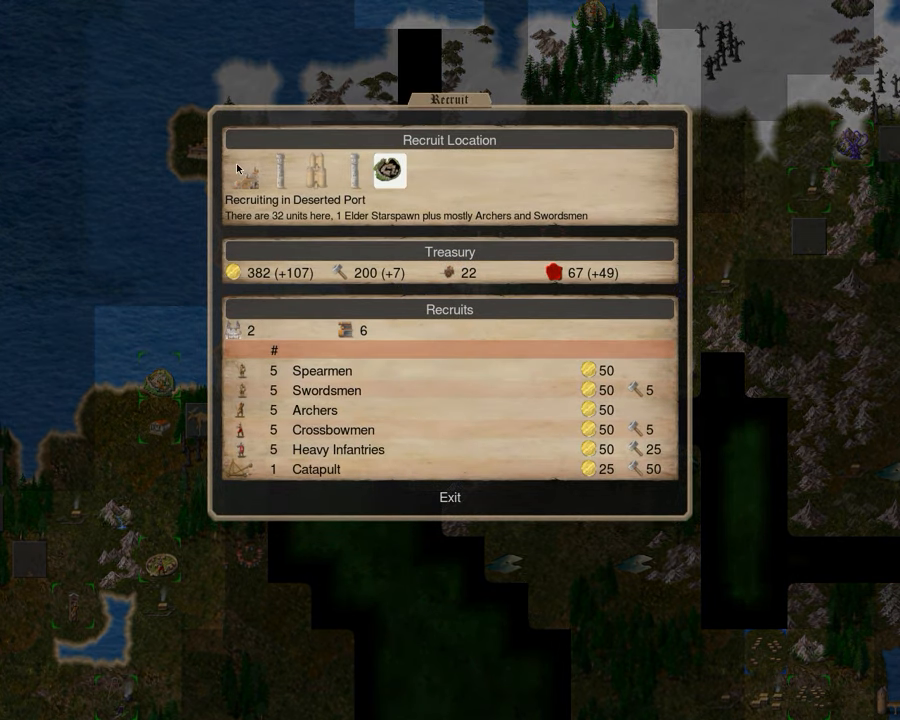
{"action": "left_click", "coordinate": [242, 170]}
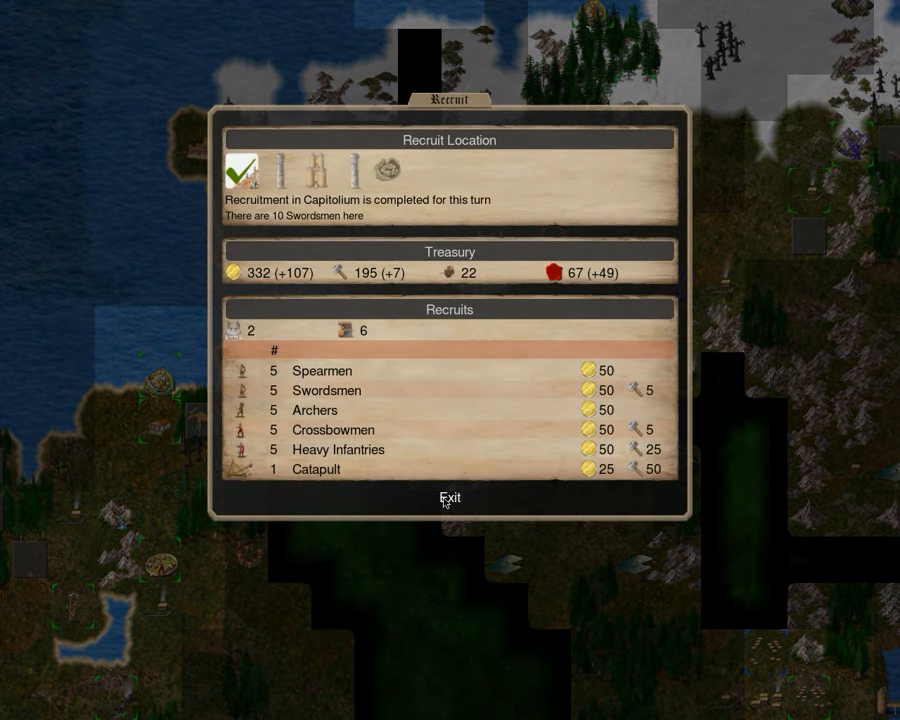
{"action": "left_click", "coordinate": [449, 497]}
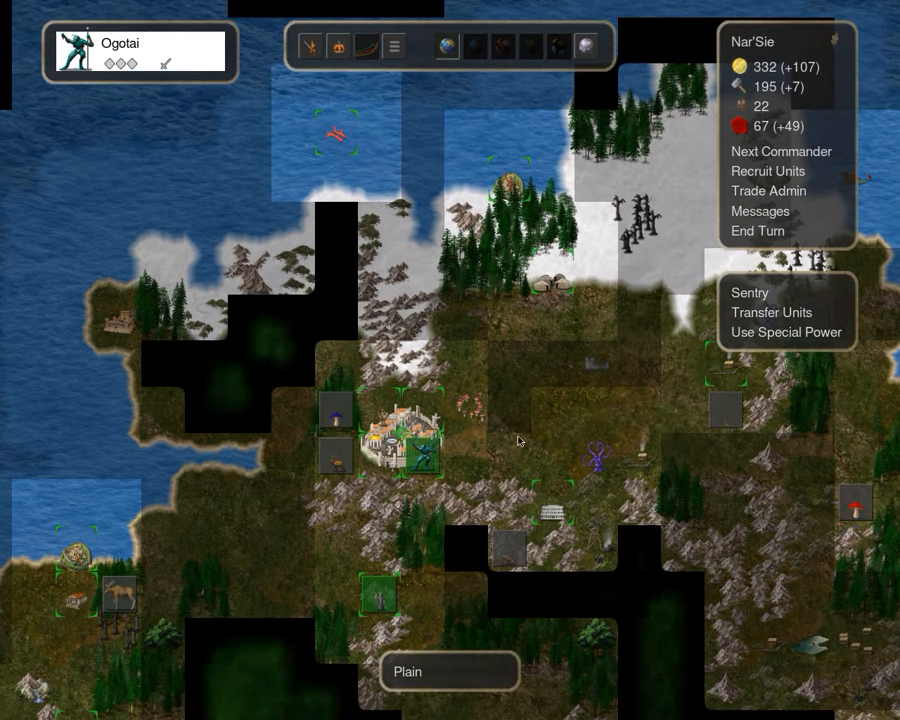
{"action": "mouse_move", "coordinate": [458, 450]}
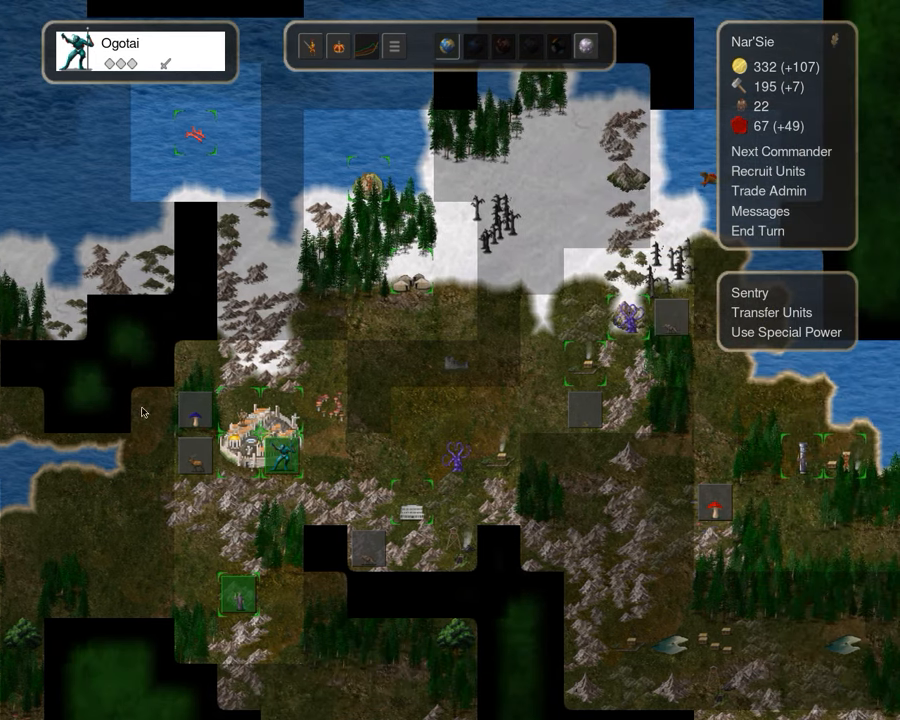
{"action": "left_click", "coordinate": [200, 460]}
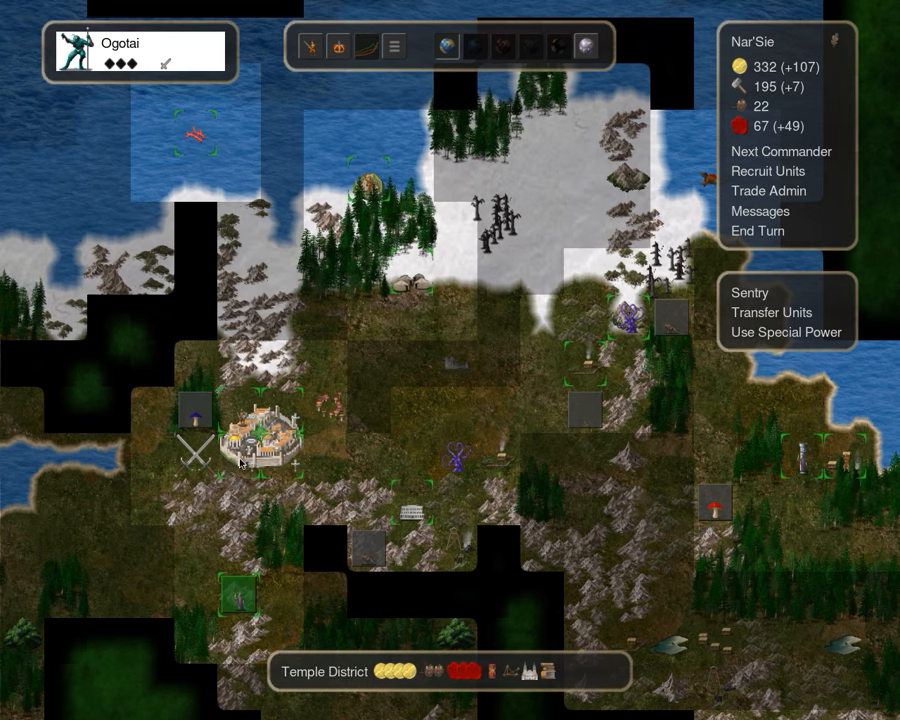
{"action": "mouse_move", "coordinate": [383, 456]}
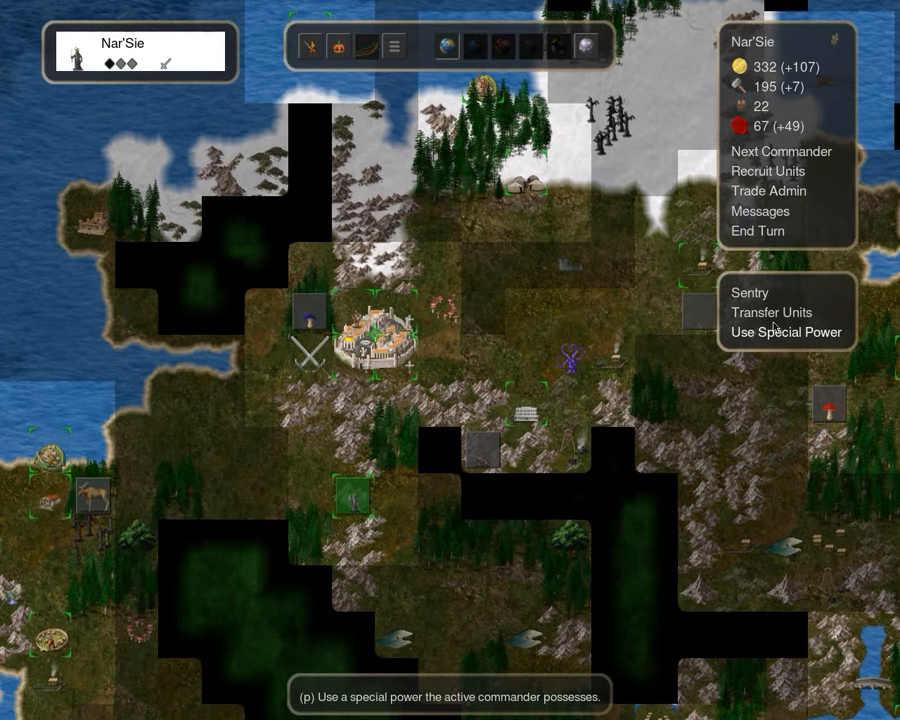
{"action": "left_click", "coordinate": [786, 332]}
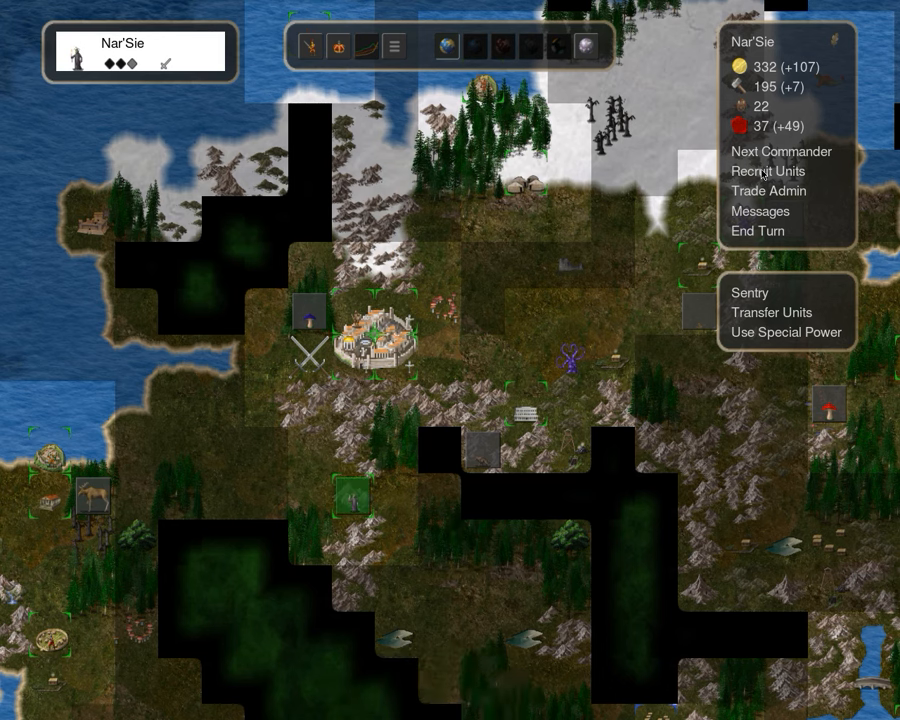
Cycle through commanders with moves left, passing Shu and Batux to Snireth Ko
{"action": "left_click", "coordinate": [781, 151]}
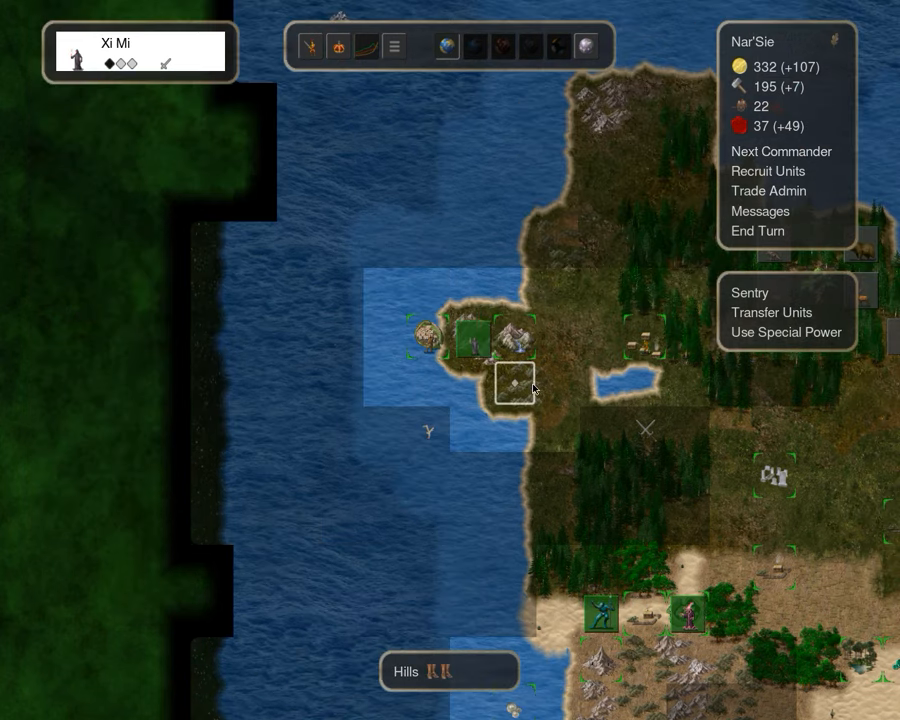
{"action": "left_click", "coordinate": [781, 151]}
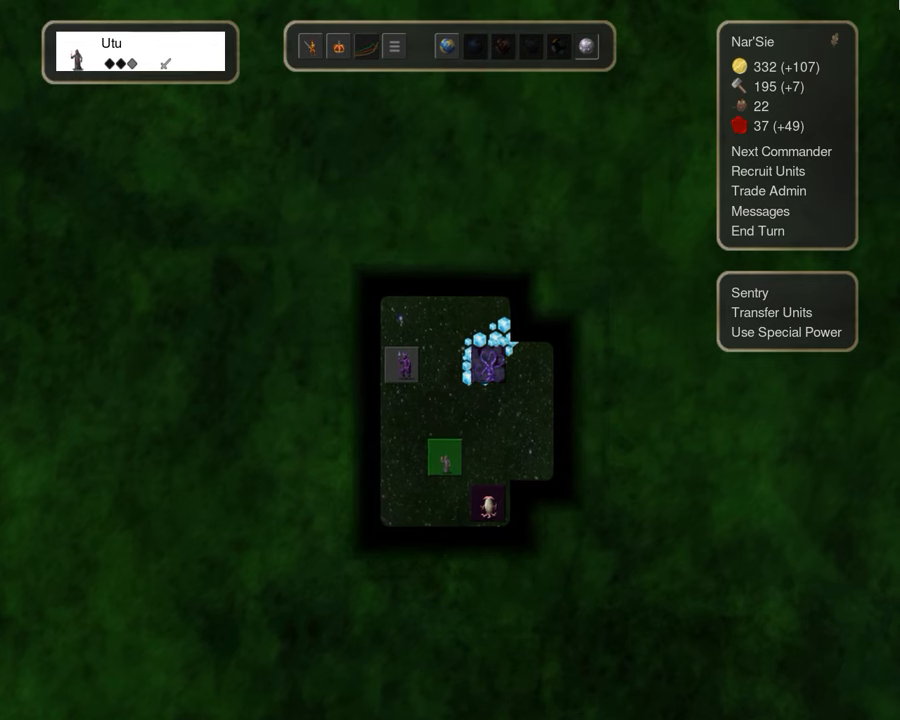
{"action": "left_click", "coordinate": [781, 151]}
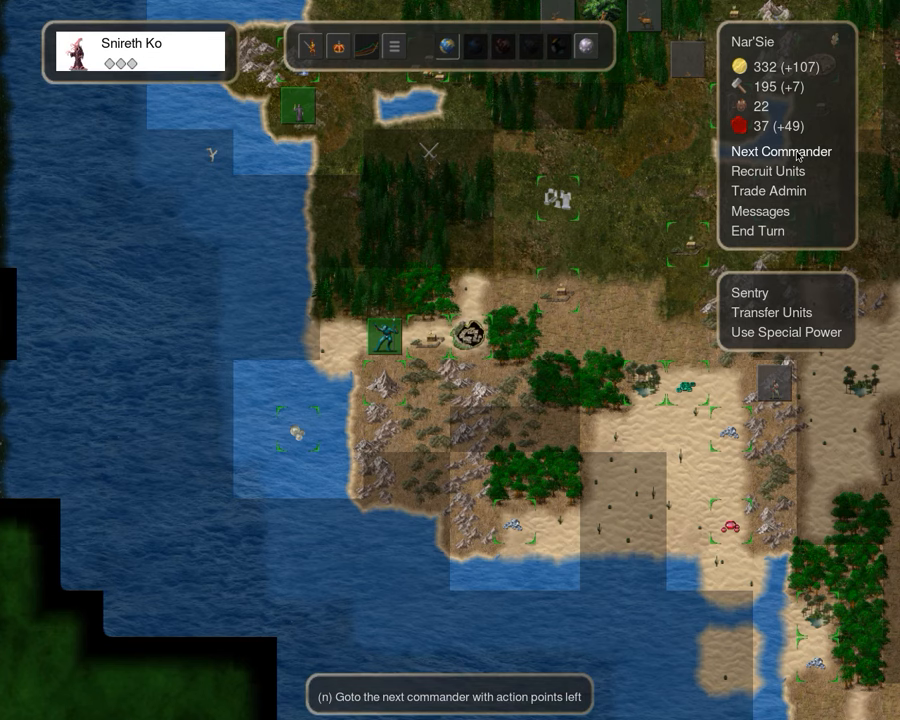
{"action": "left_click", "coordinate": [781, 151]}
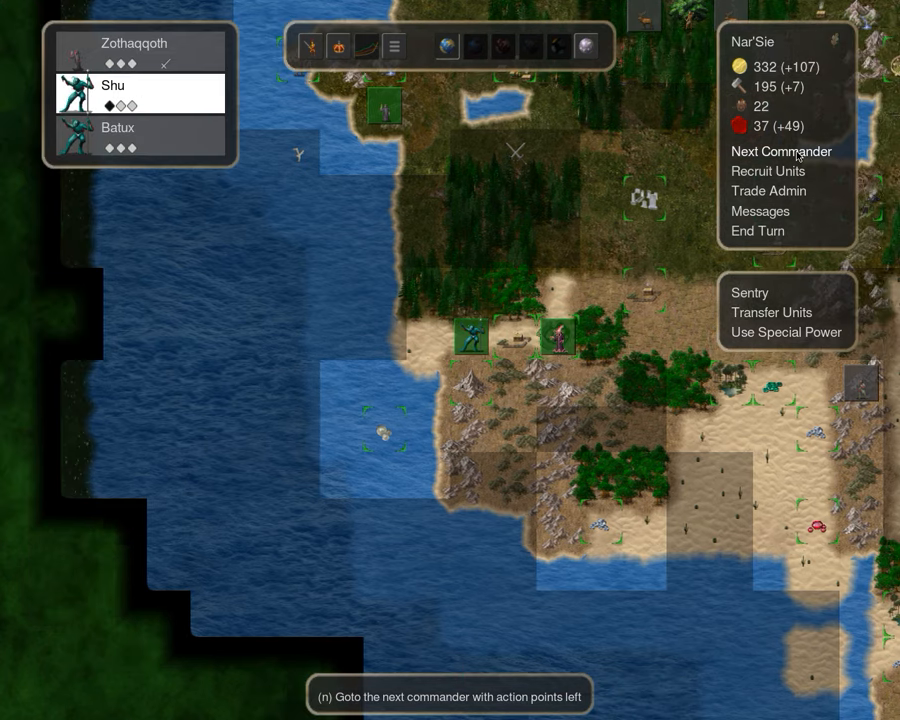
{"action": "left_click", "coordinate": [117, 127]}
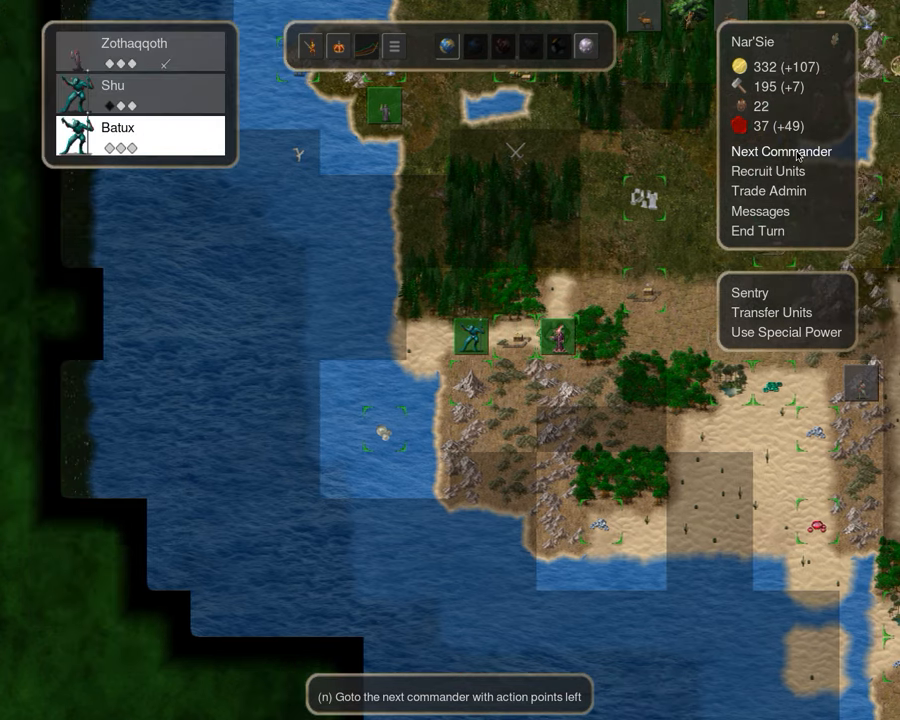
{"action": "left_click", "coordinate": [782, 151]}
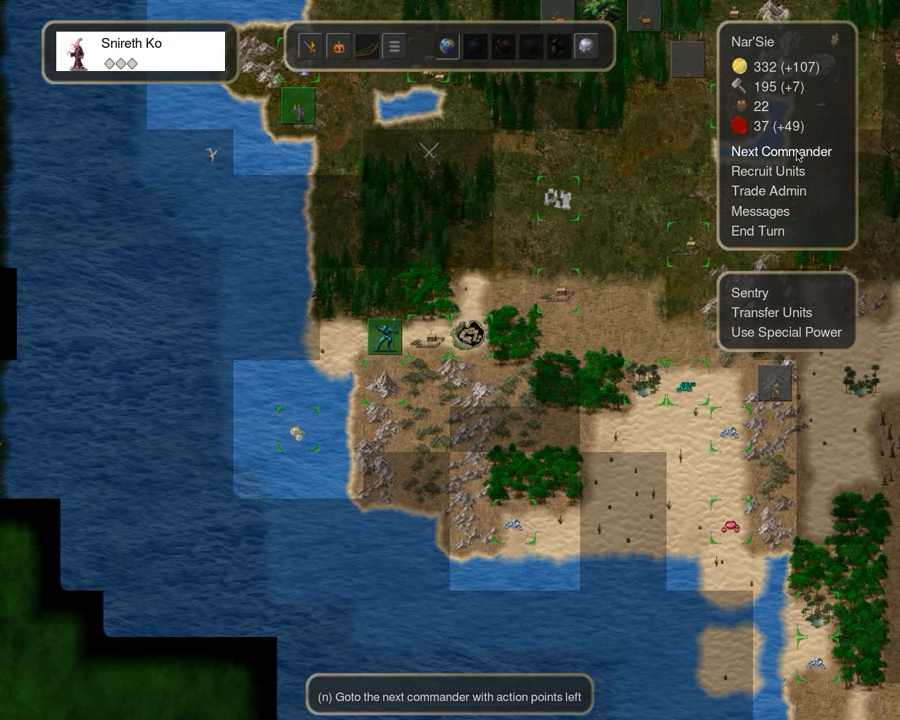
Review Contact Old Ones in Zothaqqoth's rituals, then bring up Deserted Port recruitment
{"action": "left_click", "coordinate": [781, 151]}
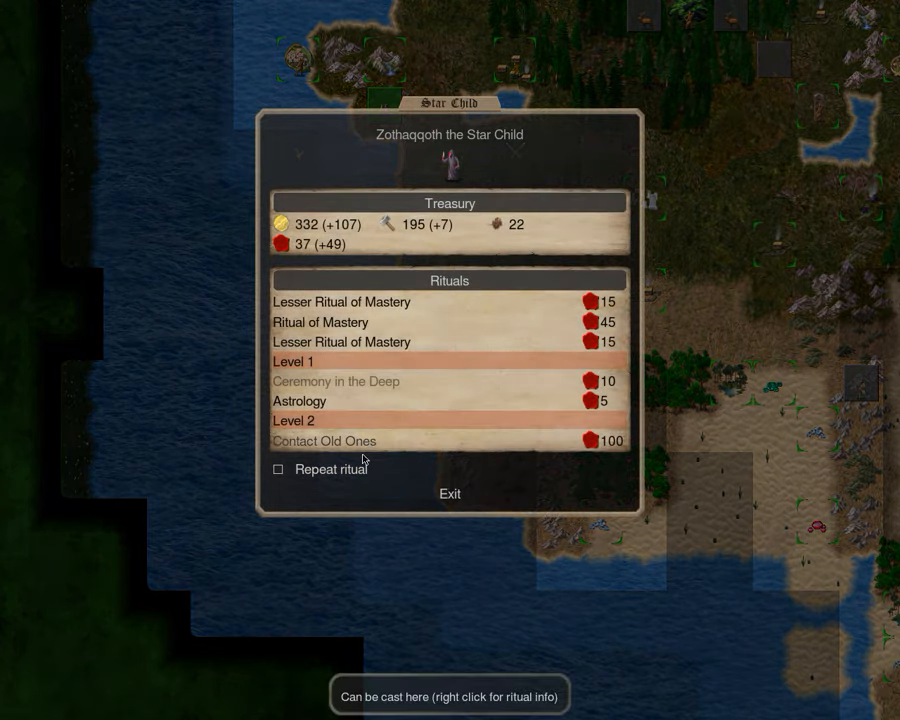
{"action": "mouse_move", "coordinate": [337, 448]}
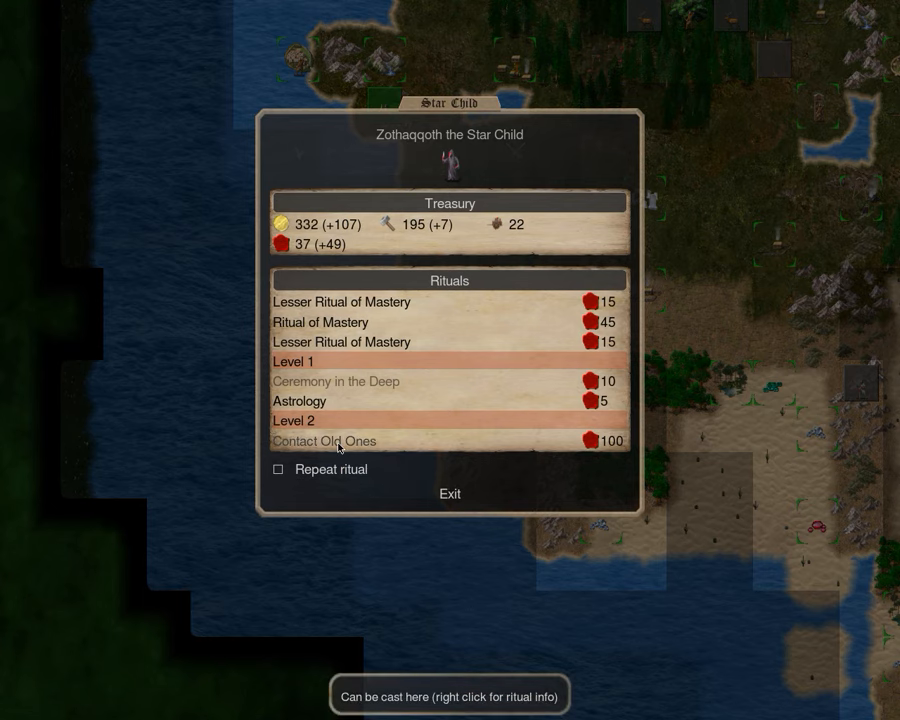
{"action": "right_click", "coordinate": [322, 441]}
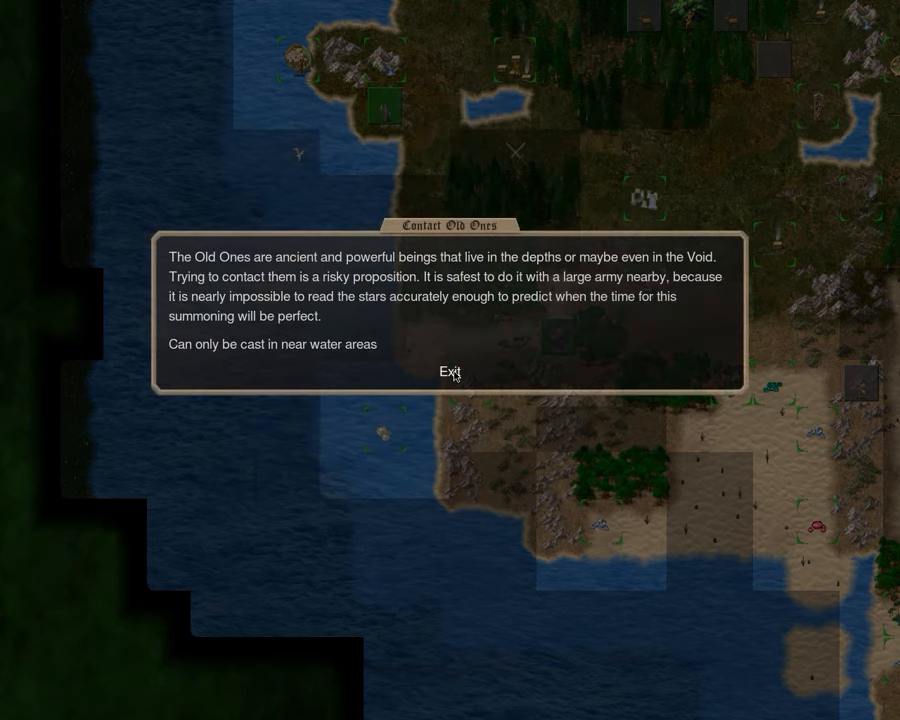
{"action": "left_click", "coordinate": [451, 372]}
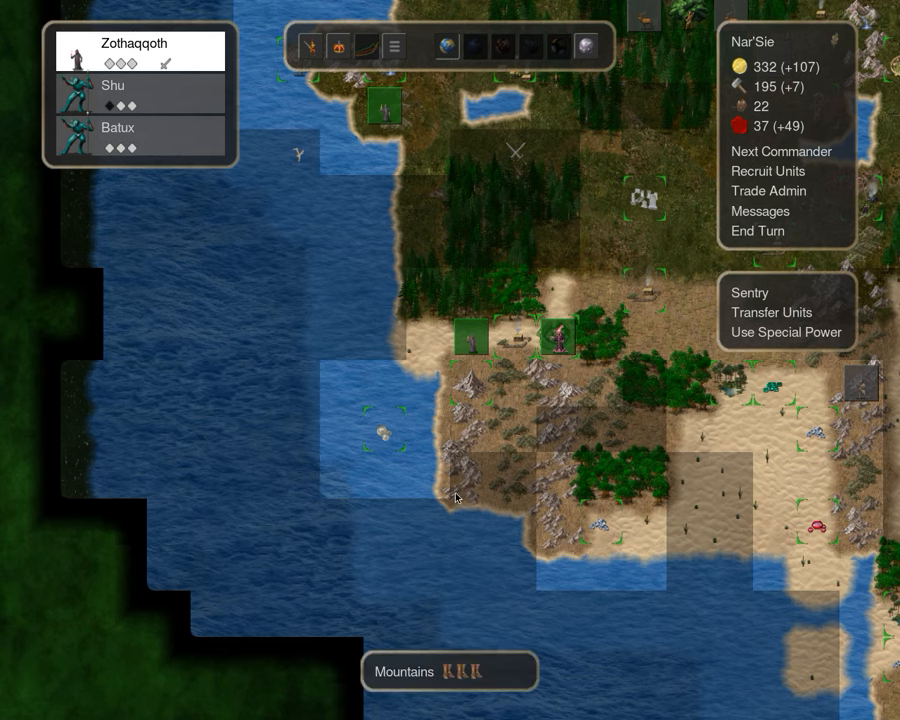
{"action": "left_click", "coordinate": [768, 171]}
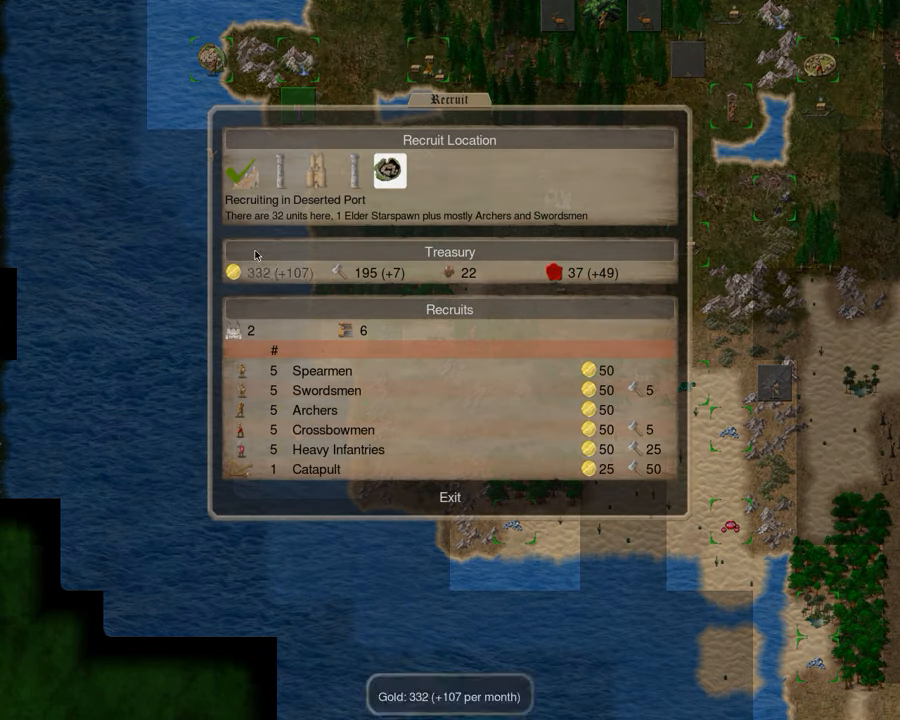
Acknowledge the attack on Independents, move Ogotai northwest, and use Nar'Sie's special power
{"action": "left_click", "coordinate": [337, 171]}
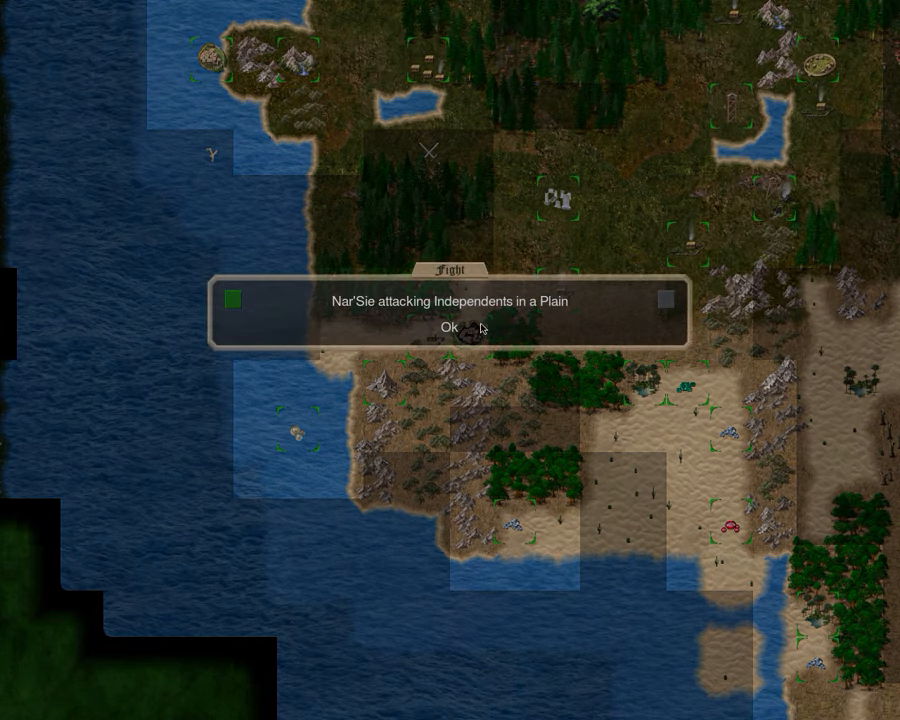
{"action": "left_click", "coordinate": [448, 327]}
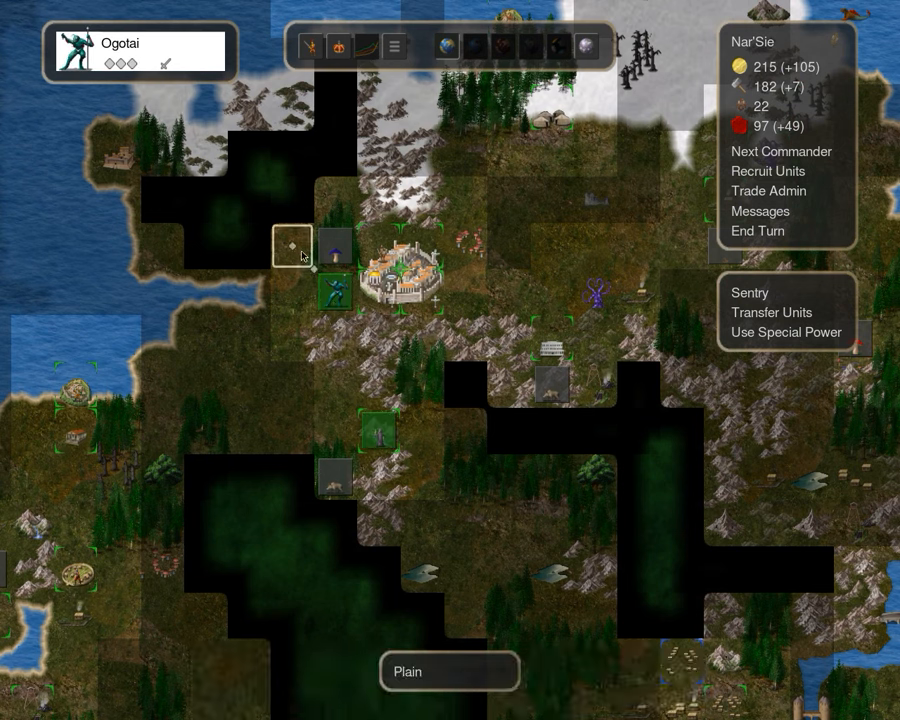
{"action": "left_click", "coordinate": [290, 200]}
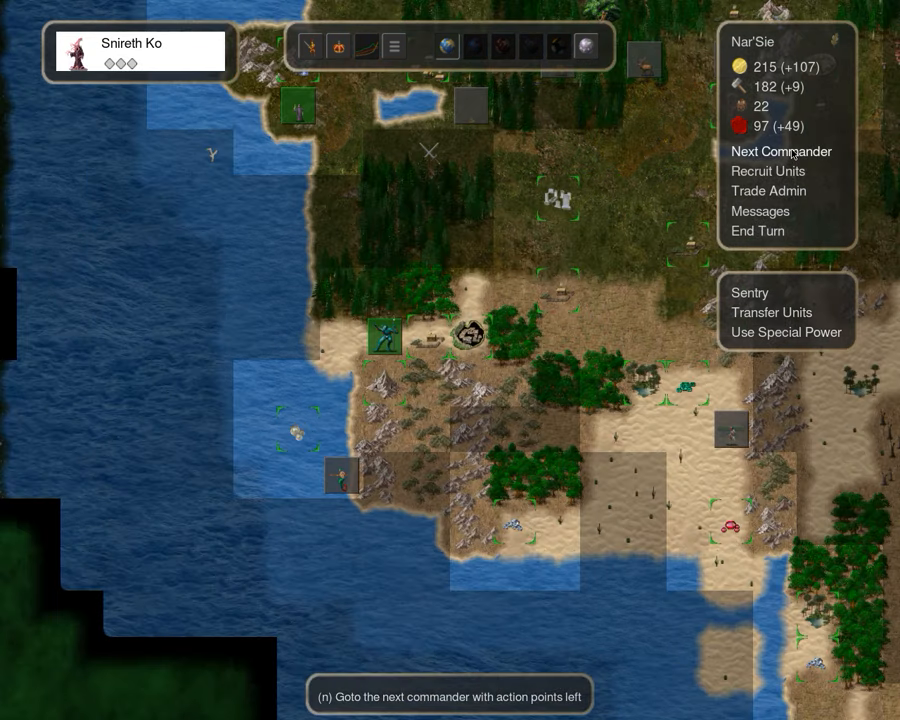
{"action": "left_click", "coordinate": [781, 151]}
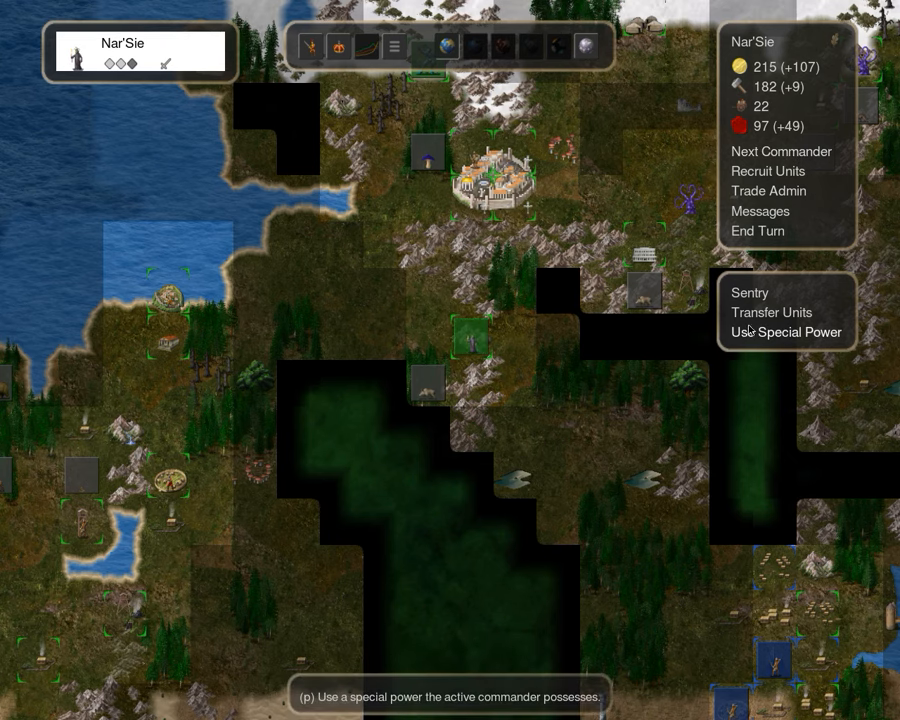
{"action": "left_click", "coordinate": [789, 332]}
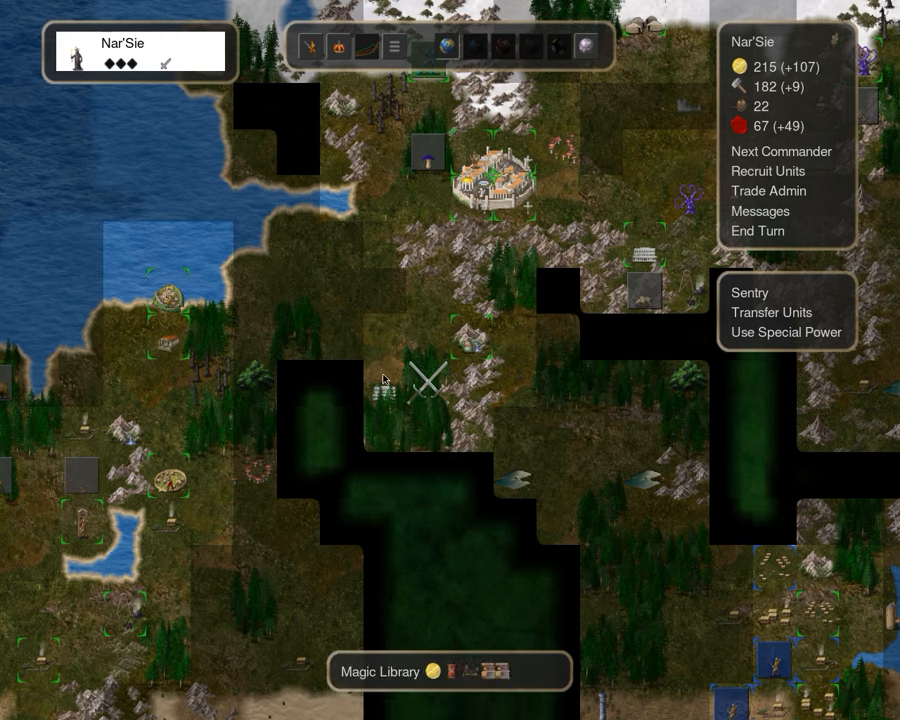
{"action": "mouse_move", "coordinate": [445, 360]}
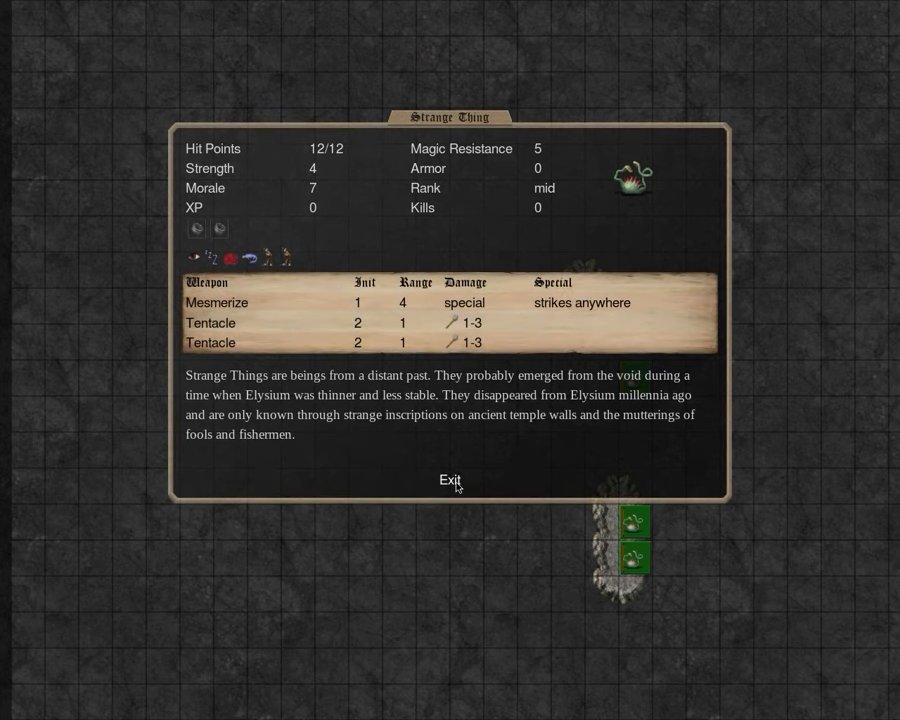
Step through the commanders and buy Swordsmen at the Guard tower, leaving 15 gold
{"action": "left_click", "coordinate": [450, 480]}
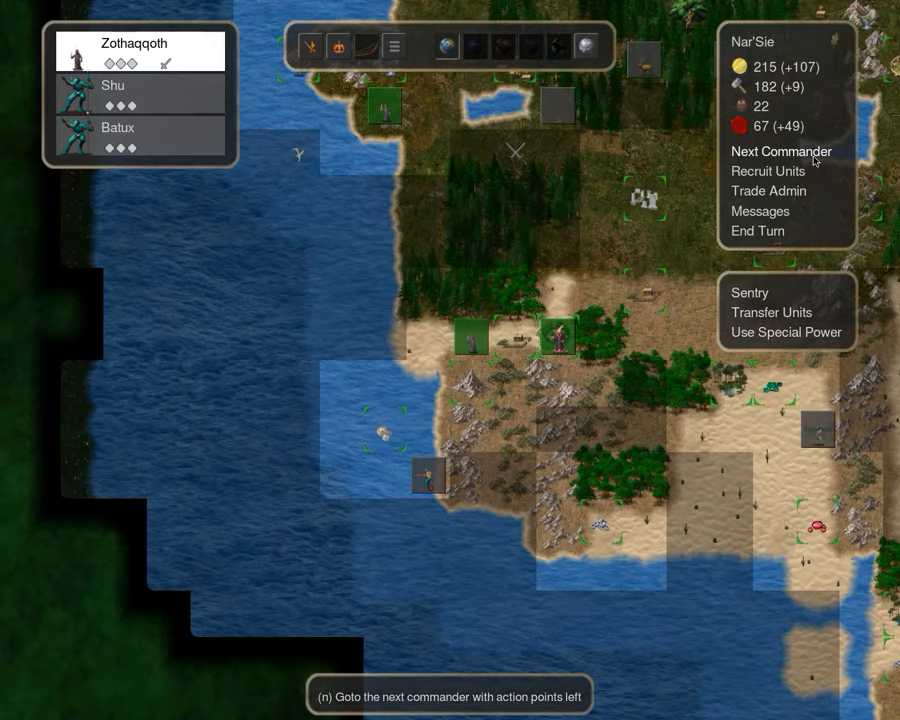
{"action": "left_click", "coordinate": [781, 151]}
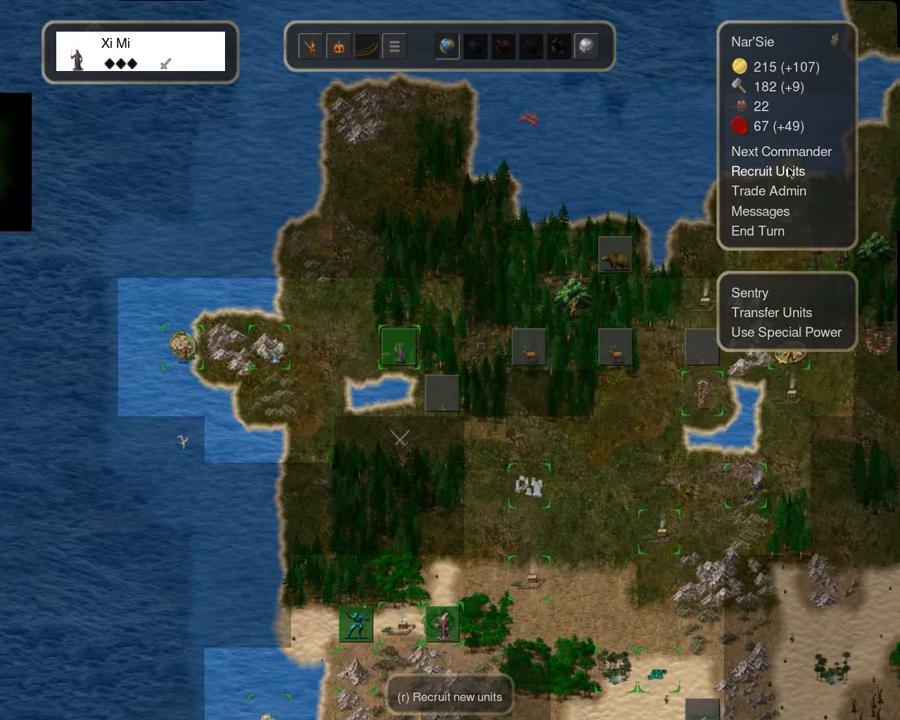
{"action": "left_click", "coordinate": [781, 151]}
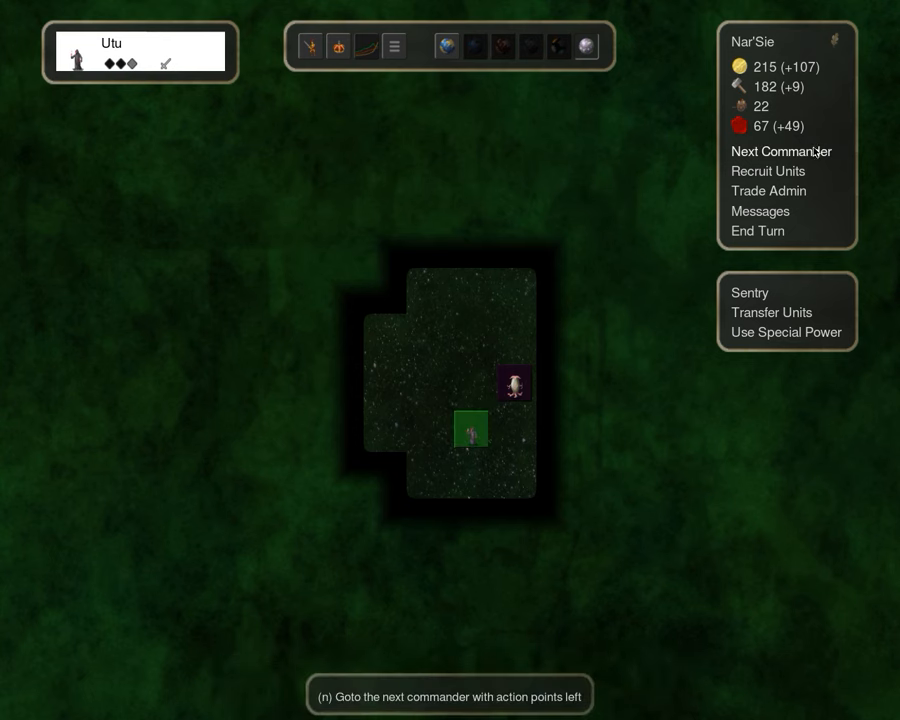
{"action": "left_click", "coordinate": [780, 151]}
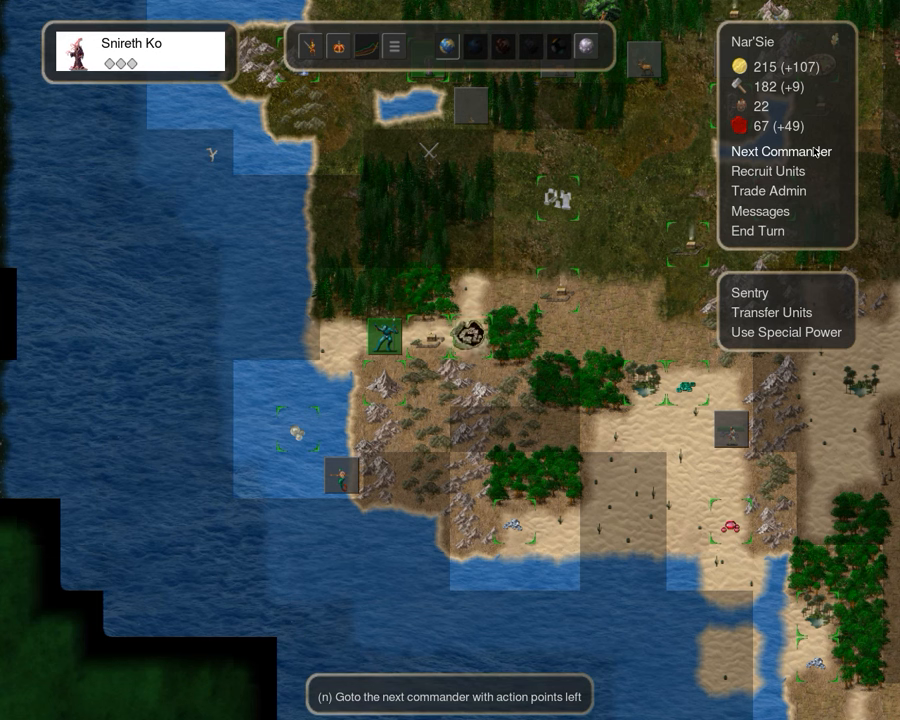
{"action": "left_click", "coordinate": [781, 151]}
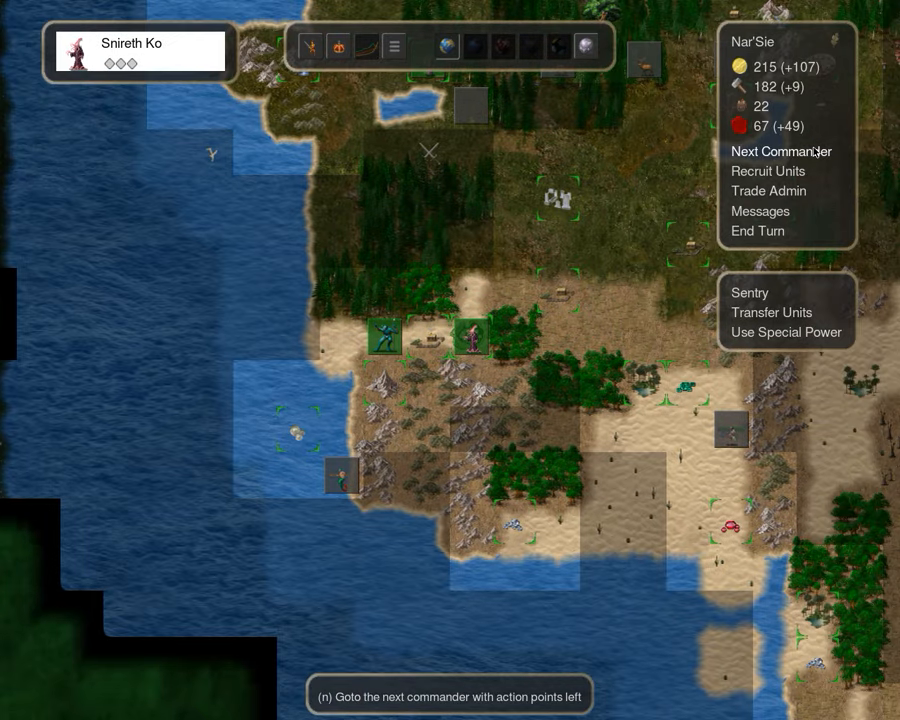
{"action": "left_click", "coordinate": [780, 151]}
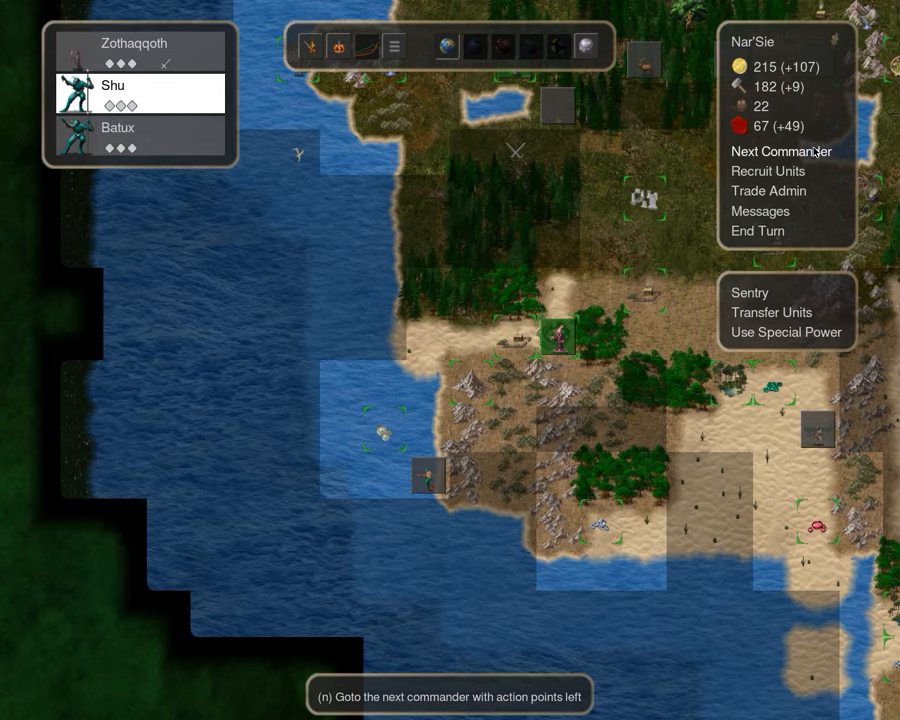
{"action": "left_click", "coordinate": [767, 171]}
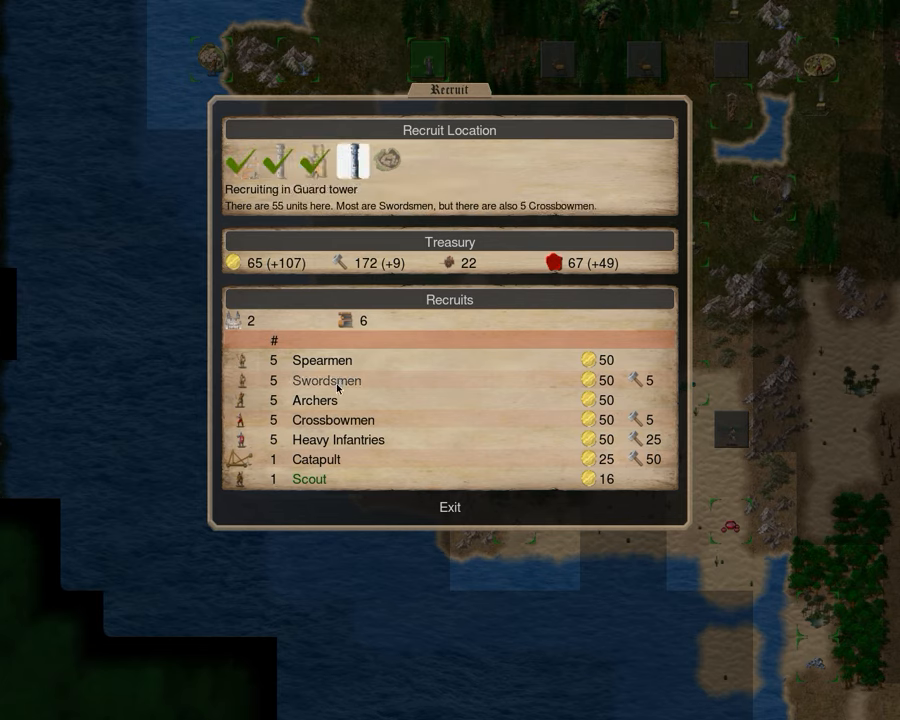
{"action": "left_click", "coordinate": [449, 507]}
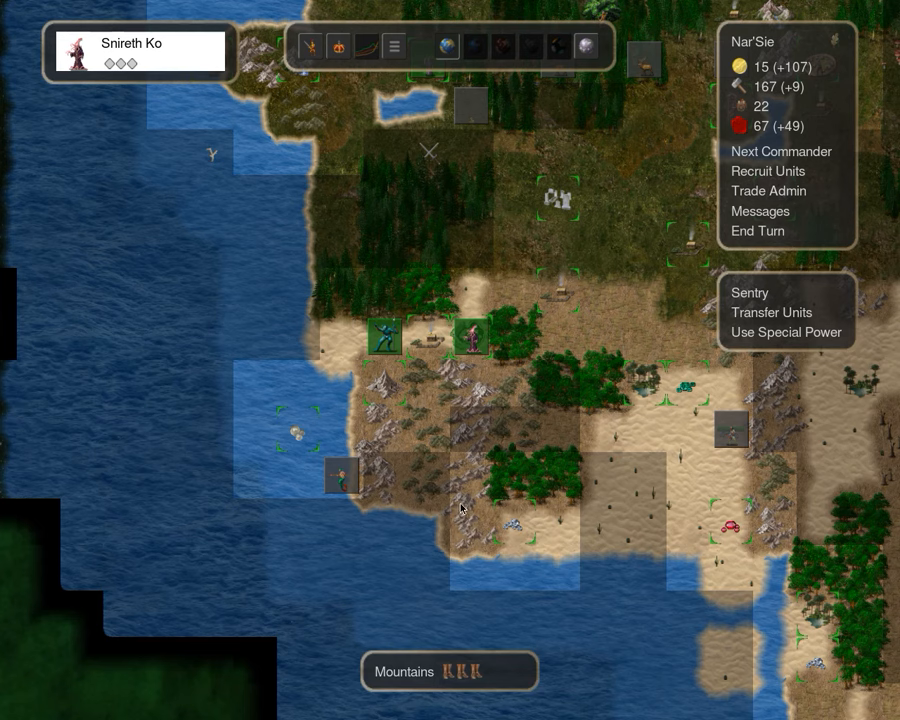
End the turn and cycle through the commanders with moves left
{"action": "left_click", "coordinate": [781, 151]}
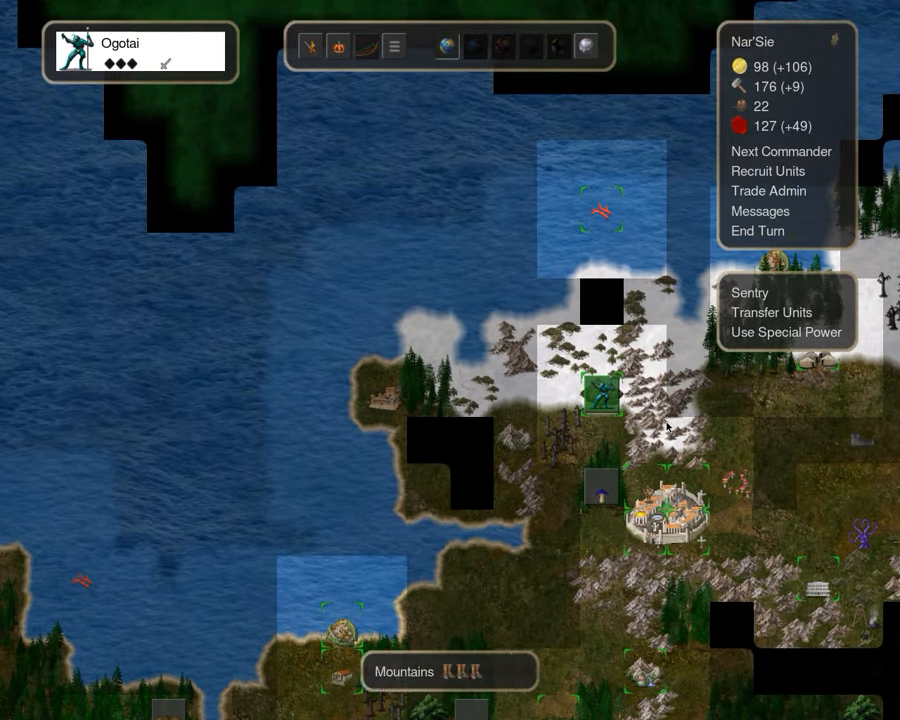
{"action": "left_click", "coordinate": [781, 151]}
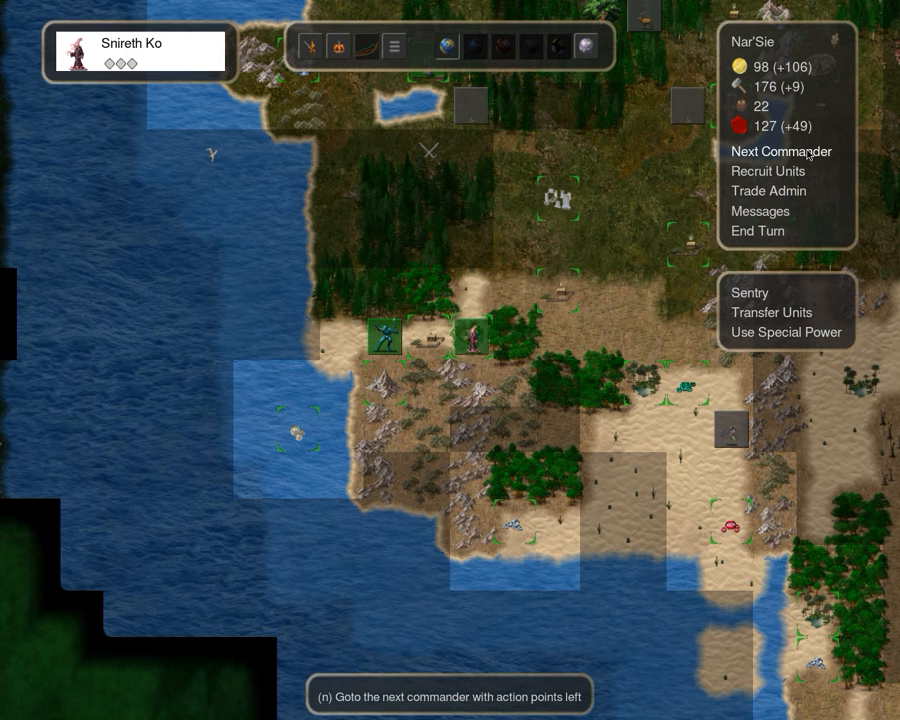
{"action": "left_click", "coordinate": [781, 151]}
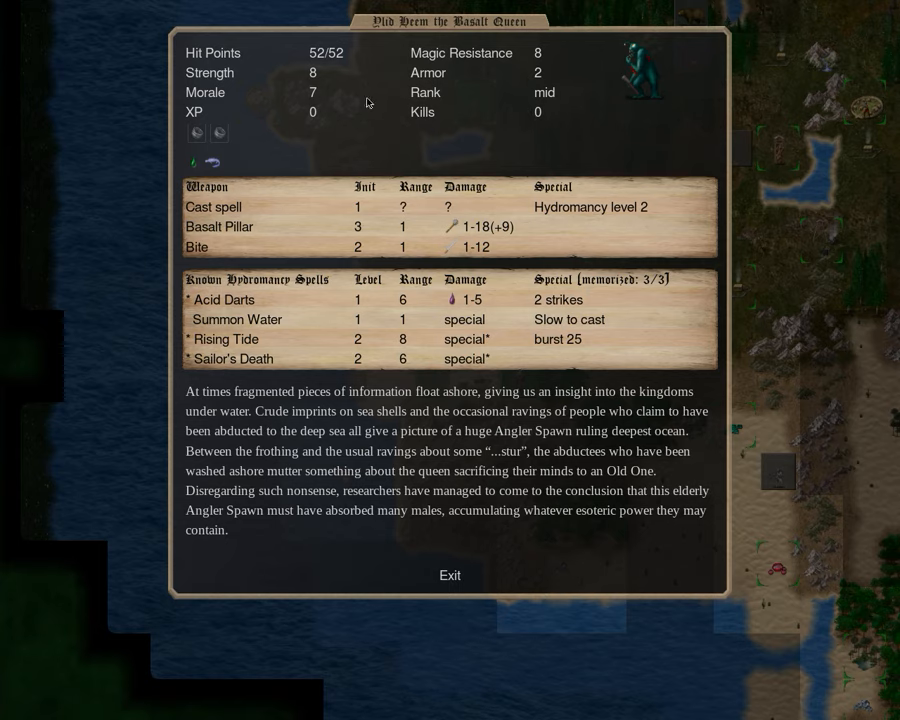
{"action": "mouse_move", "coordinate": [493, 530]}
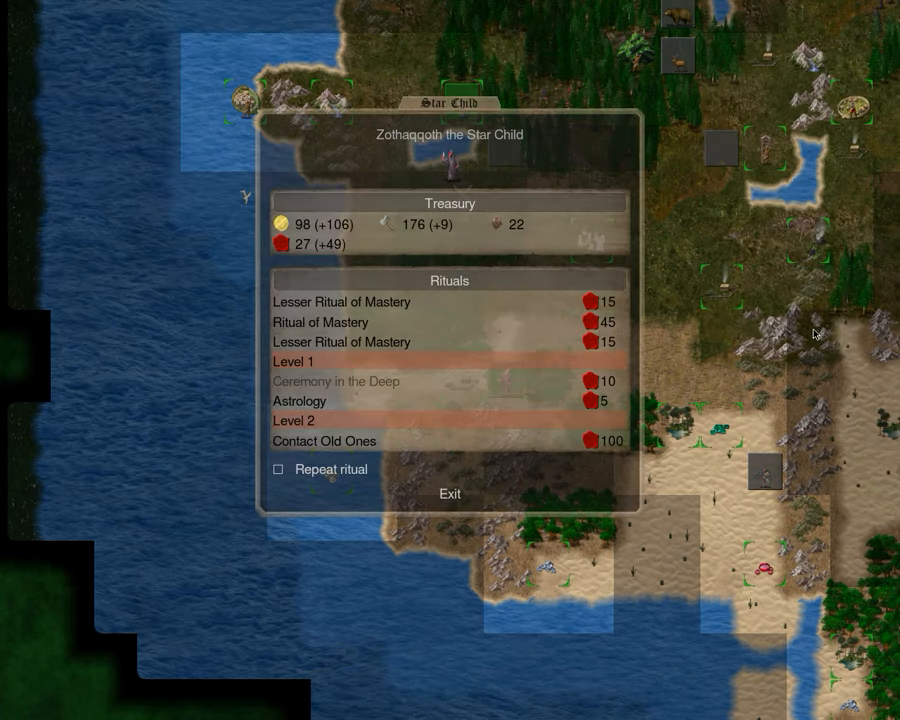
Close Zothaqqoth's rituals, then review Ylid Heem the Basalt Queen's rituals and stats
{"action": "left_click", "coordinate": [449, 493]}
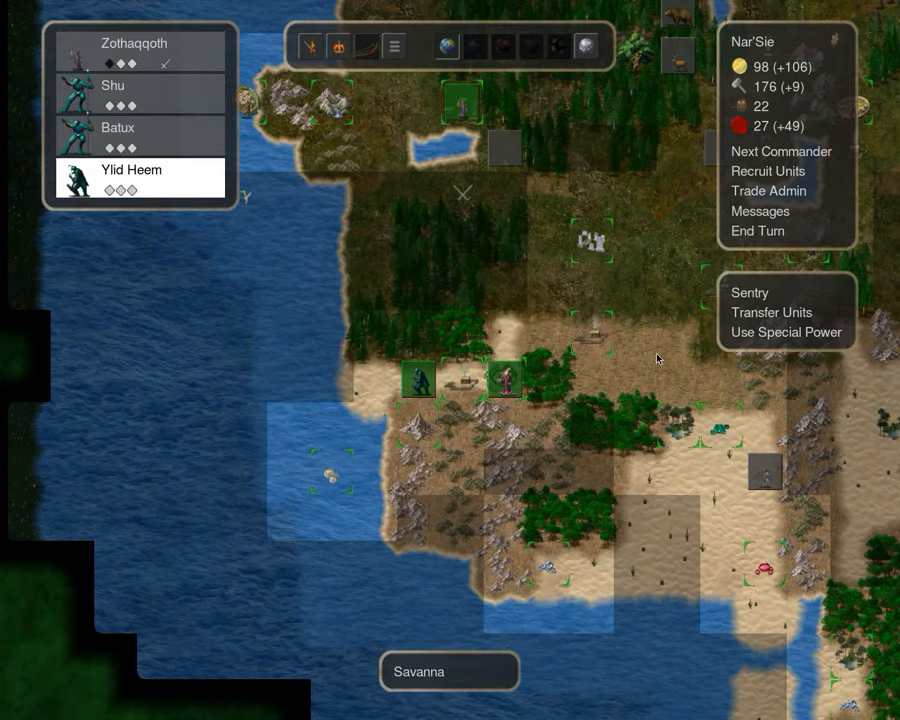
{"action": "left_click", "coordinate": [782, 331]}
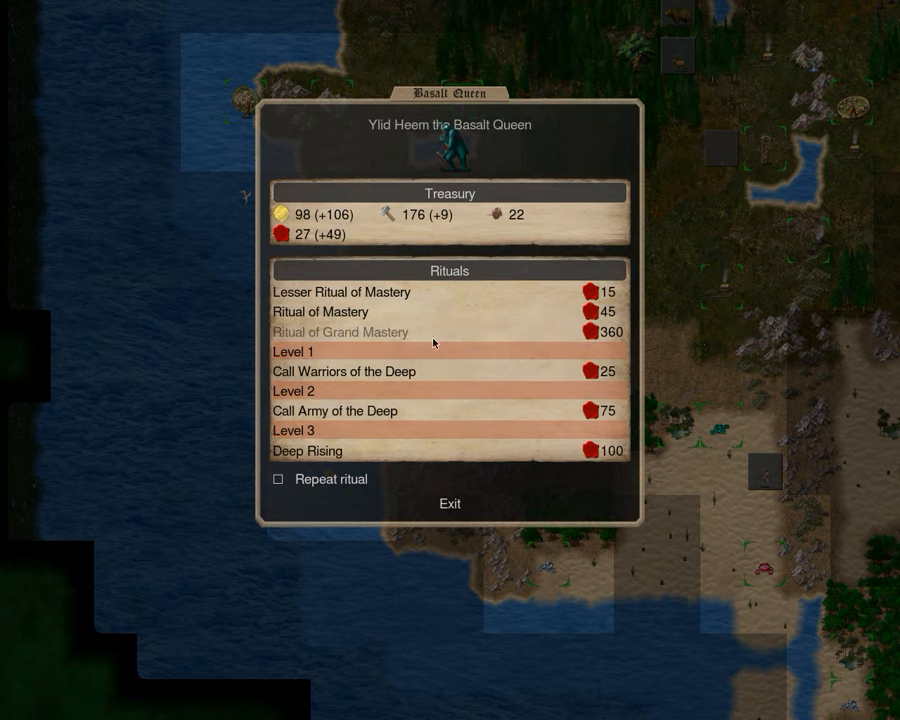
{"action": "left_click", "coordinate": [449, 503]}
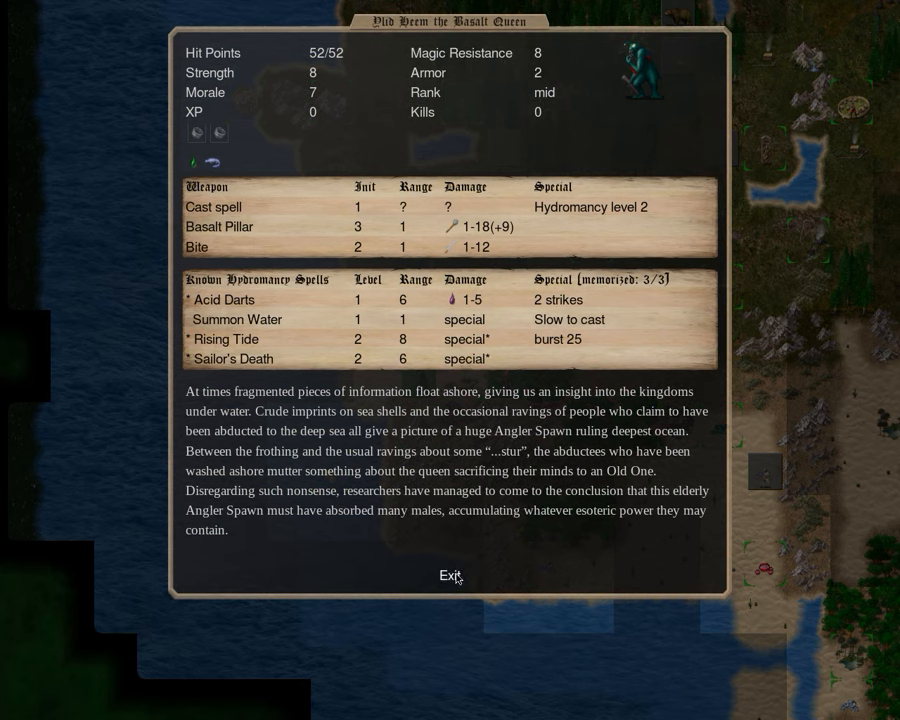
{"action": "left_click", "coordinate": [449, 575]}
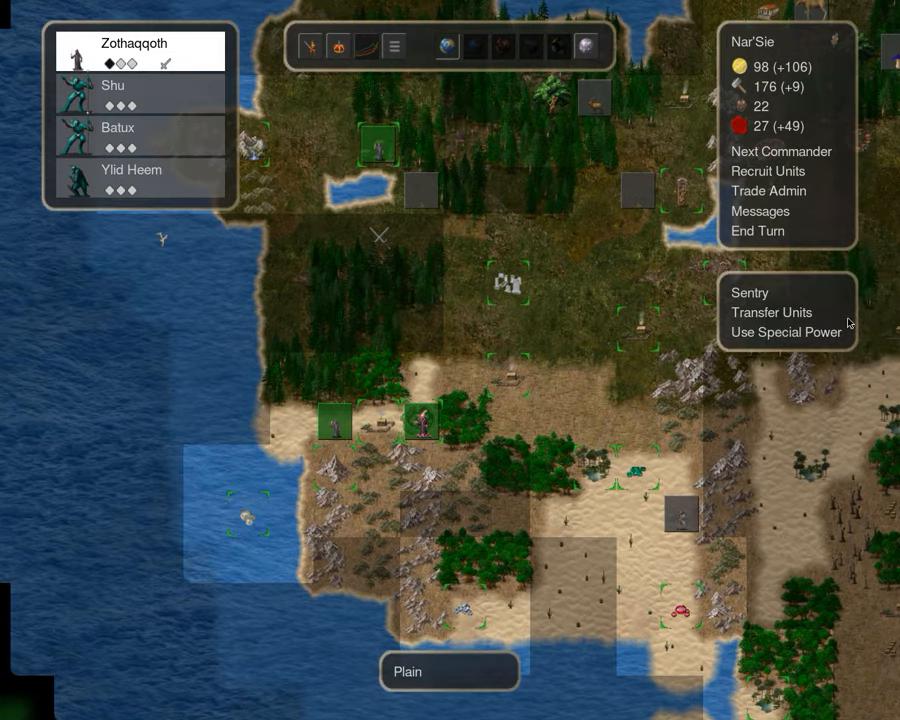
{"action": "mouse_move", "coordinate": [342, 415]}
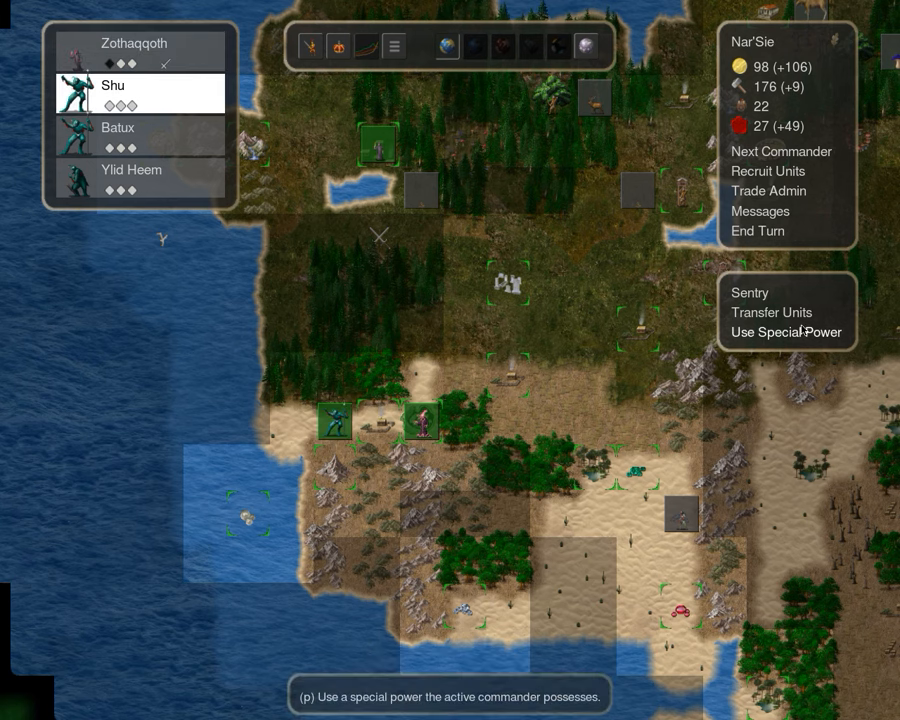
Perform Shu's 25-blood ritual, then cycle through the remaining commanders to Ogotai
{"action": "left_click", "coordinate": [786, 332]}
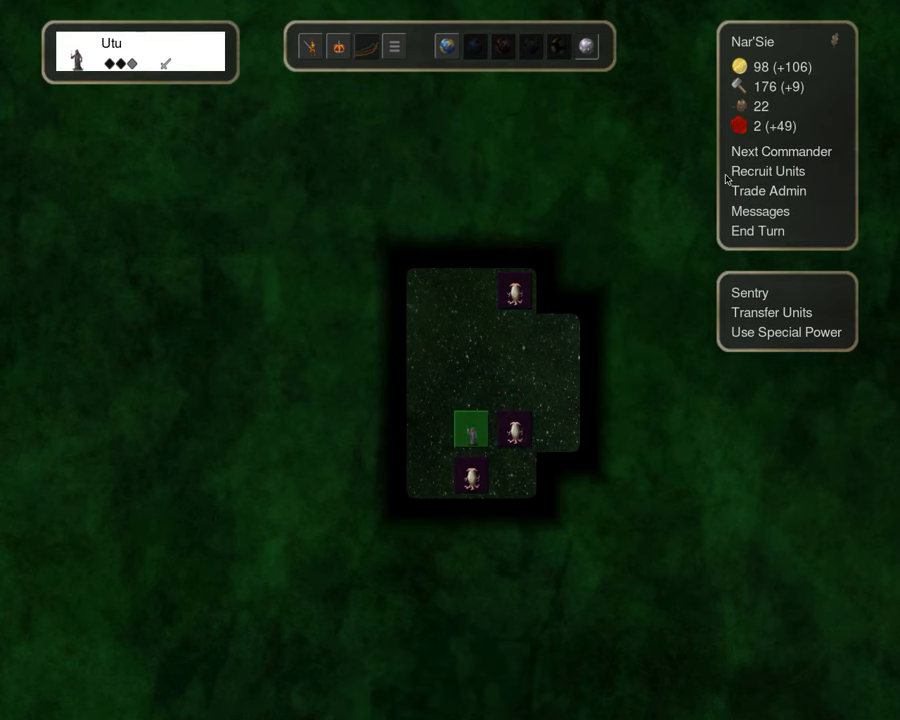
{"action": "left_click", "coordinate": [781, 151]}
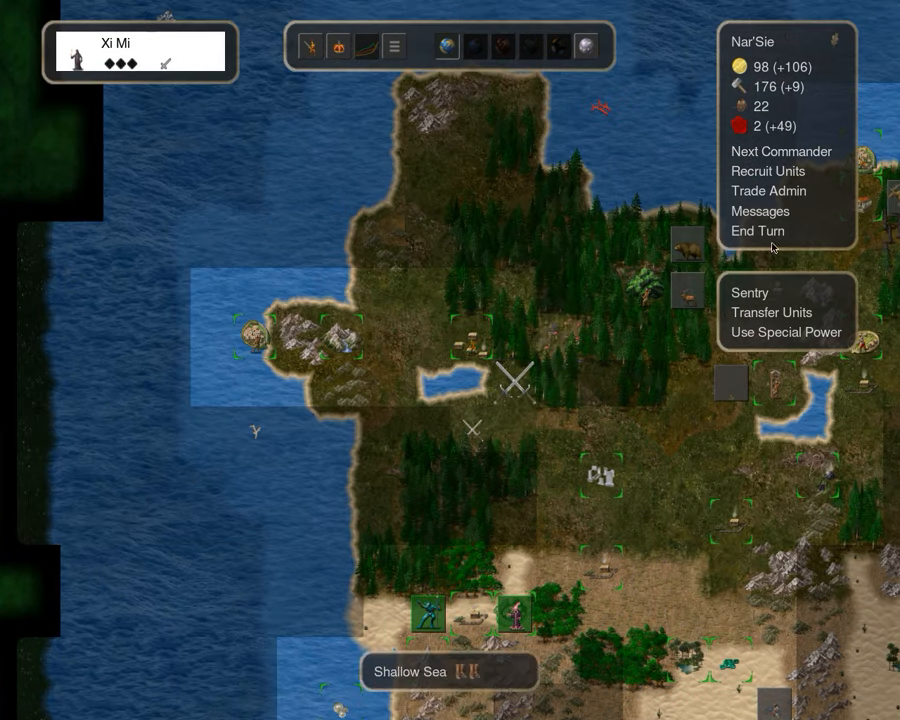
{"action": "left_click", "coordinate": [781, 151]}
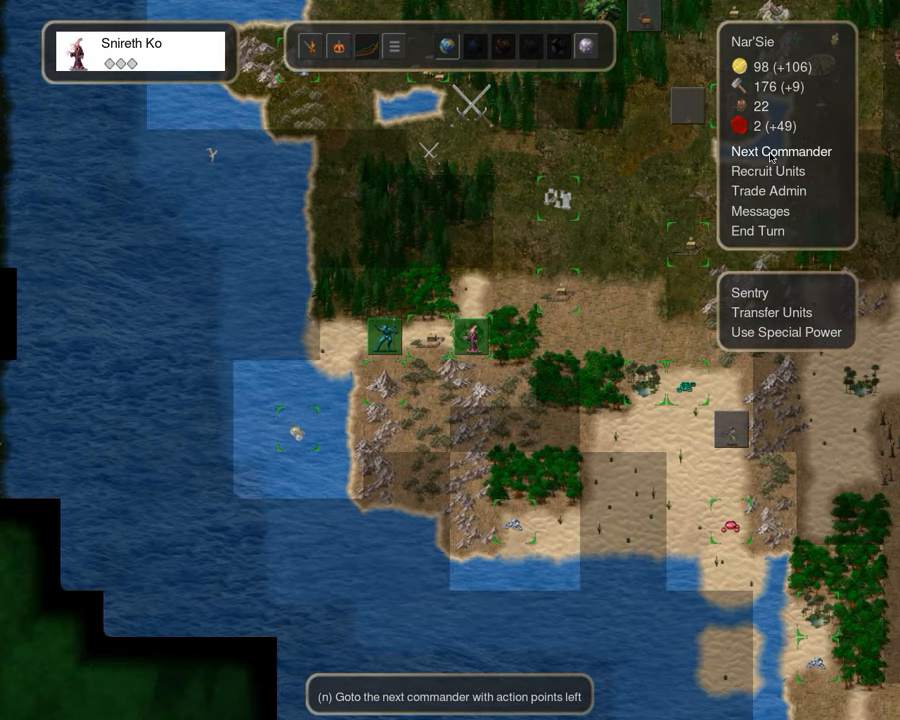
{"action": "left_click", "coordinate": [781, 151]}
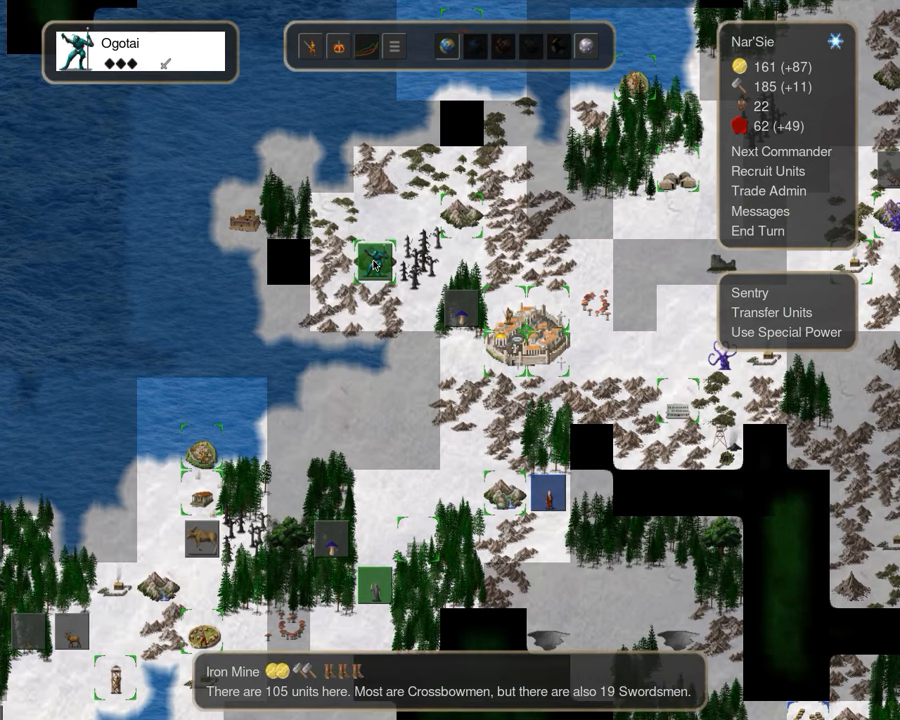
{"action": "mouse_move", "coordinate": [535, 642]}
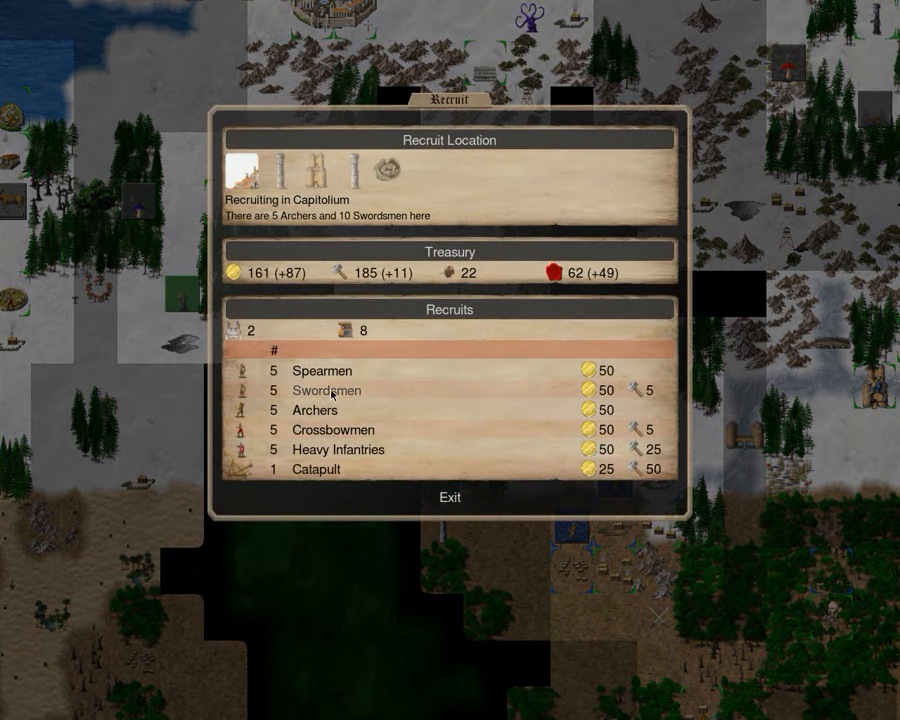
Buy five Swordsmen at Capitolium, reaching 10 Swordsmen and 10 Archers, cutting gold to 111
{"action": "left_click", "coordinate": [325, 390]}
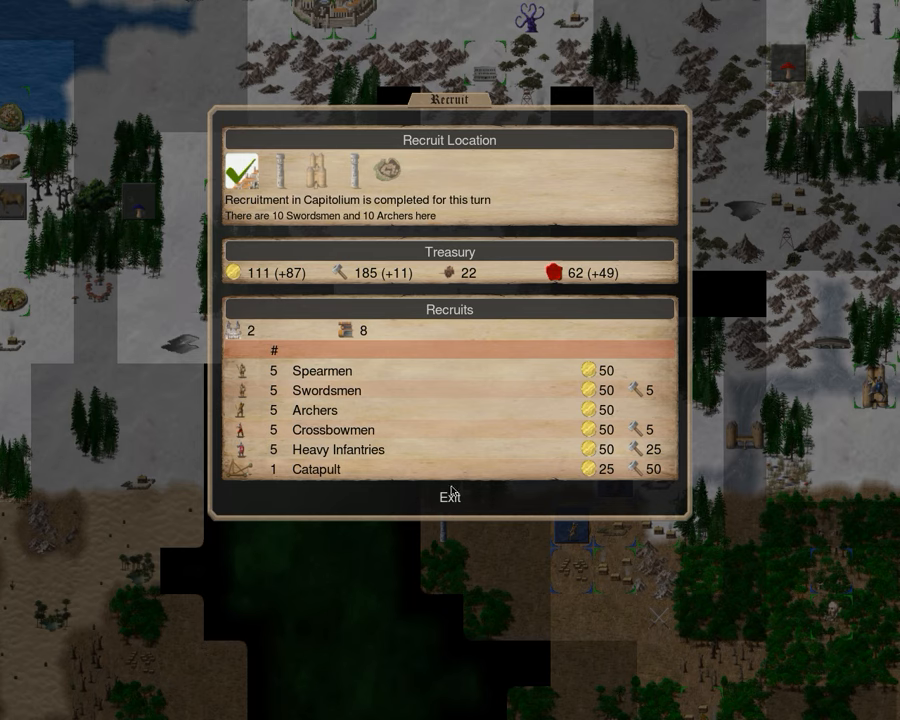
{"action": "left_click", "coordinate": [449, 496]}
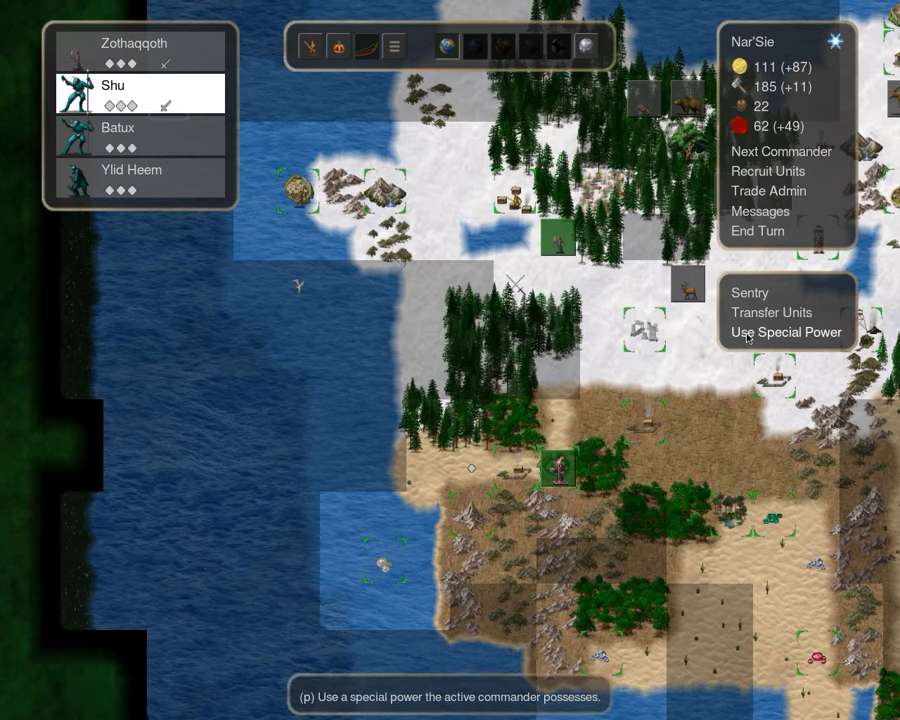
Use Shu's power, inspect the Spine Membrane Horror and Soultorn, then view Snireth Ko's rituals
{"action": "left_click", "coordinate": [787, 332]}
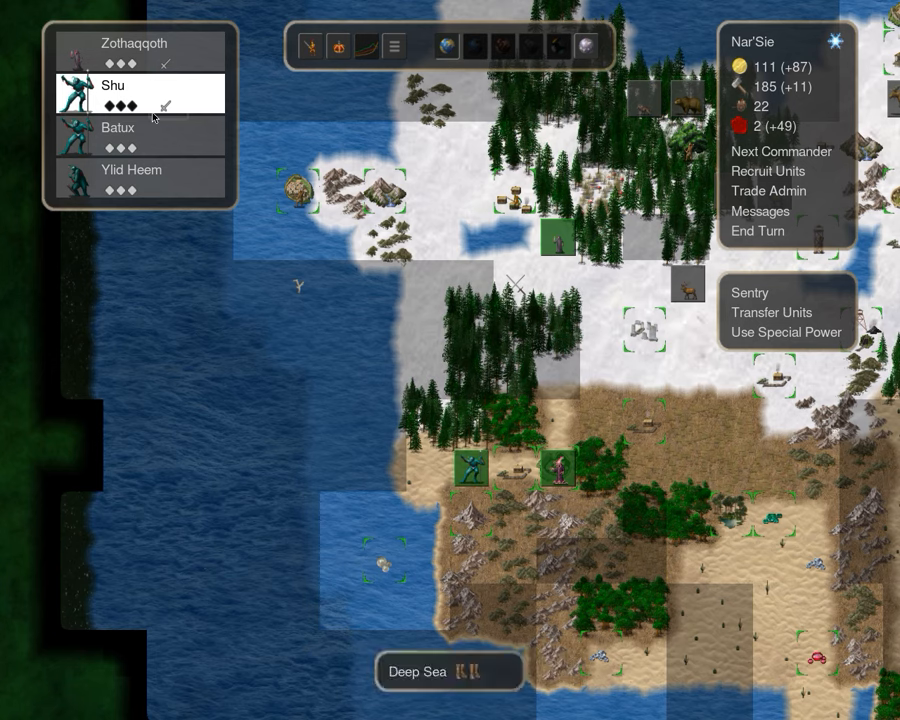
{"action": "left_click", "coordinate": [781, 151]}
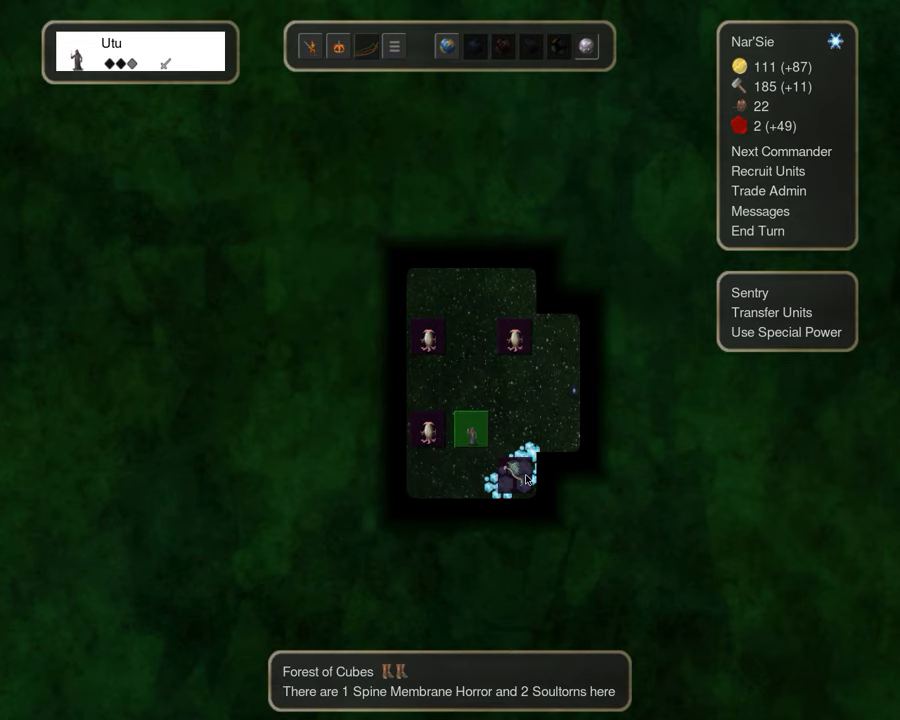
{"action": "left_click", "coordinate": [515, 475]}
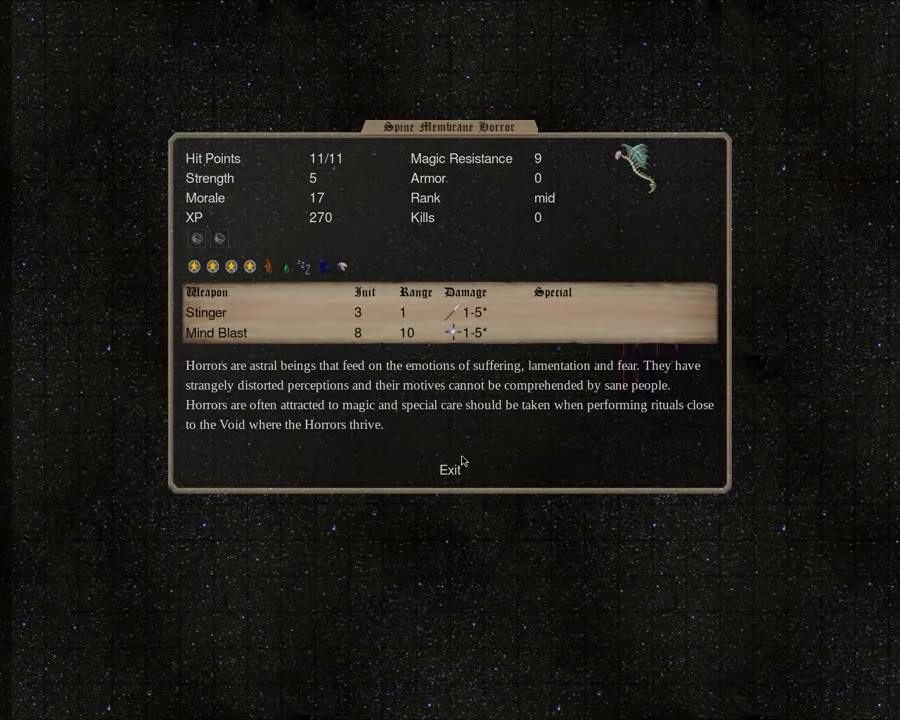
{"action": "left_click", "coordinate": [449, 469]}
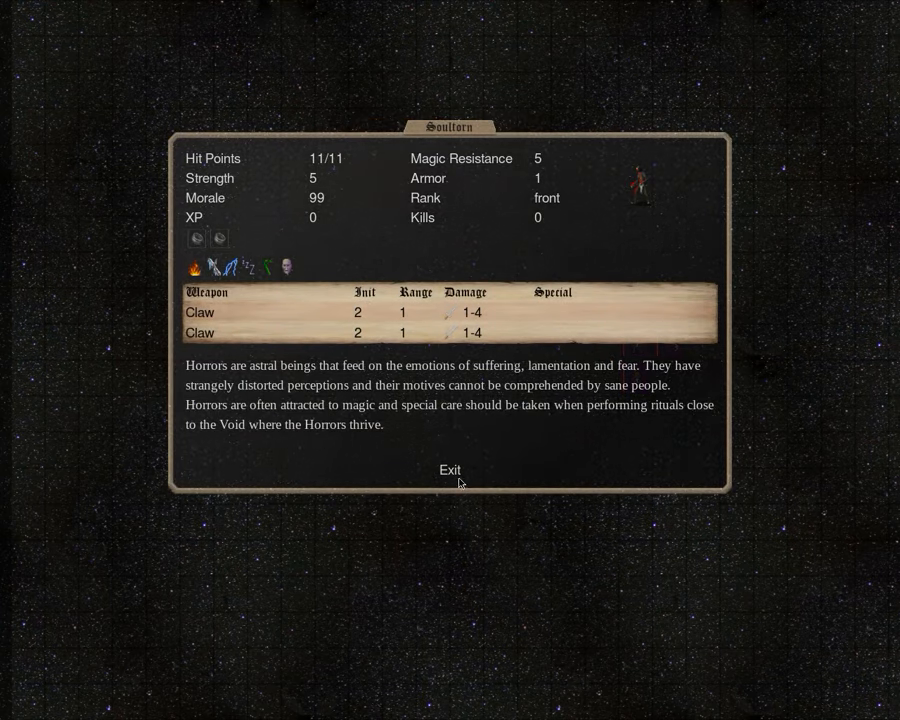
{"action": "left_click", "coordinate": [450, 470]}
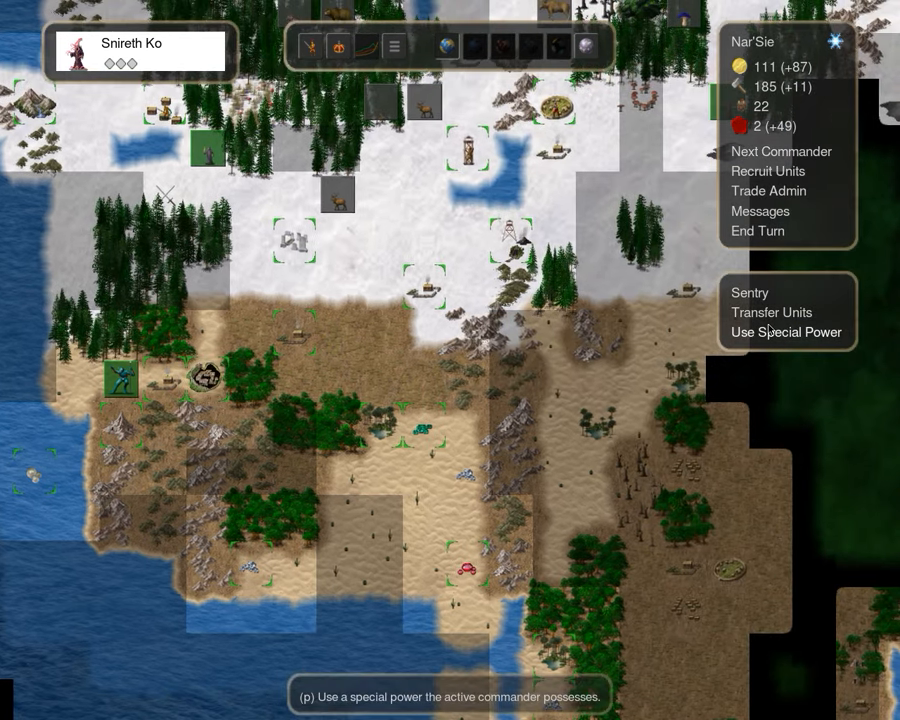
{"action": "left_click", "coordinate": [786, 331]}
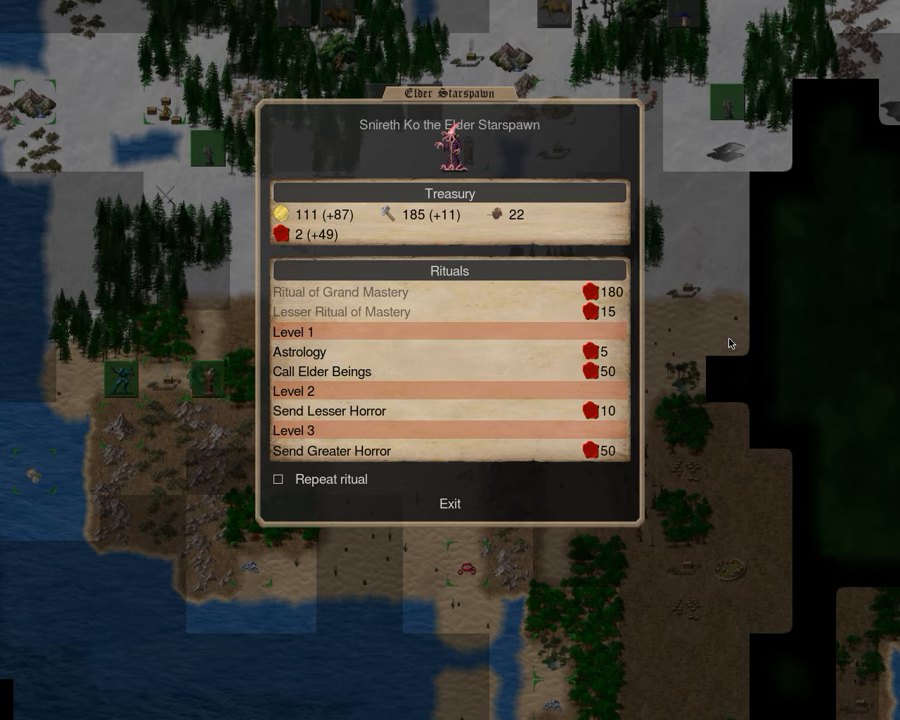
Dismiss Snireth Ko's rituals without casting and advance to the next month
{"action": "left_click", "coordinate": [450, 503]}
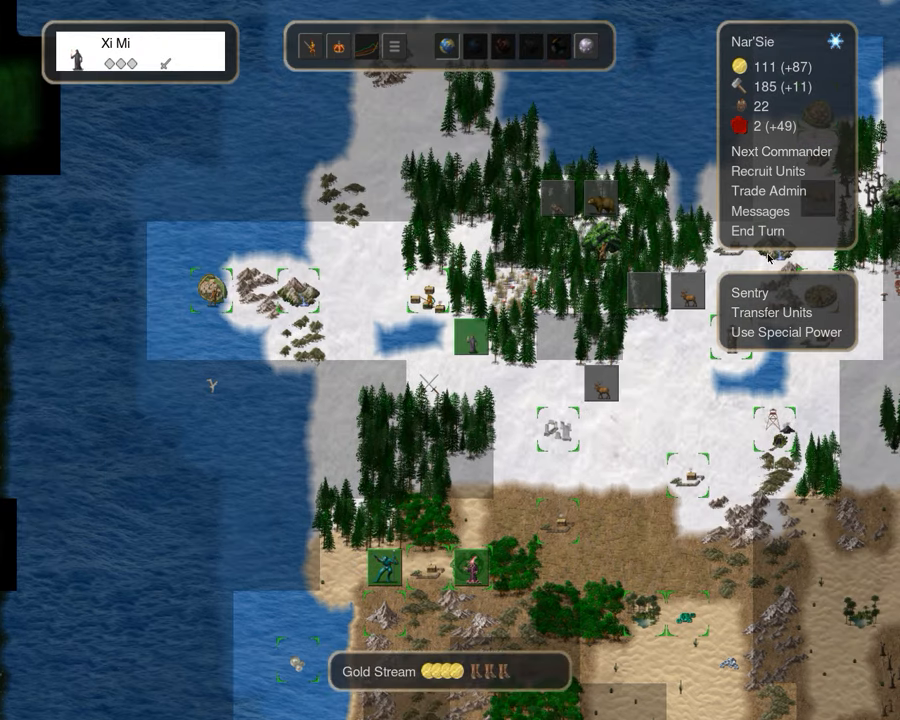
{"action": "left_click", "coordinate": [758, 231]}
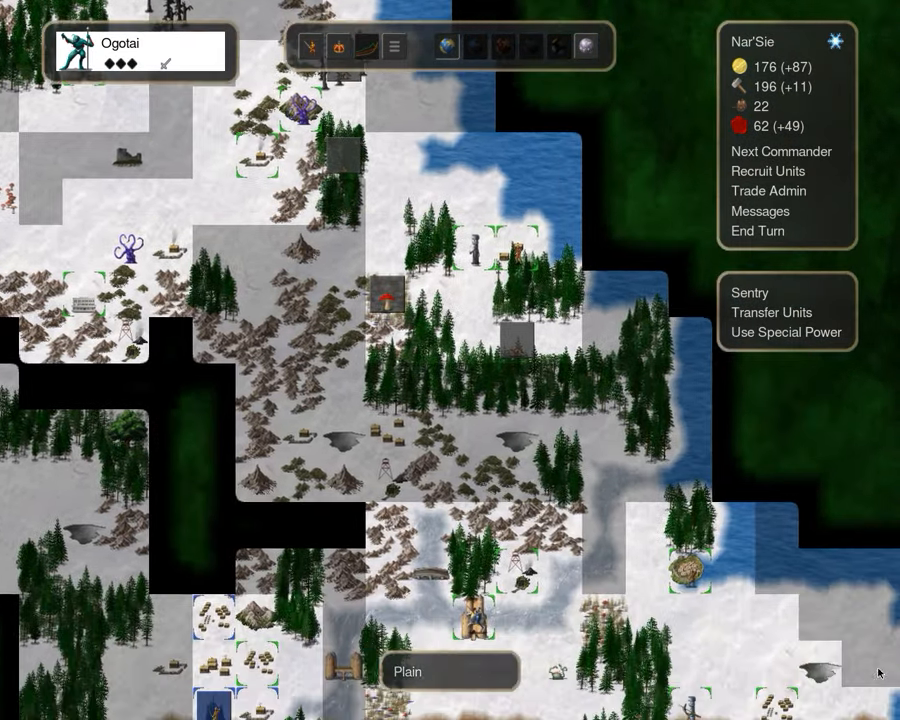
Read Zothaqqoth's Astrology ritual, then have Shu spend 25 blood to summon a Shambler Prince
{"action": "left_click", "coordinate": [781, 151]}
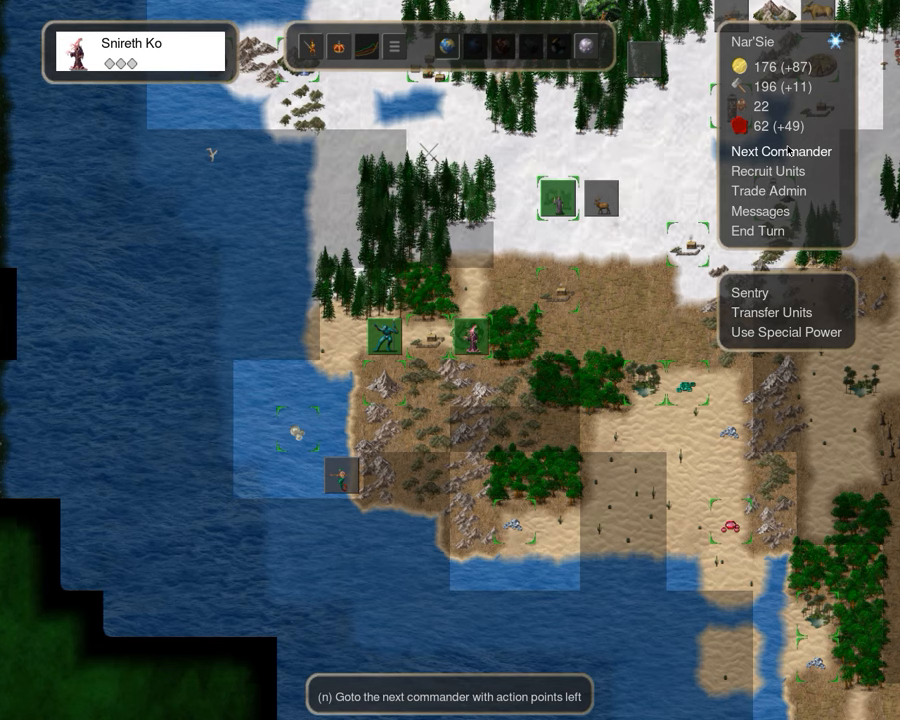
{"action": "left_click", "coordinate": [780, 151]}
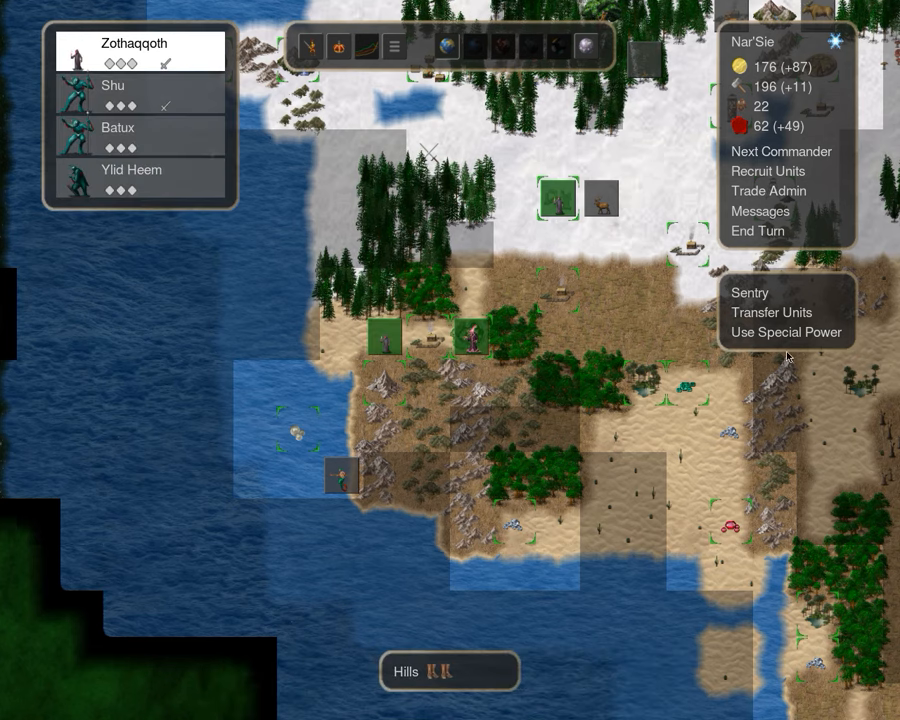
{"action": "left_click", "coordinate": [776, 332]}
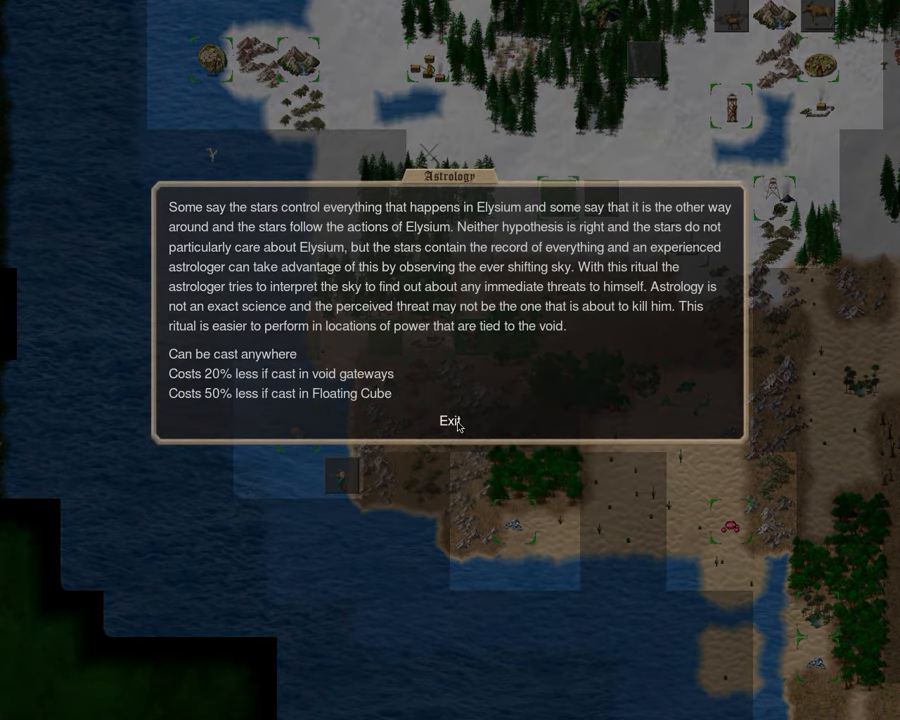
{"action": "left_click", "coordinate": [450, 418]}
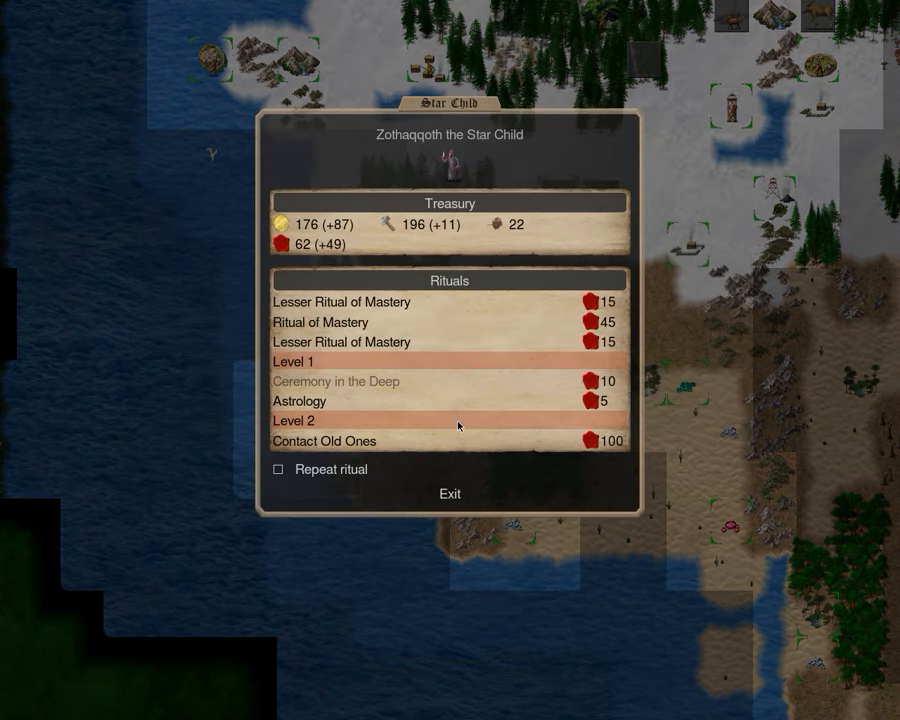
{"action": "mouse_move", "coordinate": [453, 508]}
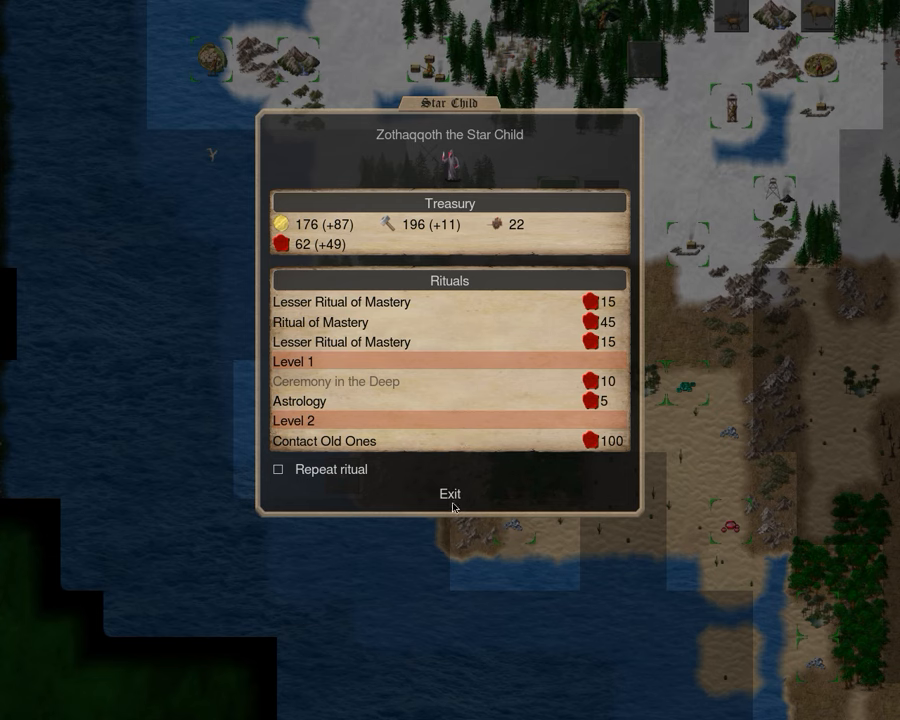
{"action": "left_click", "coordinate": [450, 493]}
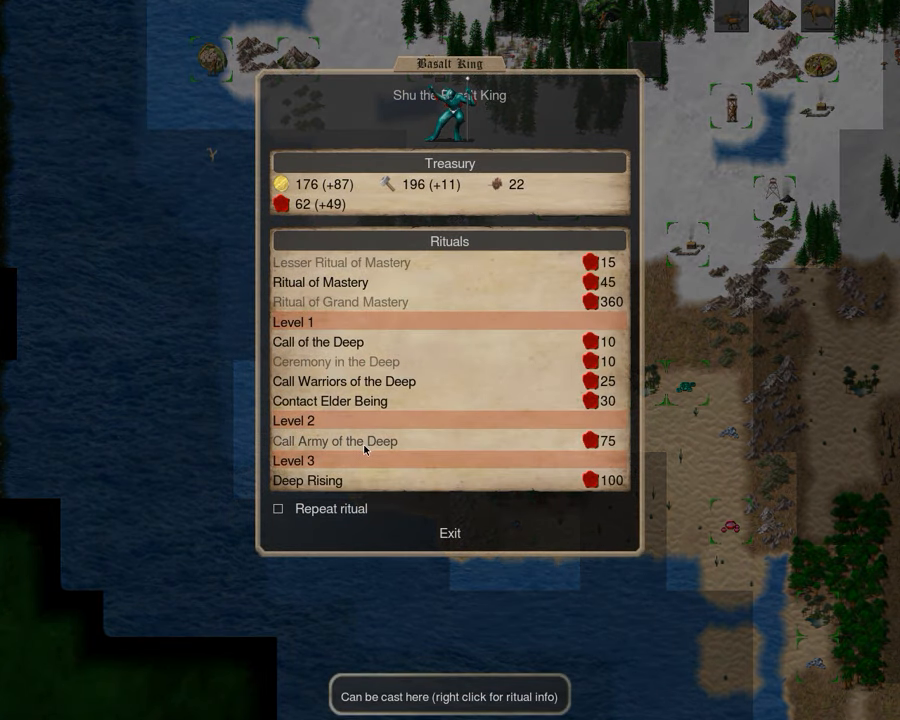
{"action": "mouse_move", "coordinate": [335, 441]}
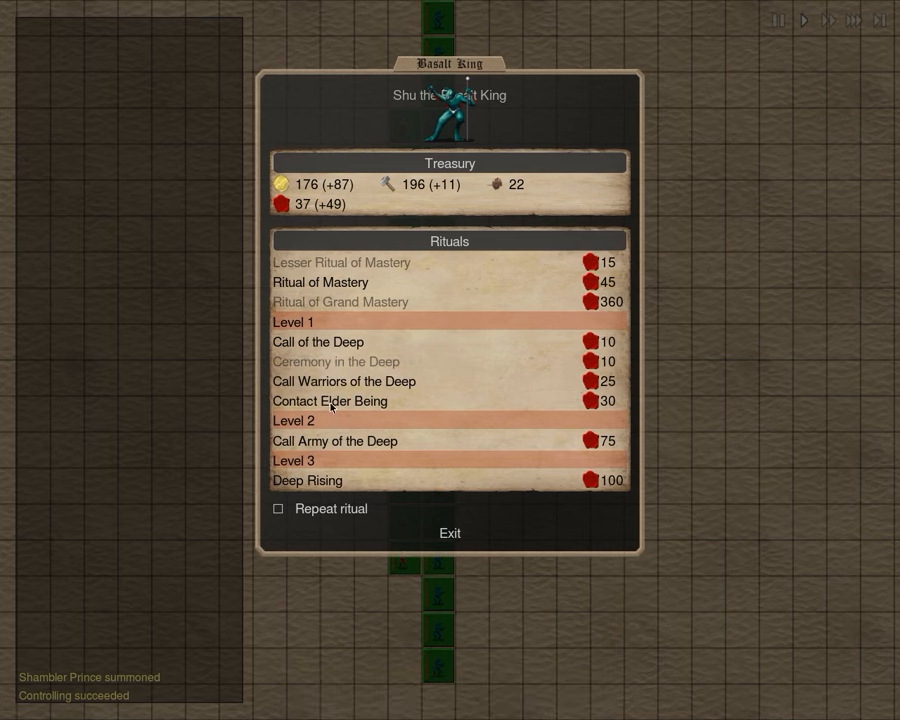
{"action": "left_click", "coordinate": [450, 533]}
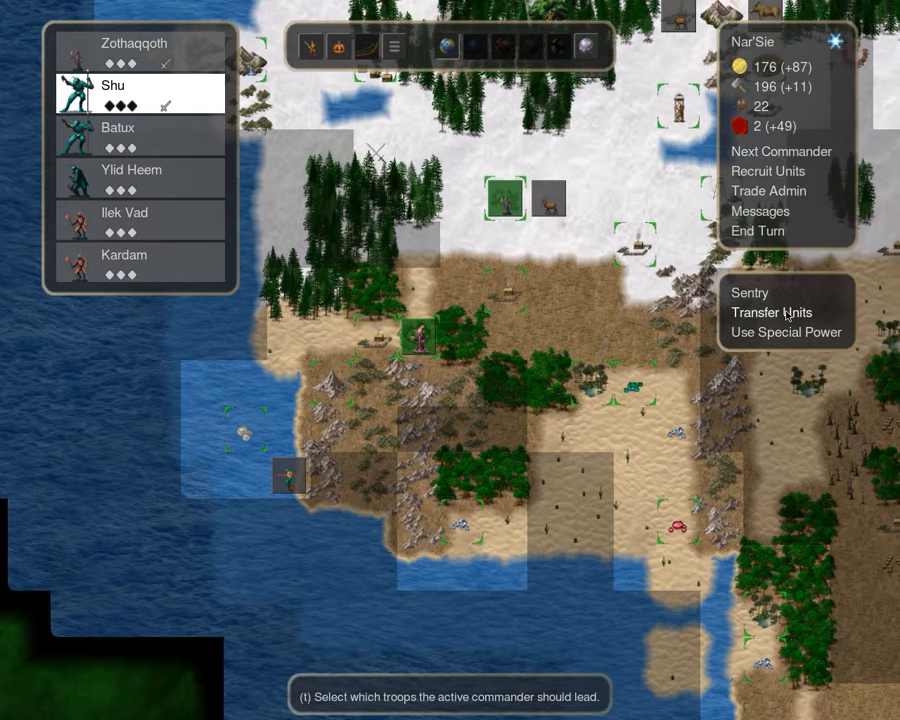
Choose Shu's troops, move Utu onto a neighbouring void square, and cycle commanders
{"action": "left_click", "coordinate": [771, 312]}
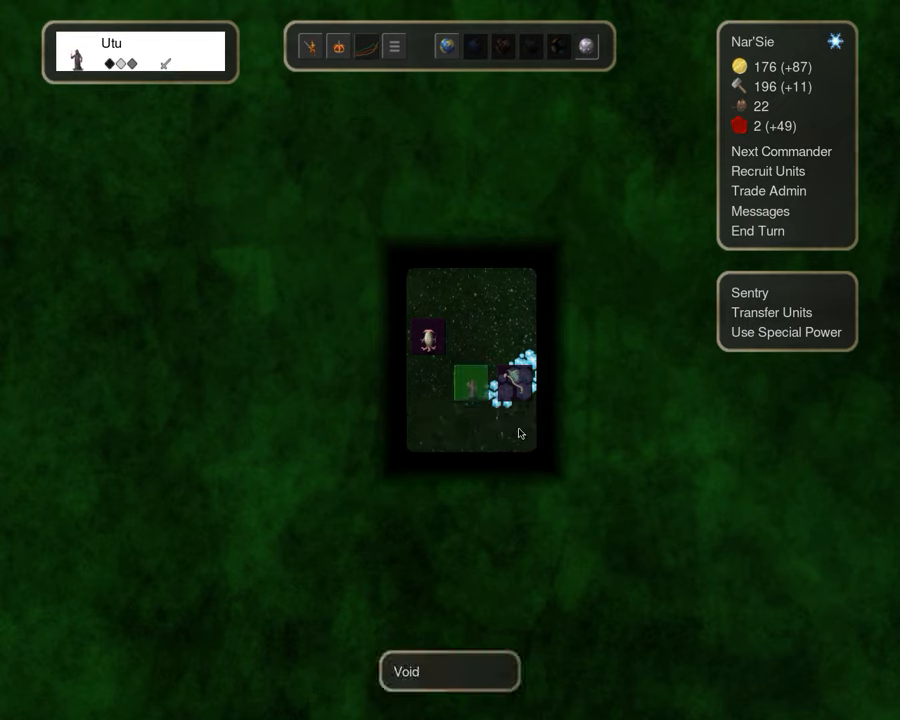
{"action": "left_click", "coordinate": [520, 380]}
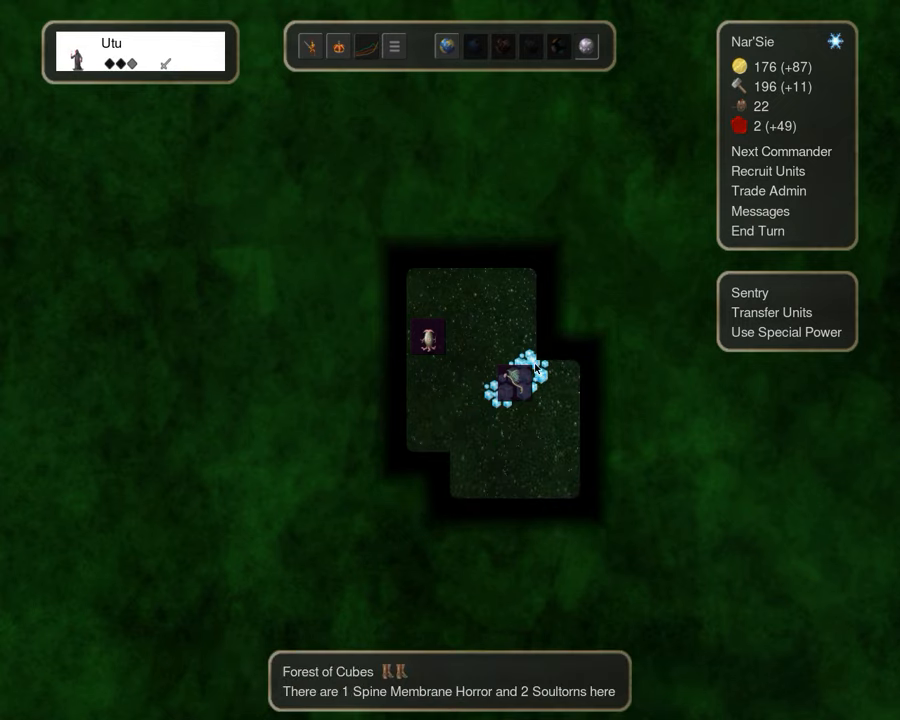
{"action": "left_click", "coordinate": [781, 151]}
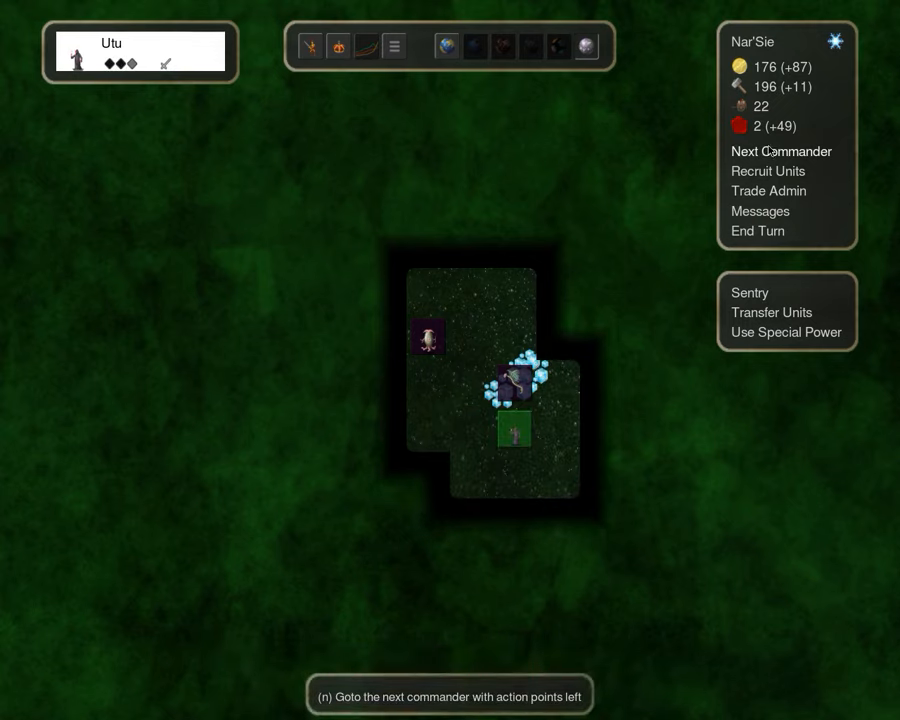
{"action": "left_click", "coordinate": [782, 151]}
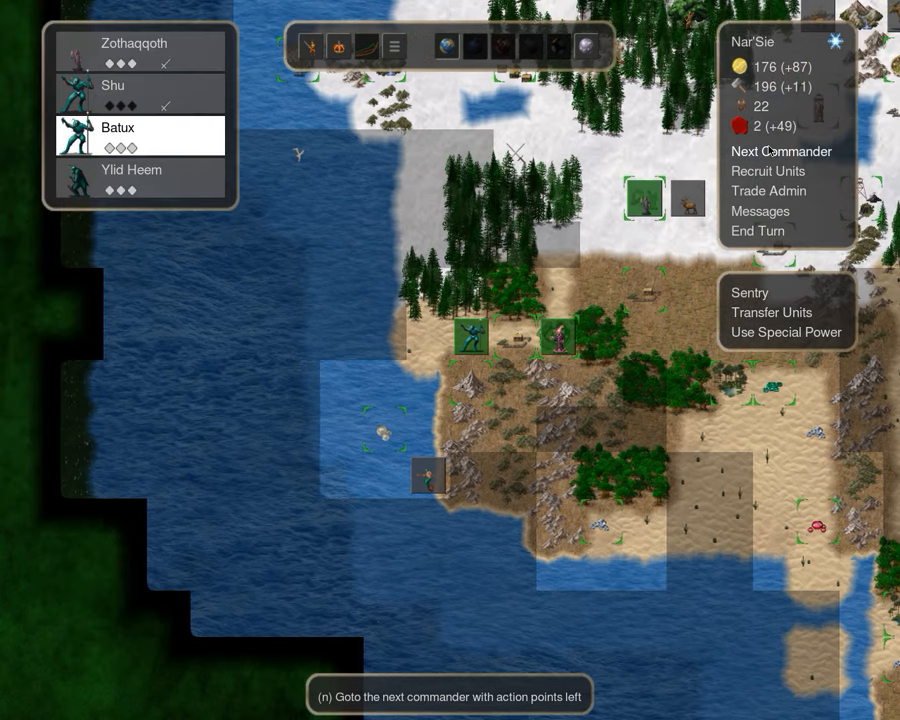
{"action": "left_click", "coordinate": [783, 151]}
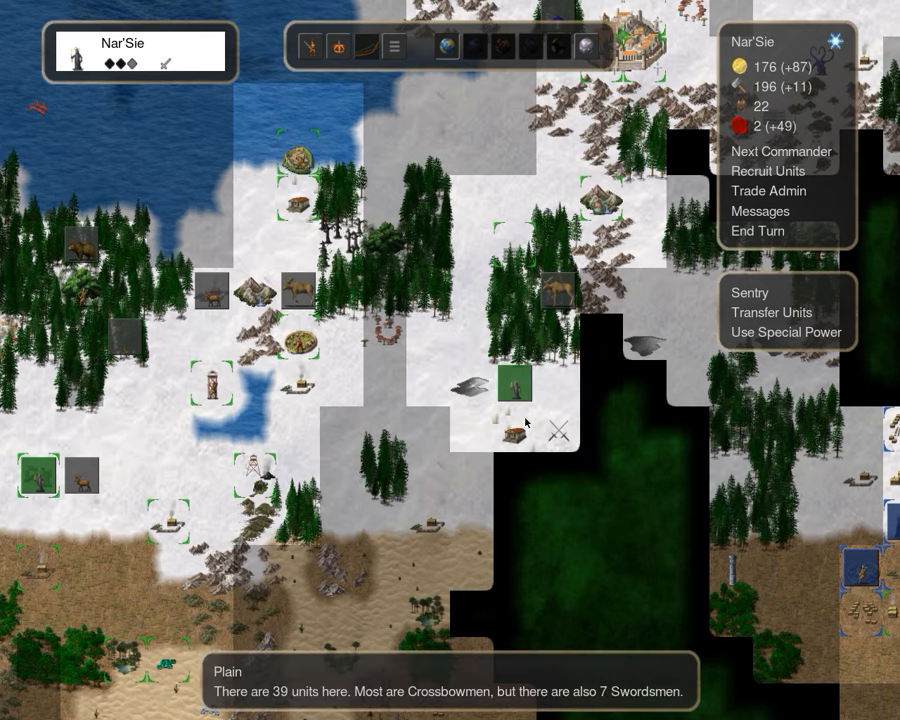
{"action": "mouse_move", "coordinate": [580, 445]}
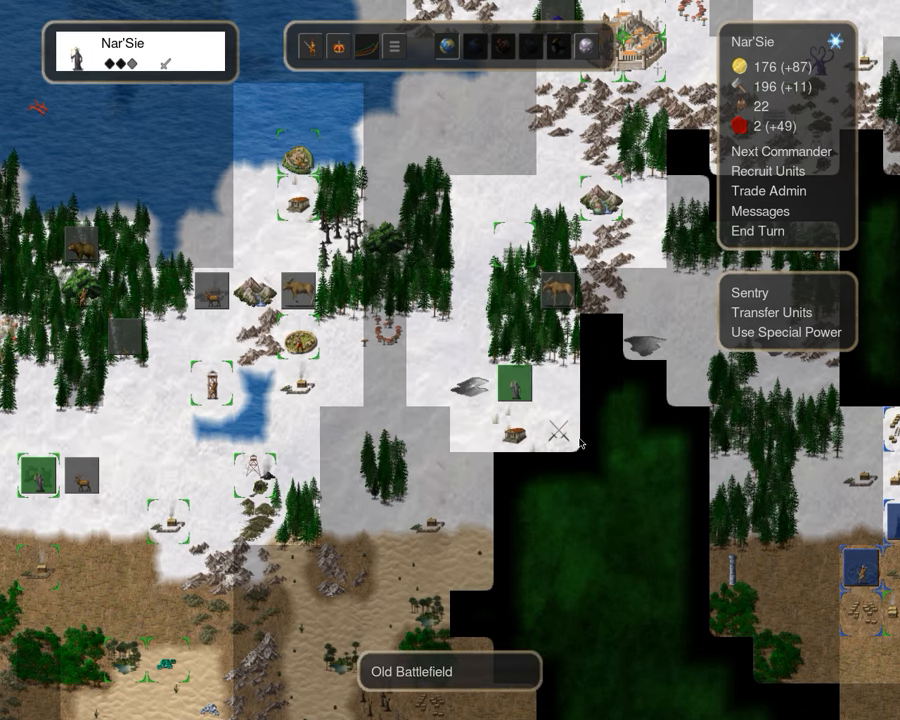
Hire another Capitolium recruit, dropping gold to 75, and end the month
{"action": "scroll", "scroll_direction": "down", "scroll_amount": 3}
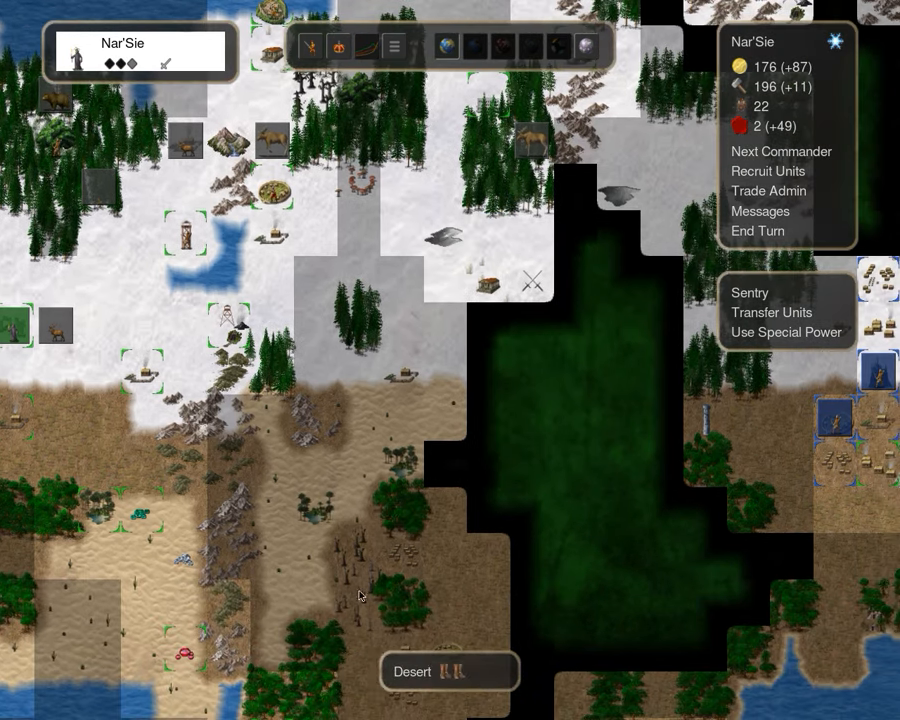
{"action": "left_click", "coordinate": [781, 151]}
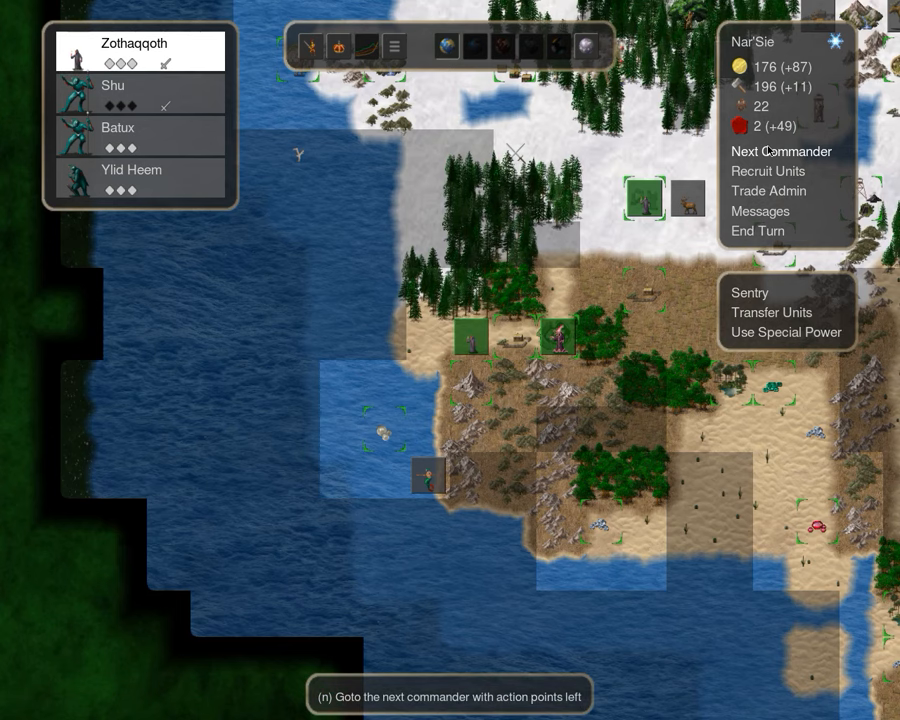
{"action": "left_click", "coordinate": [130, 170]}
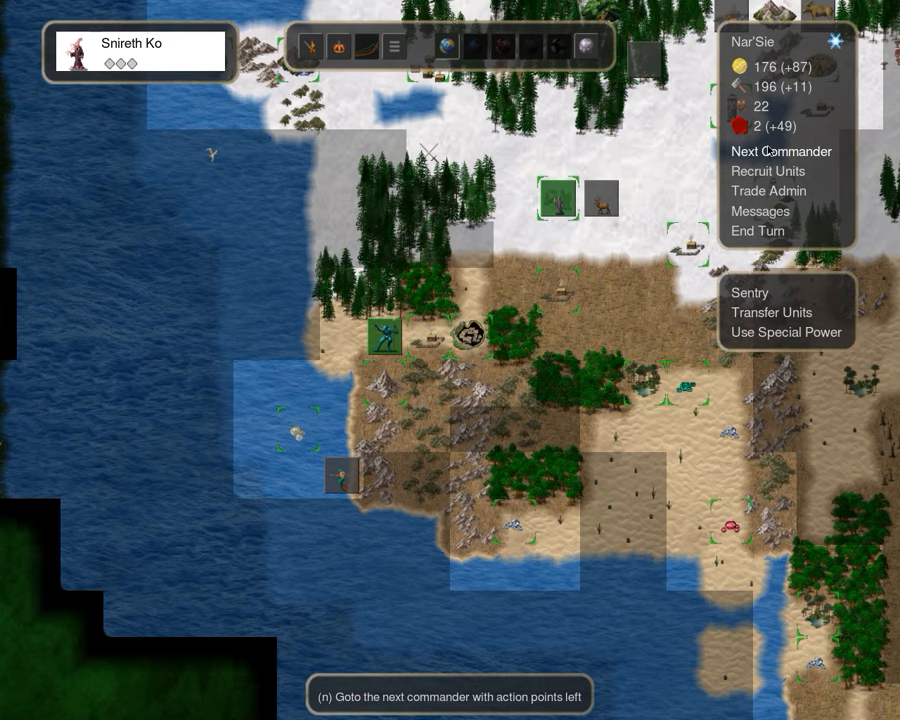
{"action": "left_click", "coordinate": [768, 171]}
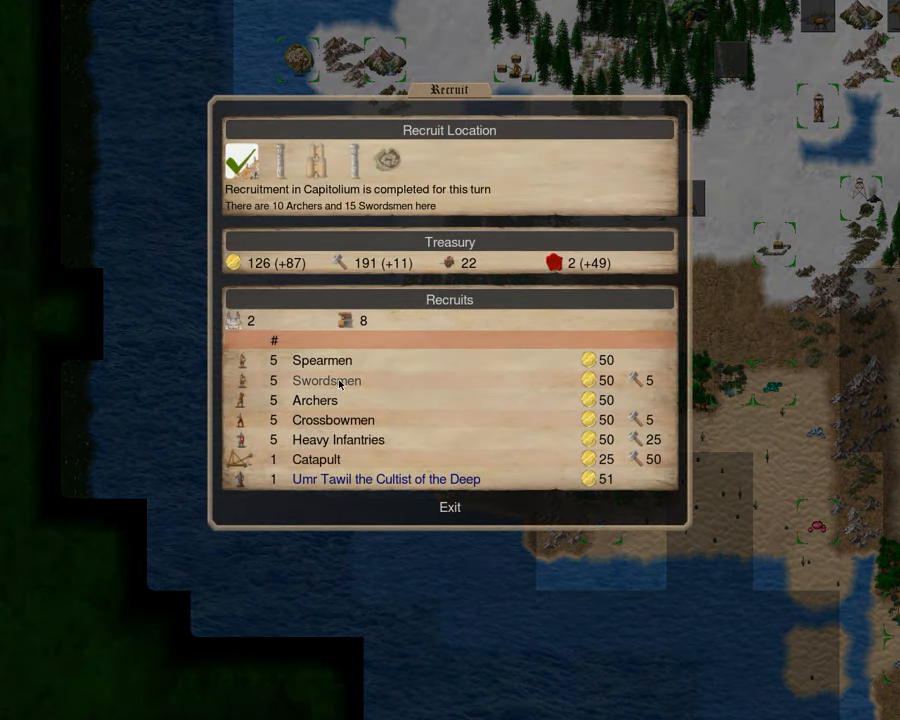
{"action": "left_click", "coordinate": [449, 506]}
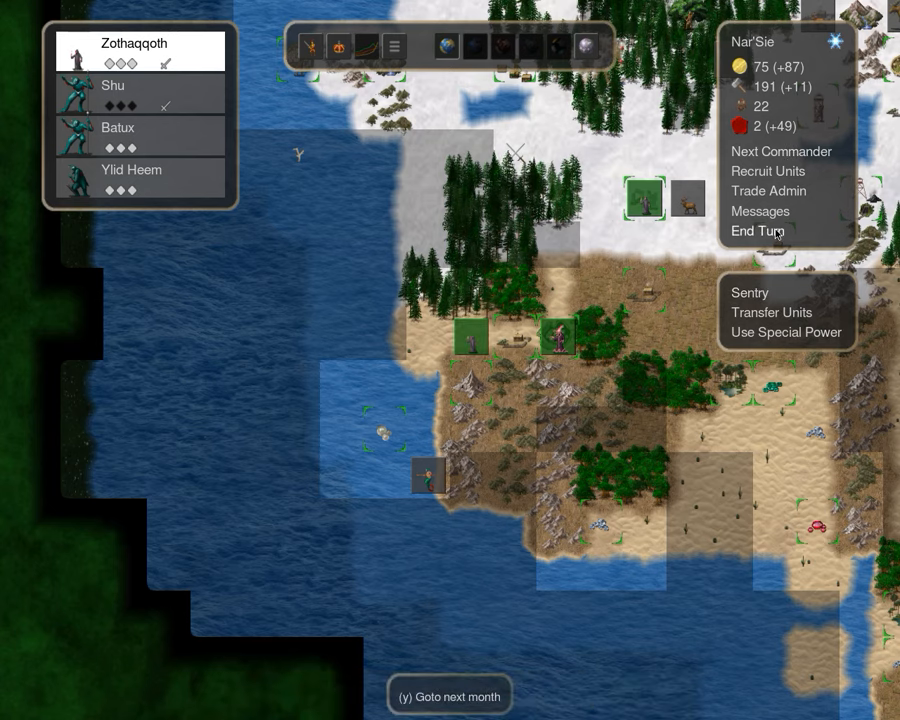
{"action": "left_click", "coordinate": [757, 231]}
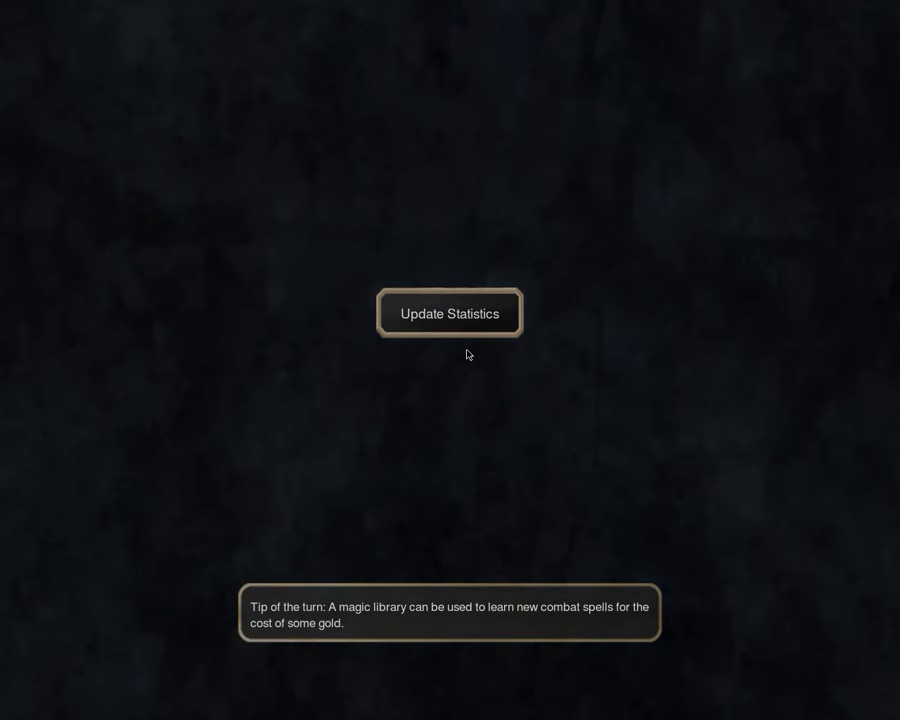
Start the new month, look over Shu's rituals, cycle commanders and end the turn
{"action": "left_click", "coordinate": [449, 313]}
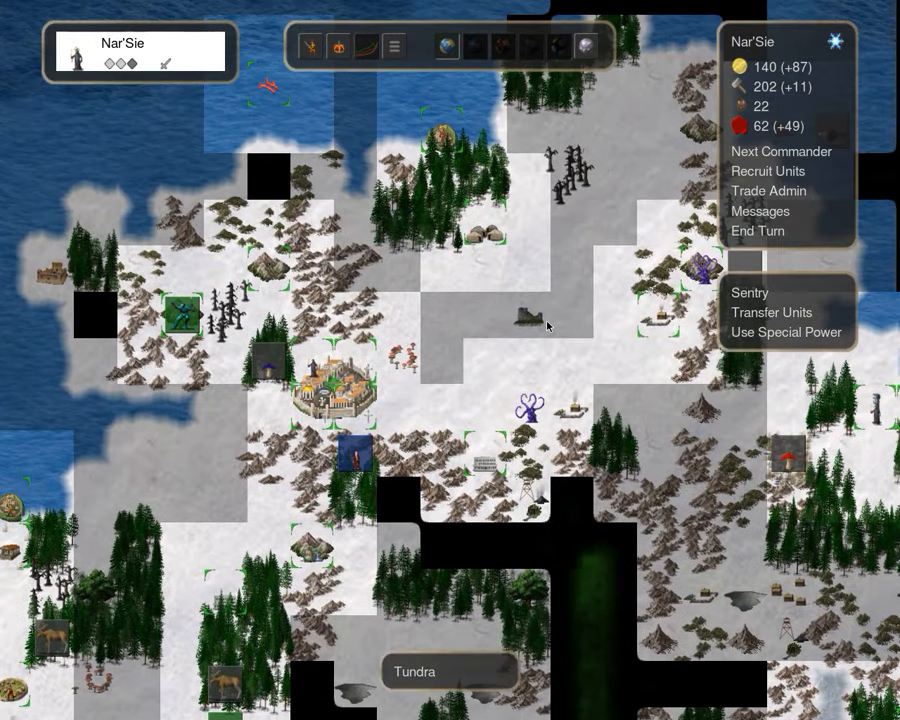
{"action": "mouse_move", "coordinate": [323, 425]}
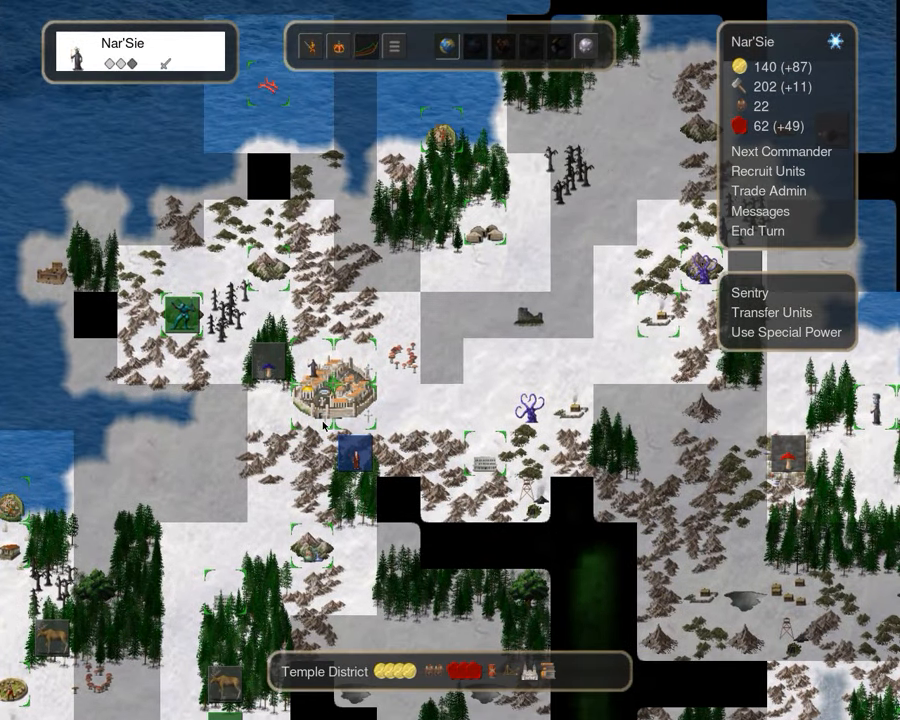
{"action": "mouse_move", "coordinate": [365, 465]}
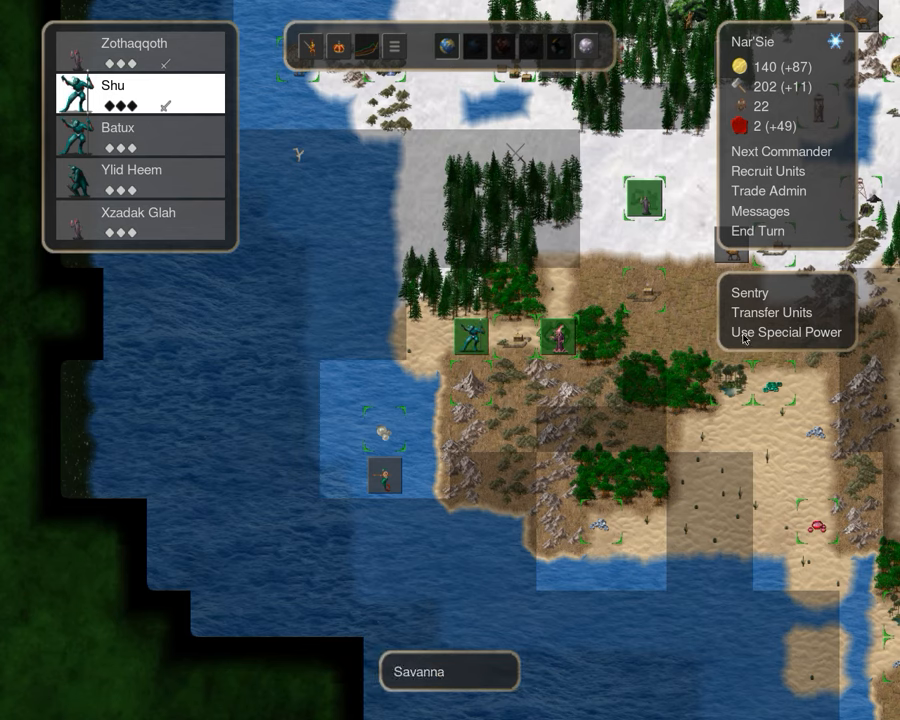
{"action": "left_click", "coordinate": [786, 332]}
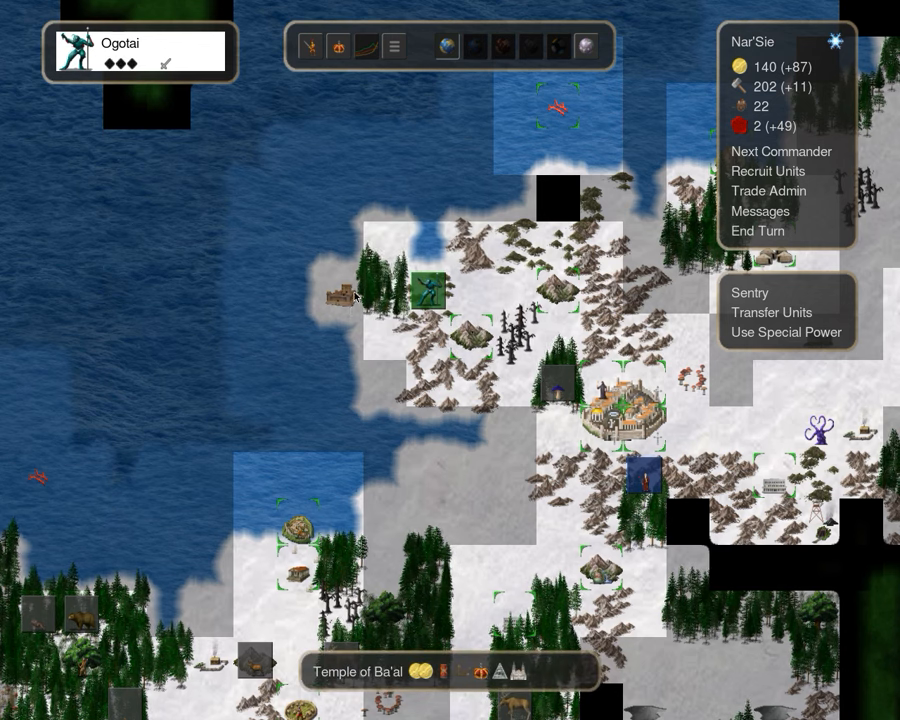
{"action": "left_click", "coordinate": [781, 151]}
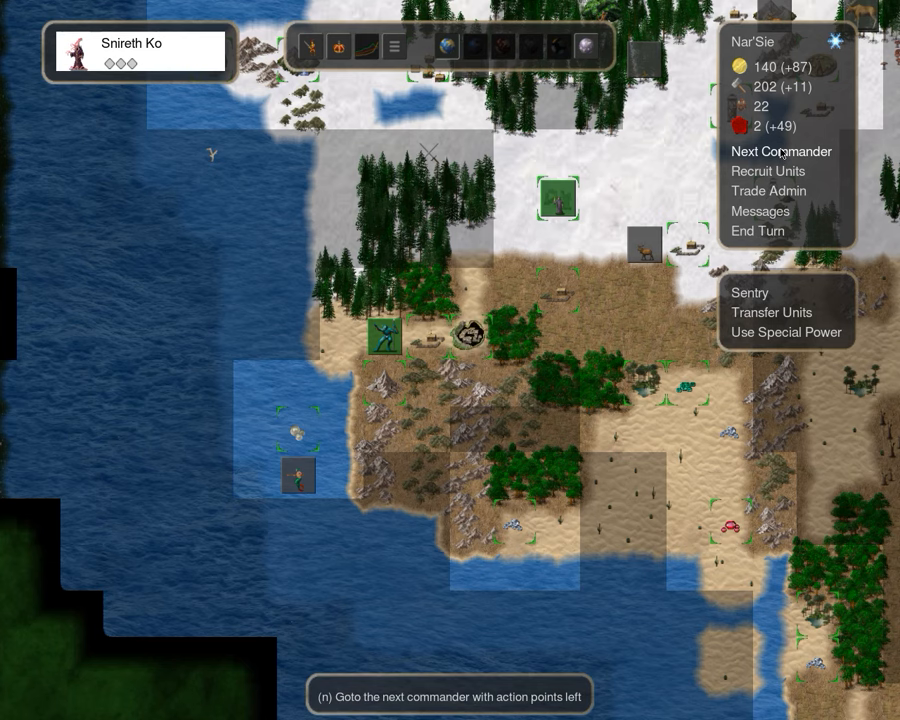
{"action": "left_click", "coordinate": [782, 151]}
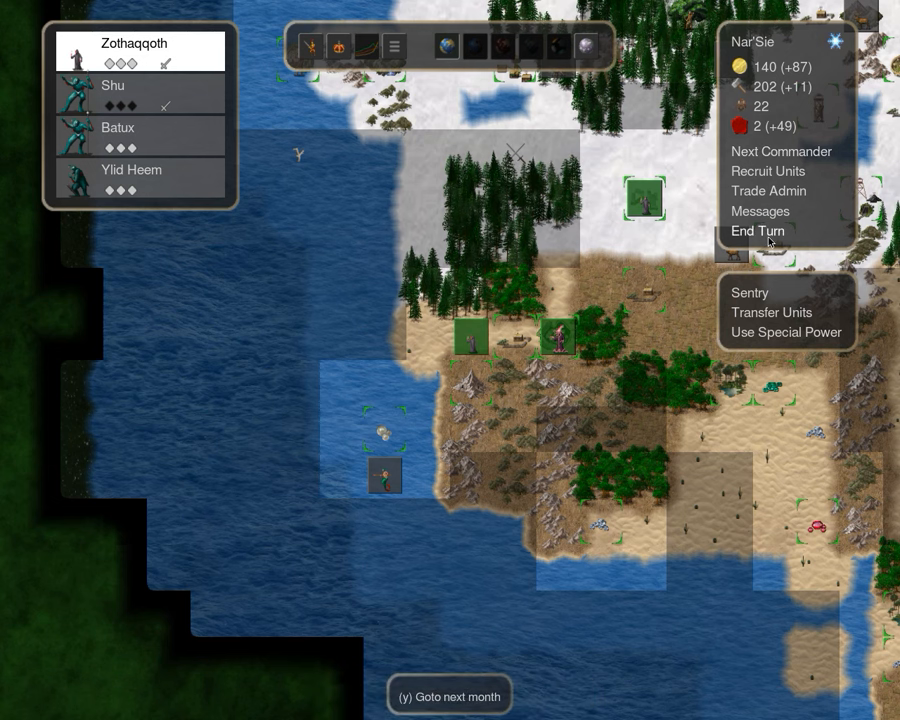
{"action": "left_click", "coordinate": [758, 231]}
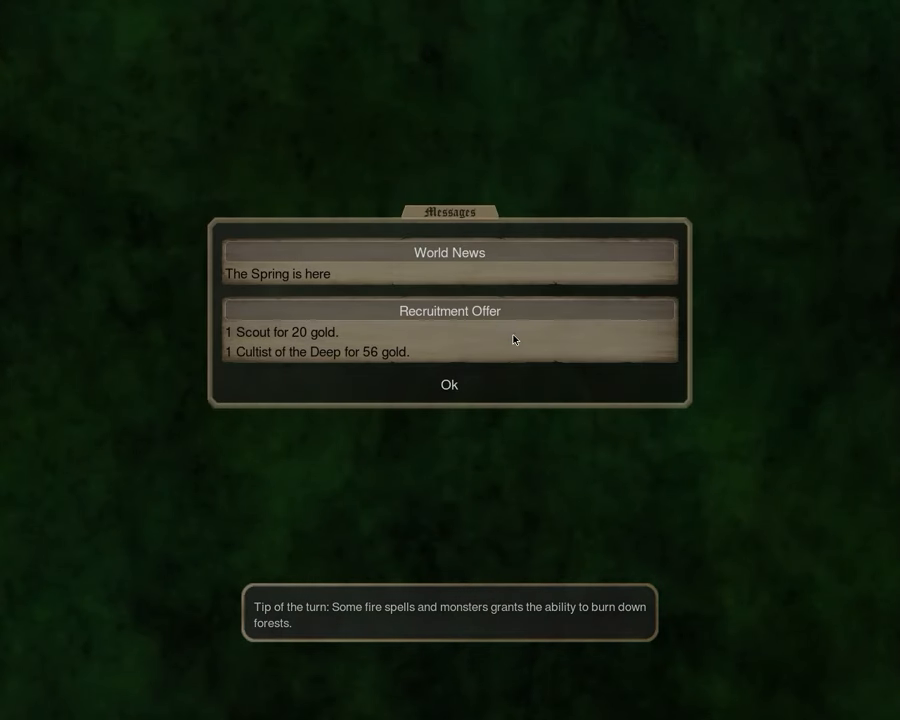
Dismiss the spring messages, select Zothaqqoth and hire Capitolium troops for 50 gold and 5 iron
{"action": "left_click", "coordinate": [448, 384]}
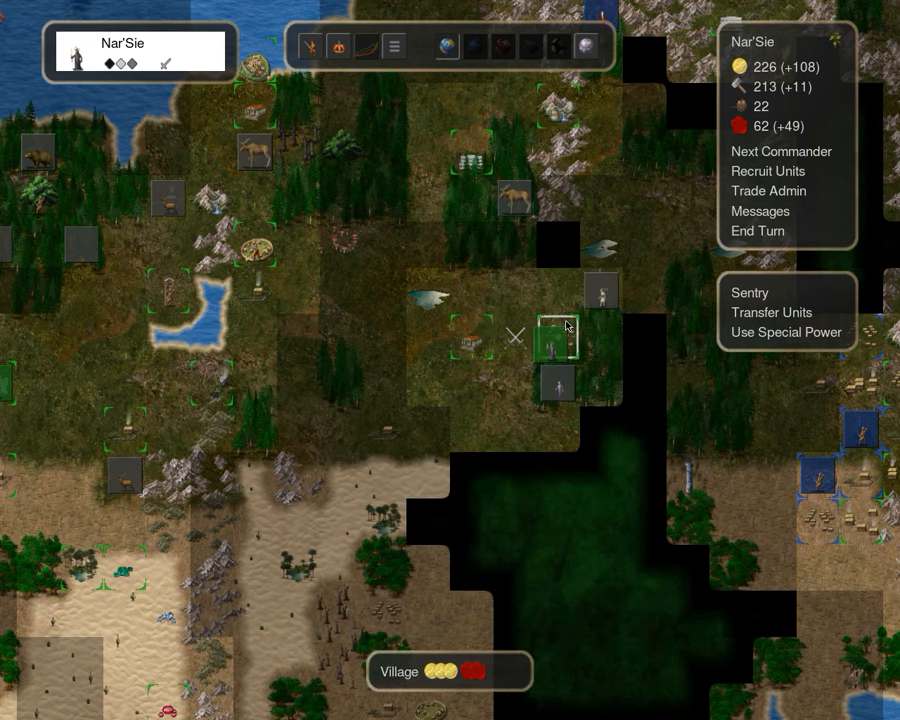
{"action": "left_click", "coordinate": [555, 345]}
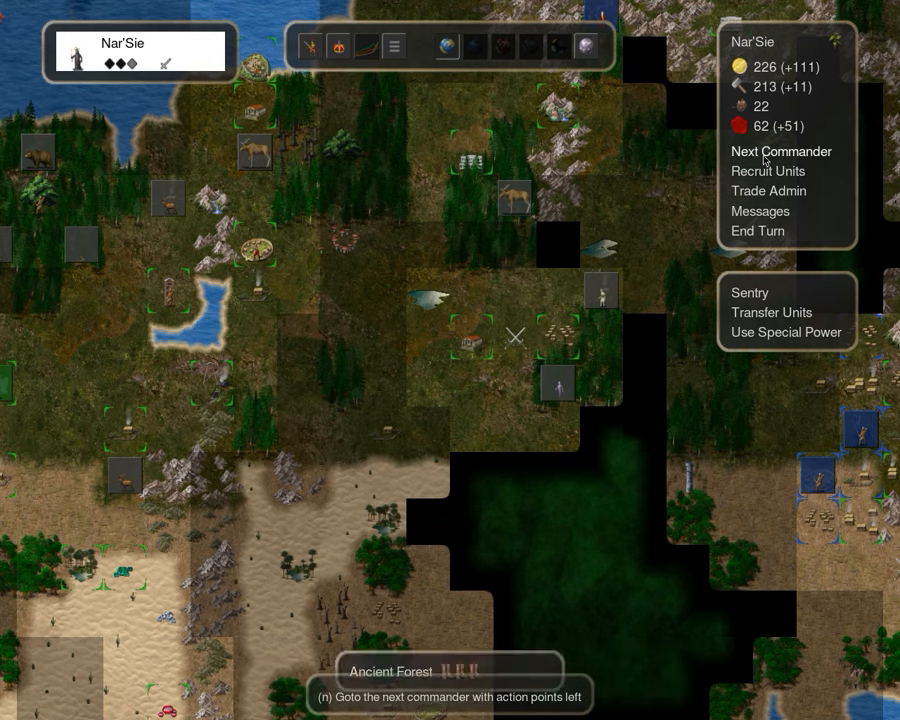
{"action": "left_click", "coordinate": [780, 151]}
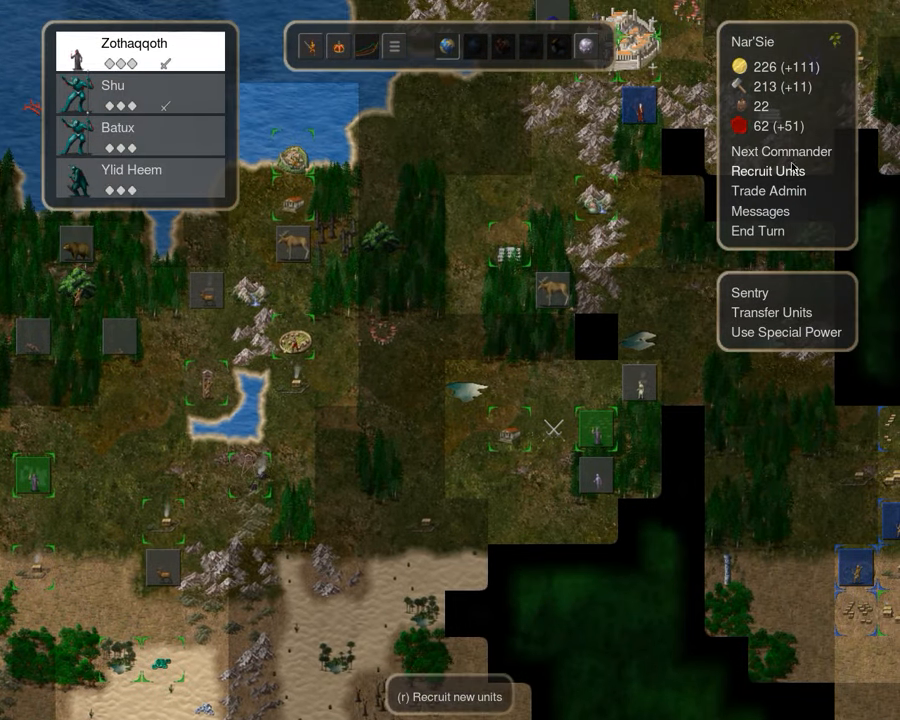
{"action": "left_click", "coordinate": [768, 171]}
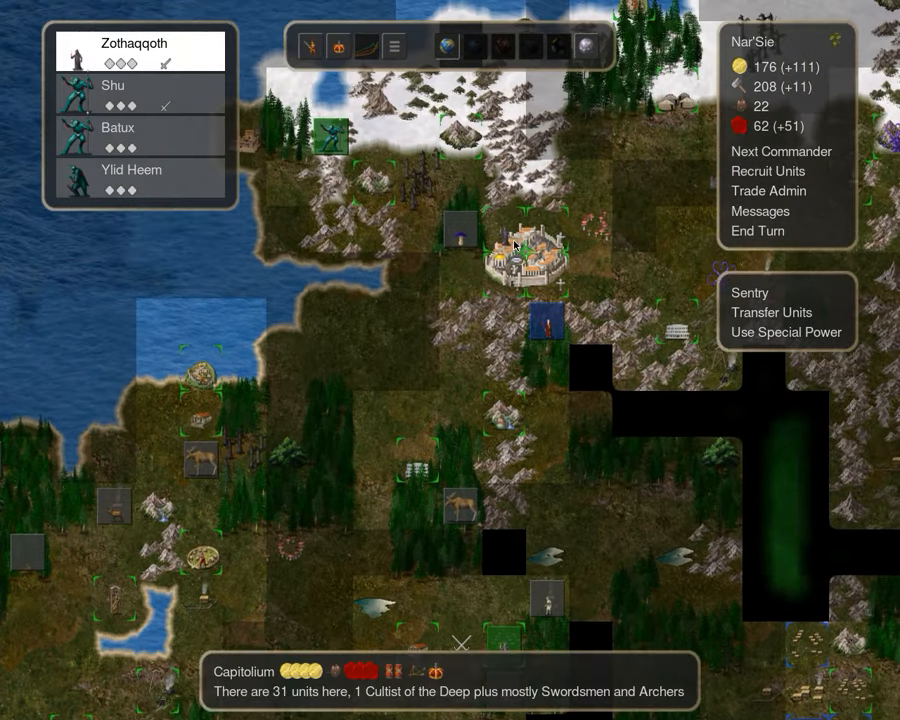
{"action": "left_click", "coordinate": [780, 151]}
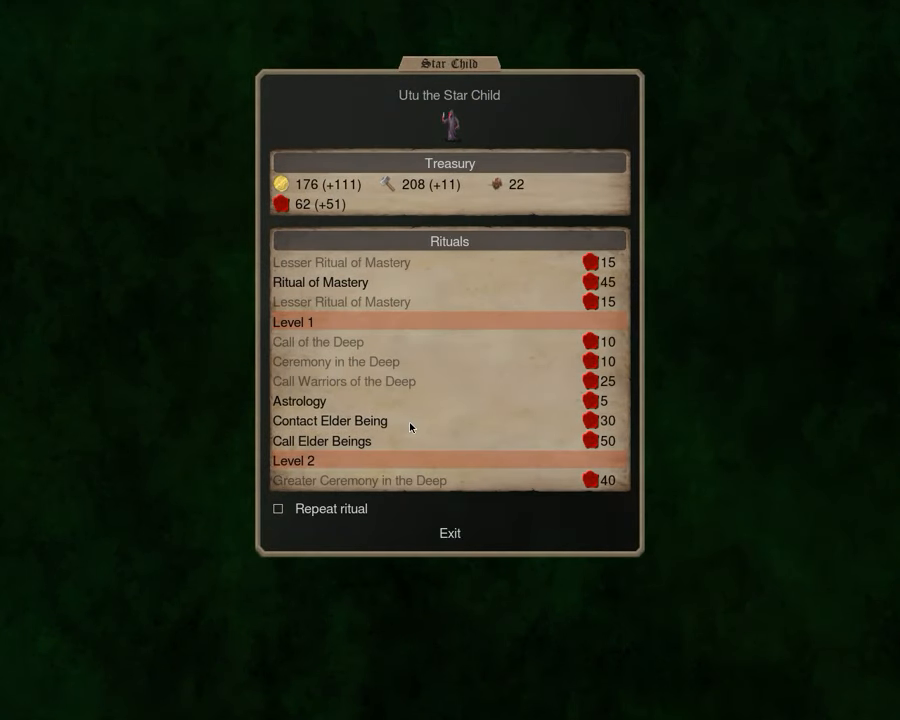
Move Ogotai onto the coastal headland, recruit troops leaving 126 gold, and move Nar'Sie
{"action": "left_click", "coordinate": [449, 533]}
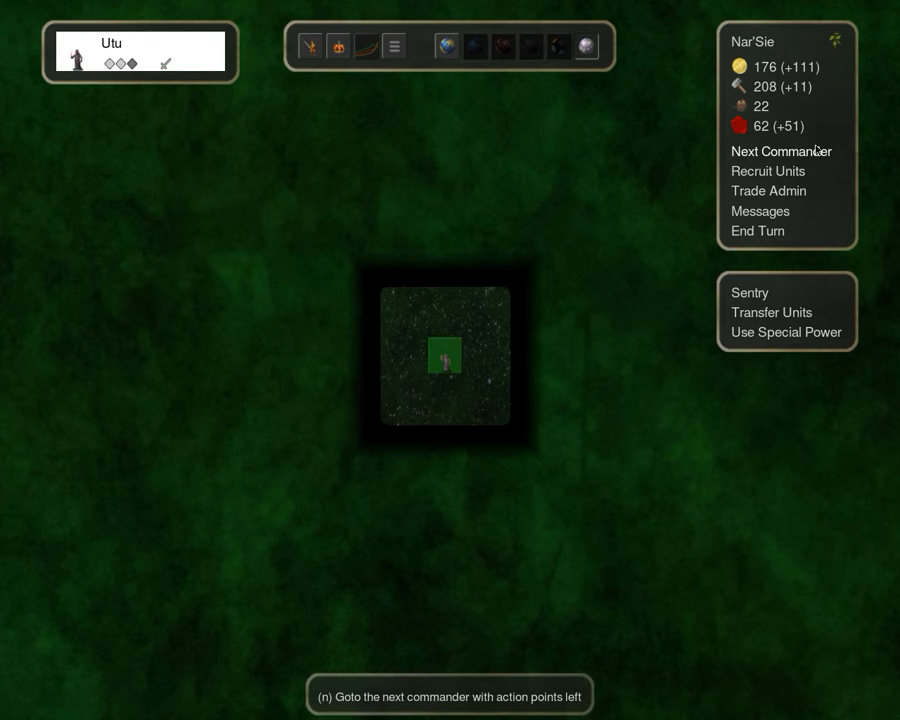
{"action": "left_click", "coordinate": [781, 151]}
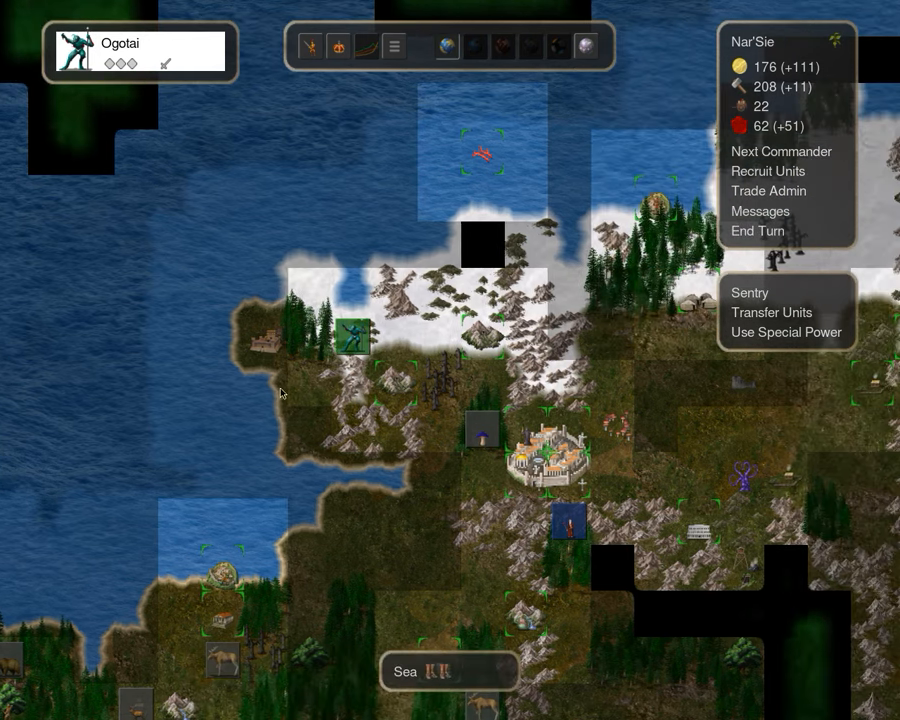
{"action": "left_click", "coordinate": [262, 345]}
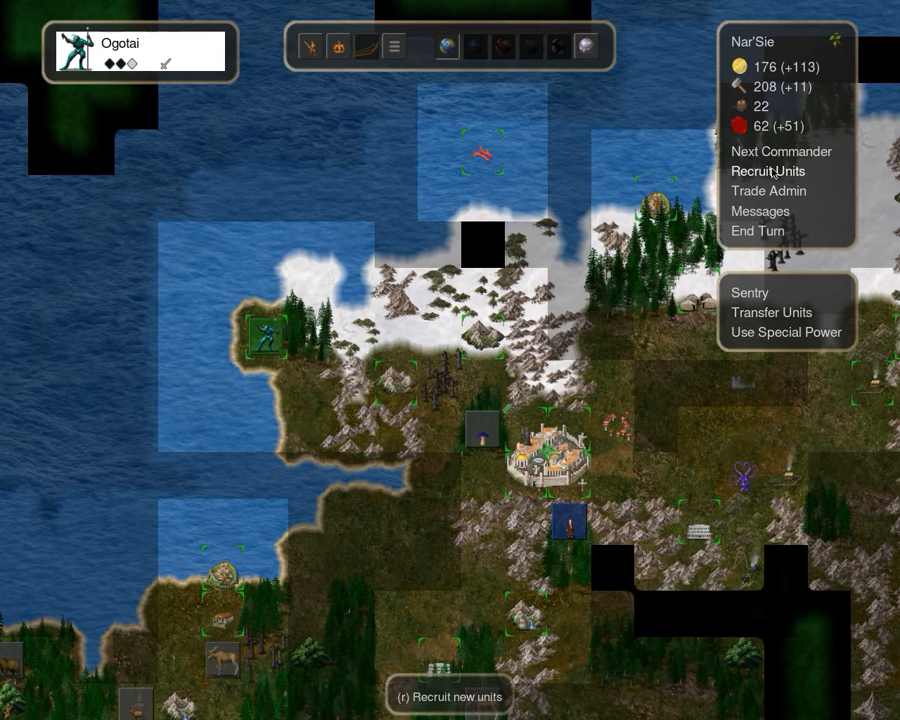
{"action": "left_click", "coordinate": [773, 170]}
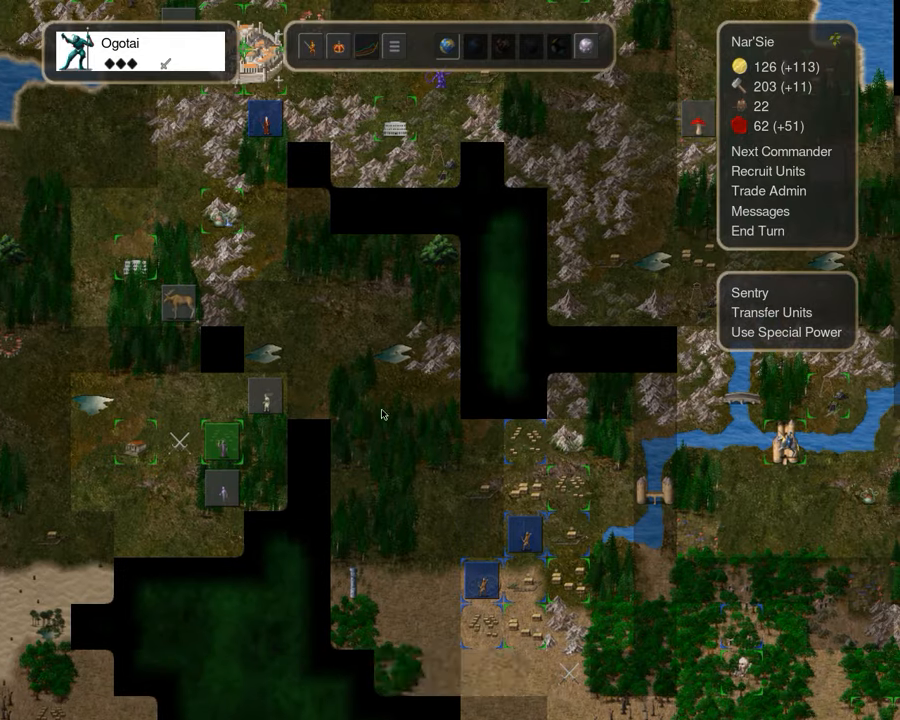
{"action": "left_click", "coordinate": [785, 332]}
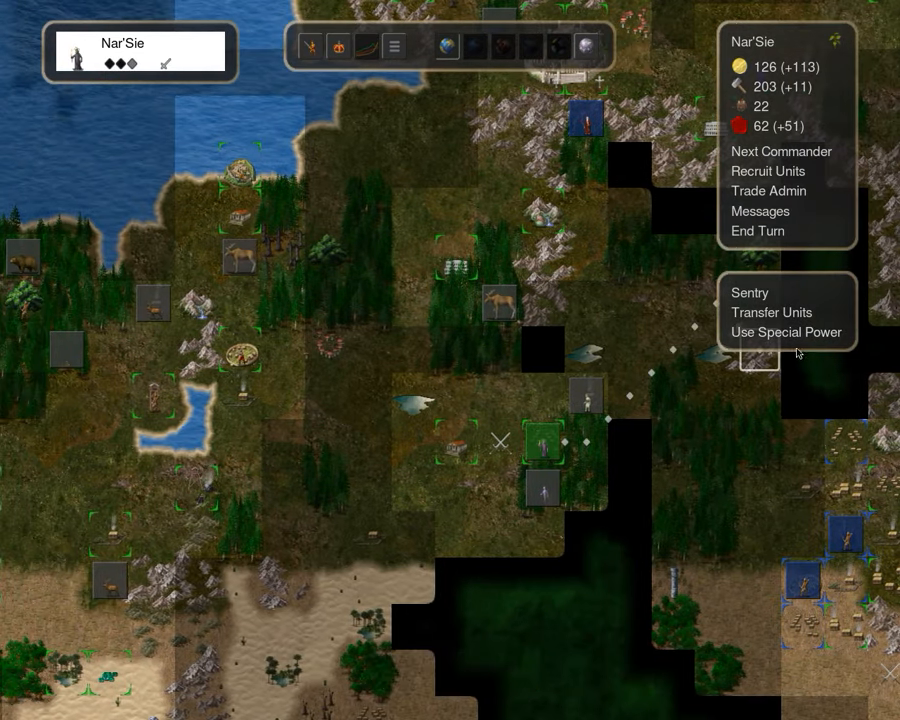
{"action": "left_click", "coordinate": [776, 332]}
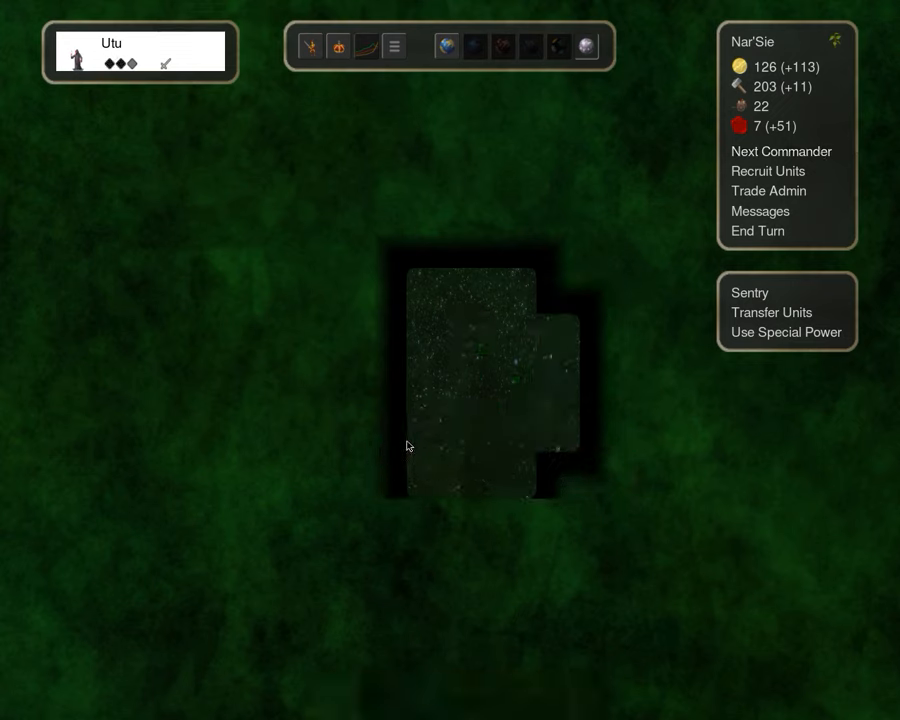
Select Snireth Ko and browse Deserted Port recruits without hiring, keeping gold at 126
{"action": "left_click", "coordinate": [781, 151]}
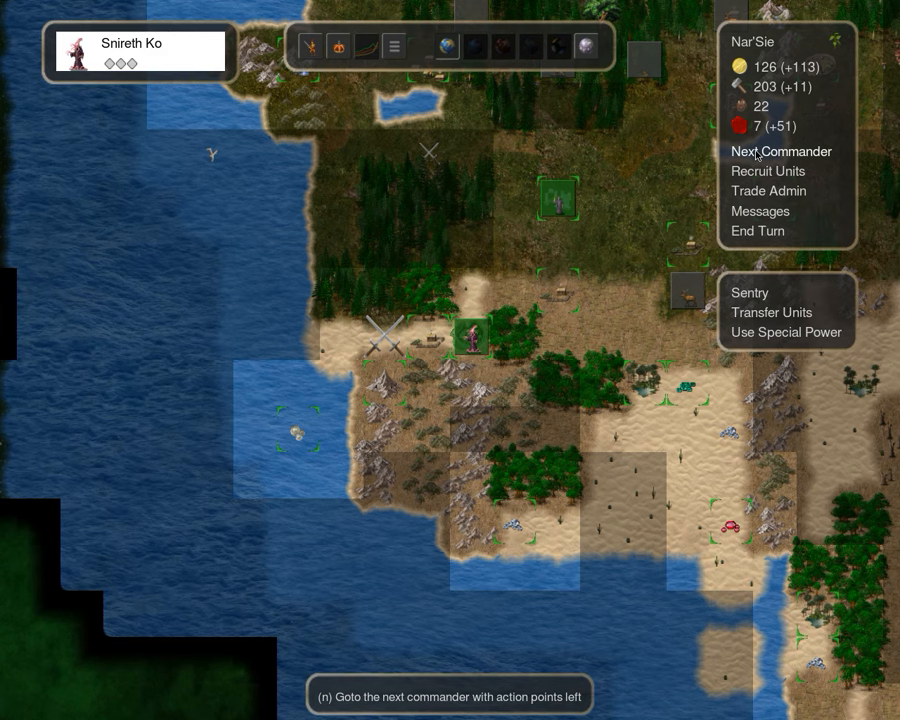
{"action": "left_click", "coordinate": [781, 151]}
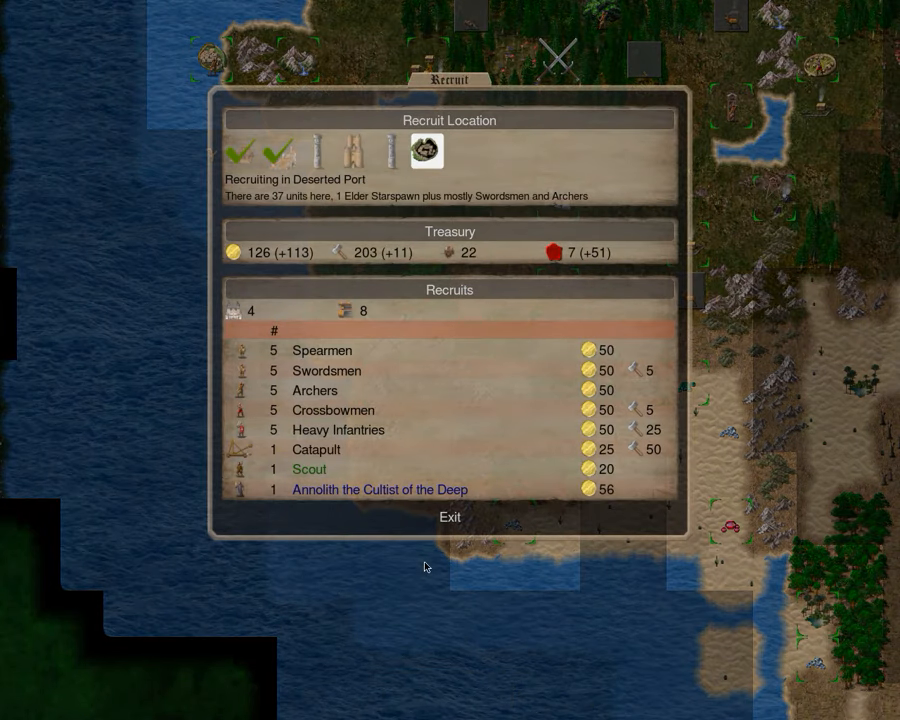
{"action": "left_click", "coordinate": [449, 518]}
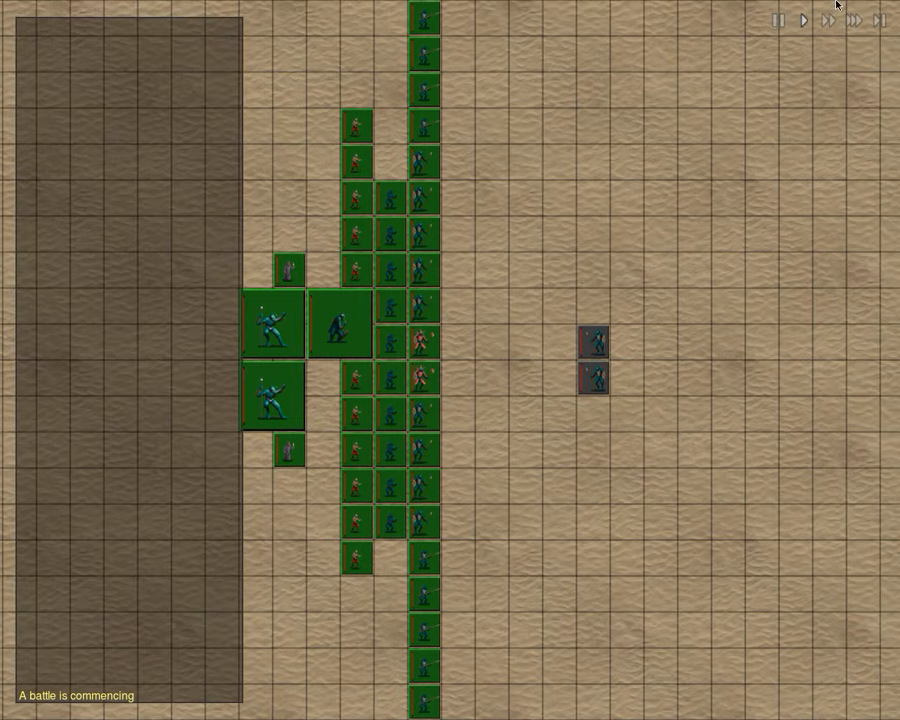
Fast-forward the battle against the forest independents and acknowledge the fight notice
{"action": "left_click", "coordinate": [852, 22]}
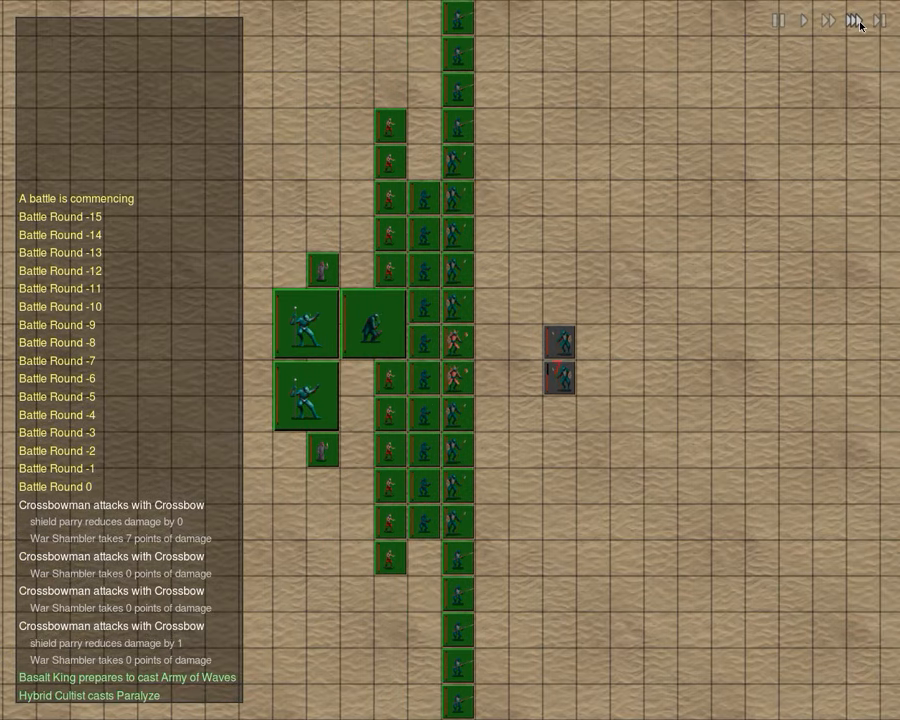
{"action": "left_click", "coordinate": [849, 20]}
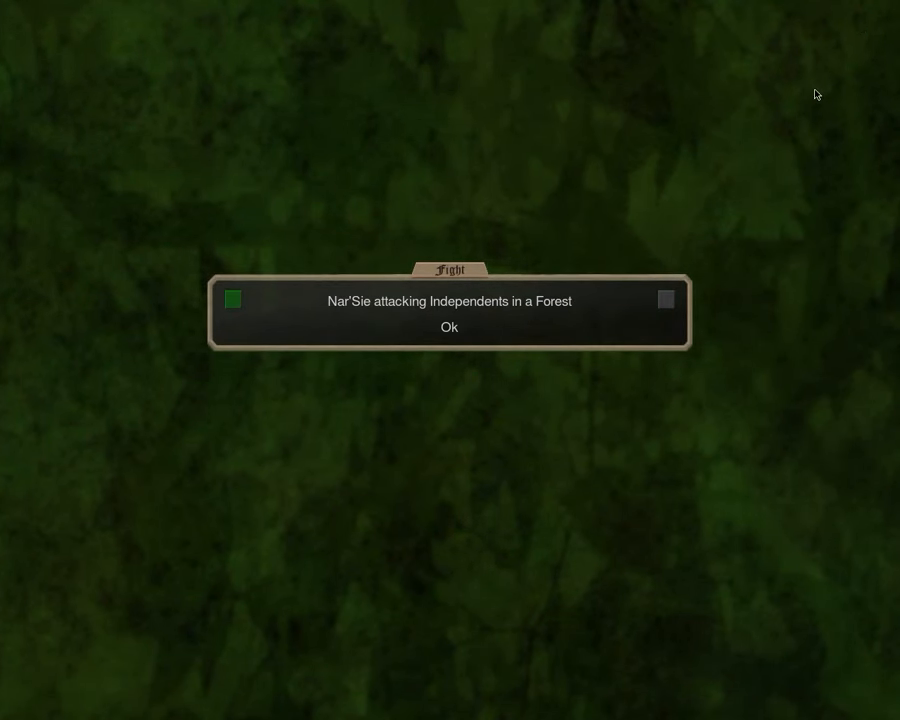
{"action": "left_click", "coordinate": [448, 327]}
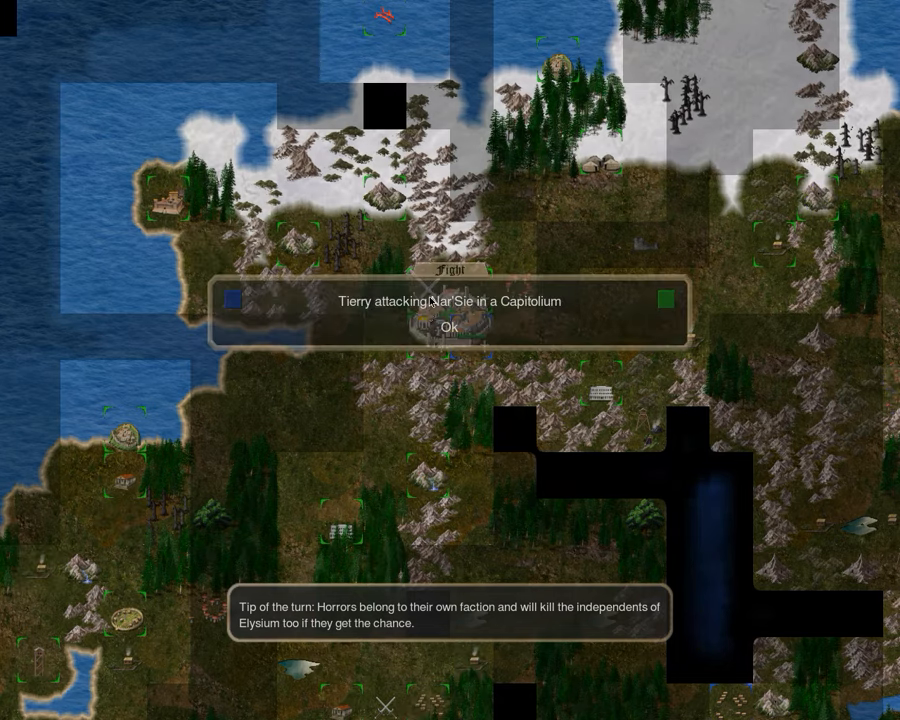
Inspect the Greater Devil's Bloodletting and Agony spells and a Gore Tide Horror during Tierry's assault
{"action": "left_click", "coordinate": [454, 328]}
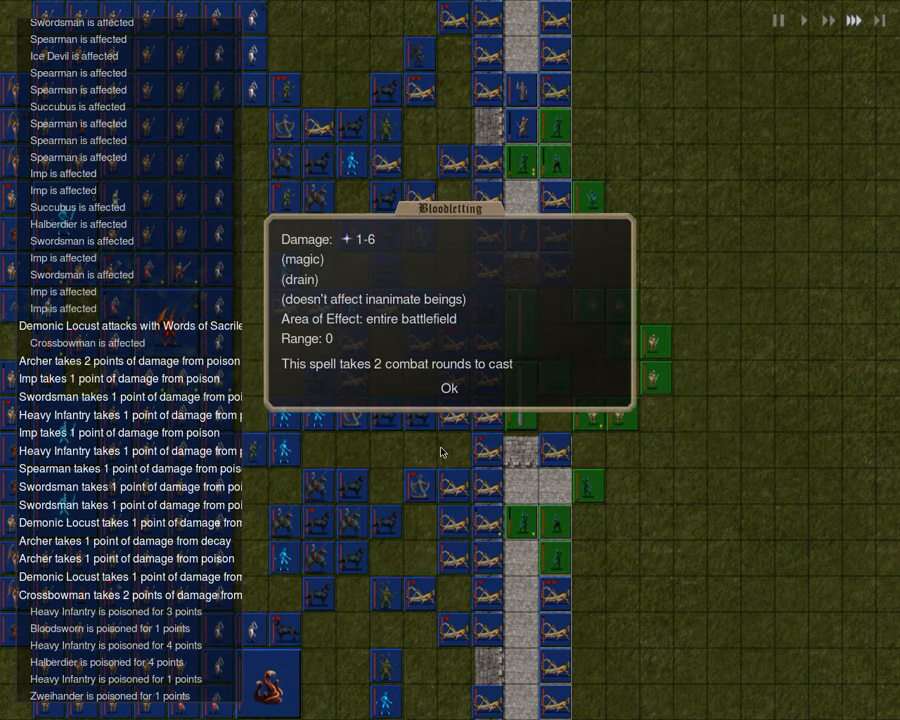
{"action": "left_click", "coordinate": [449, 388]}
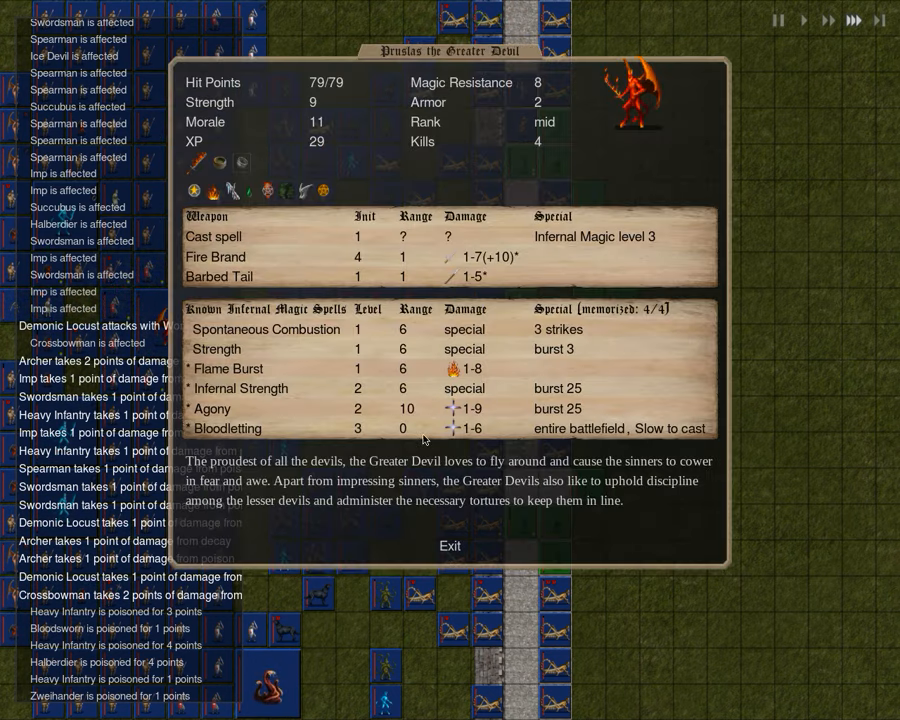
{"action": "mouse_move", "coordinate": [480, 442]}
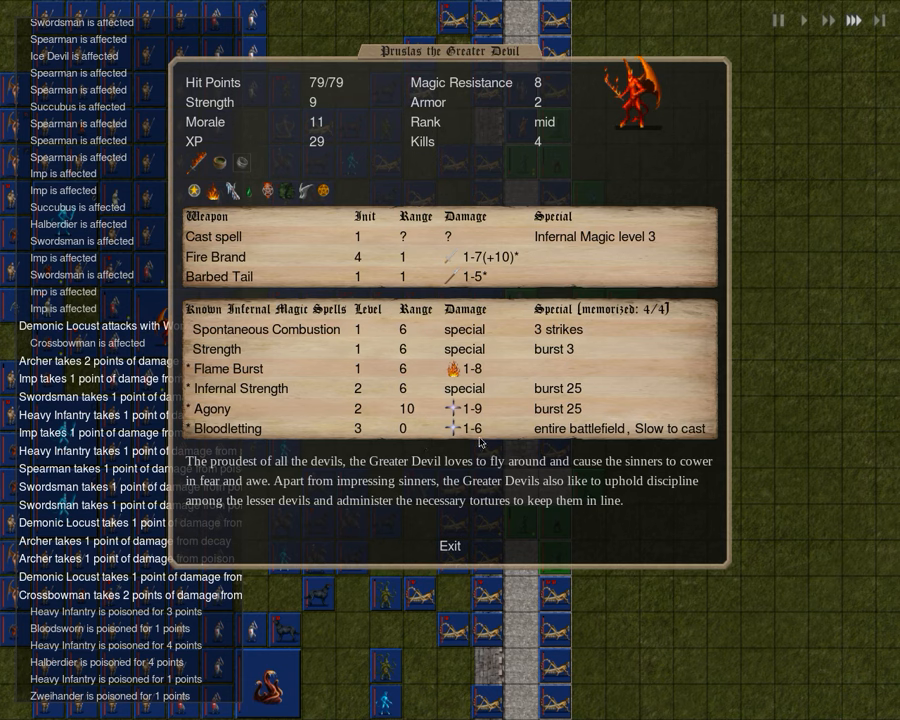
{"action": "mouse_move", "coordinate": [467, 428]}
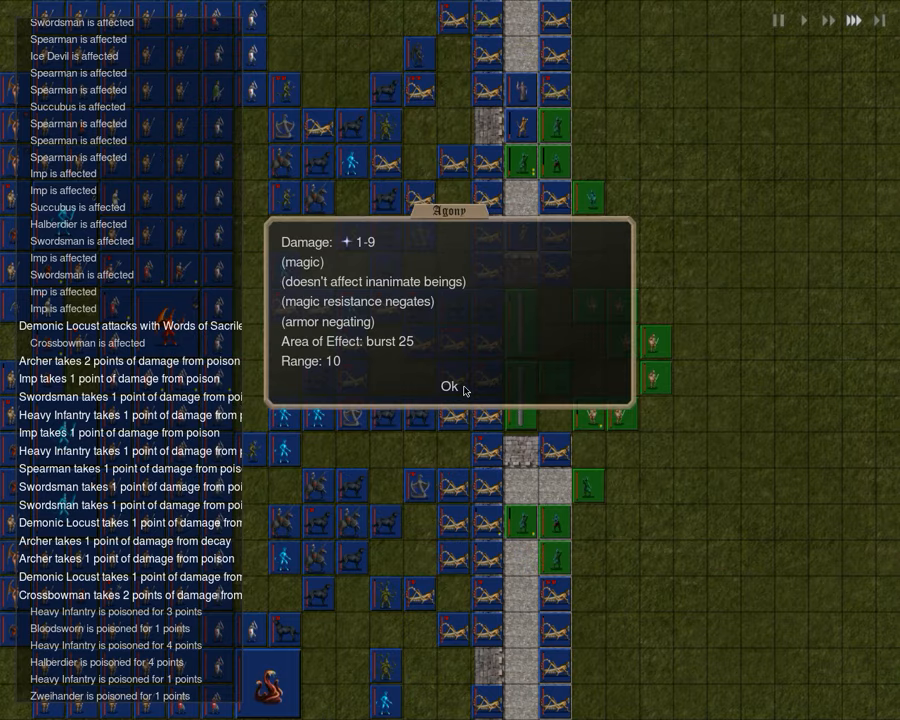
{"action": "left_click", "coordinate": [446, 386]}
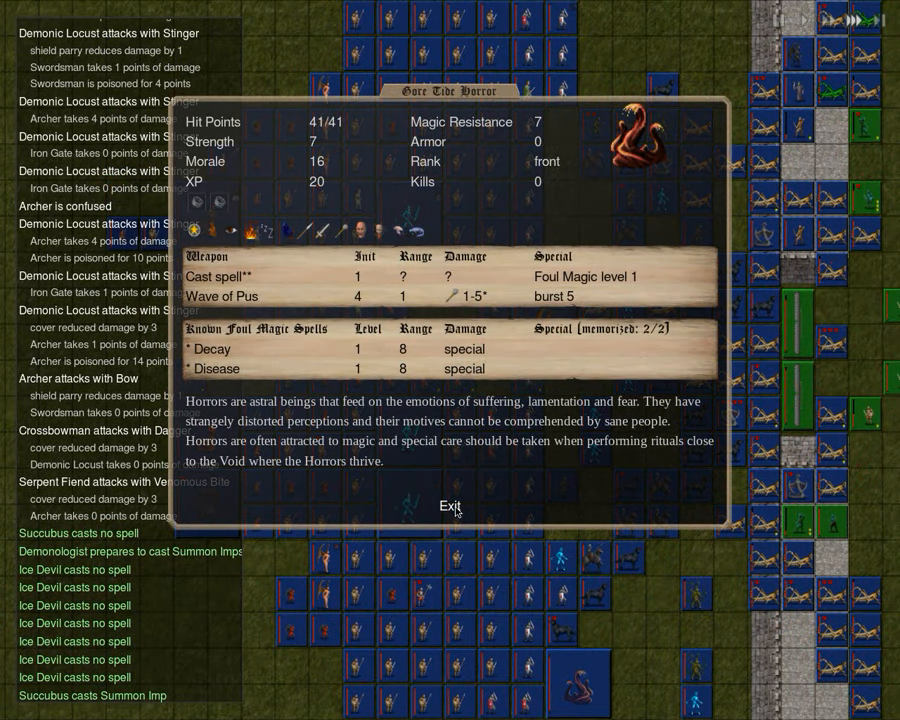
{"action": "left_click", "coordinate": [452, 505]}
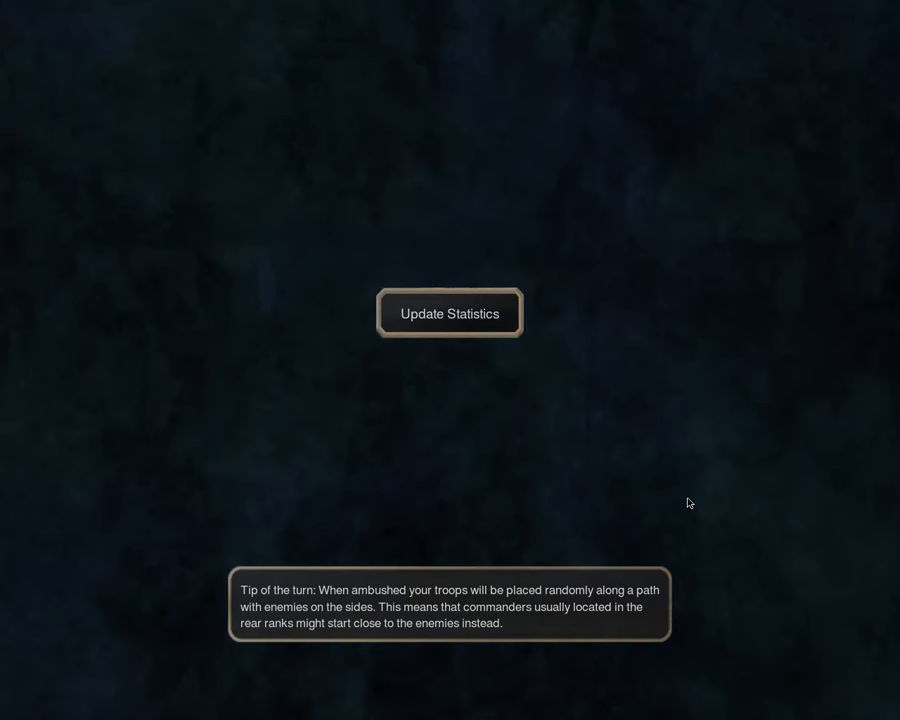
Continue past the statistics update and attack the four Soulless on the adjacent plain
{"action": "left_click", "coordinate": [448, 312]}
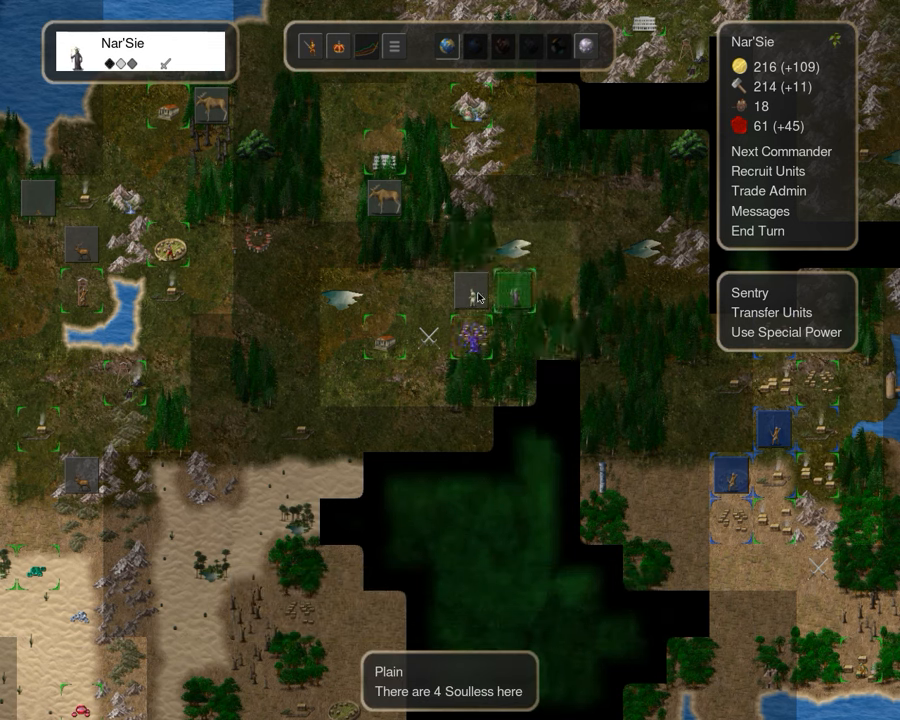
{"action": "left_click", "coordinate": [470, 291]}
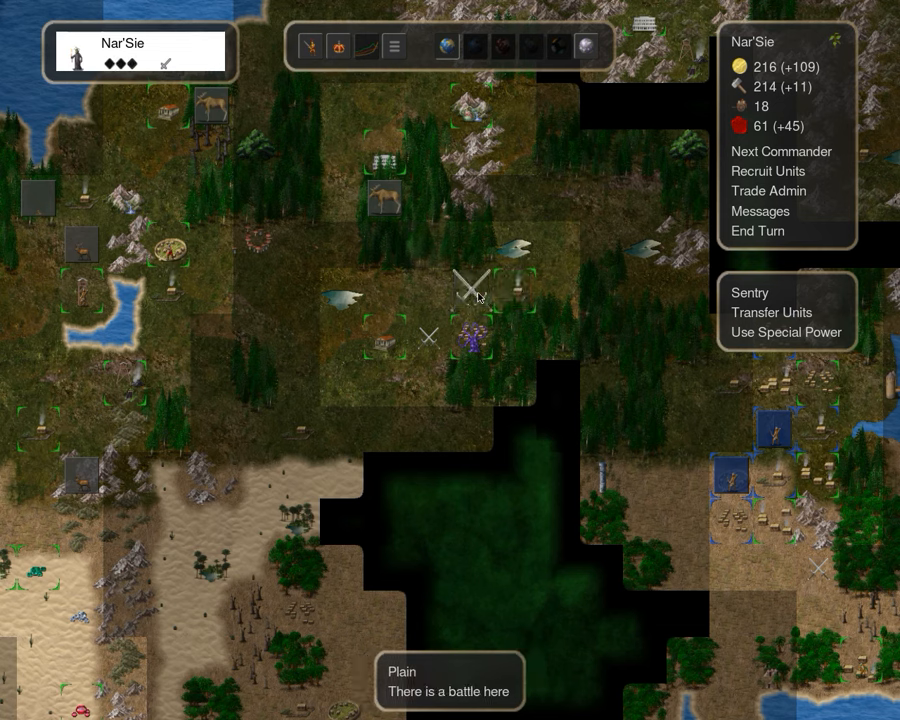
{"action": "mouse_move", "coordinate": [490, 252]}
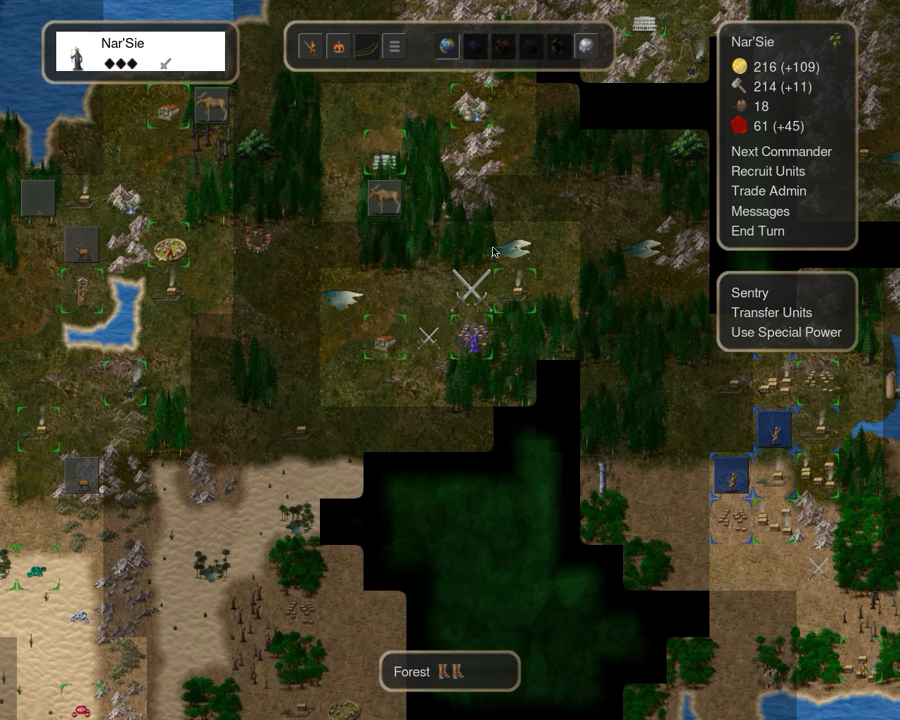